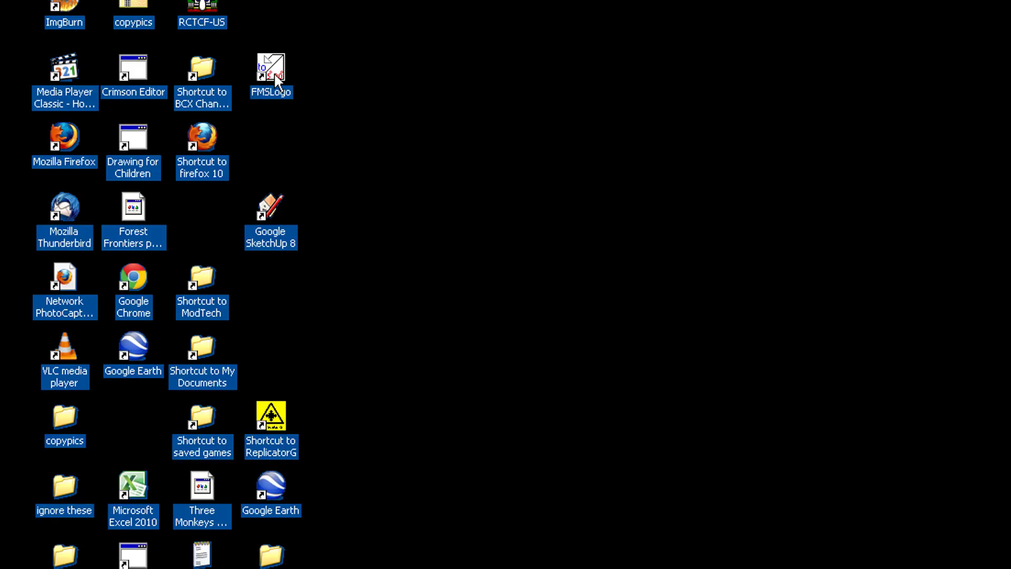
# - Launch FMSLogo and browse the Open dialog into the 'logo mike h' lesson folder
pyautogui.doubleClick(270, 69)
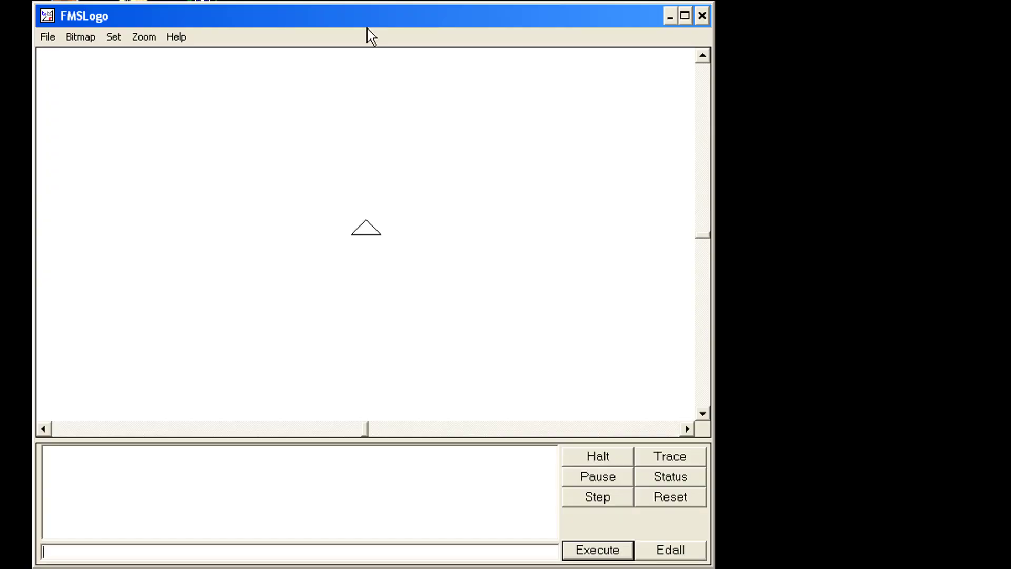
pyautogui.click(46, 37)
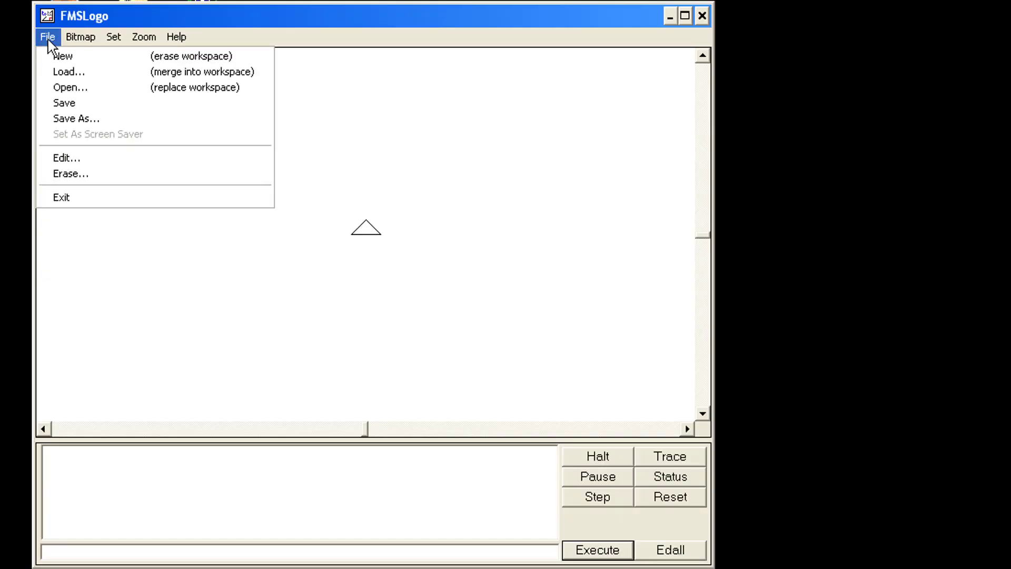
pyautogui.click(70, 87)
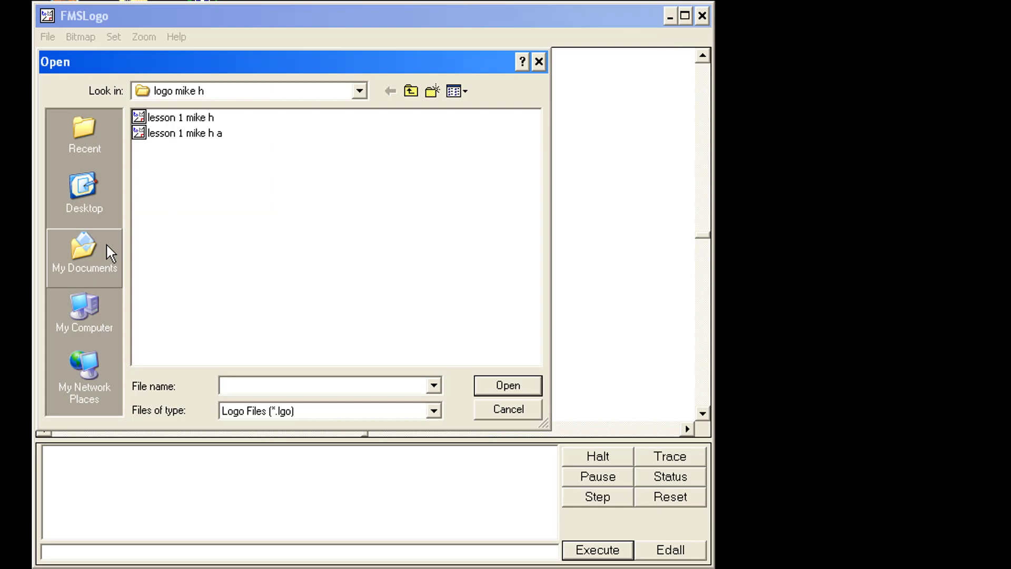
pyautogui.click(84, 255)
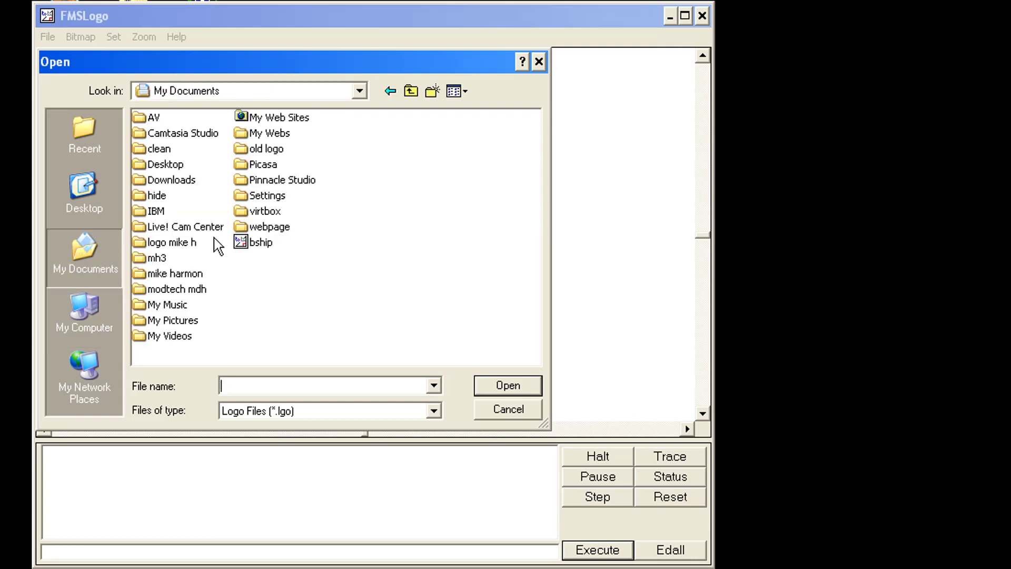
pyautogui.doubleClick(179, 242)
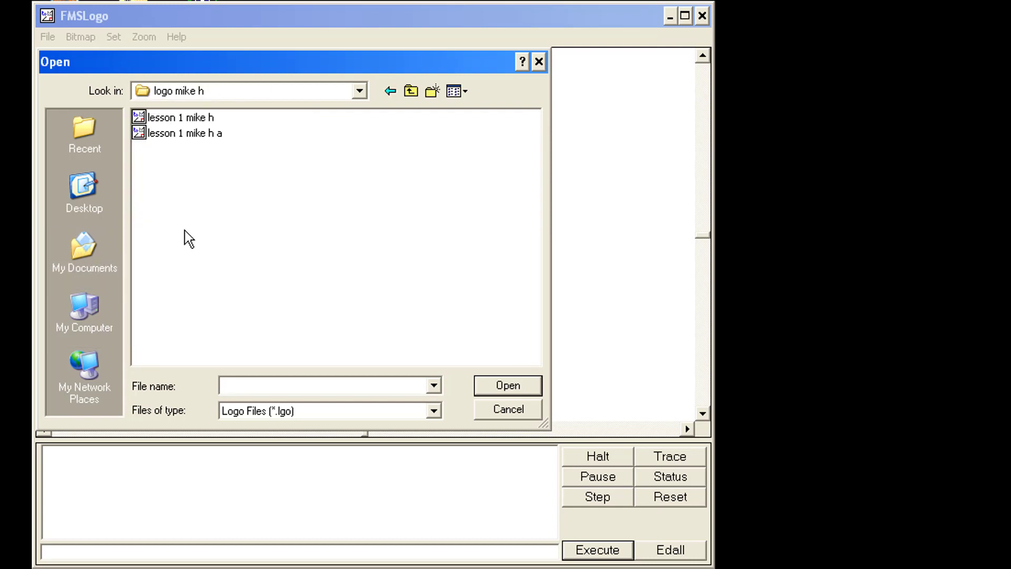
pyautogui.moveTo(193, 140)
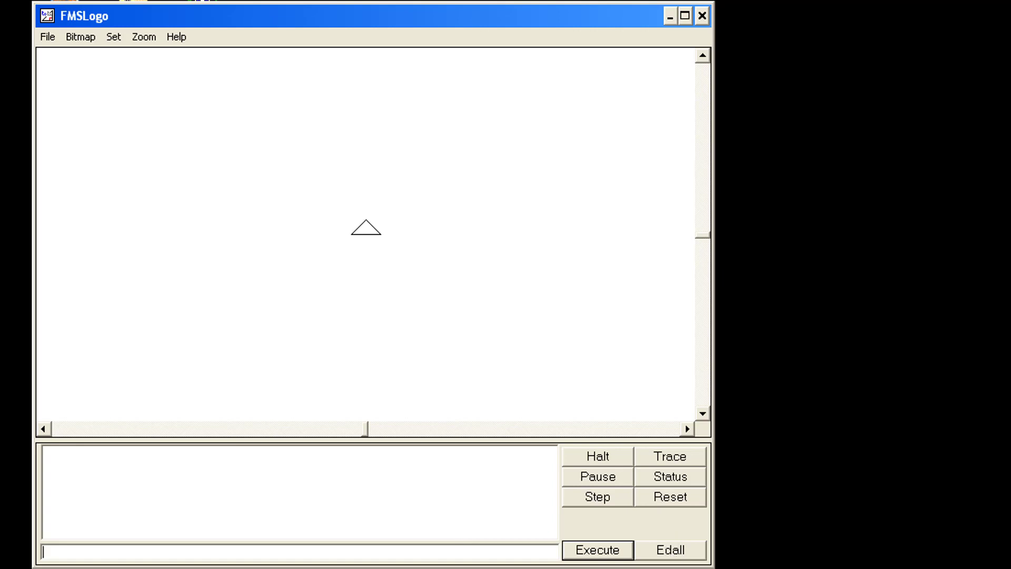
# - Run the house procedure to draw the house with windows and a door
pyautogui.write('h')
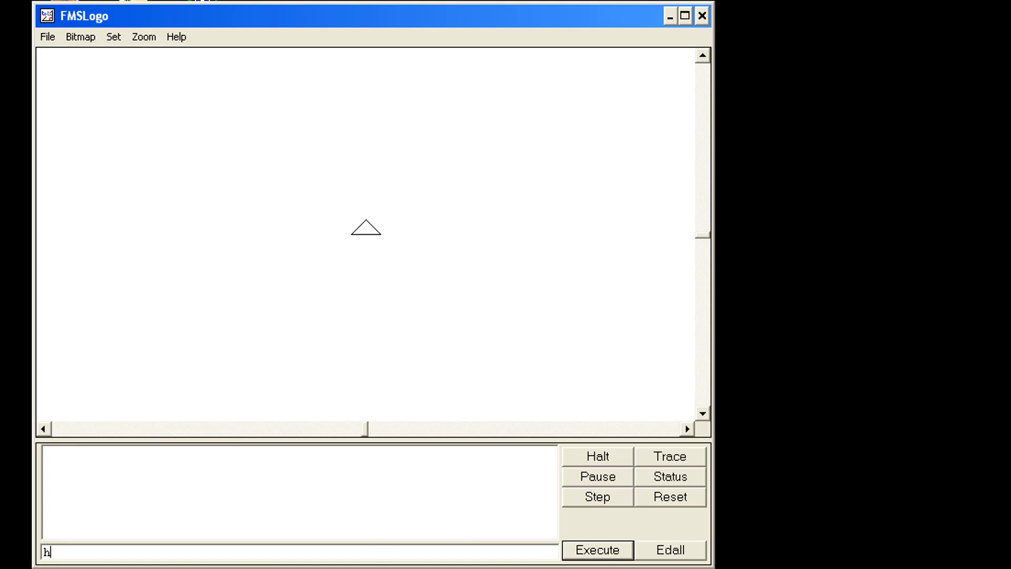
pyautogui.write('os')
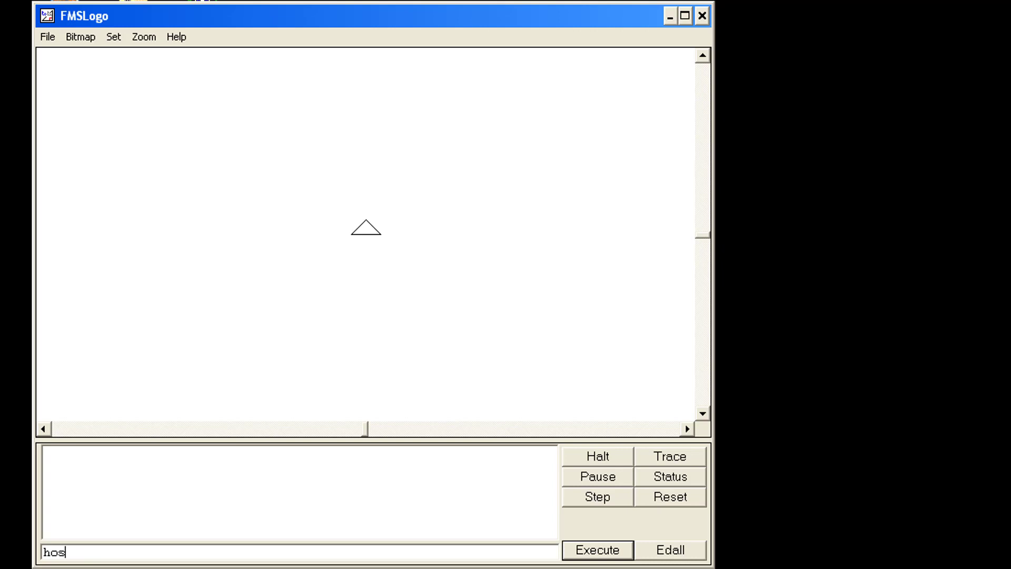
pyautogui.click(596, 549)
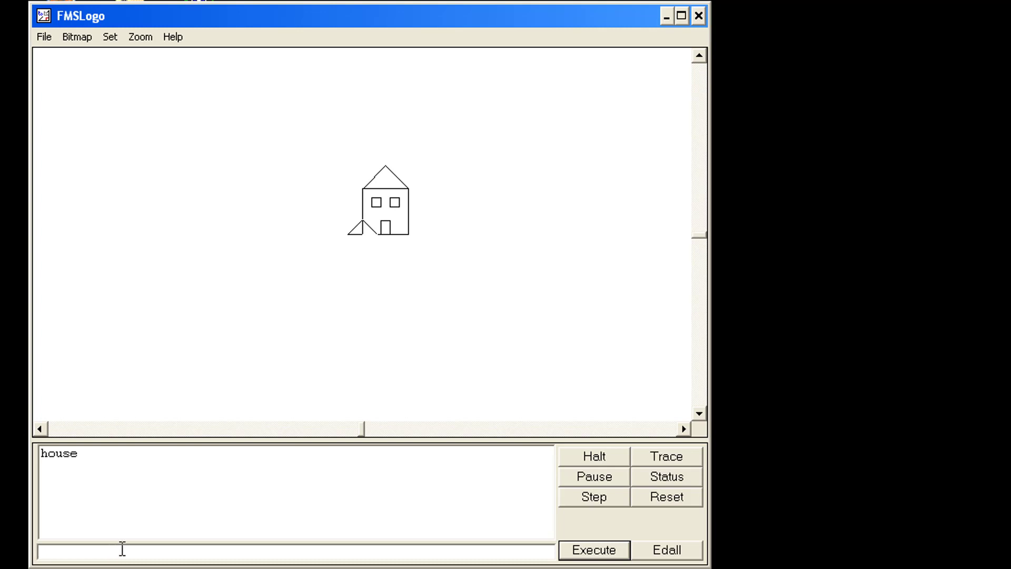
# - Clear the canvas with cs and draw a circle of radius 20
pyautogui.click(593, 549)
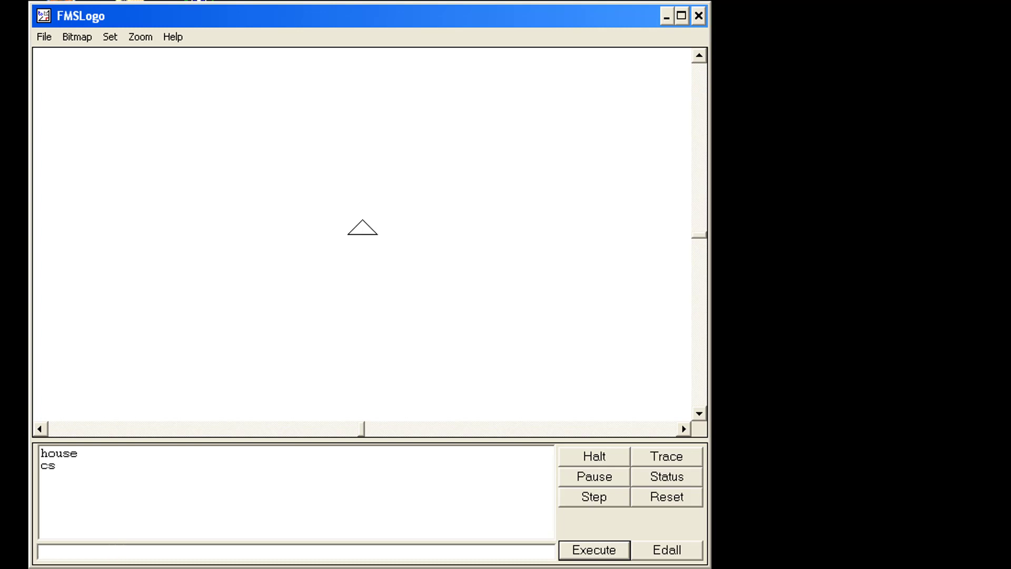
pyautogui.write('circle 2')
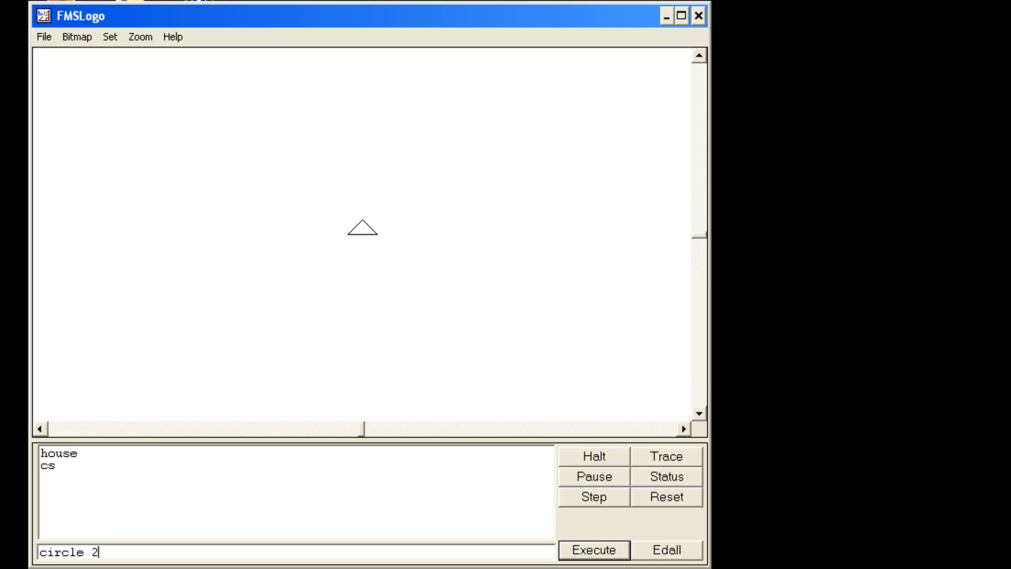
pyautogui.write('0')
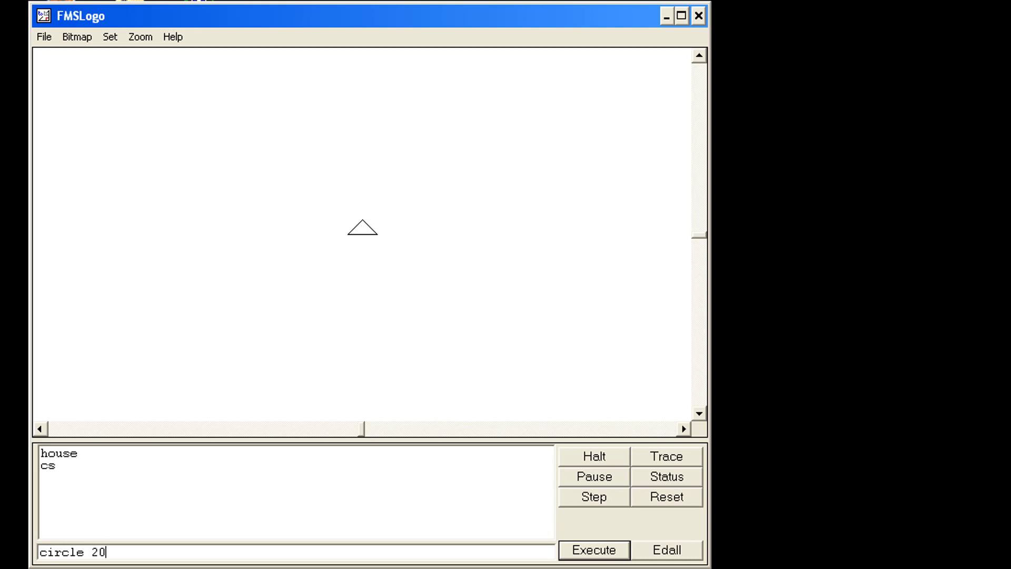
pyautogui.click(592, 549)
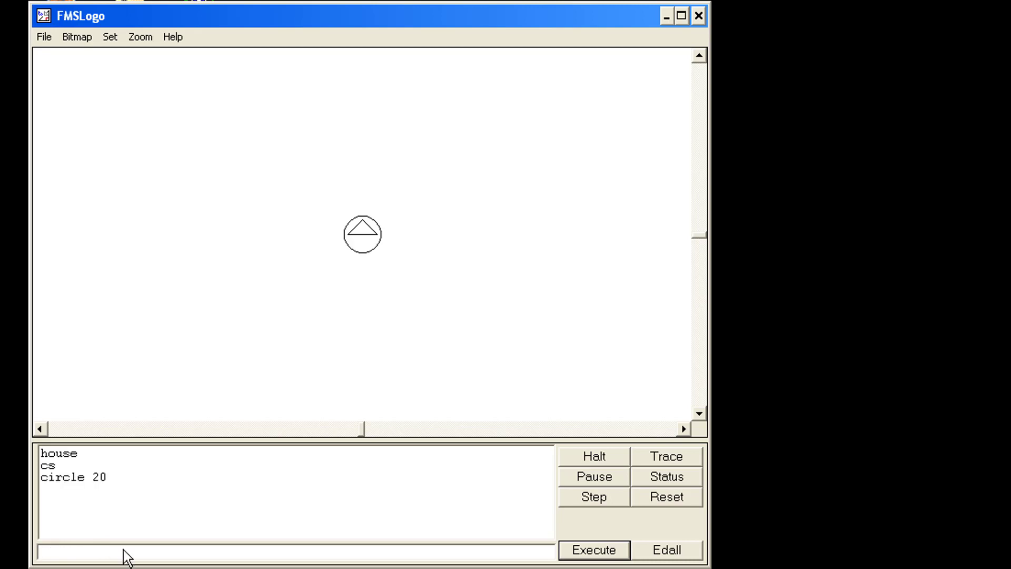
pyautogui.moveTo(371, 243)
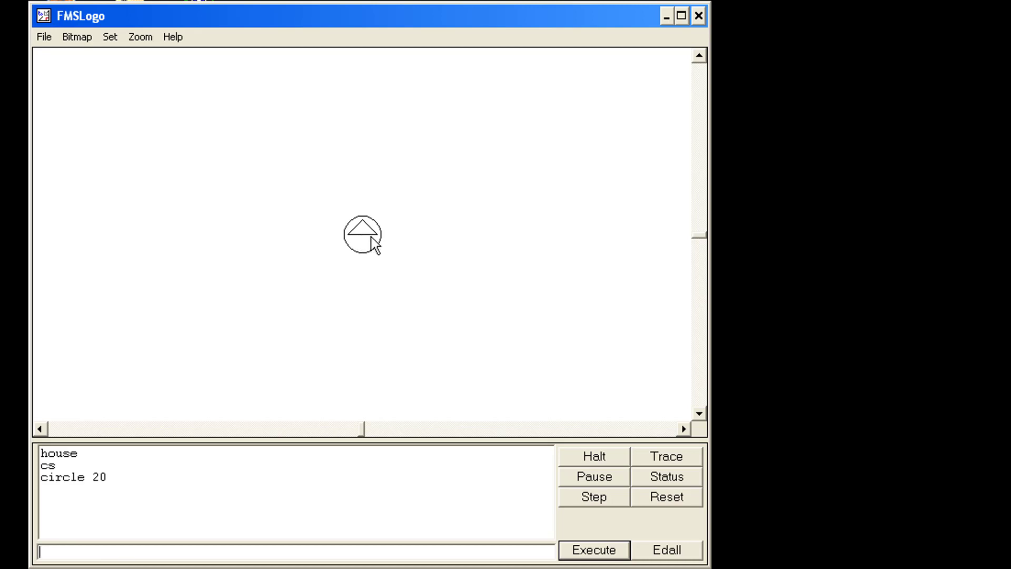
pyautogui.moveTo(385, 245)
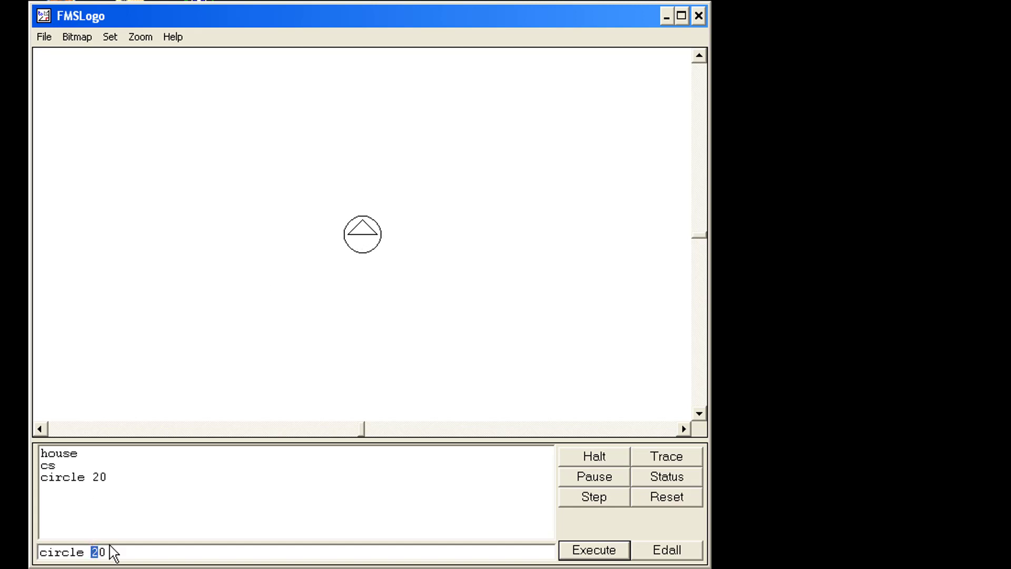
# - Draw circles of radius 30 and 50 concentric with the first
pyautogui.click(592, 549)
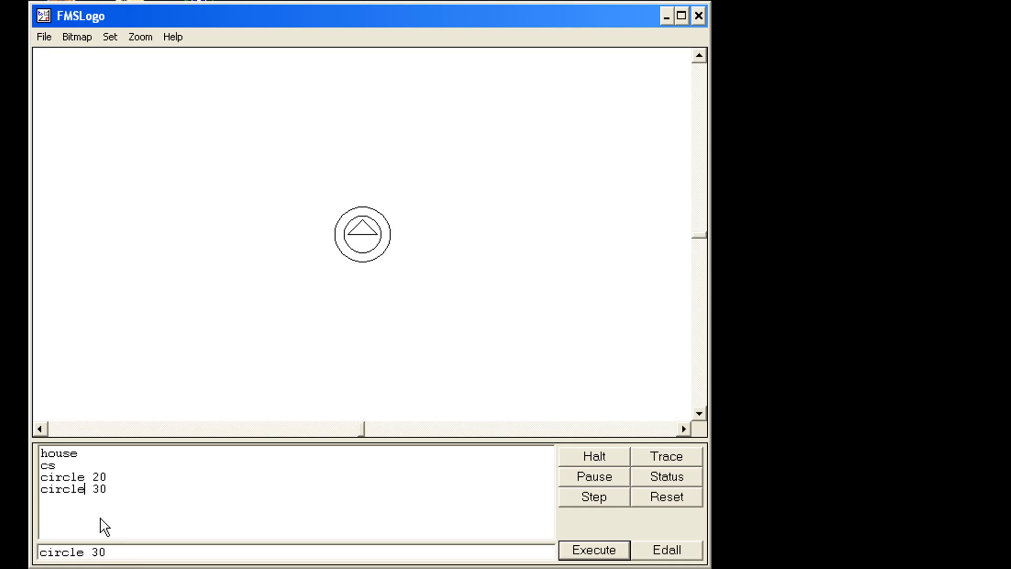
pyautogui.doubleClick(101, 551)
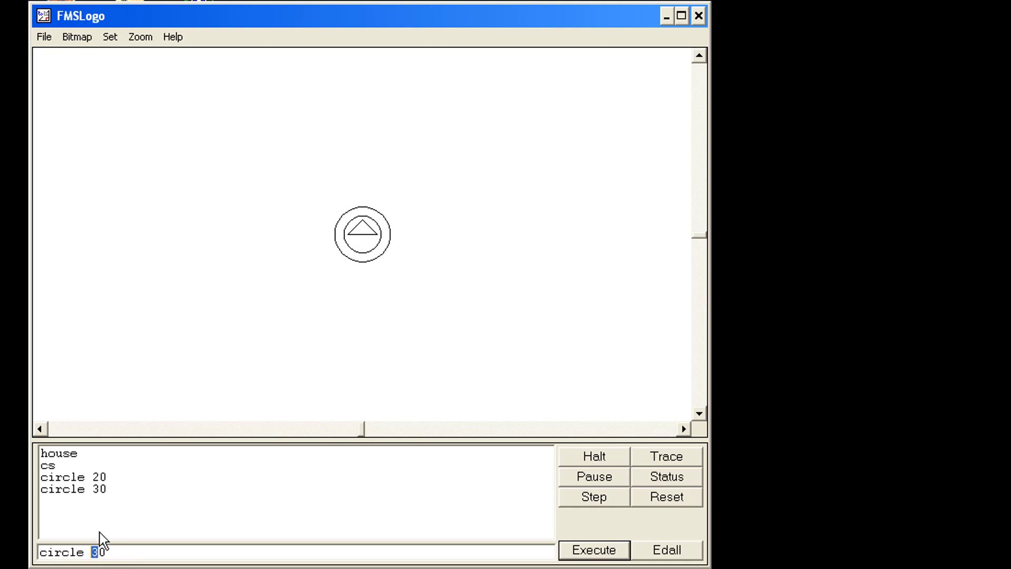
pyautogui.click(592, 549)
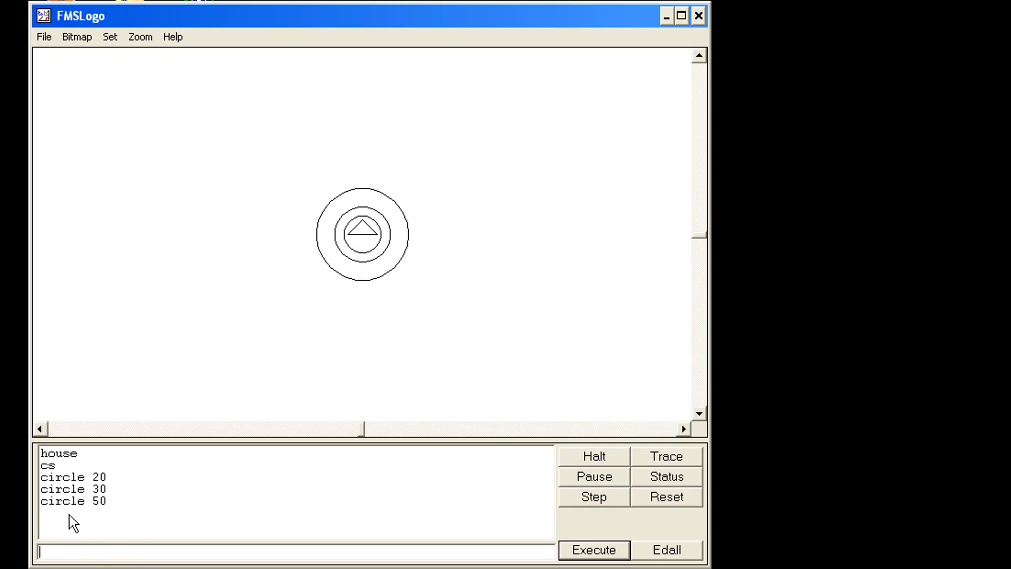
pyautogui.moveTo(92, 514)
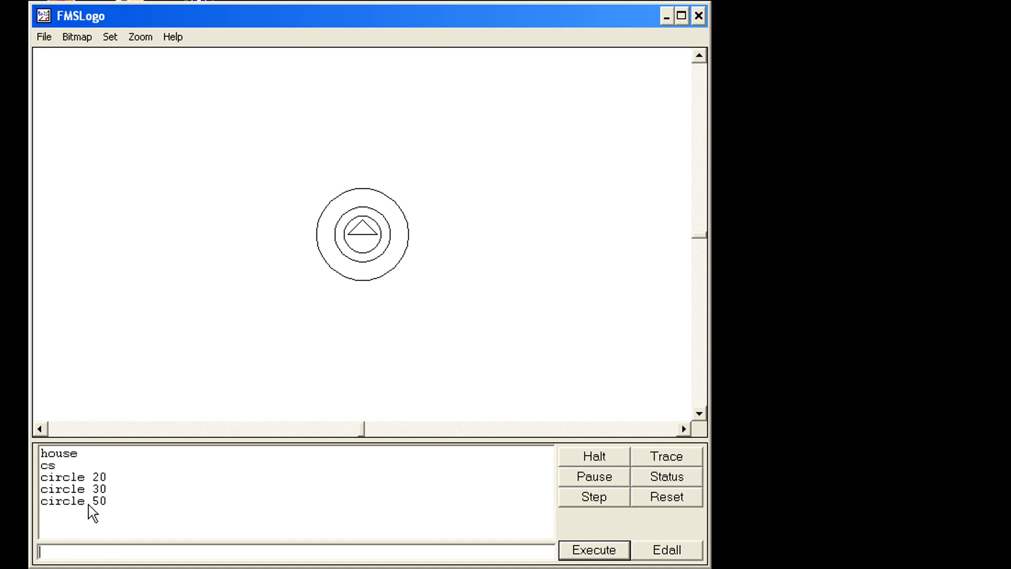
pyautogui.moveTo(88, 523)
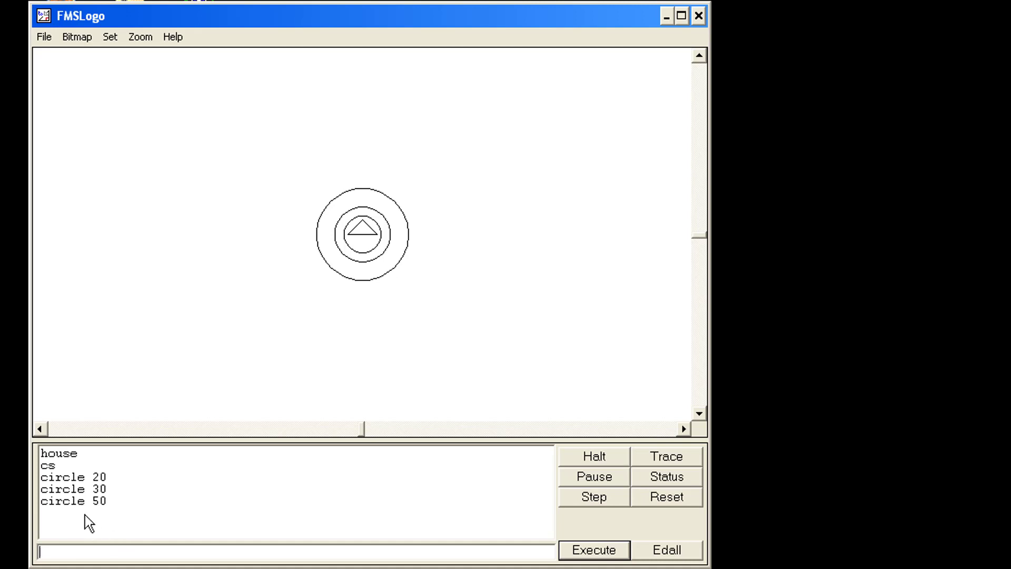
pyautogui.moveTo(117, 533)
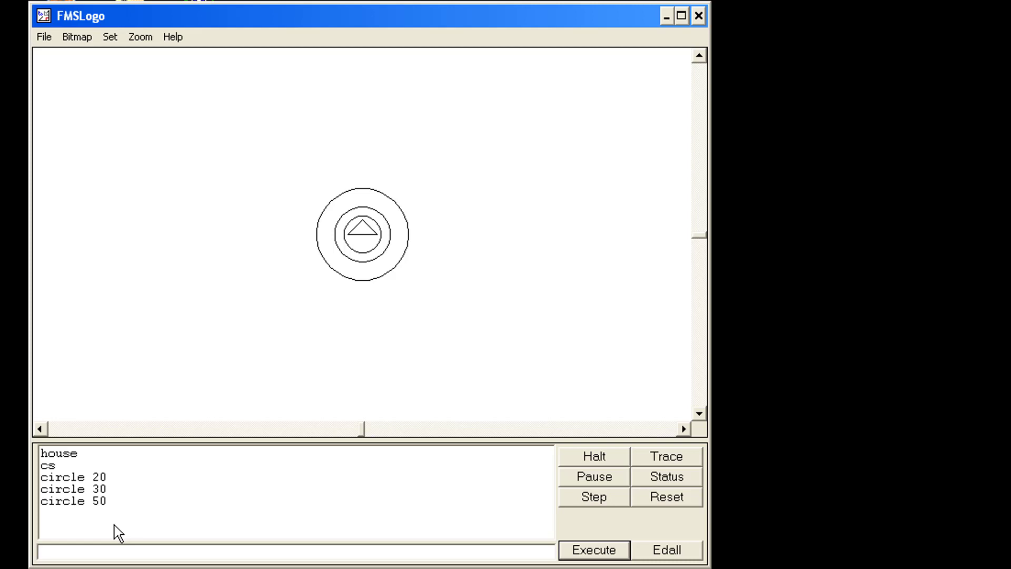
pyautogui.click(230, 552)
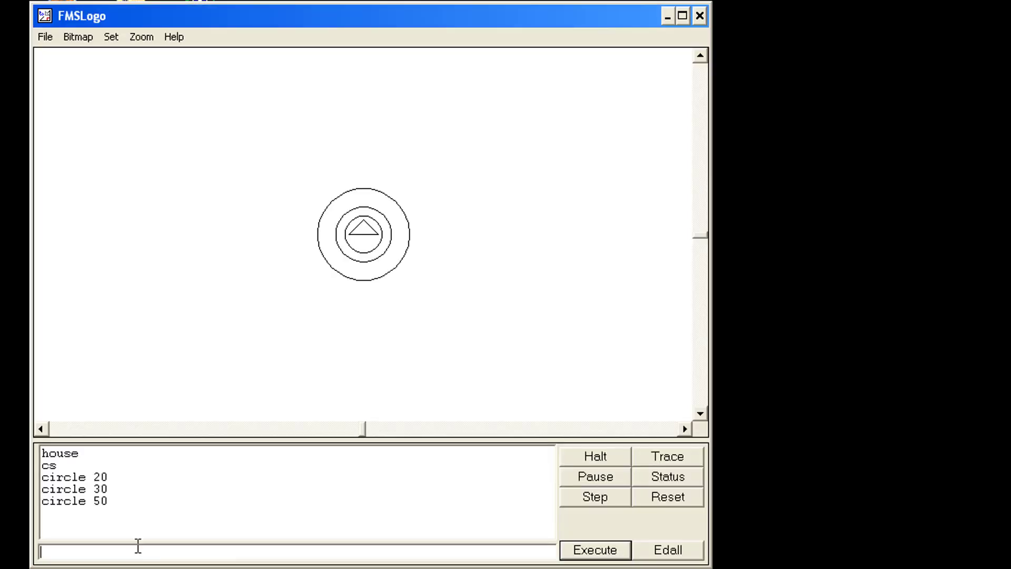
# - Run 'setxy 200 77 circle 30' for an upper-right circle, then begin the mirrored command
pyautogui.write('setx')
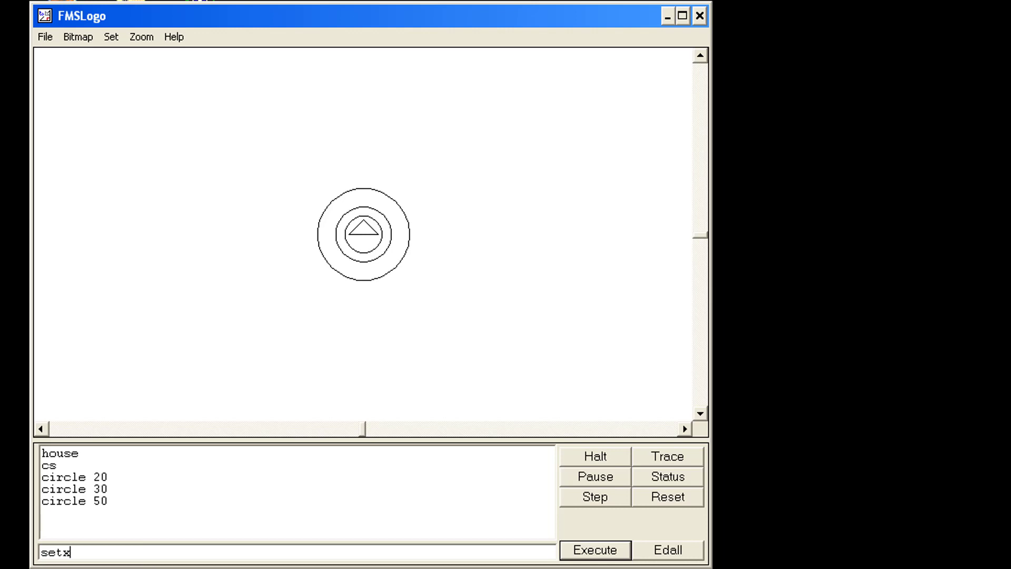
pyautogui.write('y')
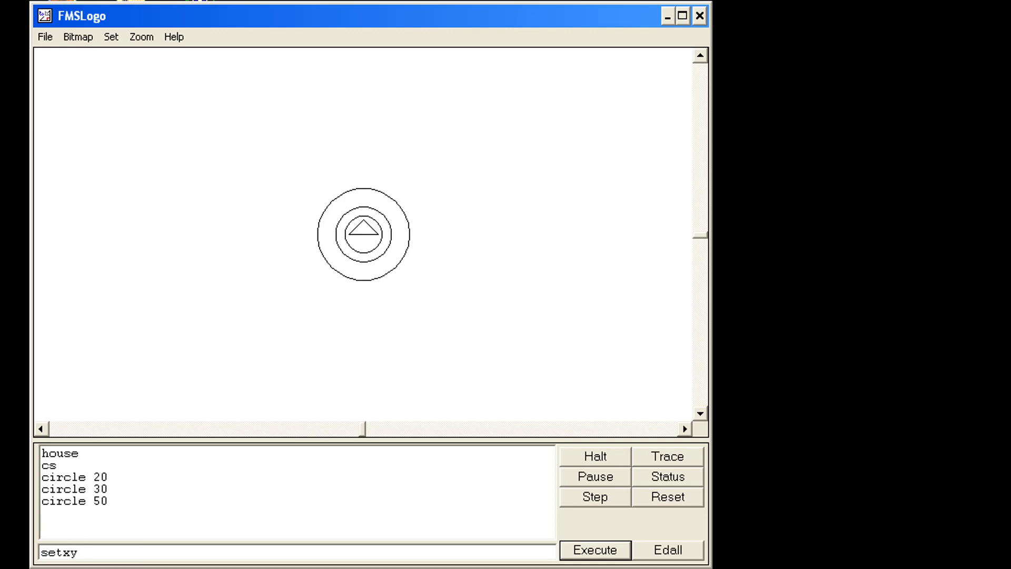
pyautogui.write('200')
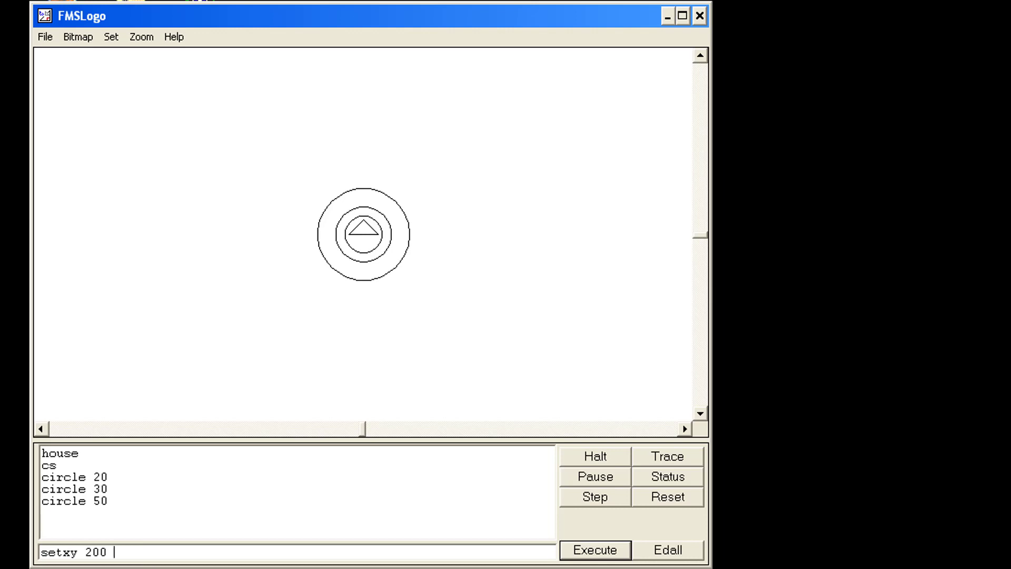
pyautogui.write('77')
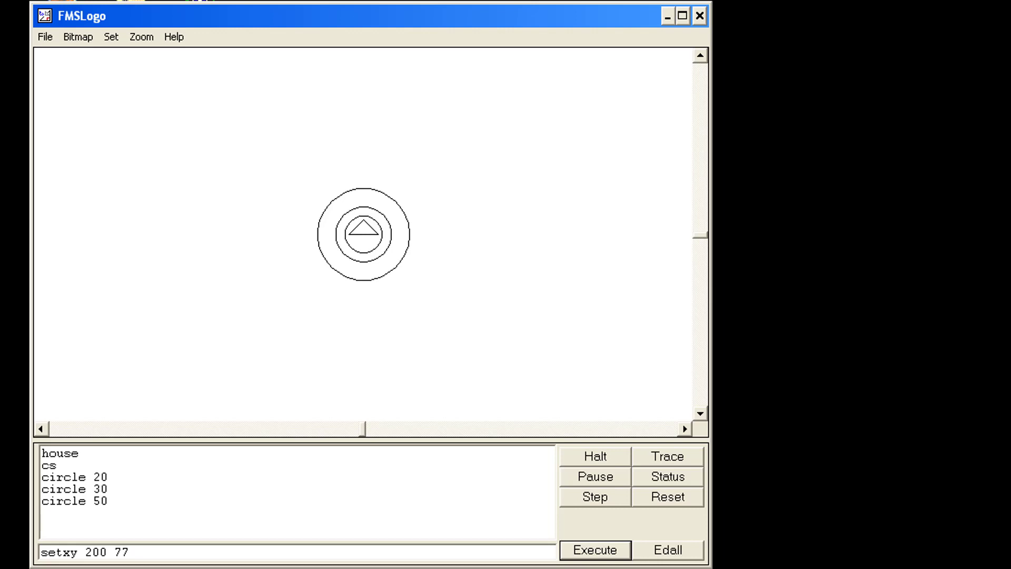
pyautogui.write('circle')
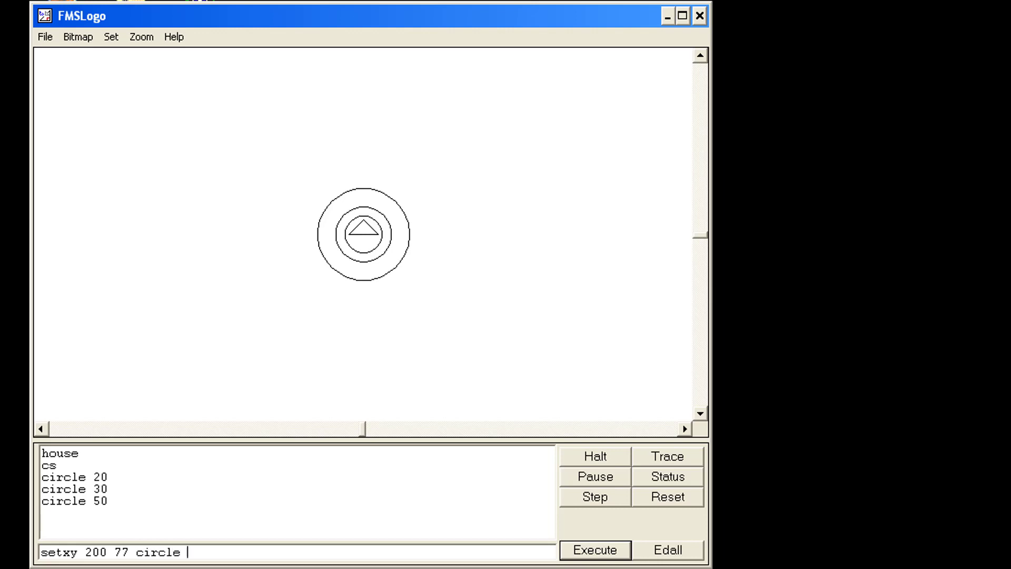
pyautogui.write('30')
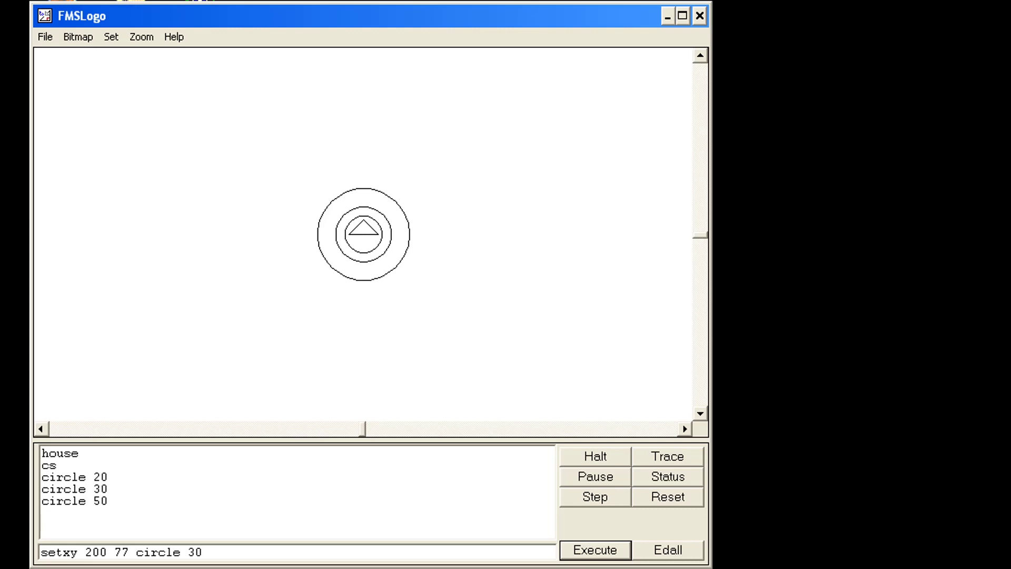
pyautogui.click(594, 550)
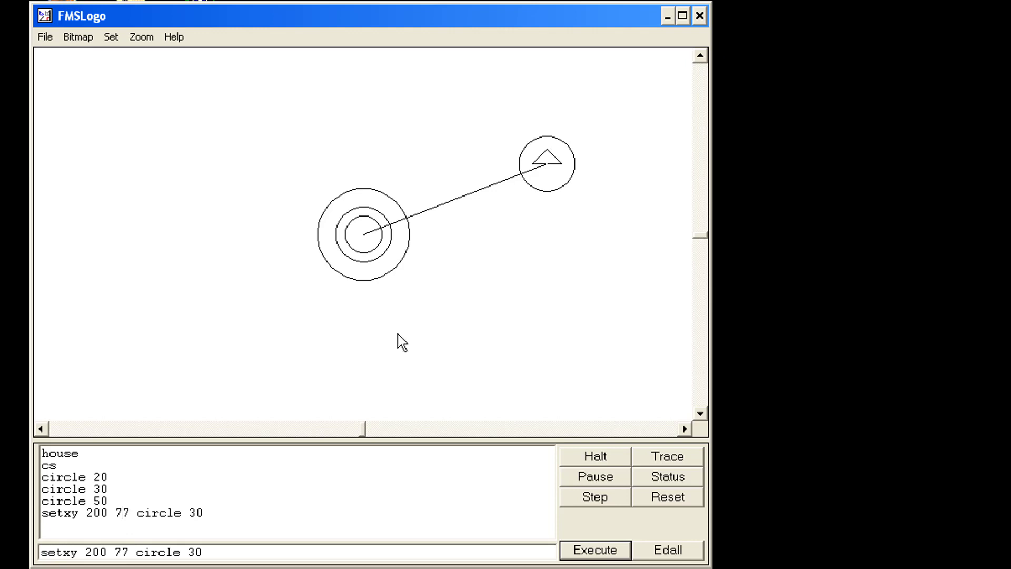
pyautogui.moveTo(229, 567)
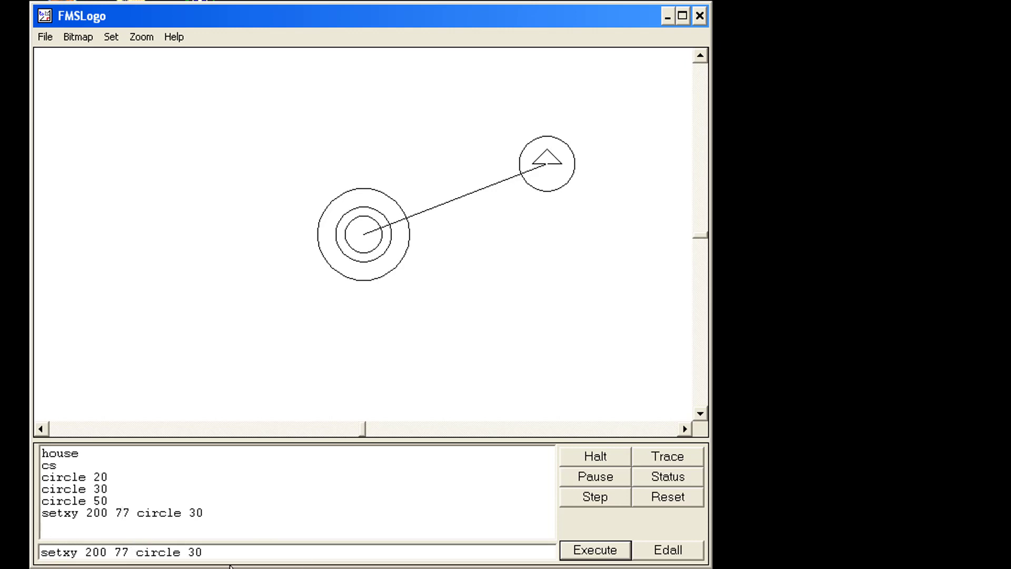
pyautogui.click(222, 552)
pyautogui.write('-')
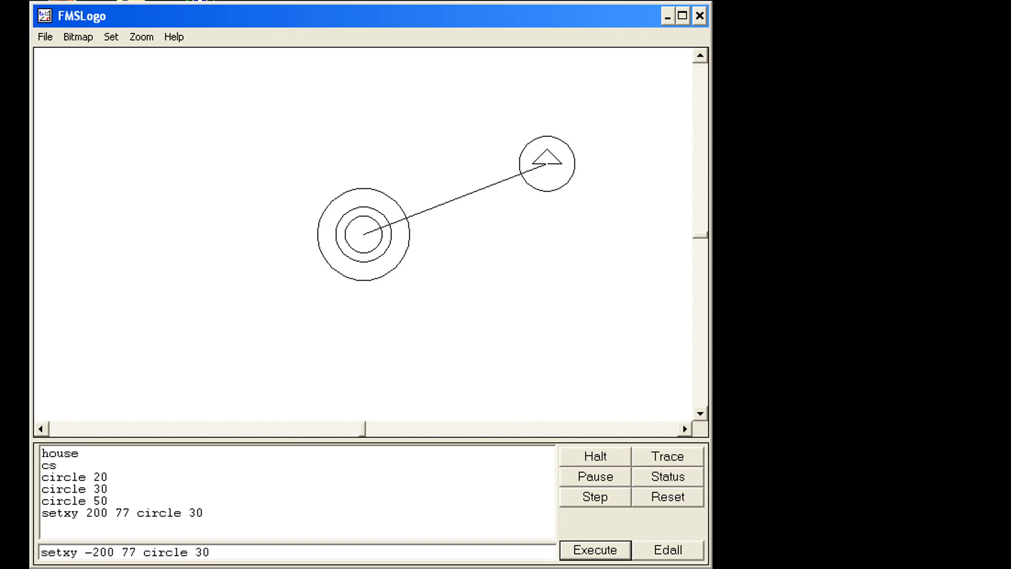
# - Run 'setxy -200 77 circle 30' to draw the upper-left circle
pyautogui.click(594, 549)
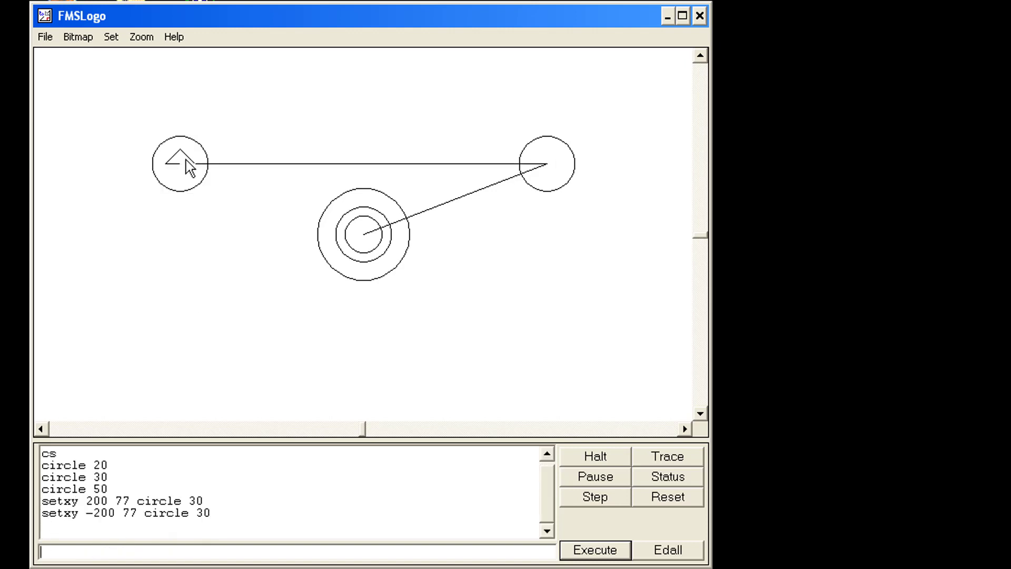
pyautogui.moveTo(180, 423)
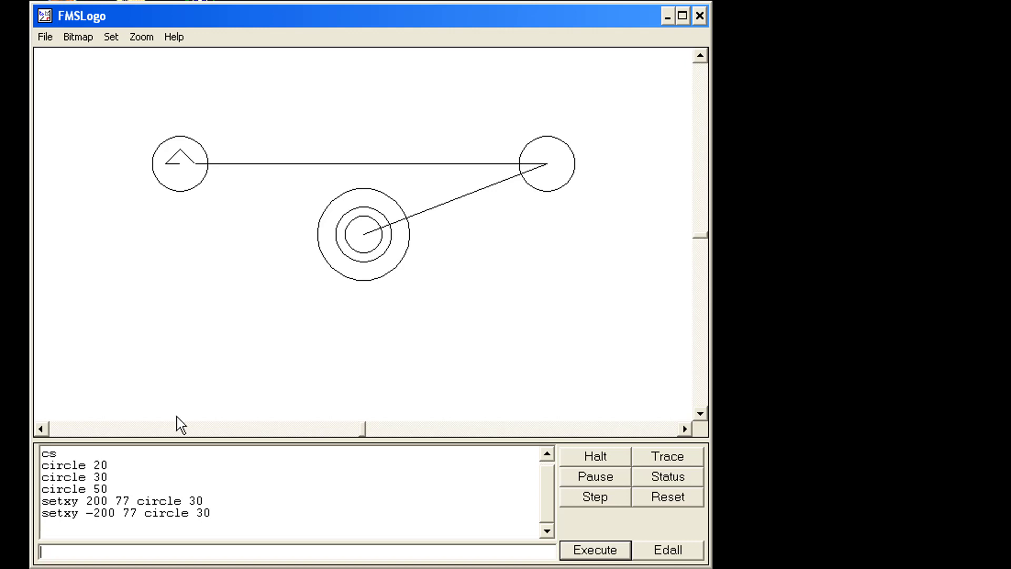
pyautogui.moveTo(152, 216)
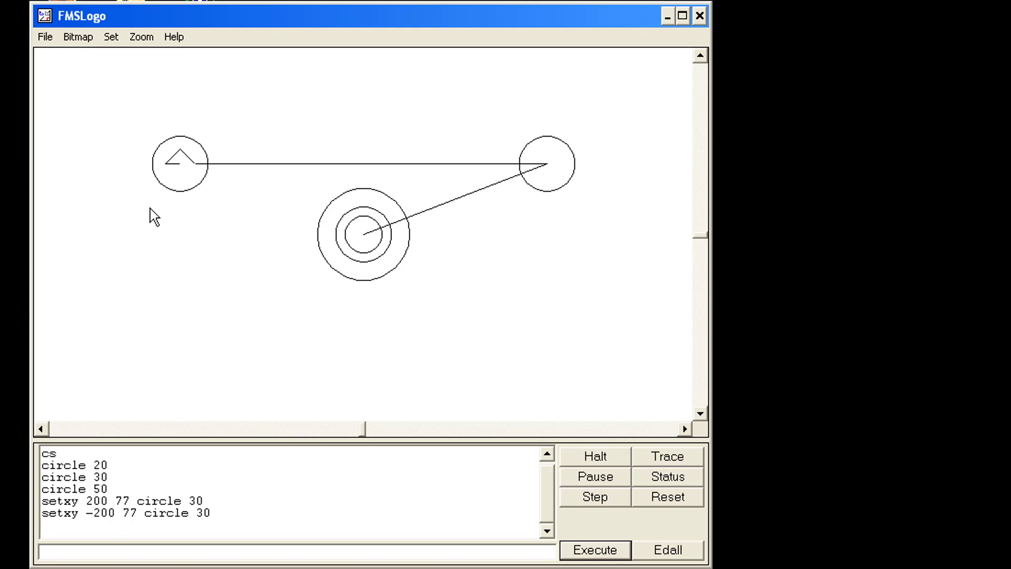
pyautogui.moveTo(212, 514)
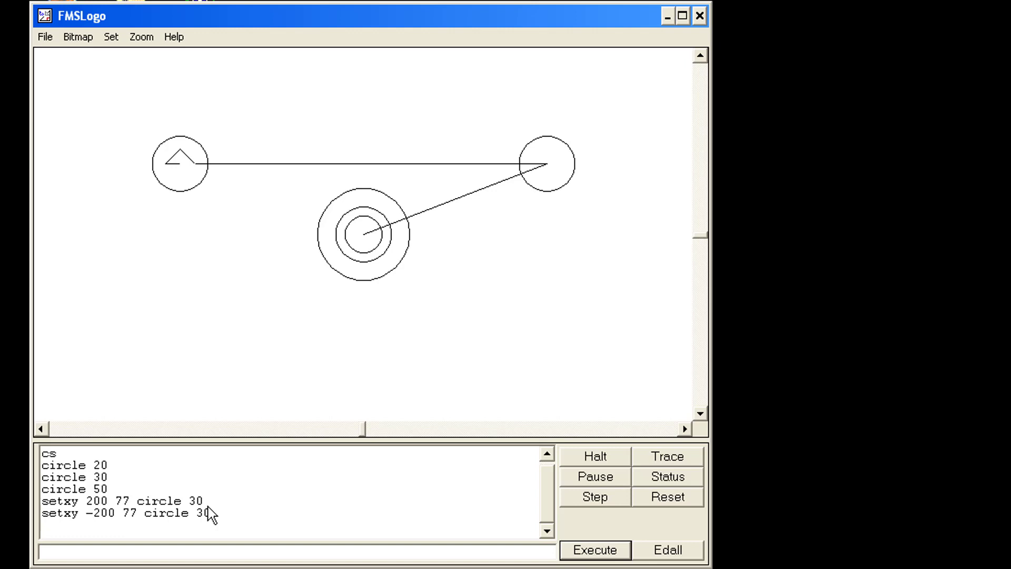
pyautogui.moveTo(532, 502)
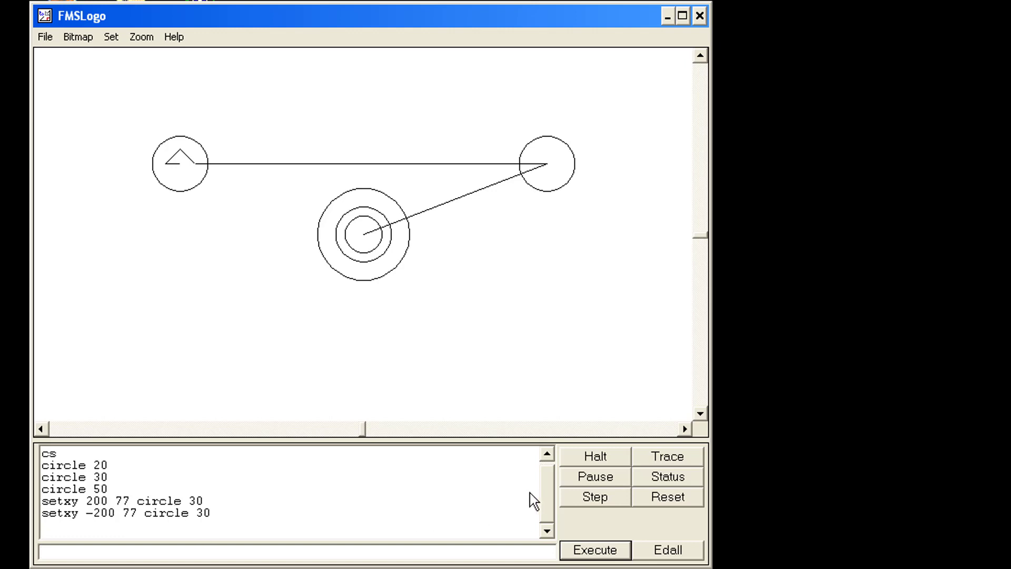
pyautogui.moveTo(505, 502)
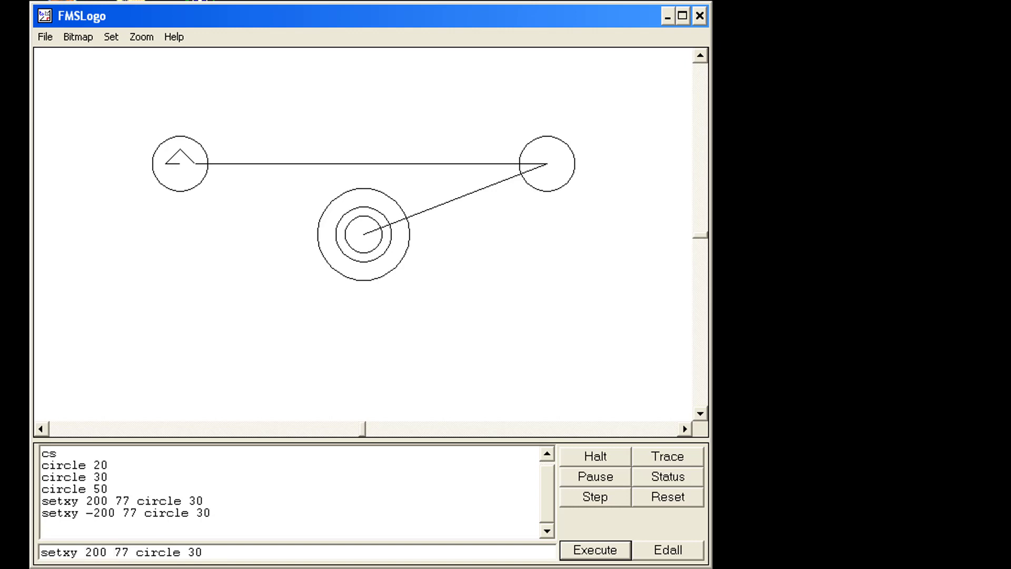
# - Draw radius-30 circles at (200, -77) and (-200, -77) to complete the four surrounding circles
pyautogui.click(594, 549)
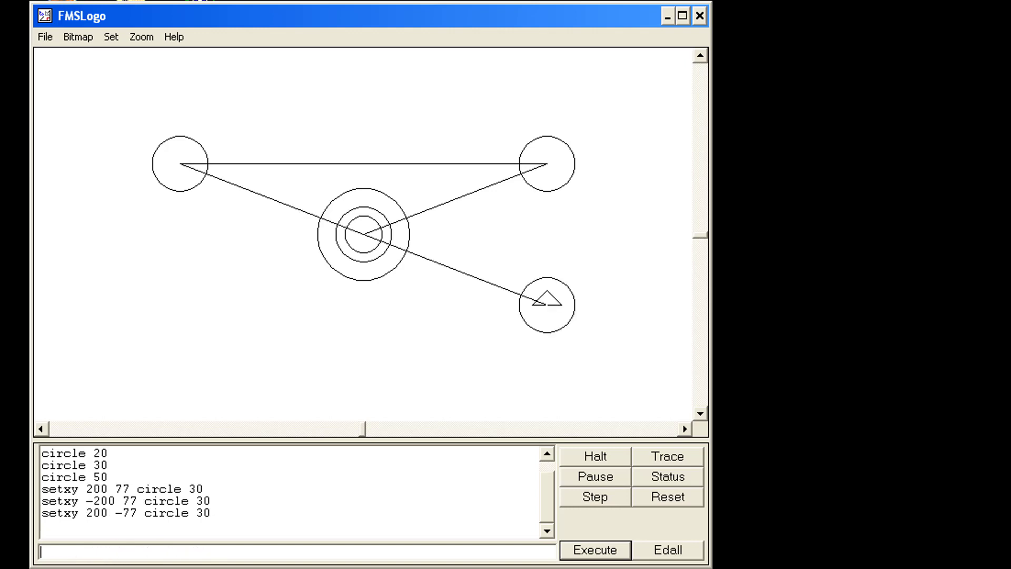
pyautogui.moveTo(561, 368)
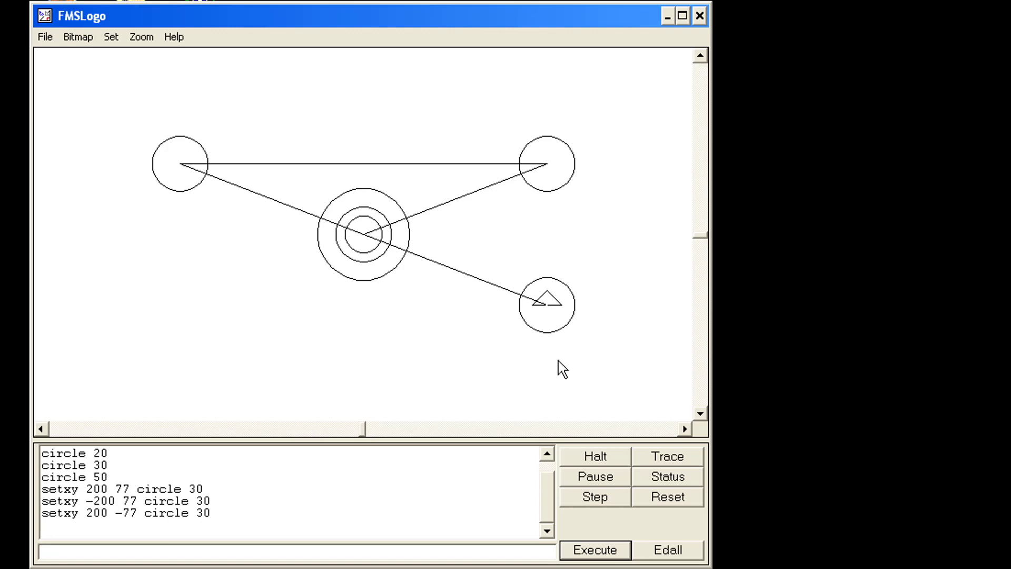
pyautogui.moveTo(453, 342)
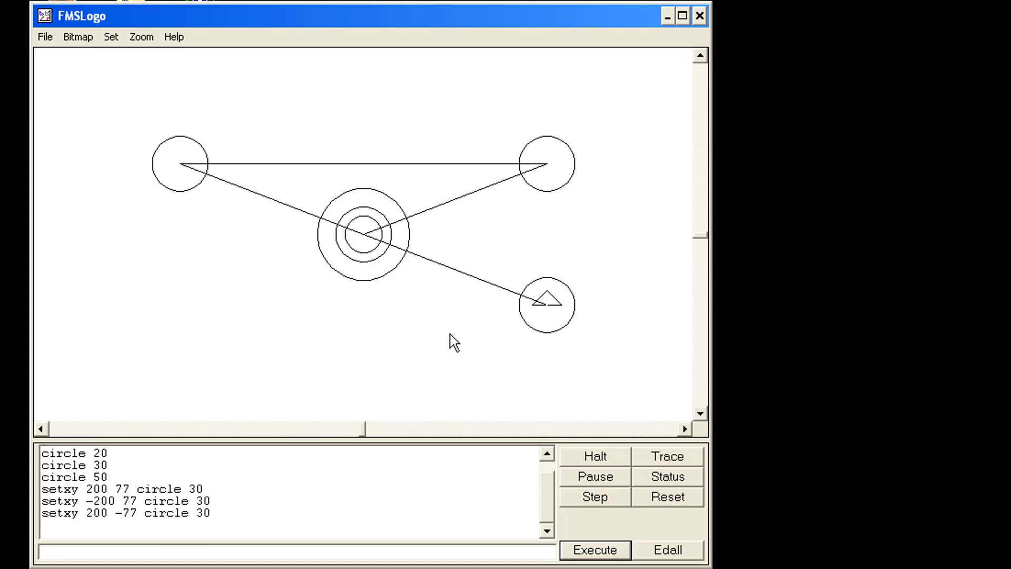
pyautogui.moveTo(499, 252)
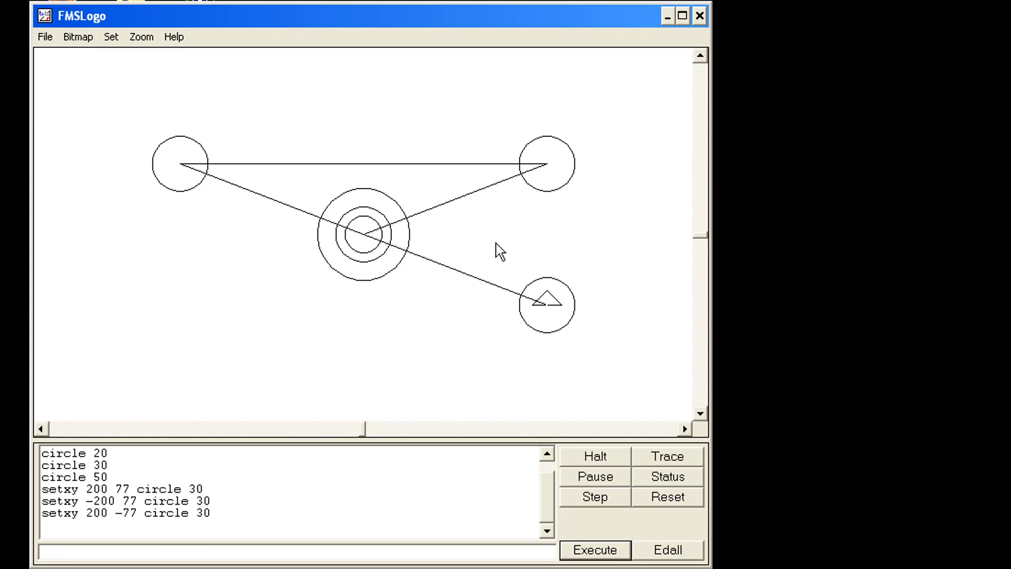
pyautogui.moveTo(374, 250)
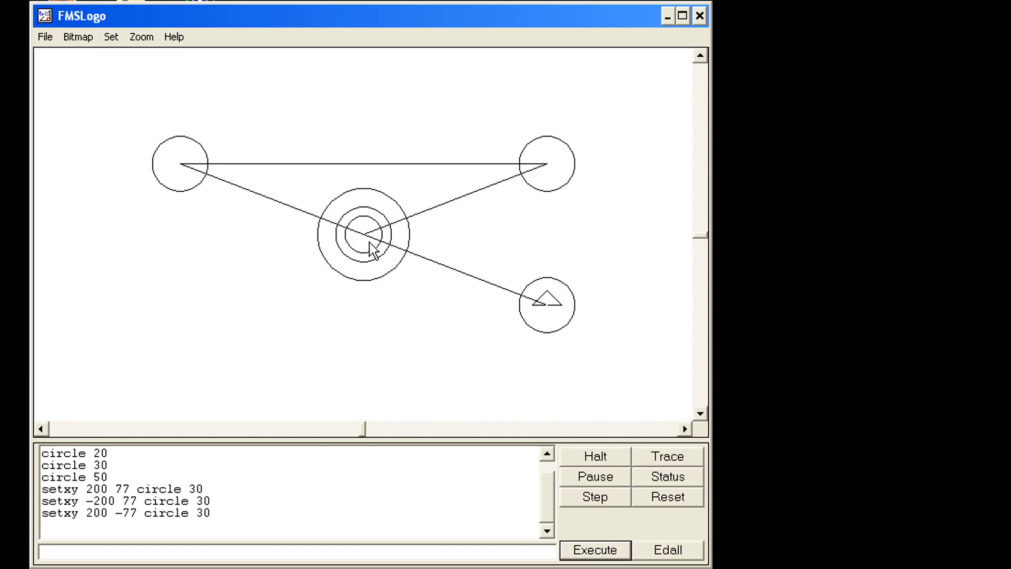
pyautogui.moveTo(367, 242)
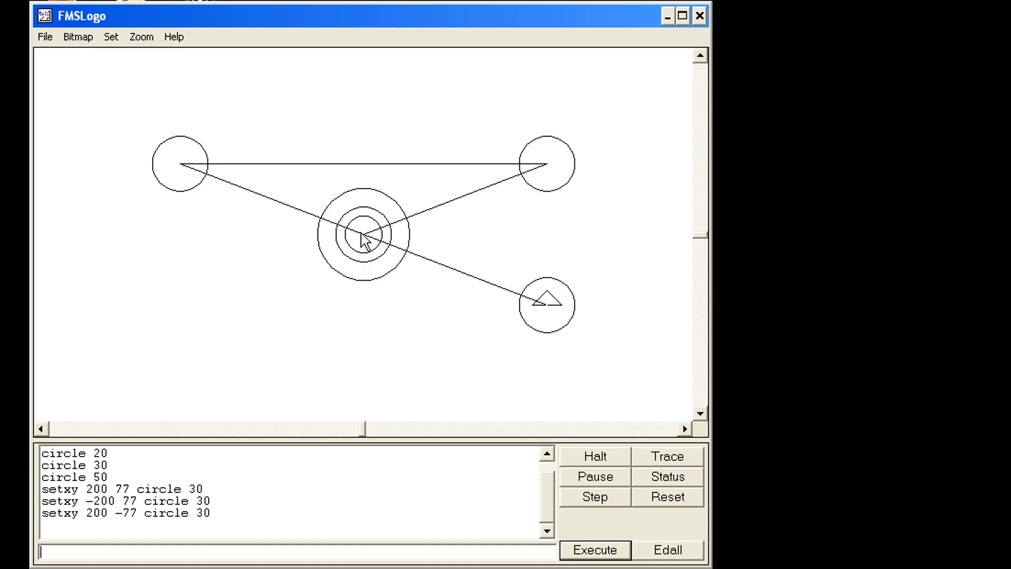
pyautogui.moveTo(549, 230)
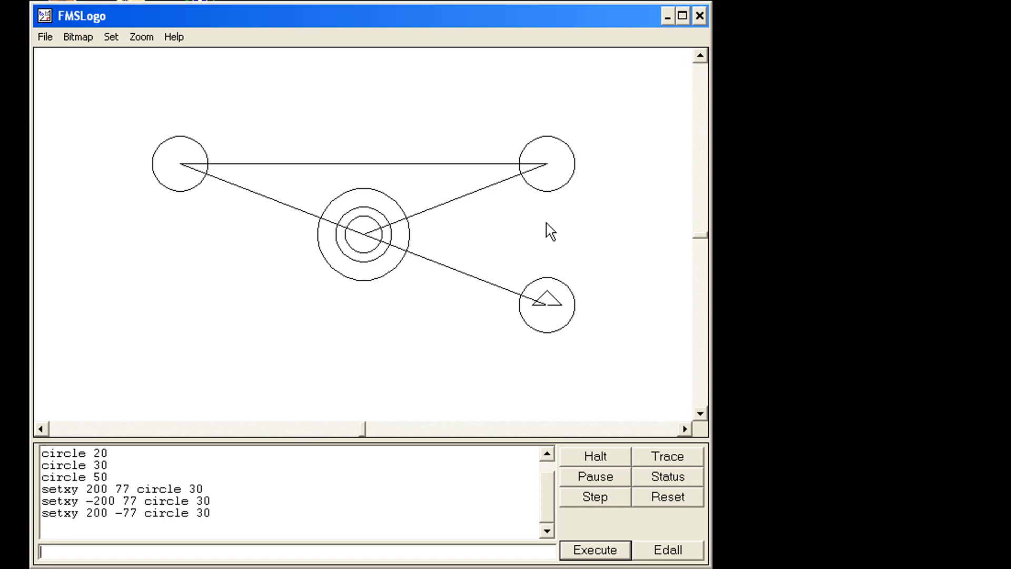
pyautogui.moveTo(235, 410)
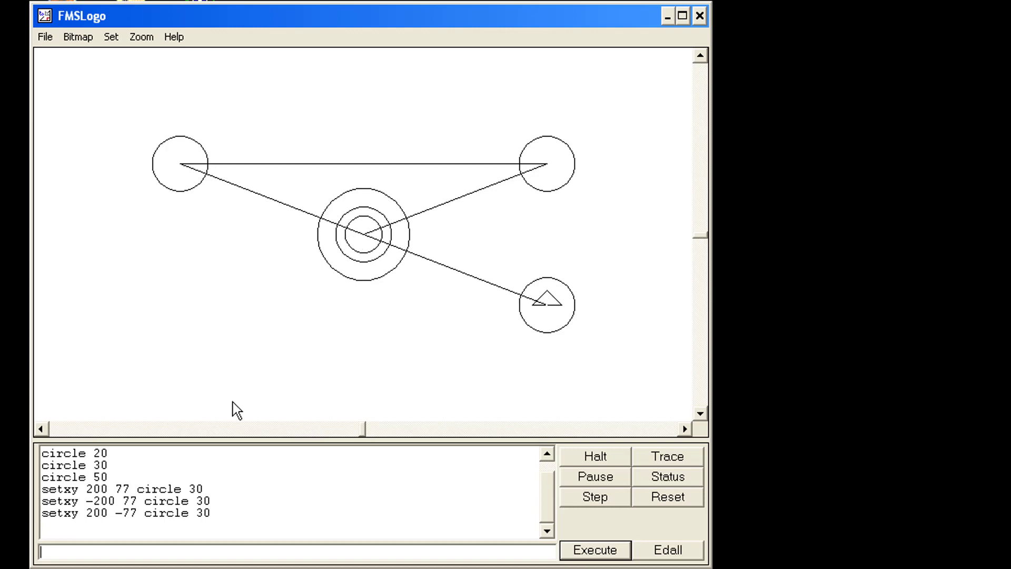
pyautogui.moveTo(117, 516)
pyautogui.write('setxy -200 -77 circle 30')
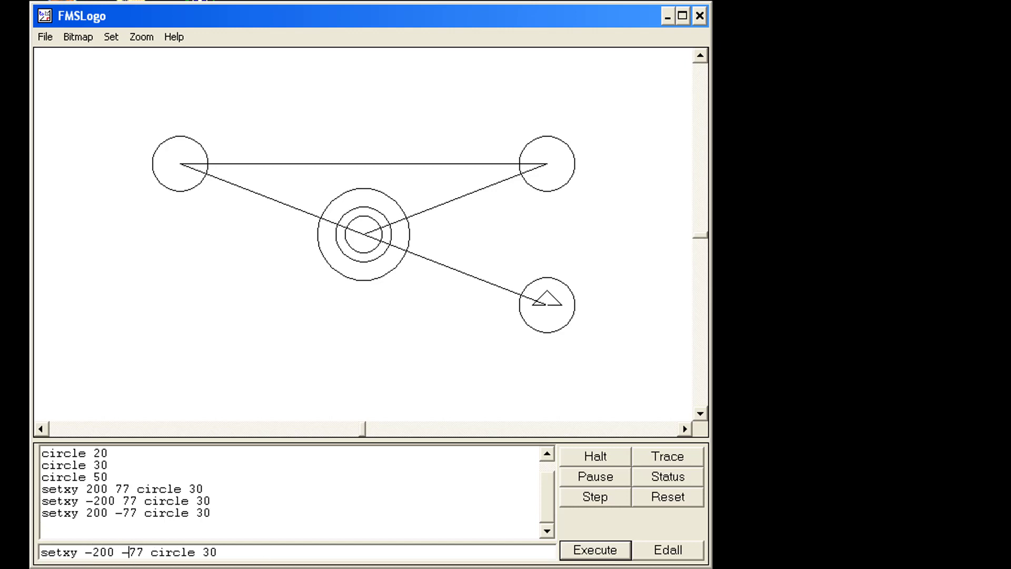
pyautogui.click(594, 550)
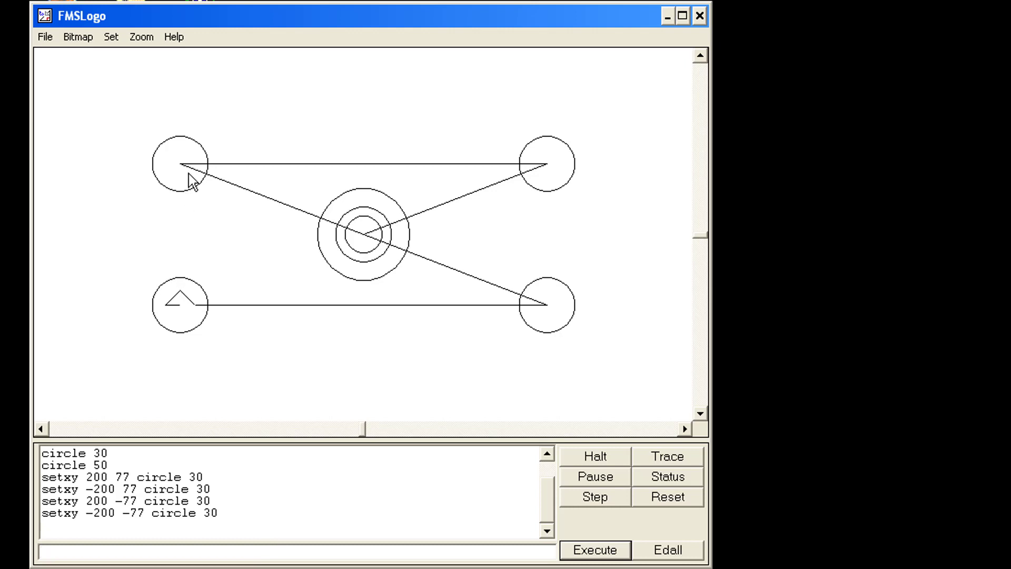
pyautogui.moveTo(205, 176)
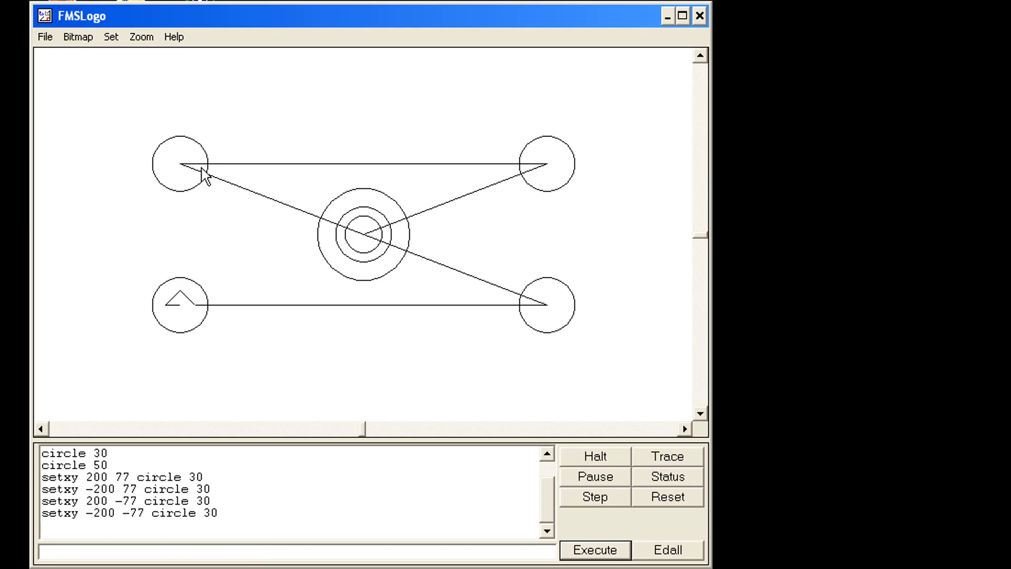
pyautogui.moveTo(401, 433)
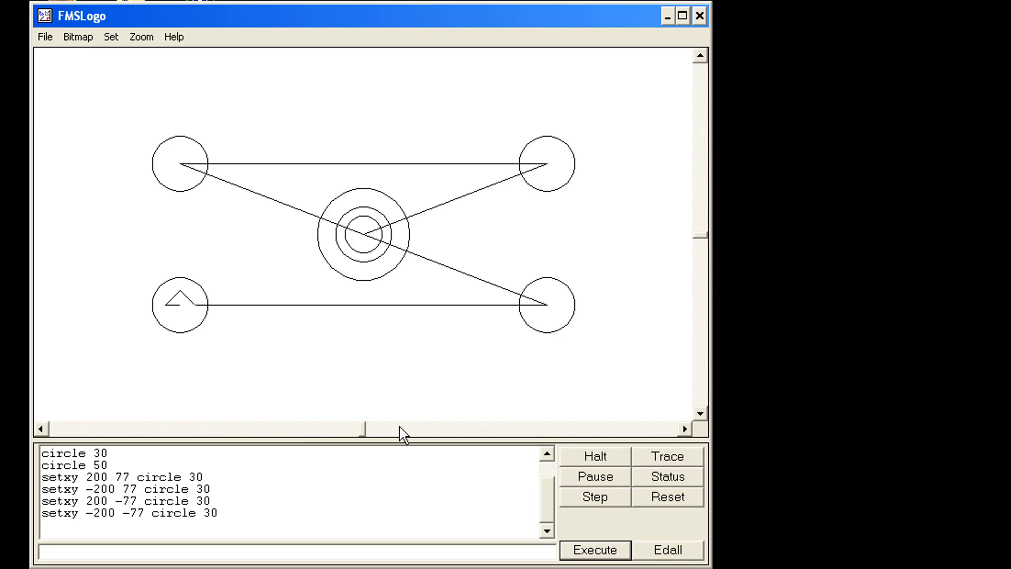
pyautogui.moveTo(355, 510)
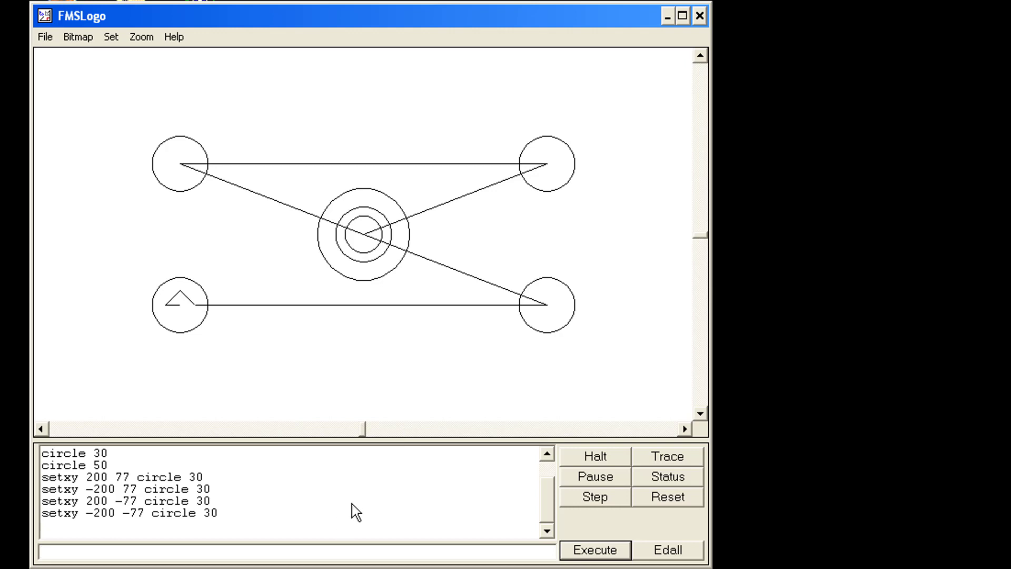
# - Create a new procedure named xy via File > Edit and open it in the Editor
pyautogui.click(667, 550)
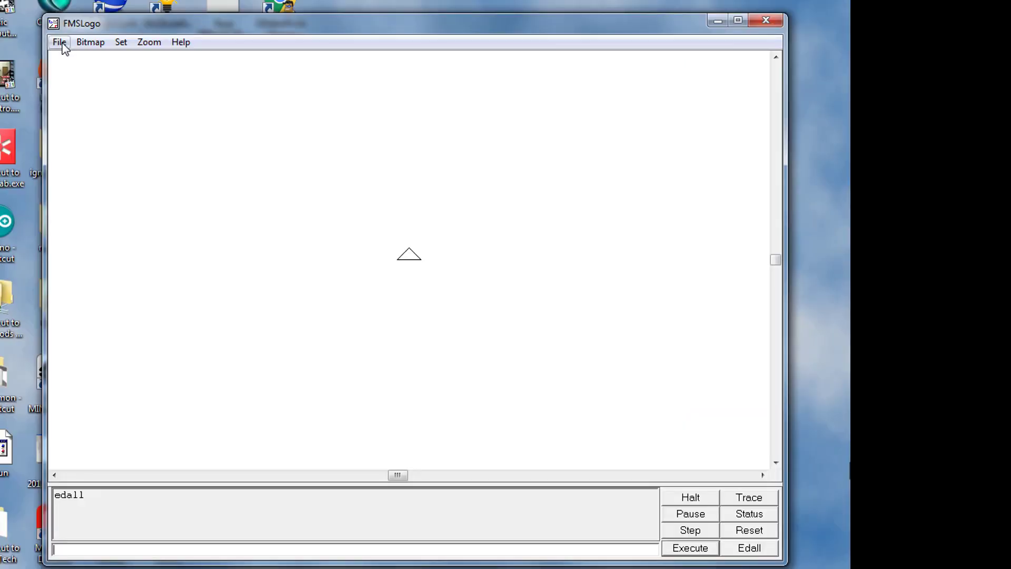
pyautogui.click(58, 42)
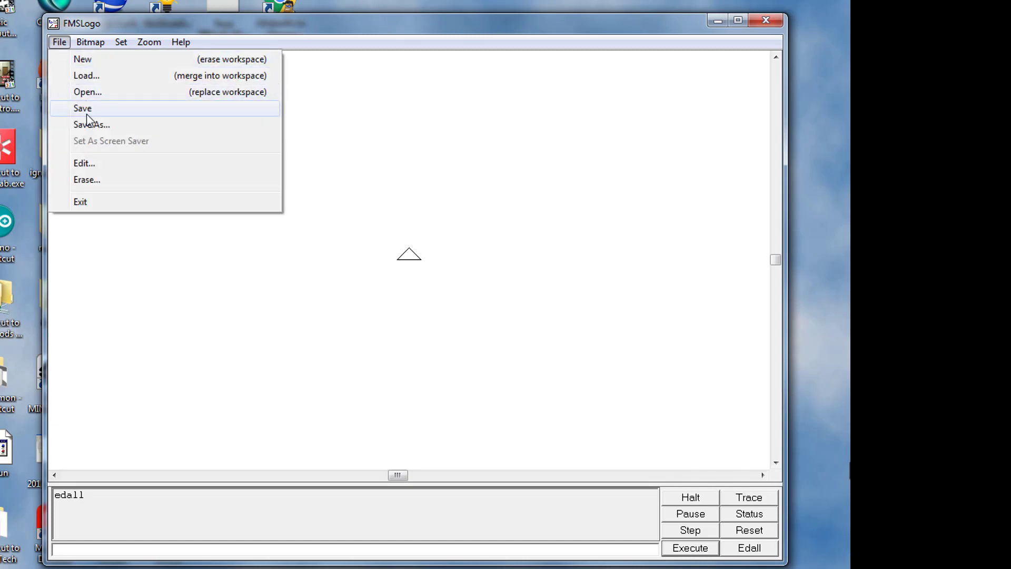
pyautogui.click(83, 163)
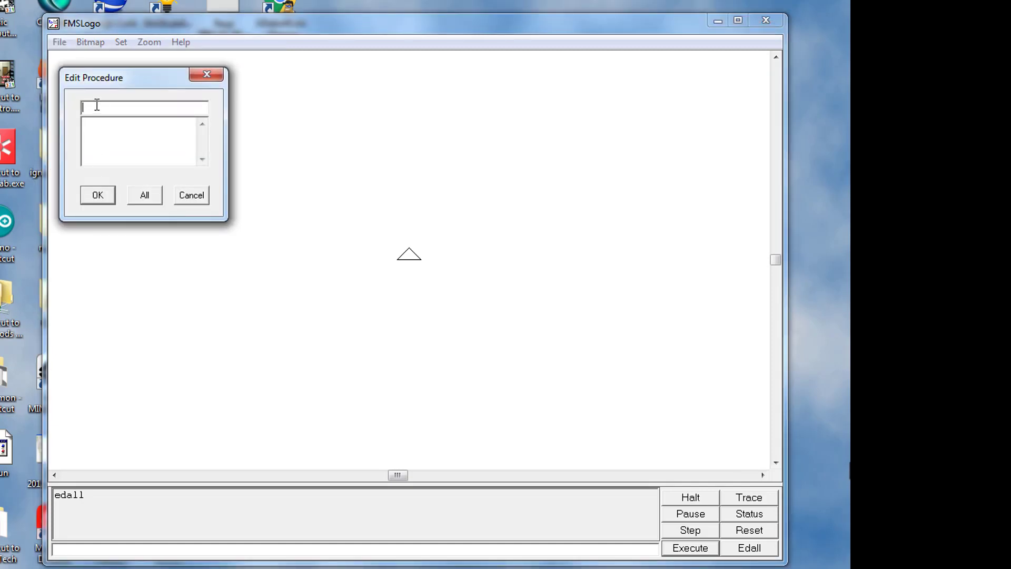
pyautogui.write('xy')
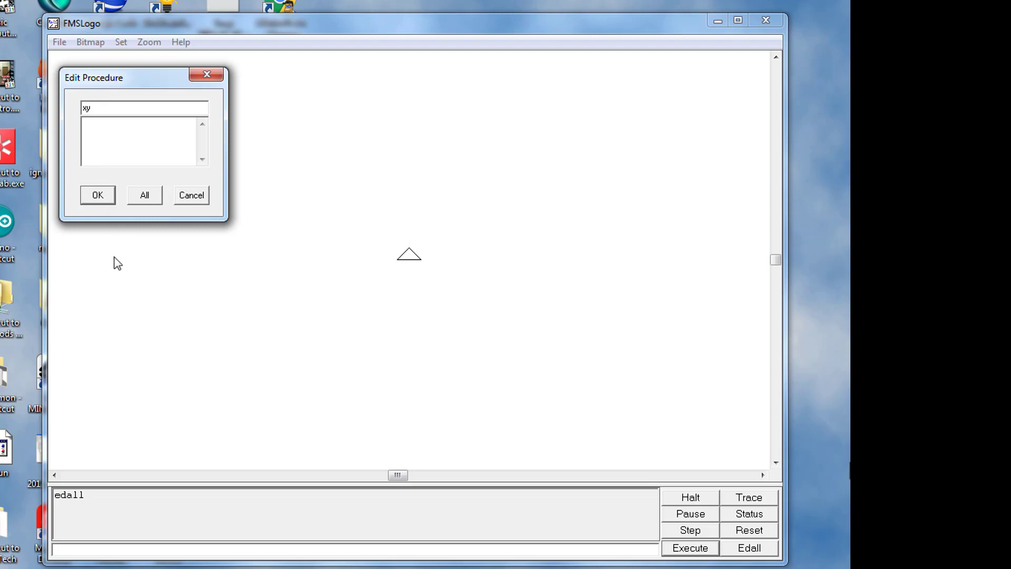
pyautogui.click(97, 195)
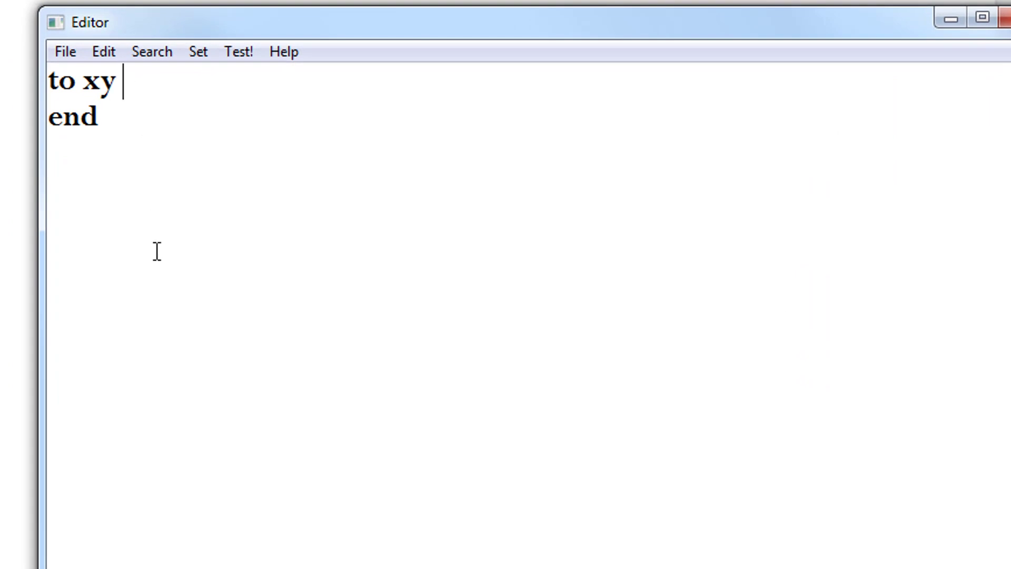
# - Give xy inputs :x :y and the body 'pu setxy :x :y pd'
pyautogui.write(':x')
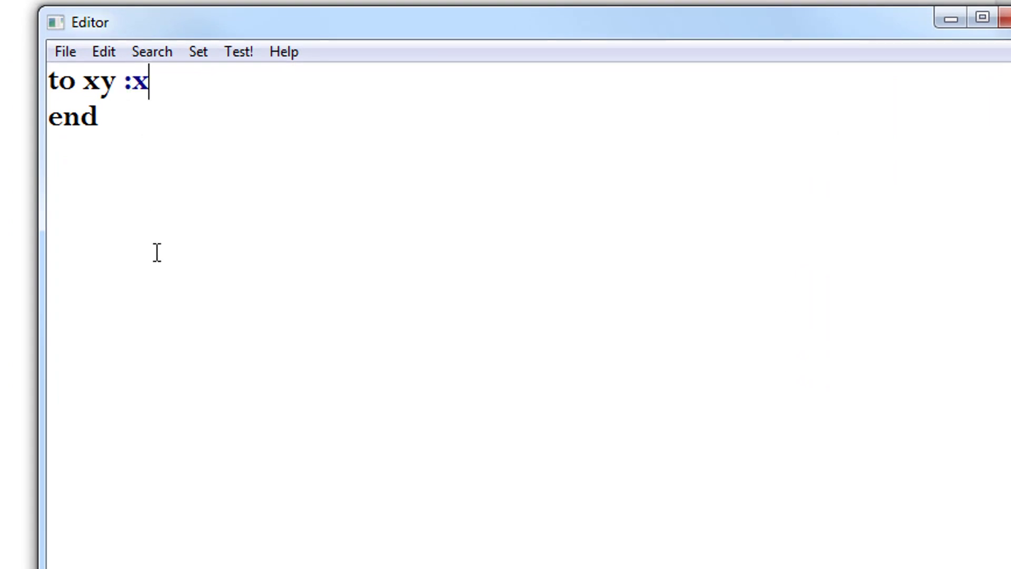
pyautogui.write(':y')
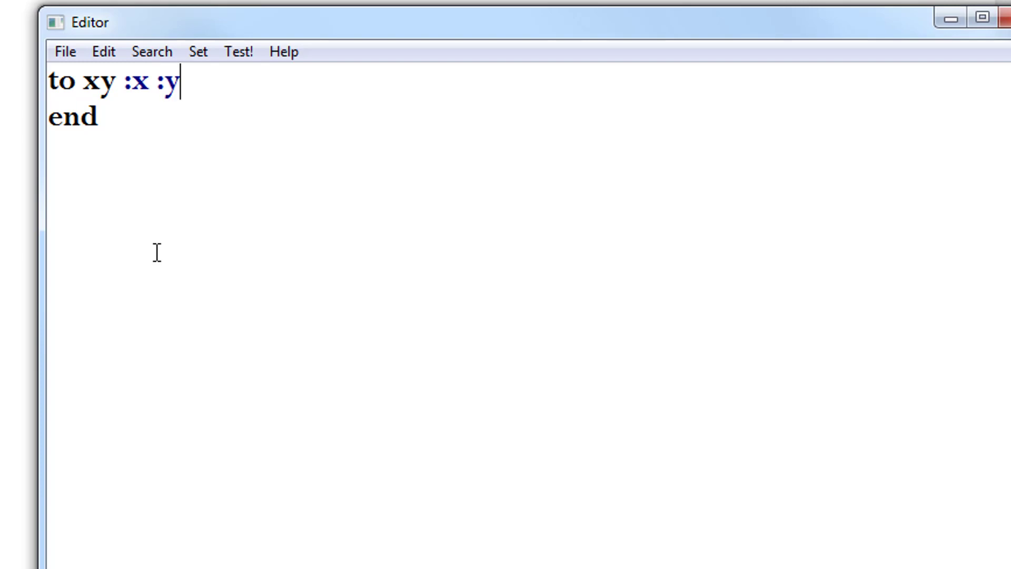
pyautogui.press('Return')
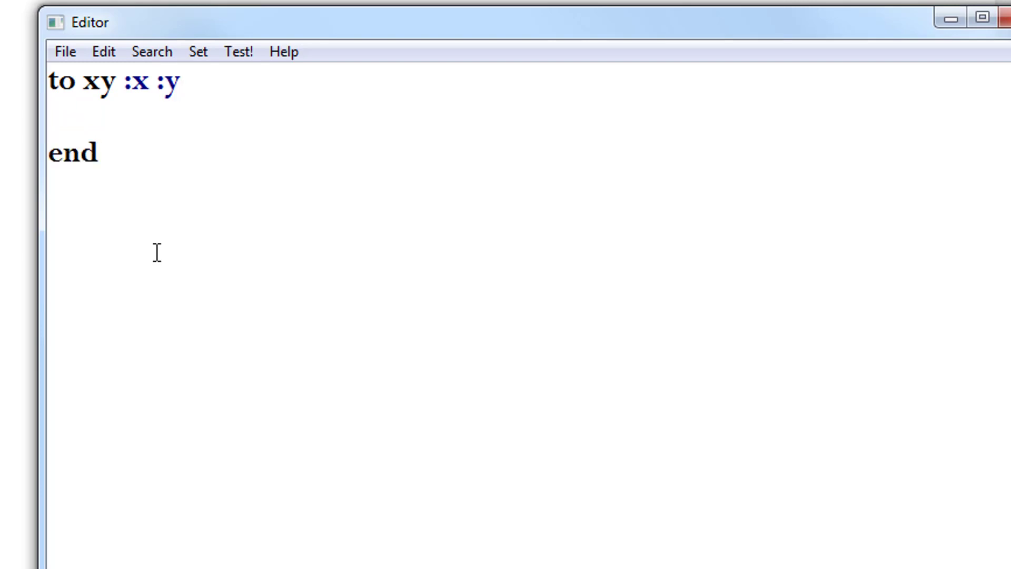
pyautogui.write('pu setxy')
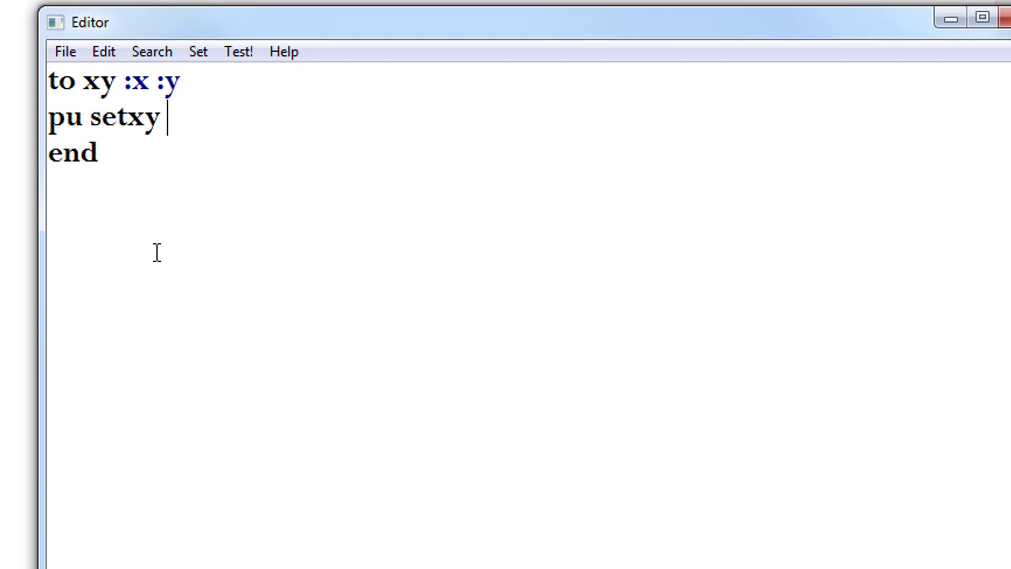
pyautogui.write(':')
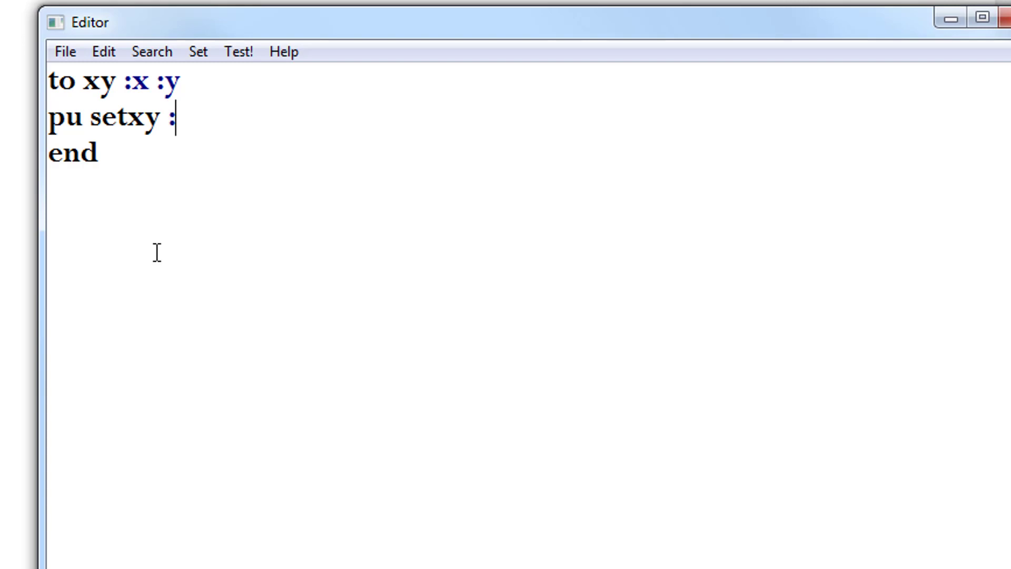
pyautogui.write('x')
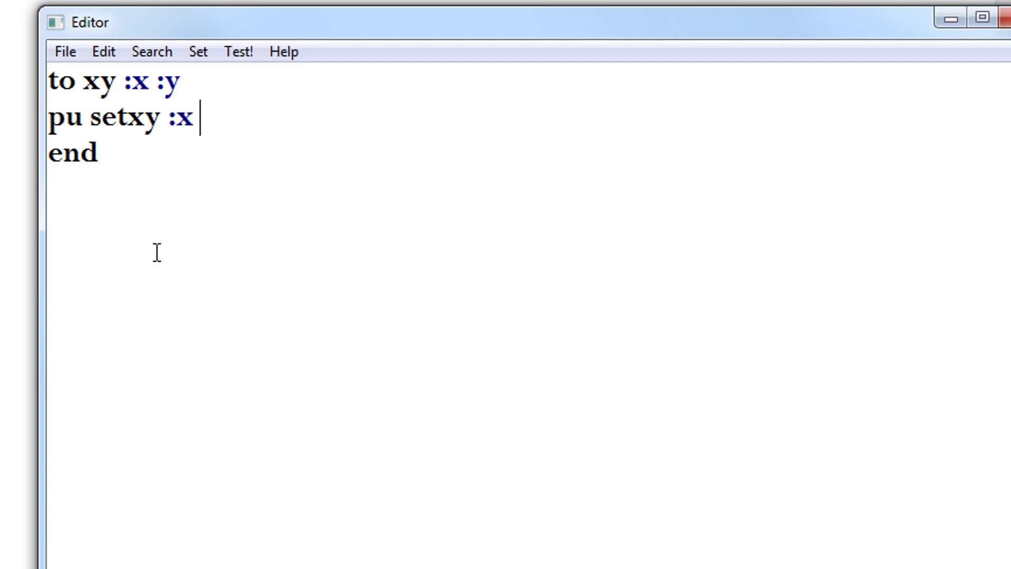
pyautogui.write(':y')
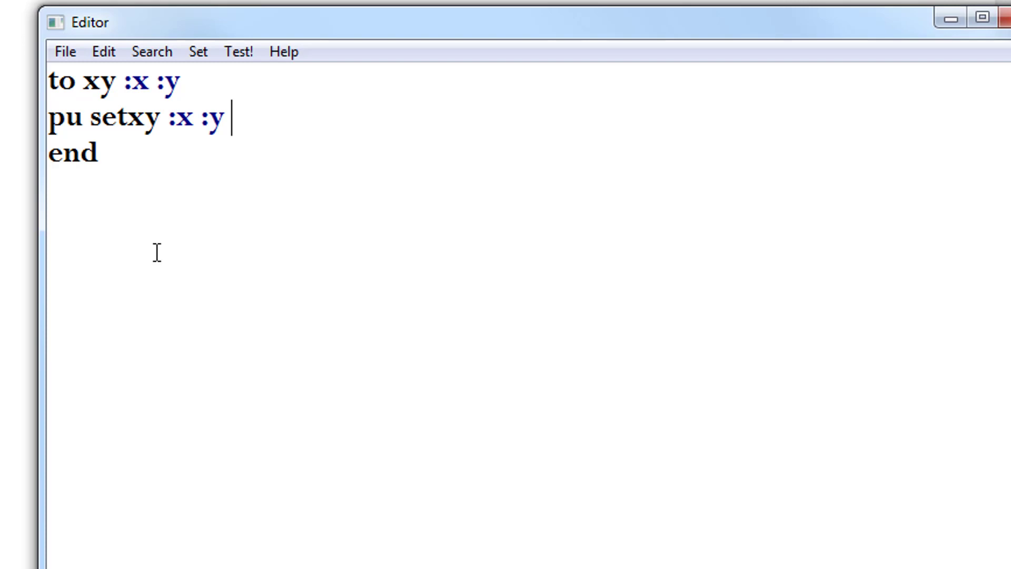
pyautogui.write('pd')
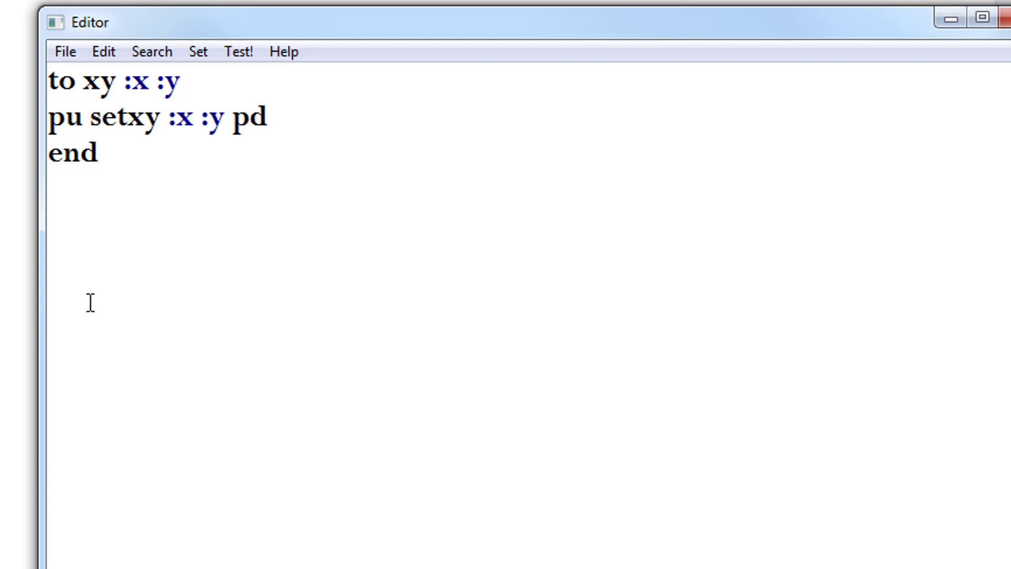
# - Save the xy procedure and exit the Editor
pyautogui.click(65, 51)
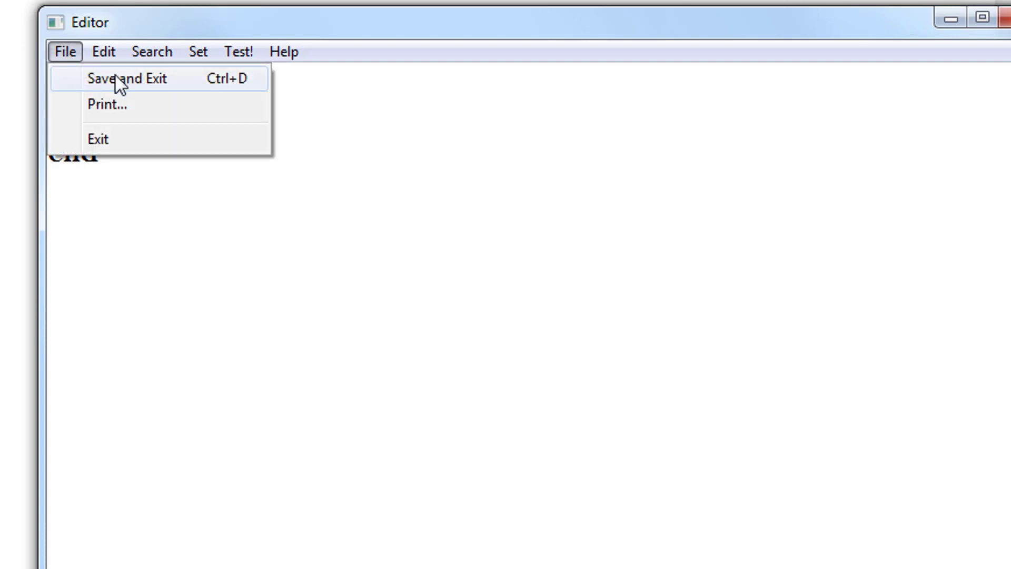
pyautogui.click(116, 78)
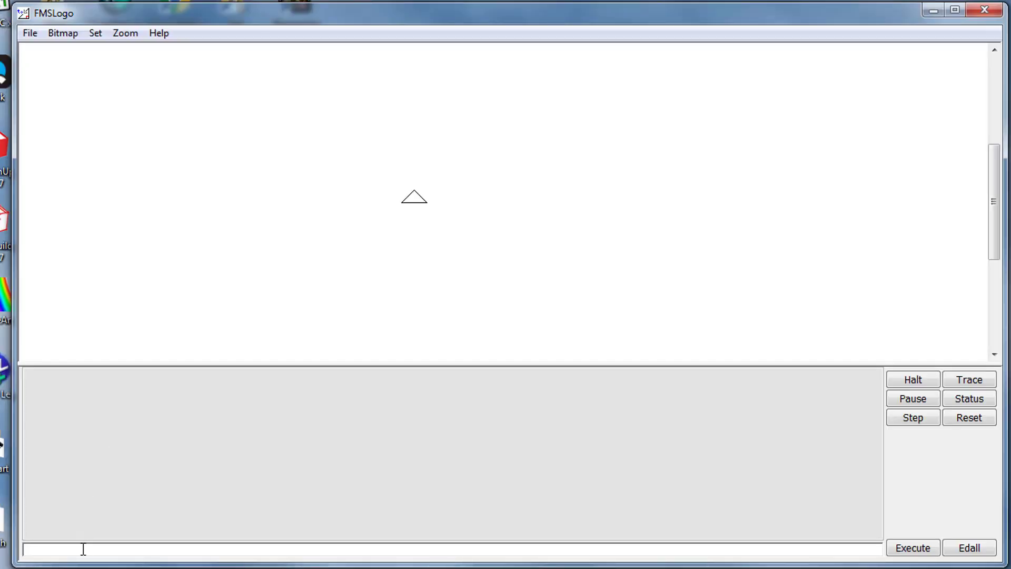
# - Draw two size-10 window squares at (10, 30) and (30, 30) using xy and sq2
pyautogui.click(911, 548)
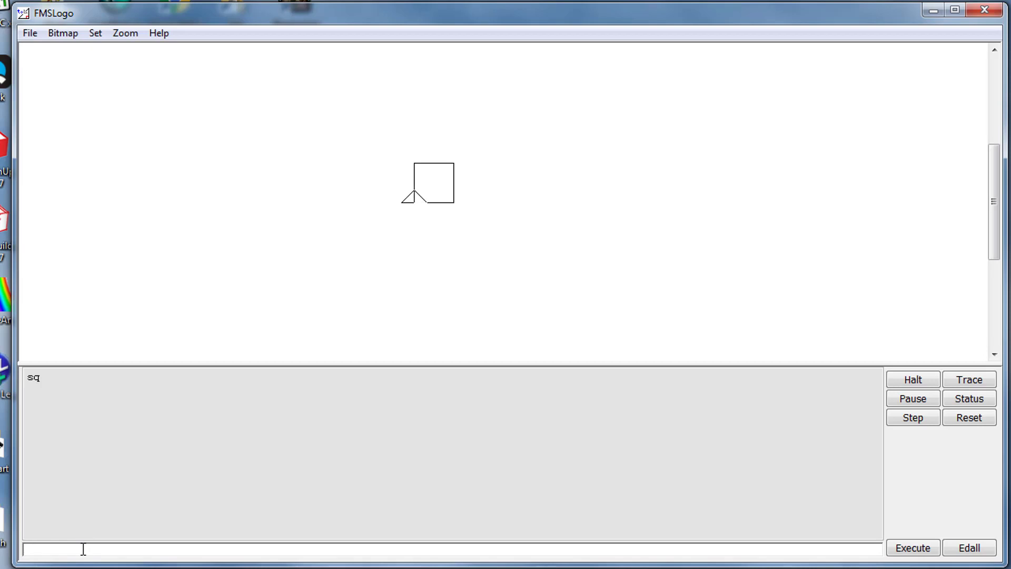
pyautogui.write('xy')
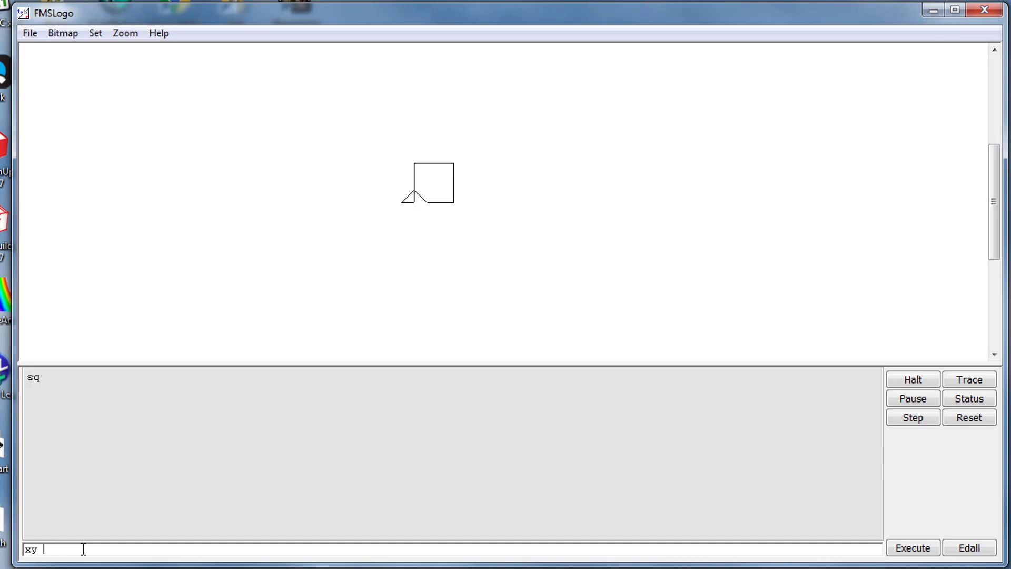
pyautogui.write('10 3')
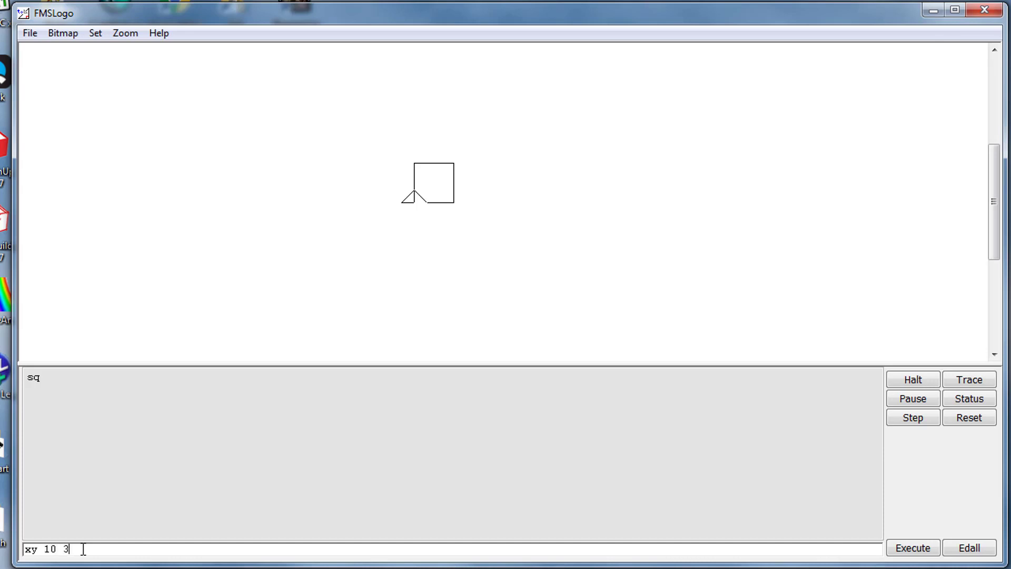
pyautogui.write('0')
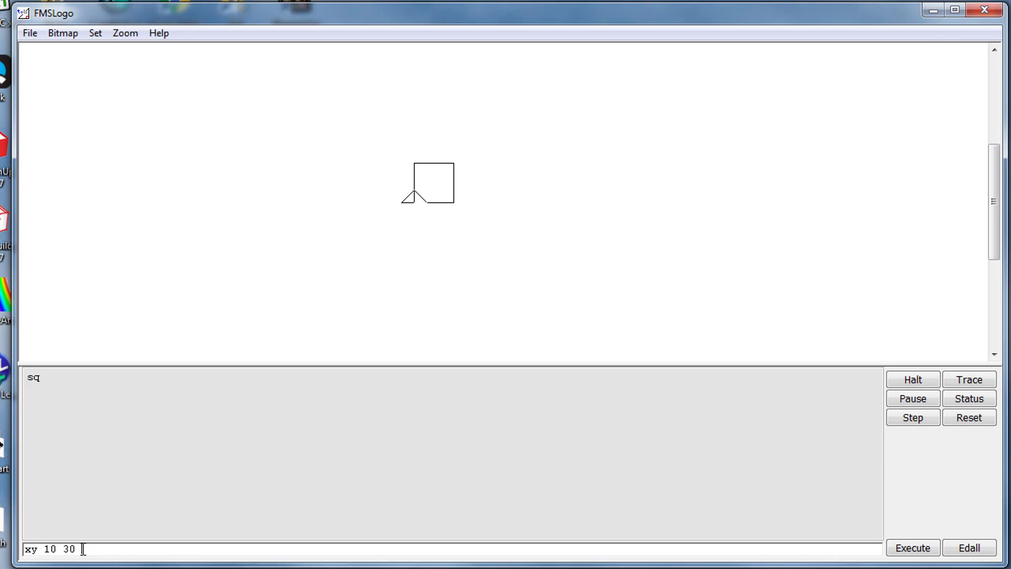
pyautogui.click(911, 548)
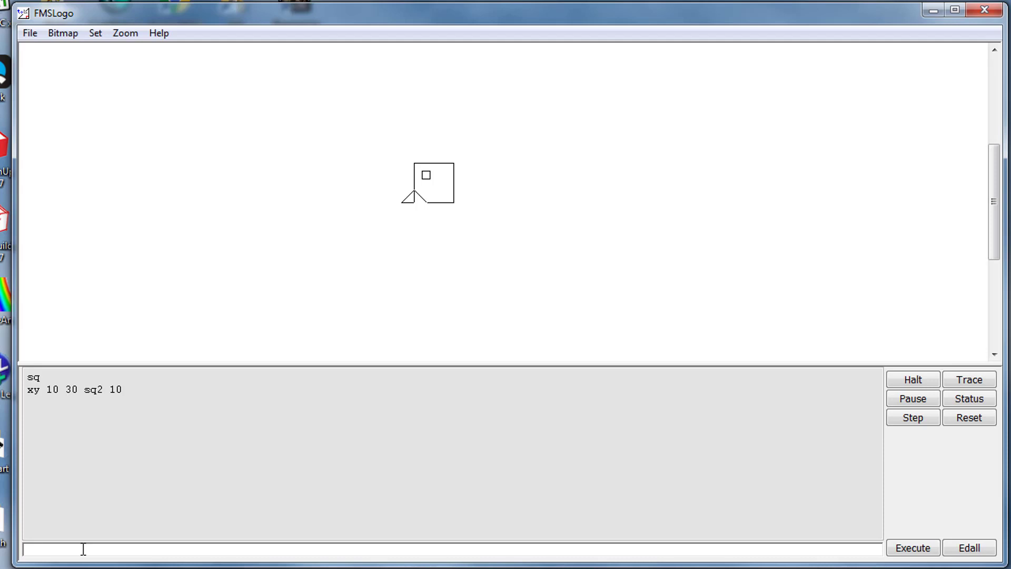
pyautogui.write('xy')
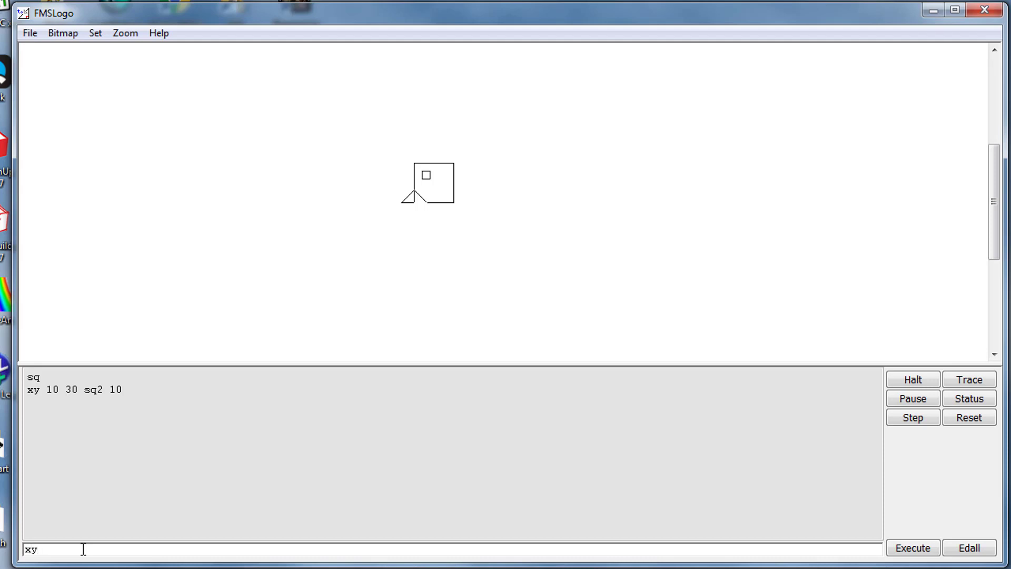
pyautogui.write('30 30')
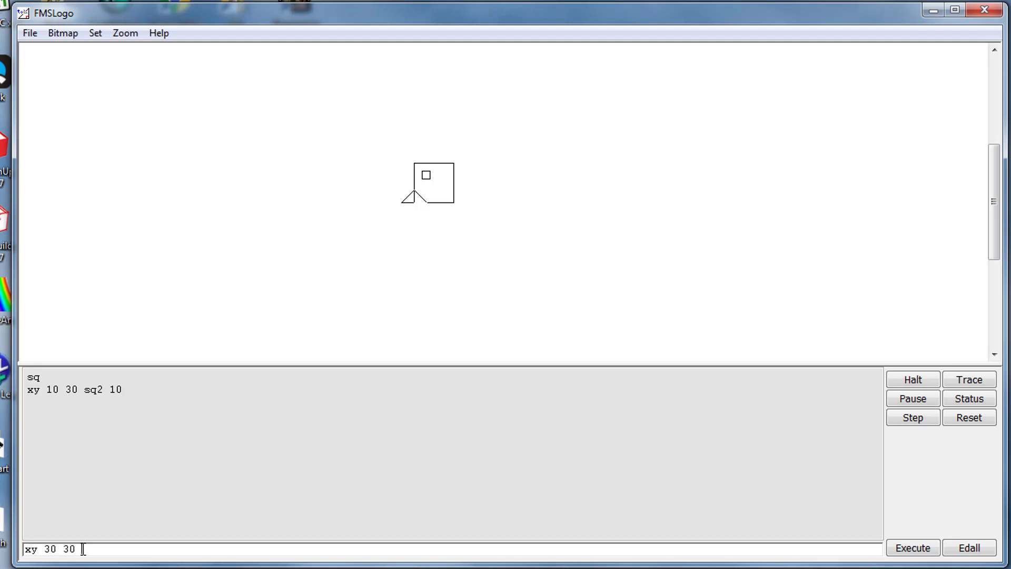
pyautogui.write('sq2 10')
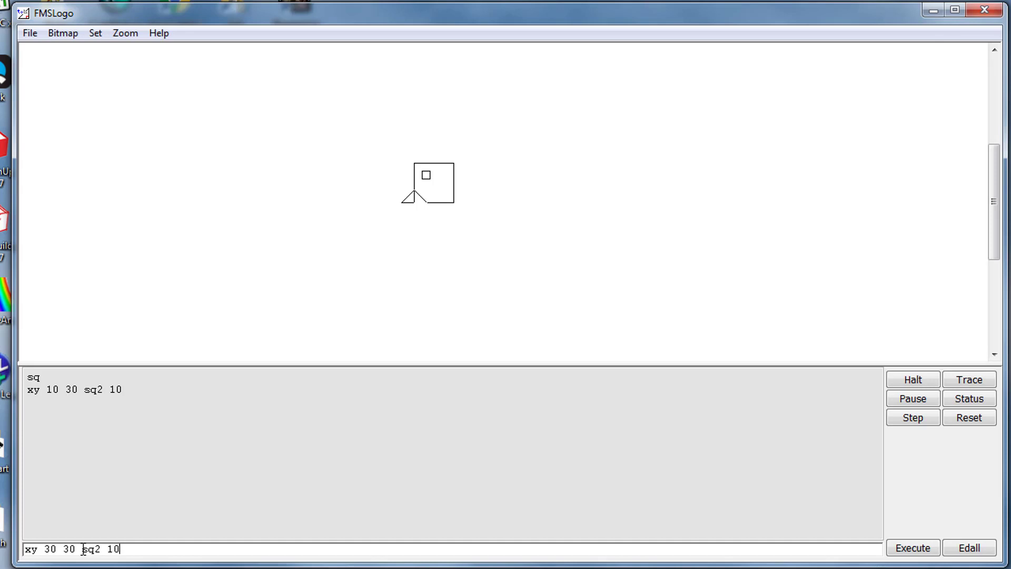
pyautogui.click(912, 547)
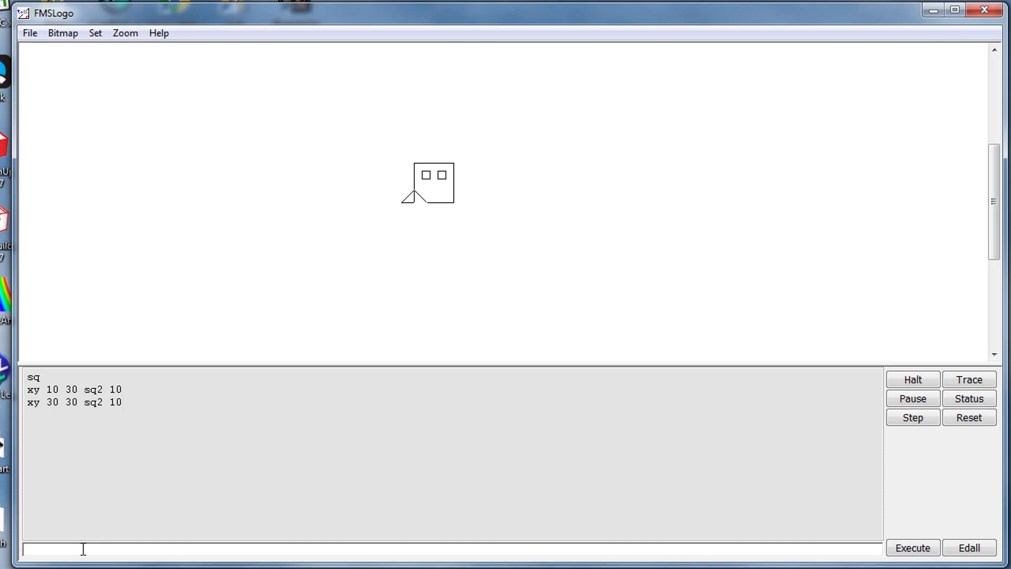
# - Draw a size-100 square at (200, 0) with 'xy 200 0 sq2 100'
pyautogui.write('xy 200')
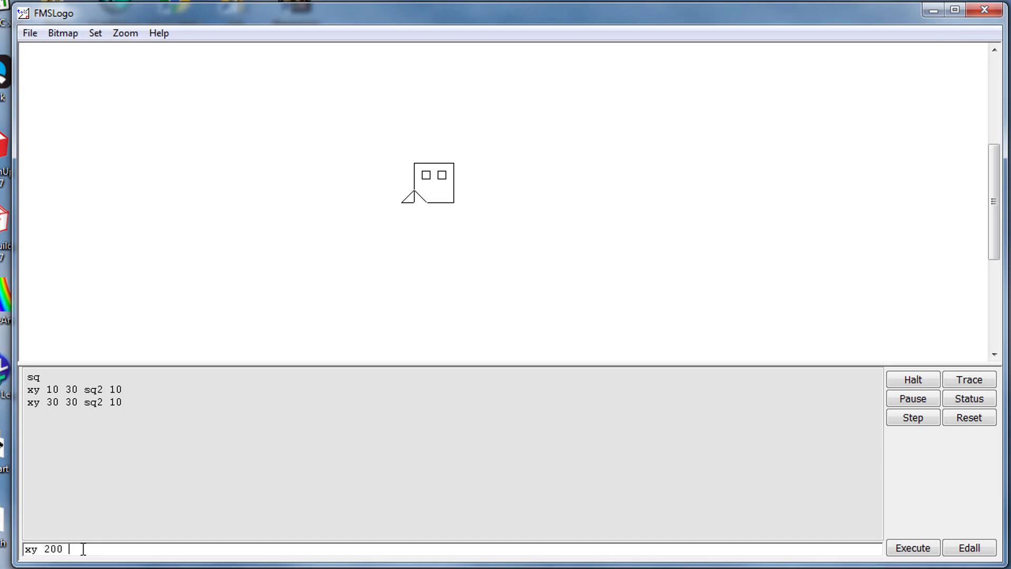
pyautogui.write('0')
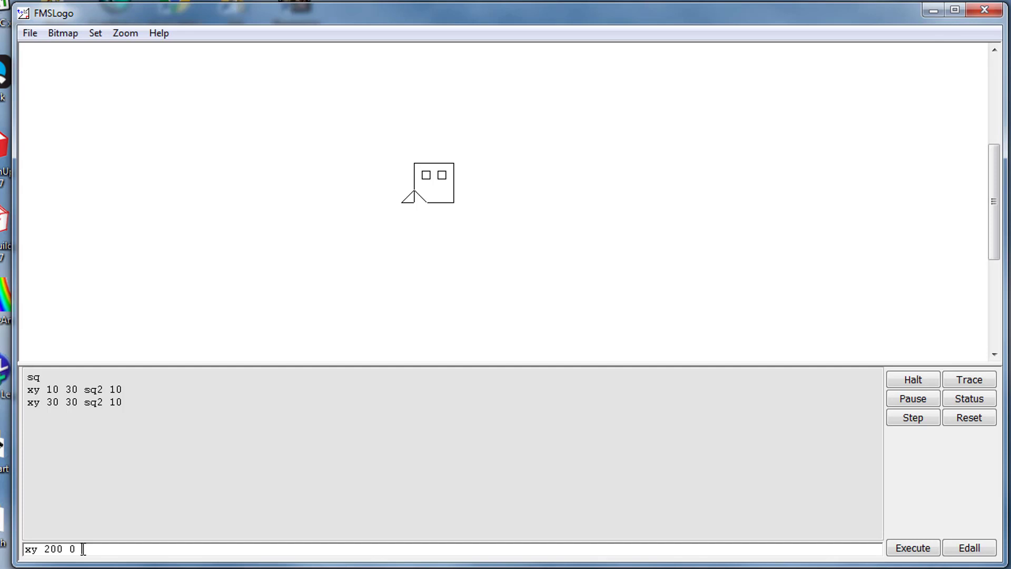
pyautogui.write('sq2')
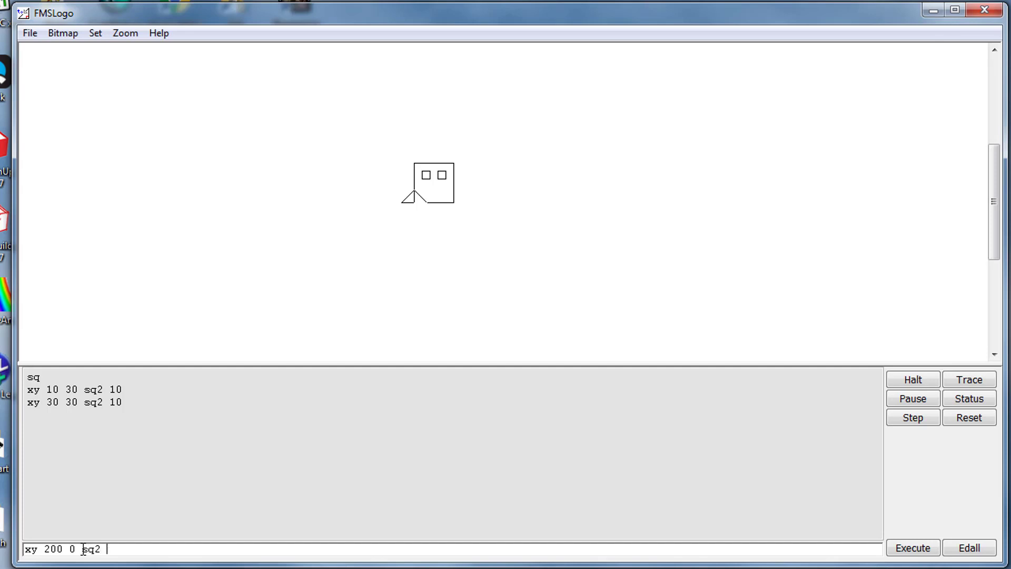
pyautogui.click(911, 547)
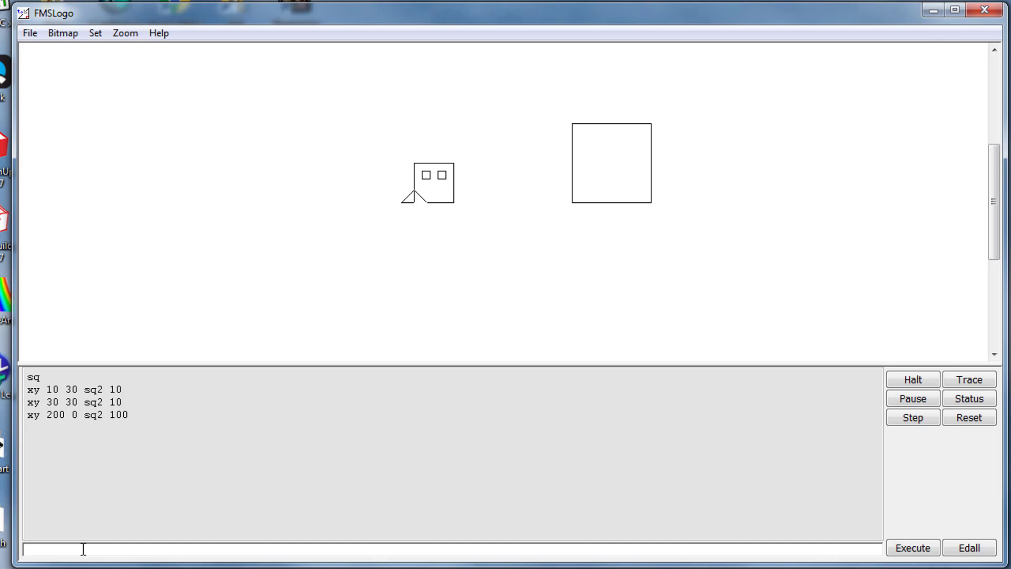
pyautogui.moveTo(82, 411)
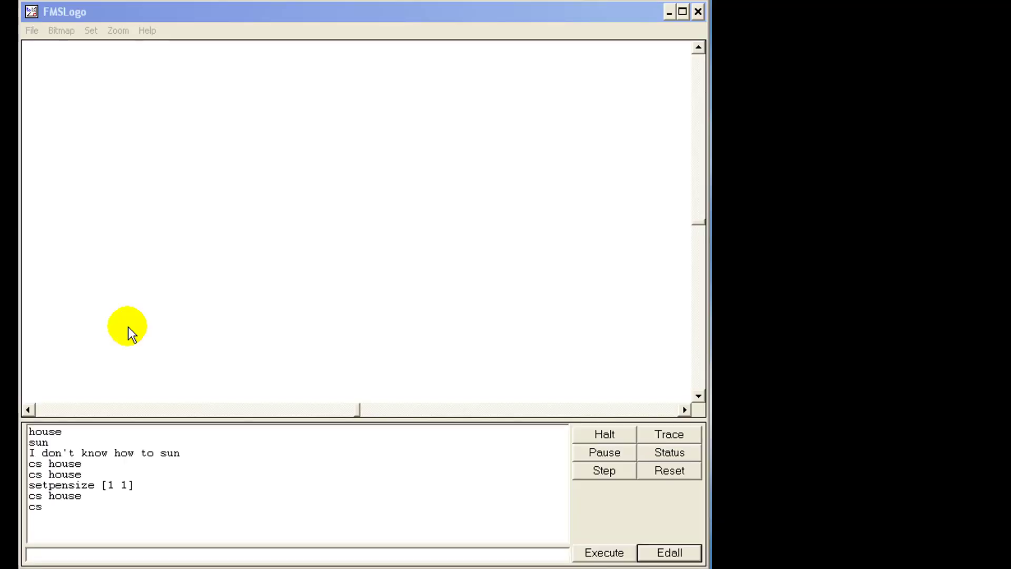
# - Bring up the File menu to reach the Edit Procedure dialog
pyautogui.click(31, 29)
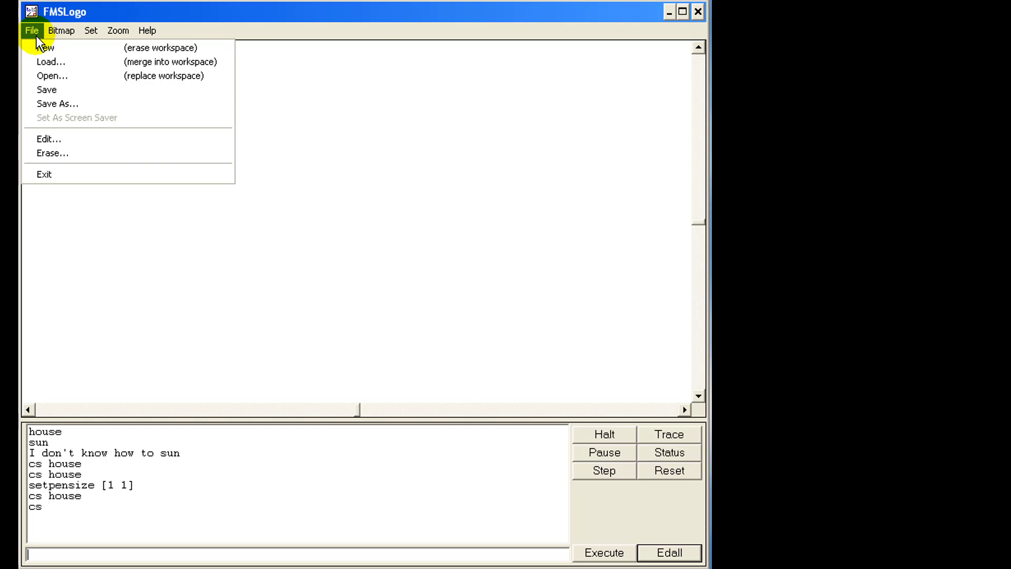
pyautogui.moveTo(52, 75)
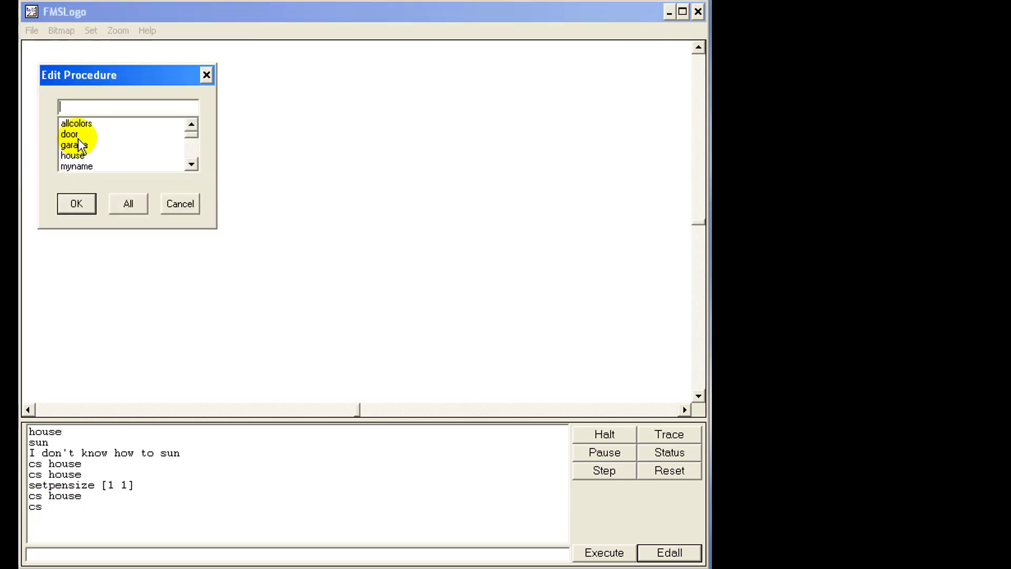
# - Write a rec procedure with inputs :L and :W using repeat 2 [fd :L rt 90 fd :W rt 90]
pyautogui.click(75, 203)
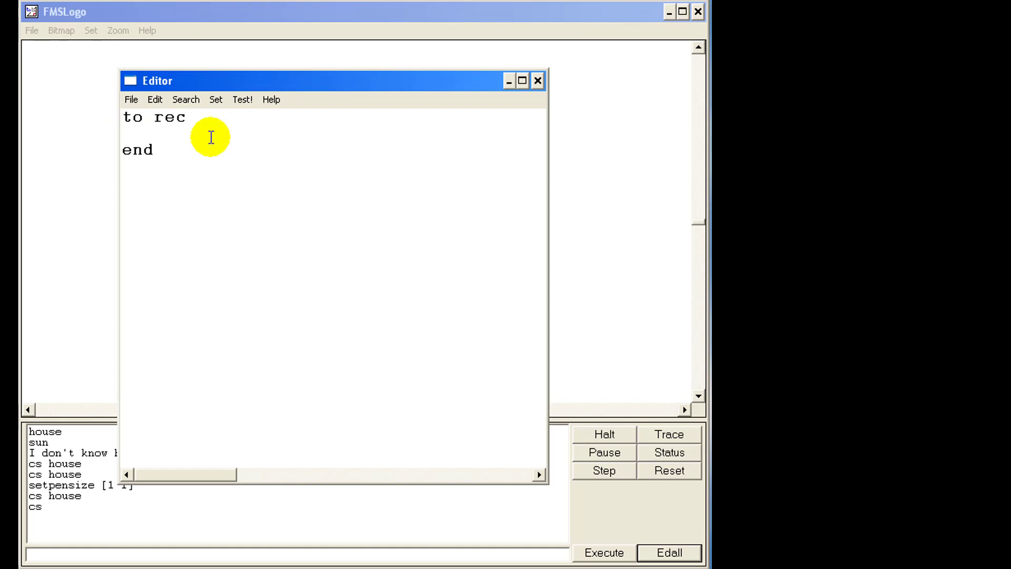
pyautogui.click(197, 117)
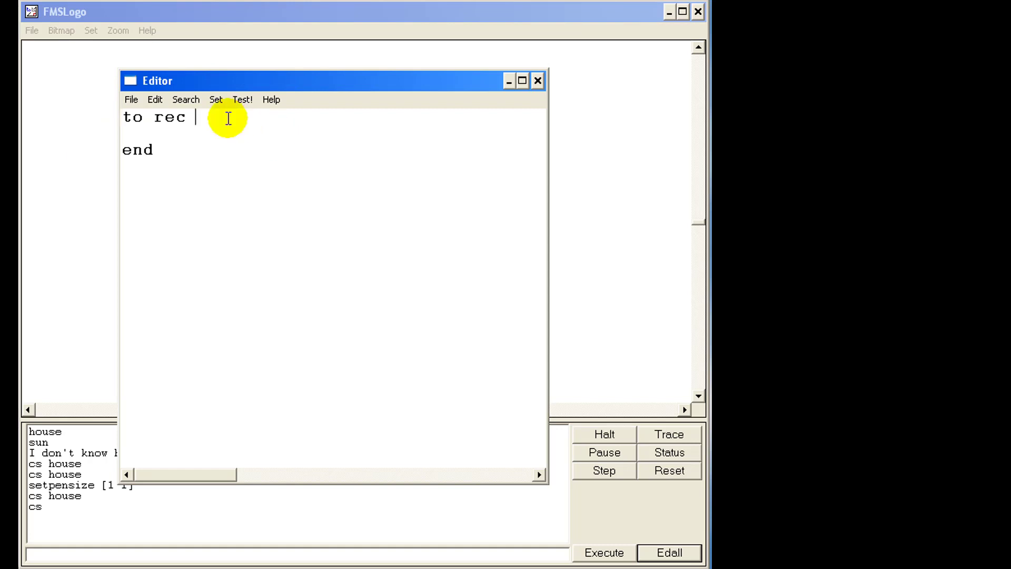
pyautogui.write(':L')
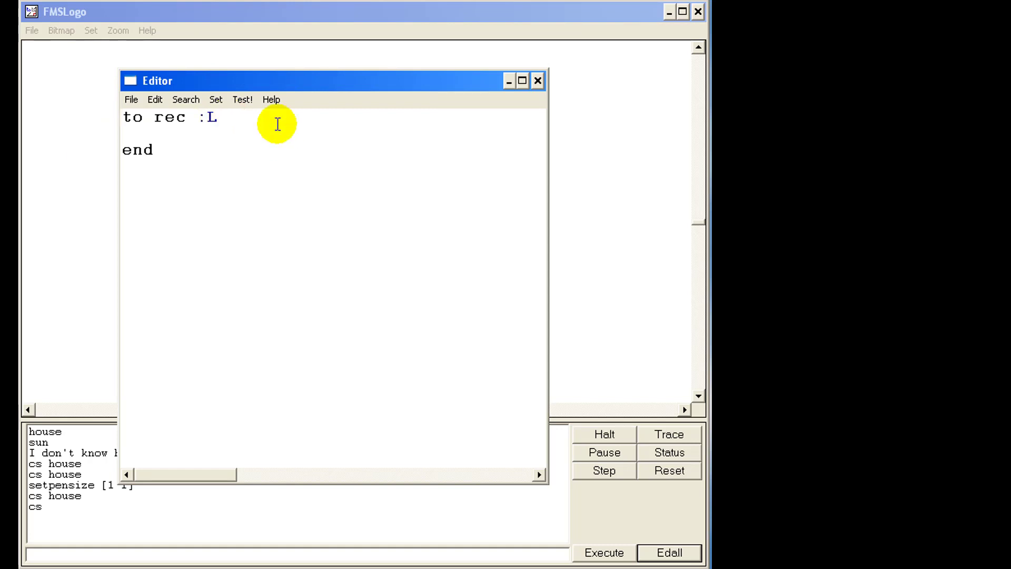
pyautogui.moveTo(272, 131)
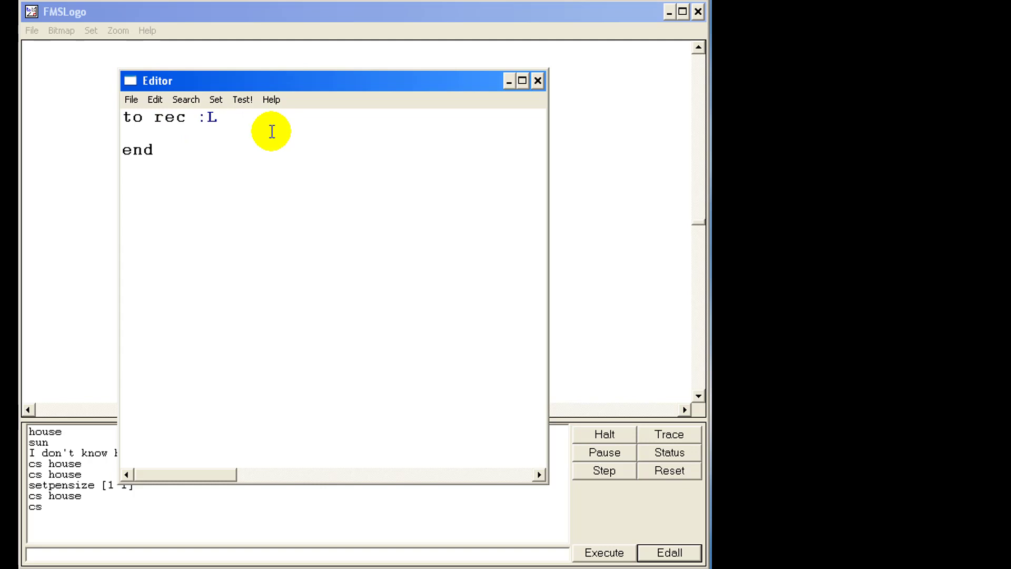
pyautogui.write(':W')
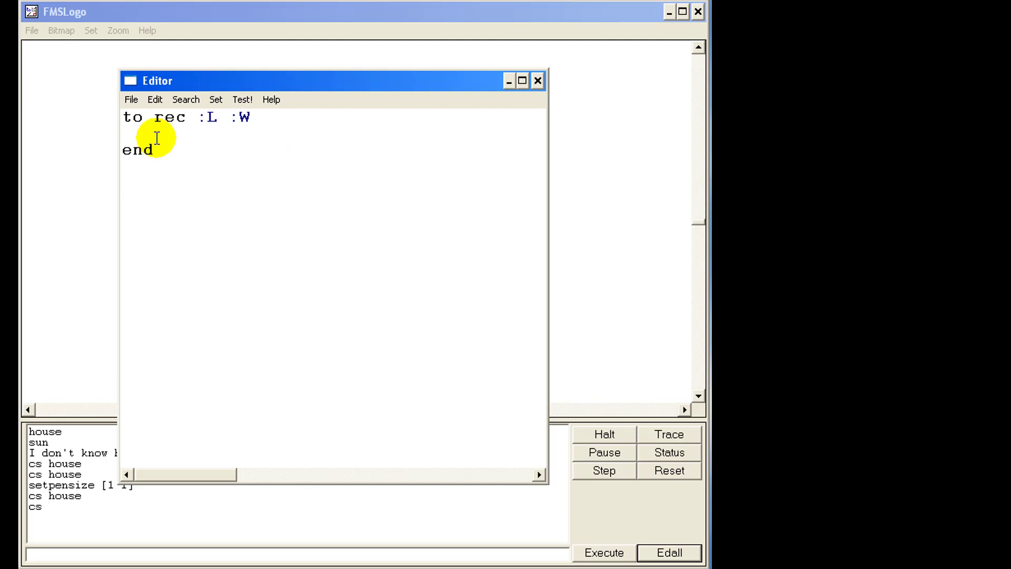
pyautogui.moveTo(246, 178)
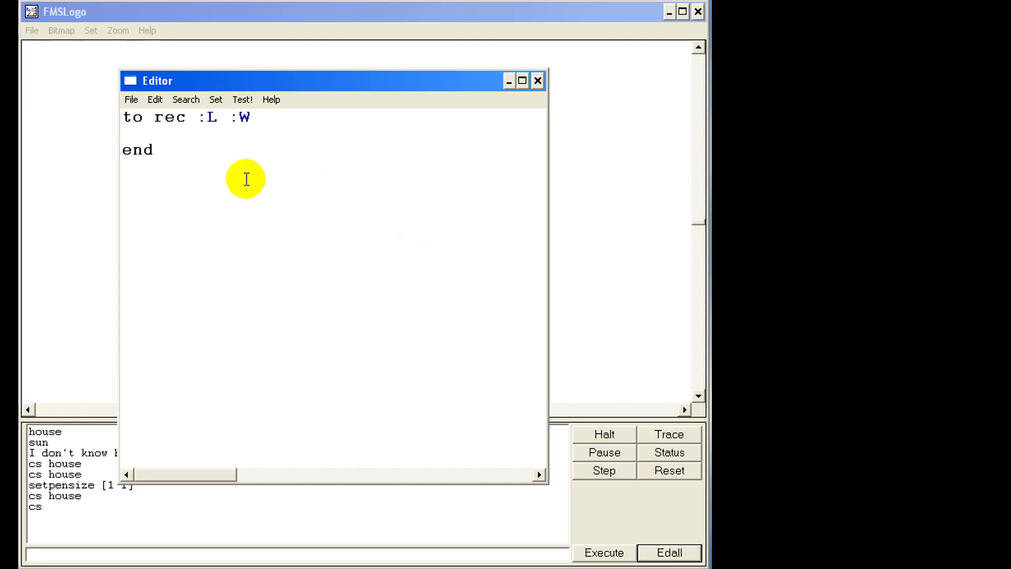
pyautogui.write('repeat 2 [fd :L rt 90 fd :W rt 90]')
pyautogui.write('pu home pd')
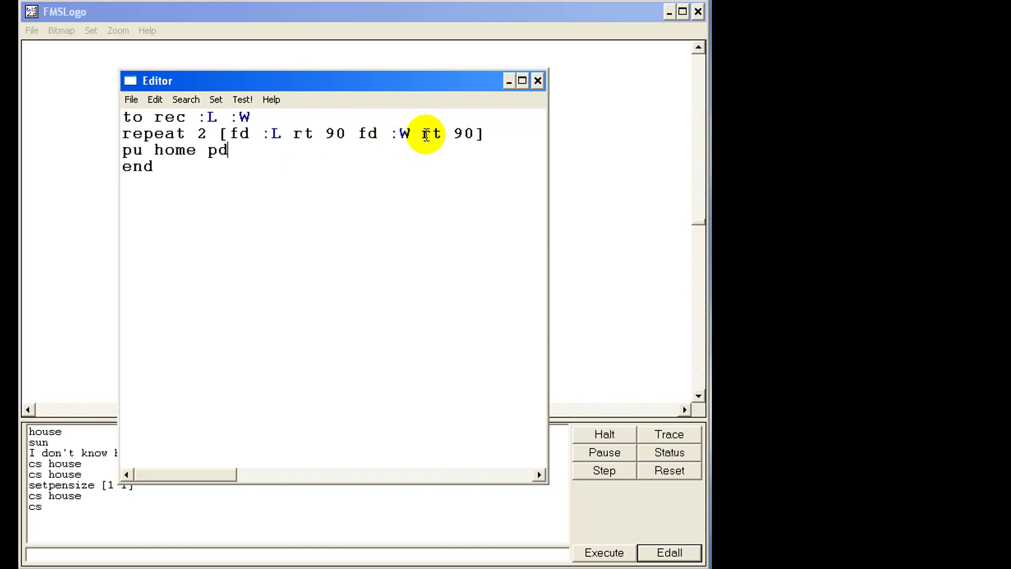
pyautogui.moveTo(267, 133)
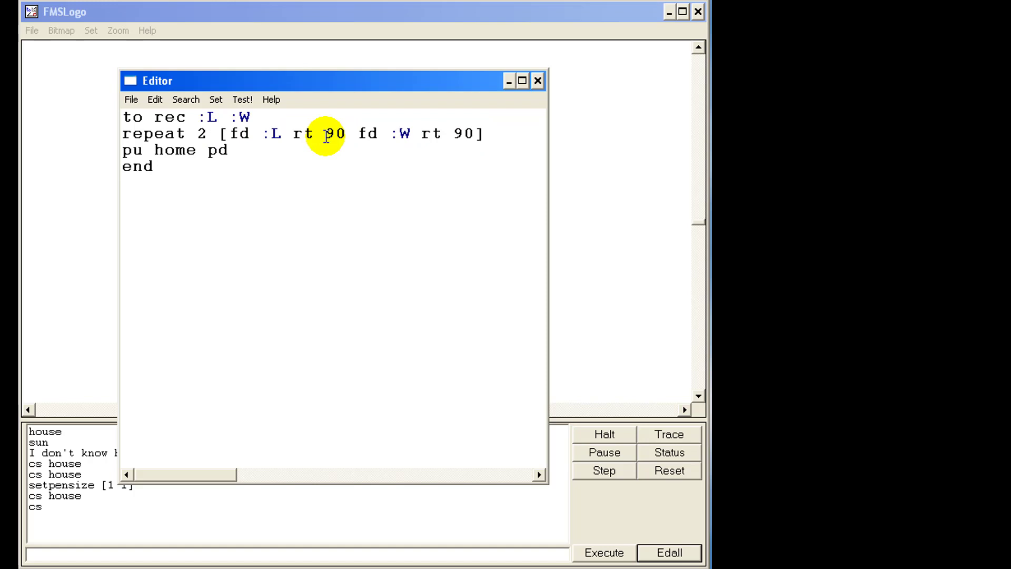
pyautogui.moveTo(419, 133)
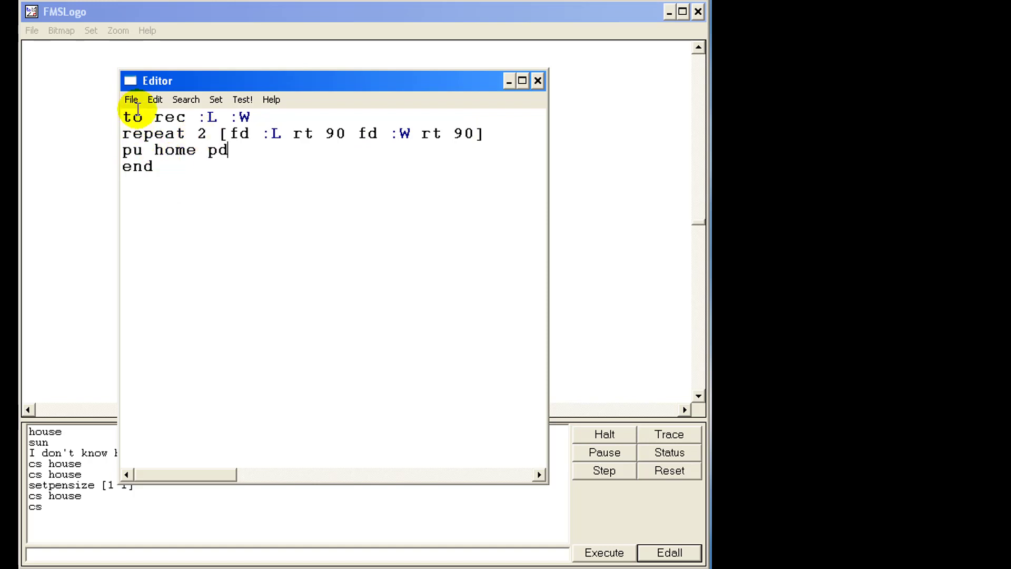
pyautogui.moveTo(155, 100)
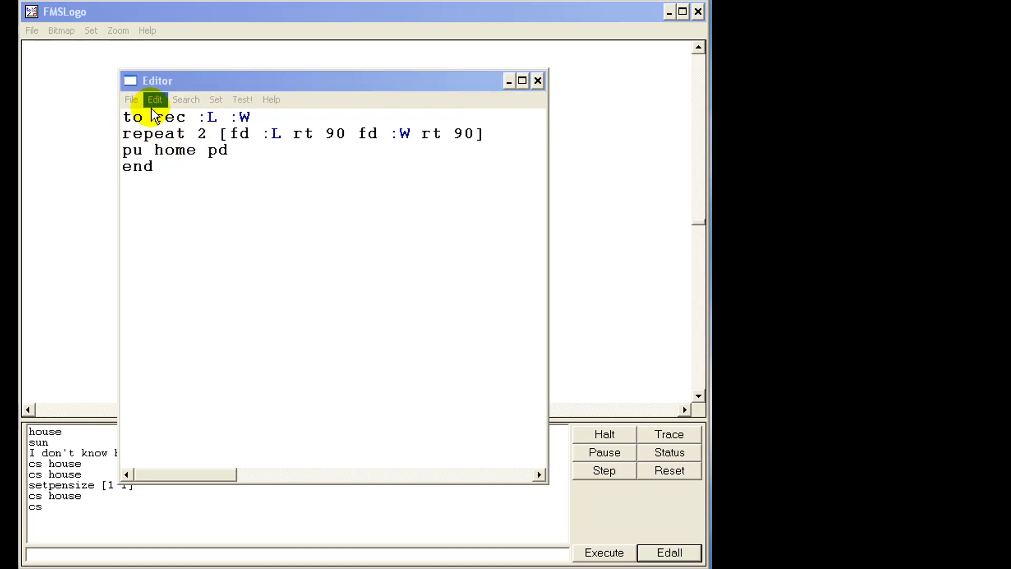
# - Save rec via File > Save and Exit, then reopen it and fix the closing bracket
pyautogui.click(131, 100)
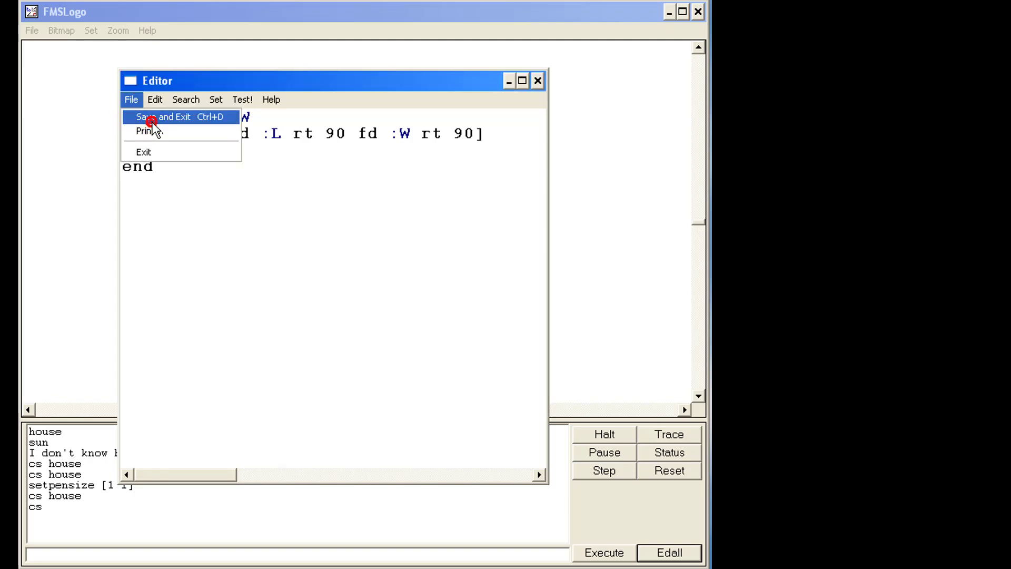
pyautogui.click(168, 117)
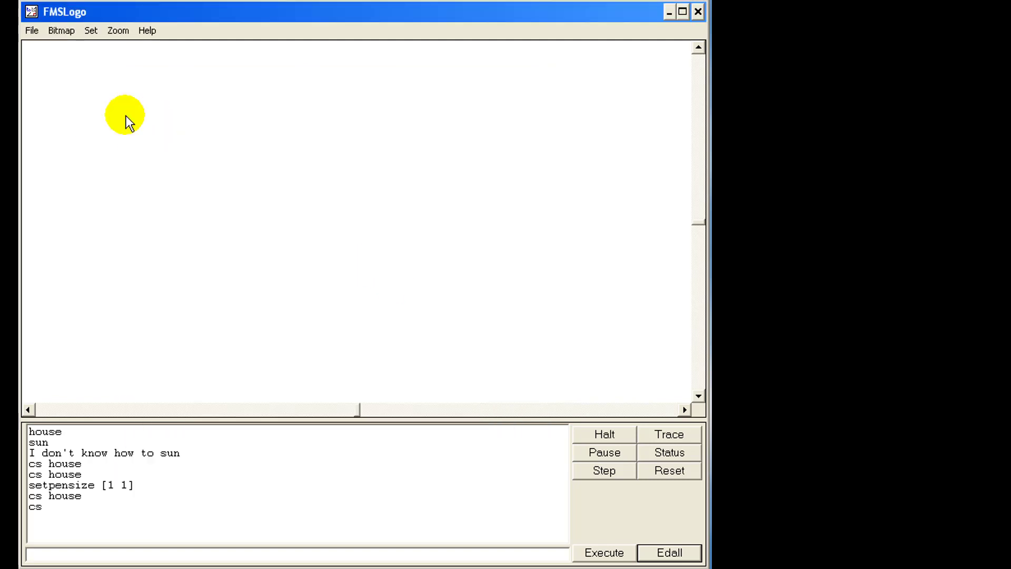
pyautogui.click(669, 552)
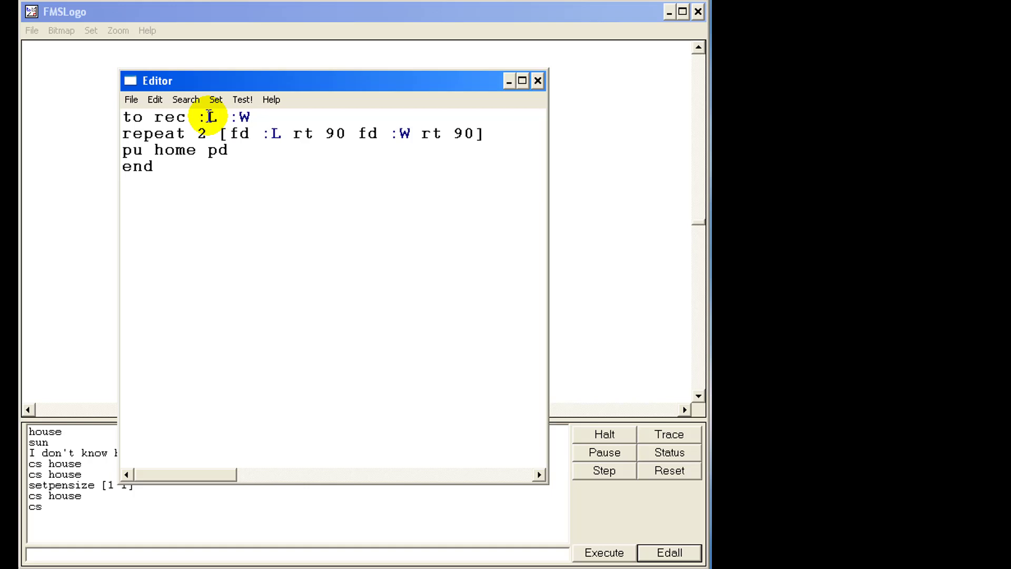
pyautogui.moveTo(480, 134)
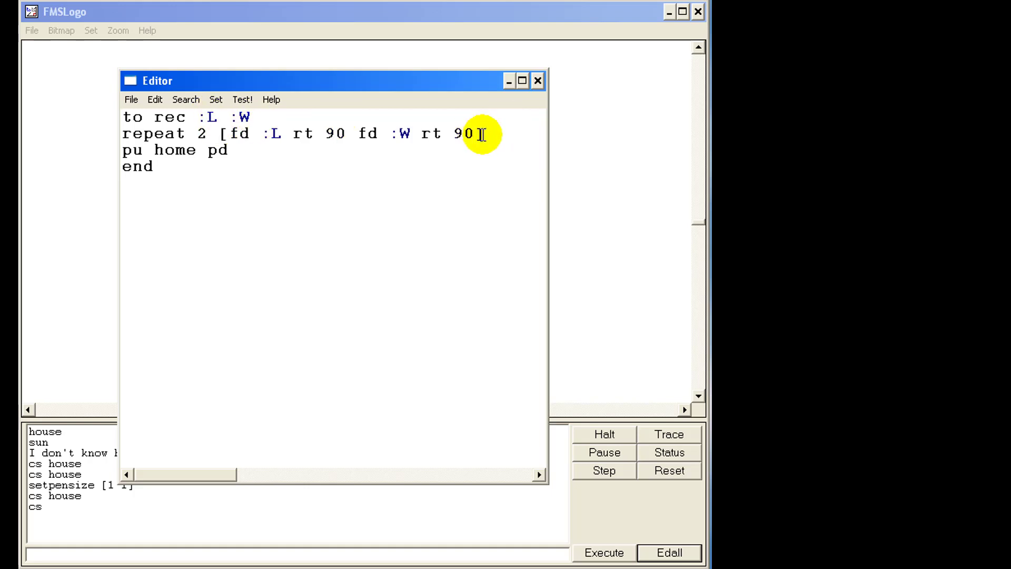
pyautogui.write(']')
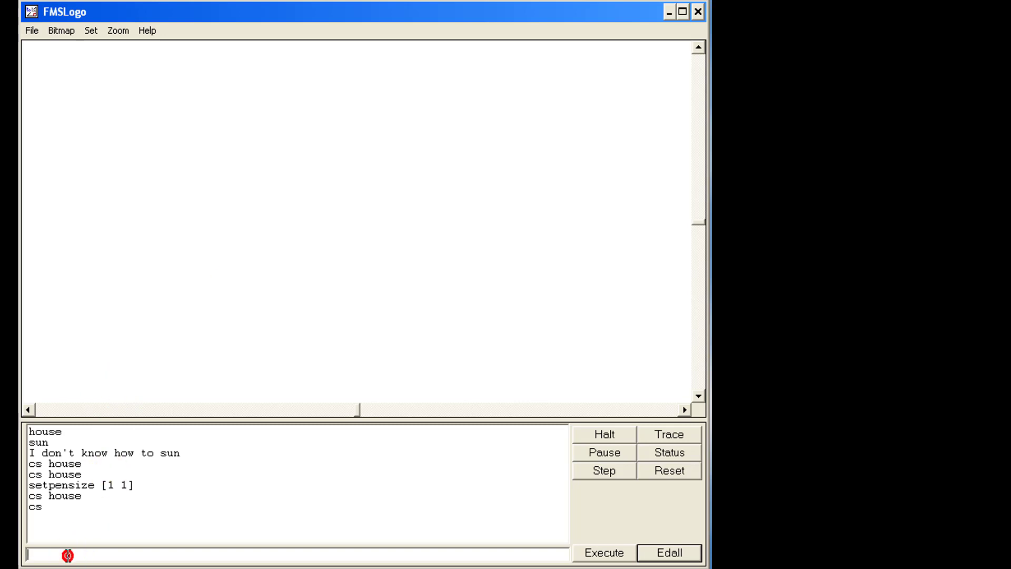
# - Run rec 77 233 to draw a 77-by-233 rectangle, then begin typing st
pyautogui.write('rec')
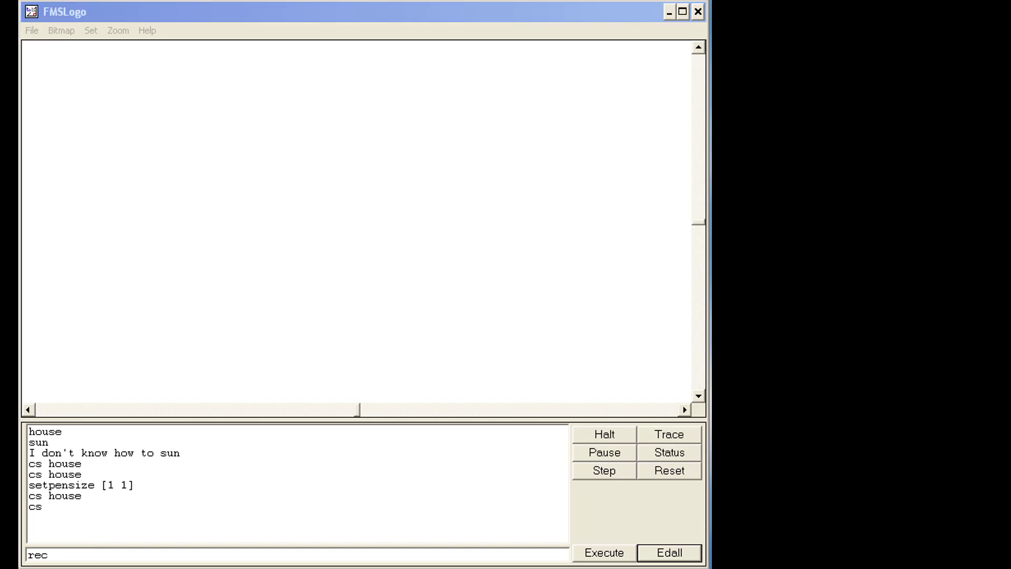
pyautogui.click(84, 552)
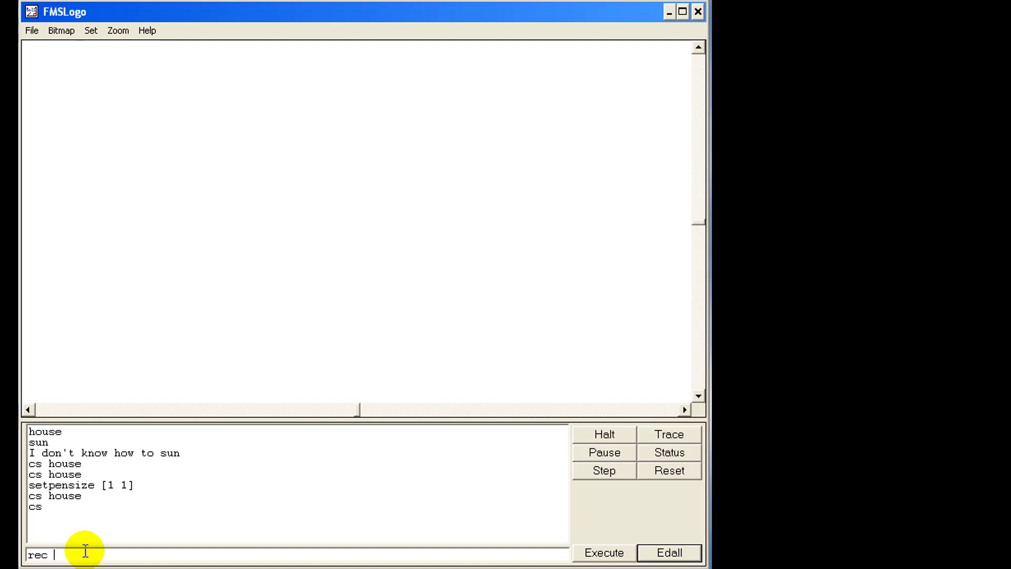
pyautogui.write('77')
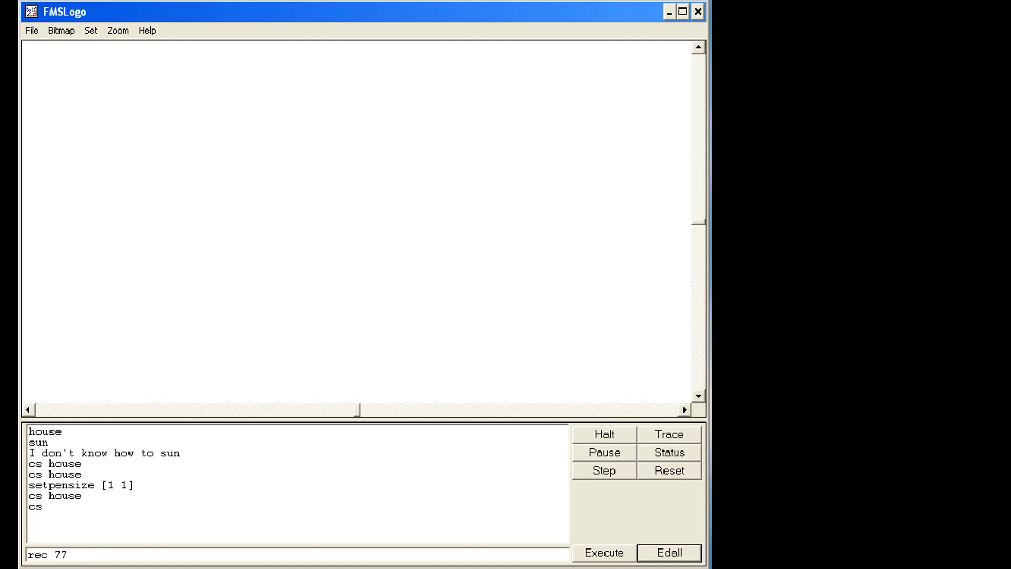
pyautogui.write('2')
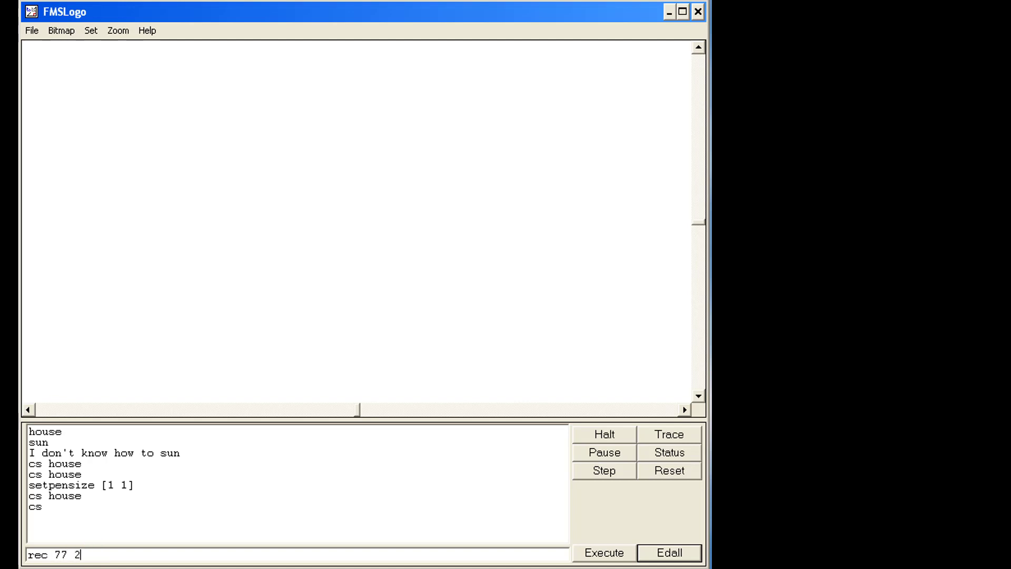
pyautogui.write('33')
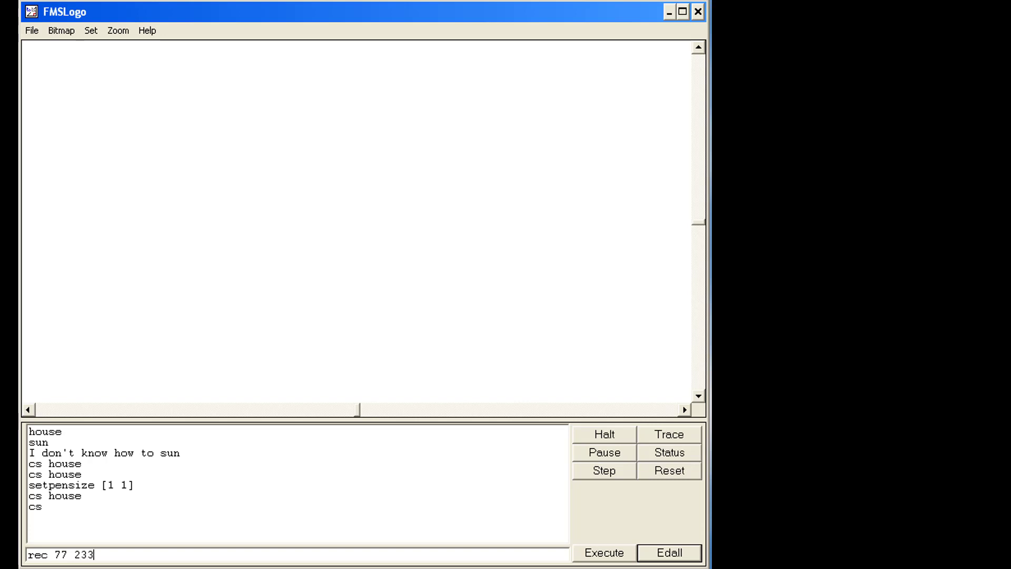
pyautogui.click(603, 553)
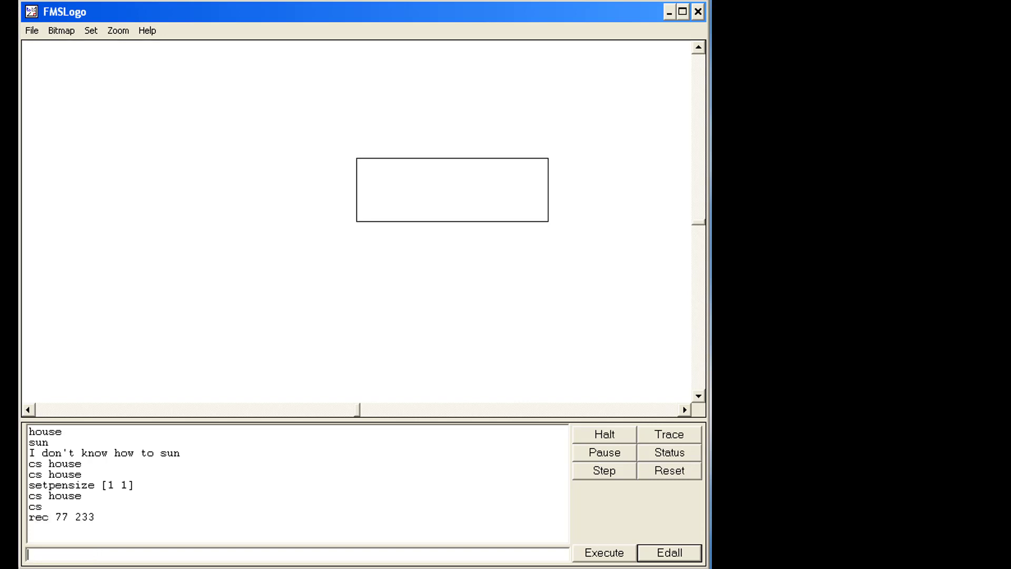
pyautogui.moveTo(361, 229)
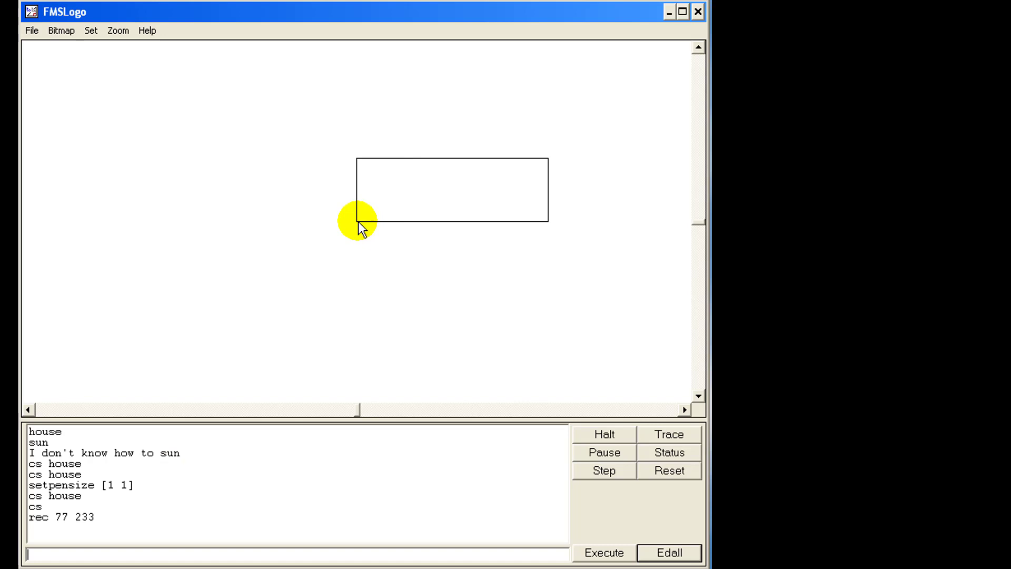
pyautogui.moveTo(519, 167)
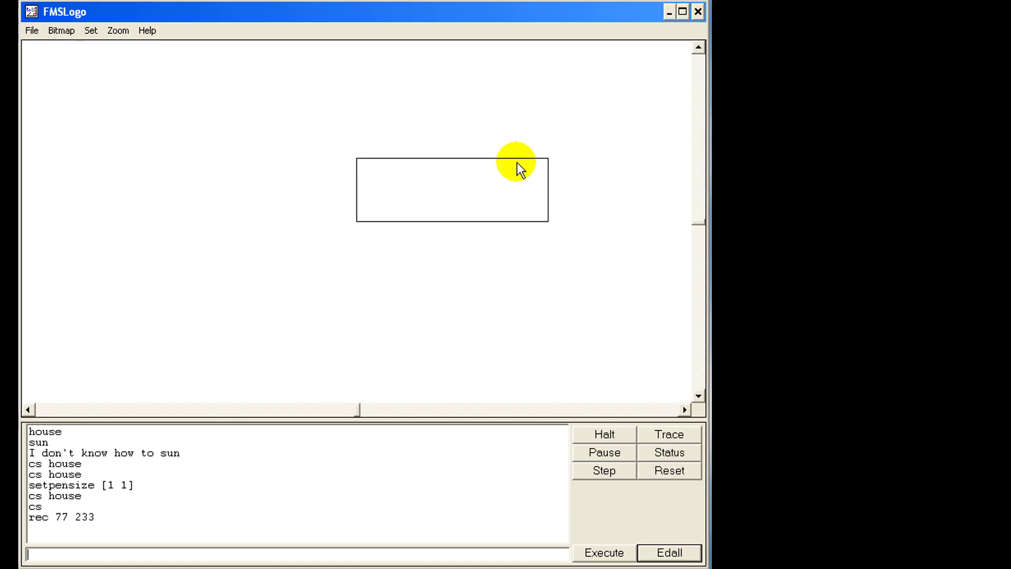
pyautogui.write('st')
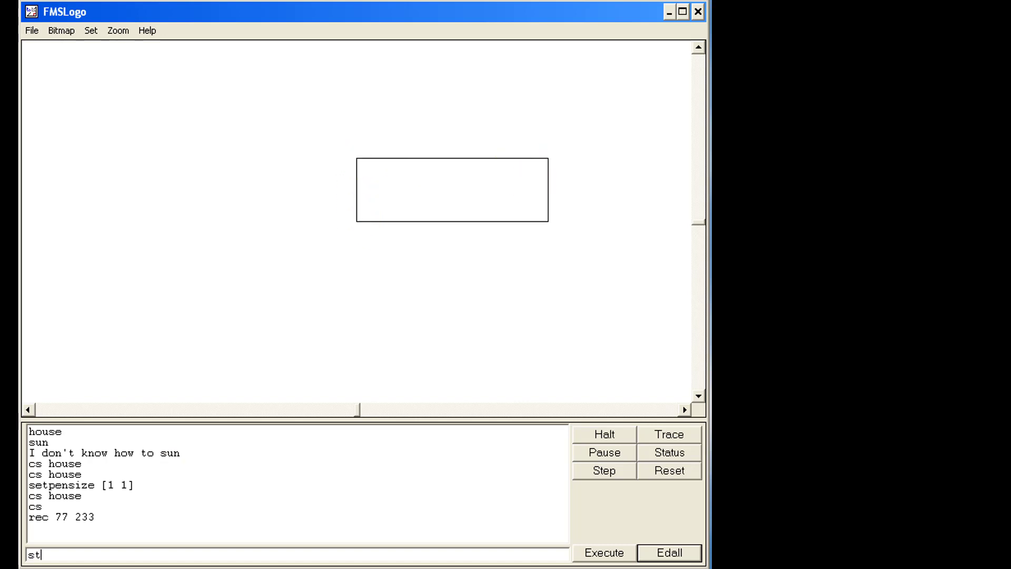
# - Show the turtle with st, then run rec -32 -125 for a rectangle down and left of home
pyautogui.click(603, 552)
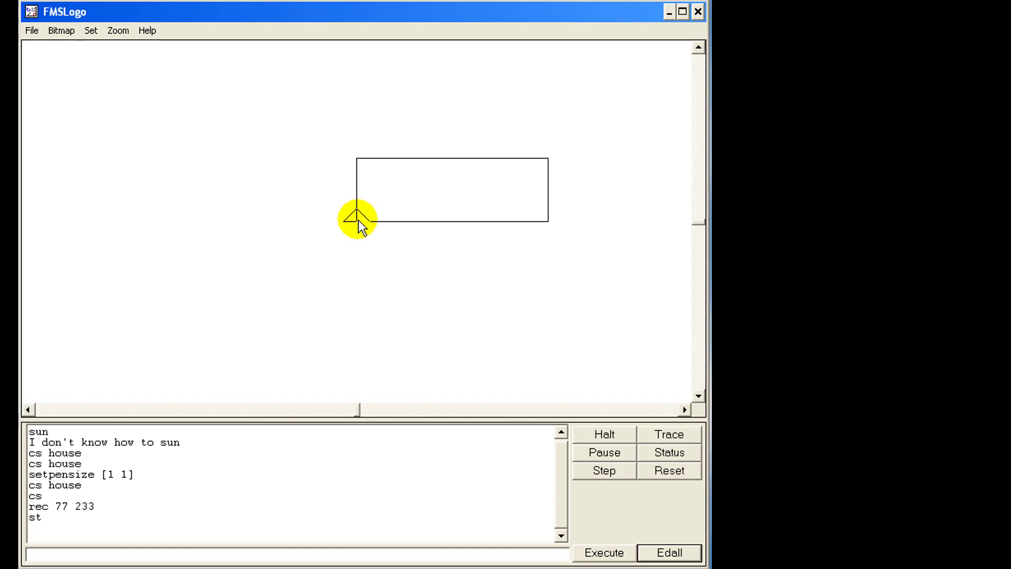
pyautogui.moveTo(153, 394)
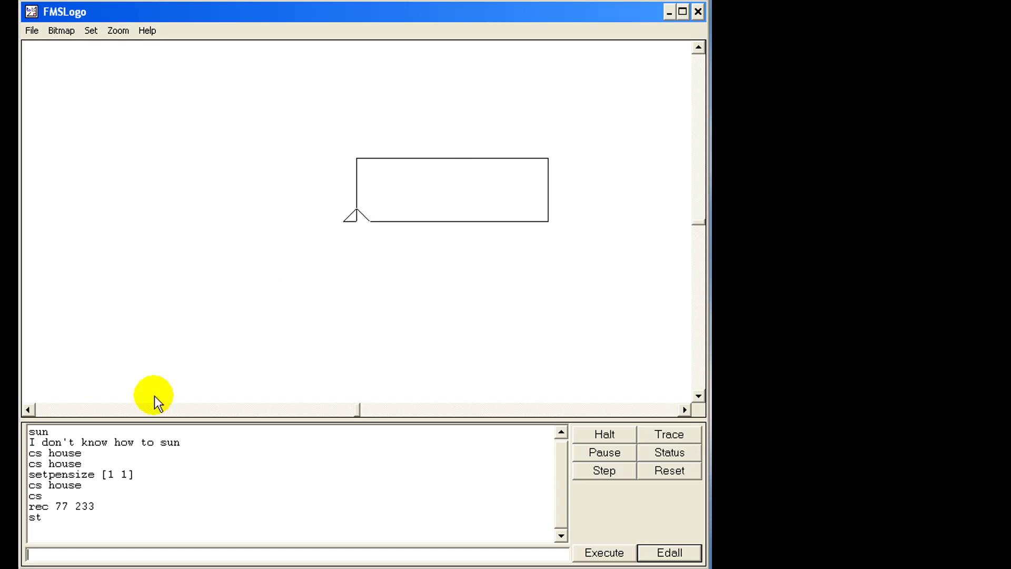
pyautogui.moveTo(97, 516)
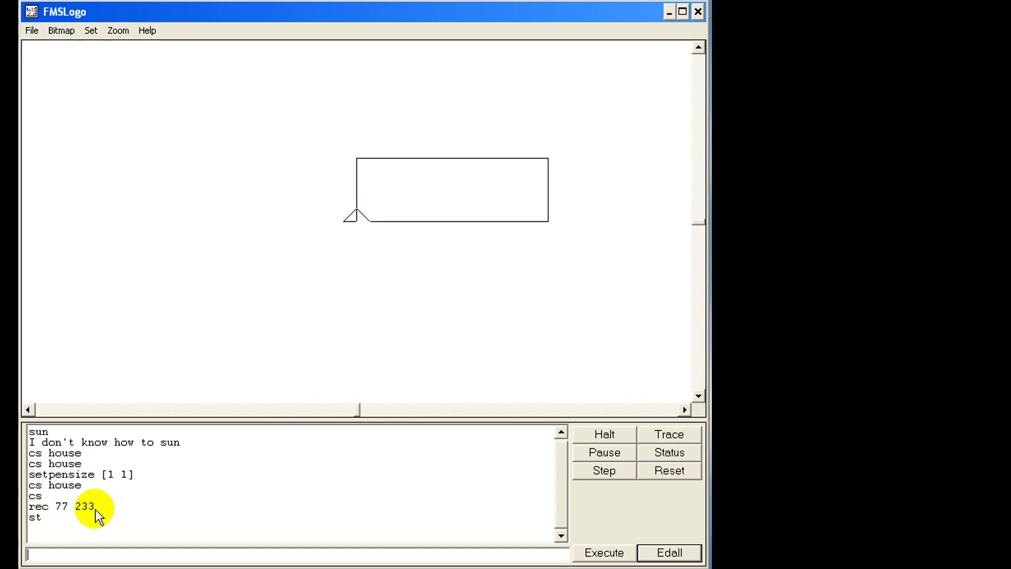
pyautogui.moveTo(126, 522)
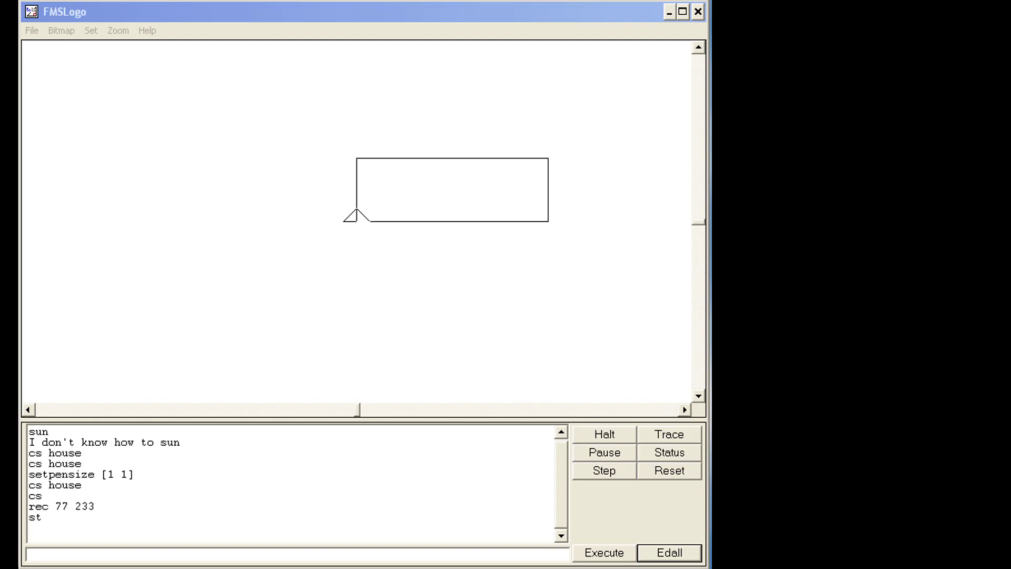
pyautogui.moveTo(67, 509)
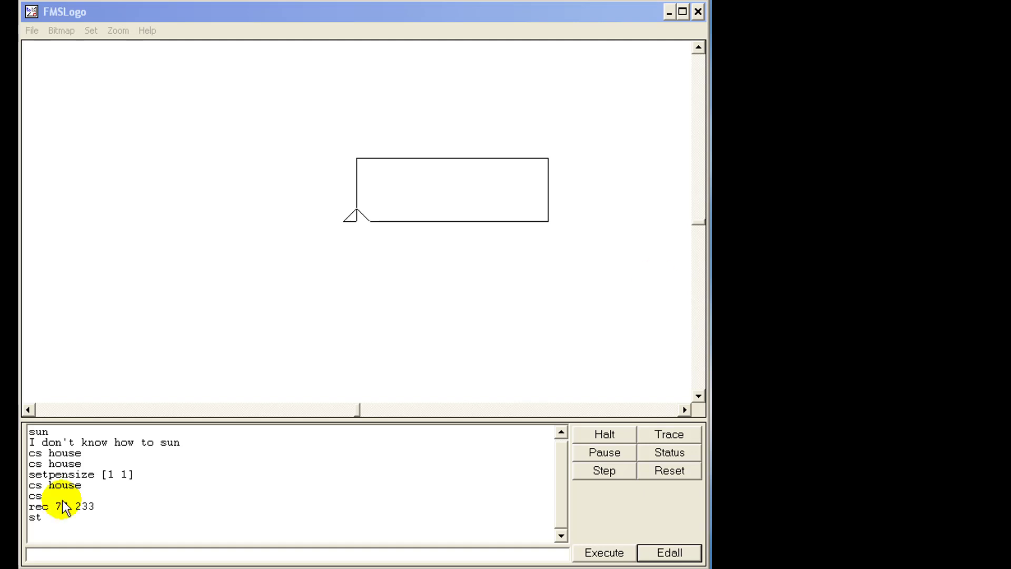
pyautogui.write('rec -32 -125')
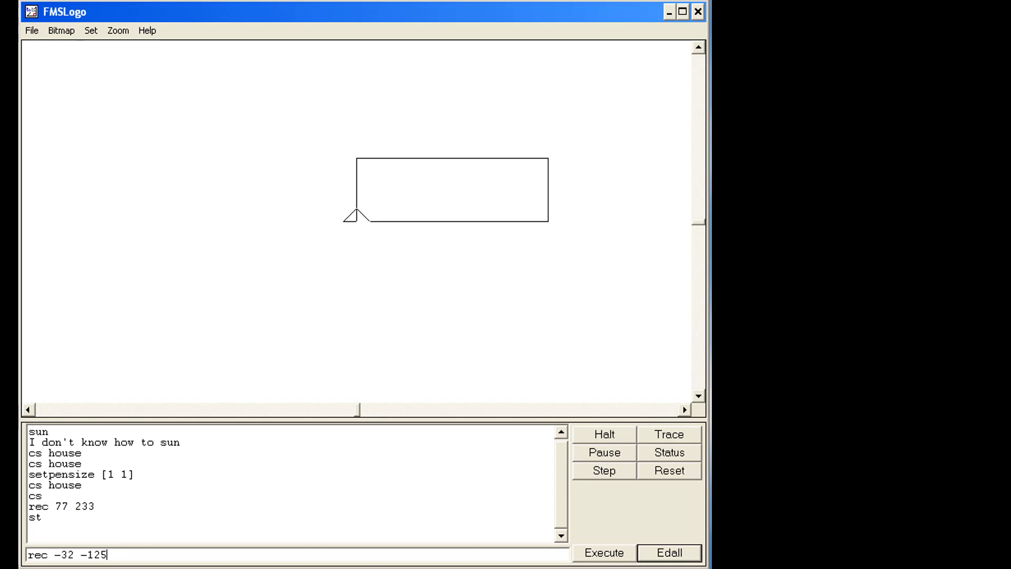
pyautogui.click(602, 553)
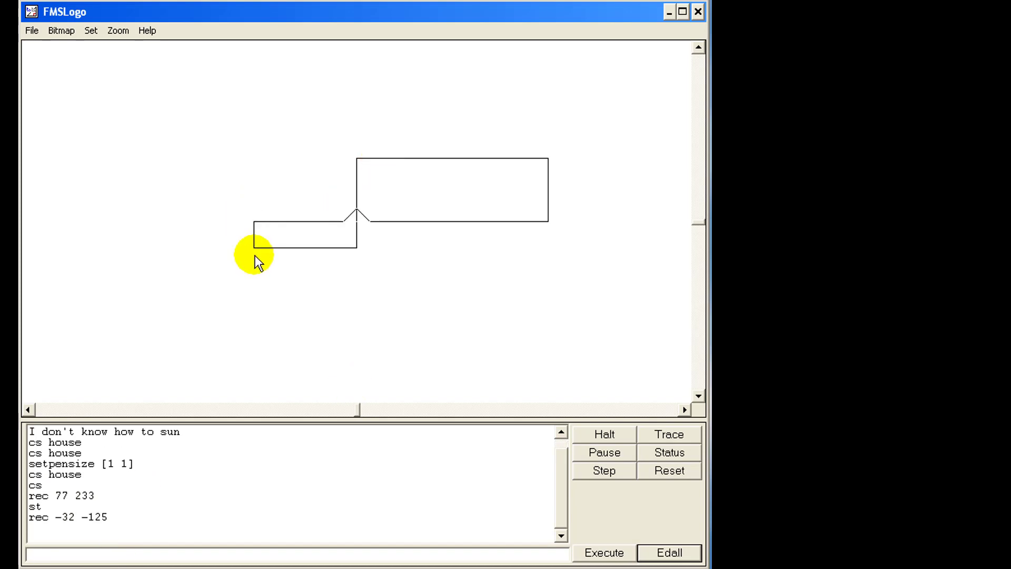
pyautogui.moveTo(270, 265)
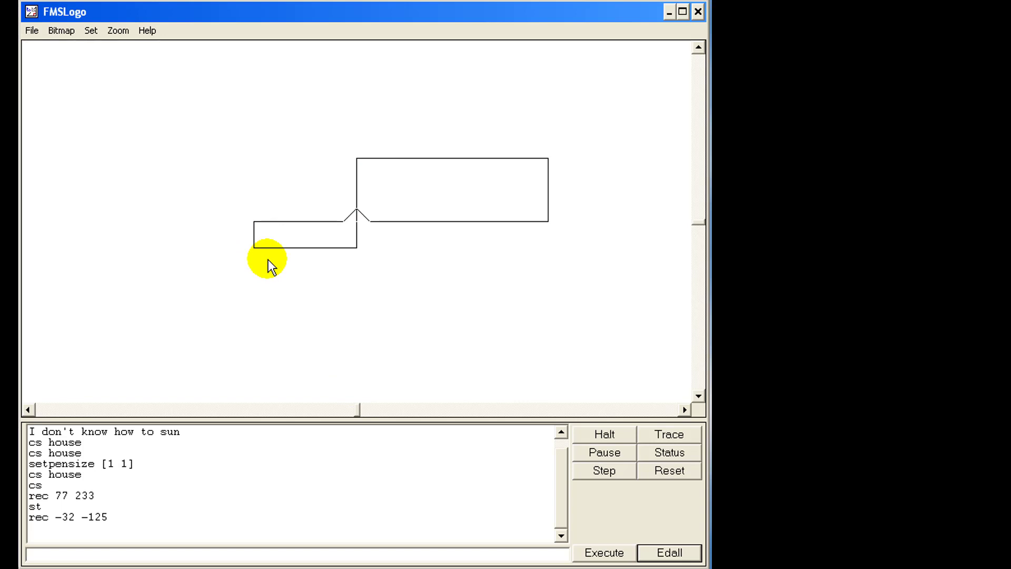
pyautogui.moveTo(325, 265)
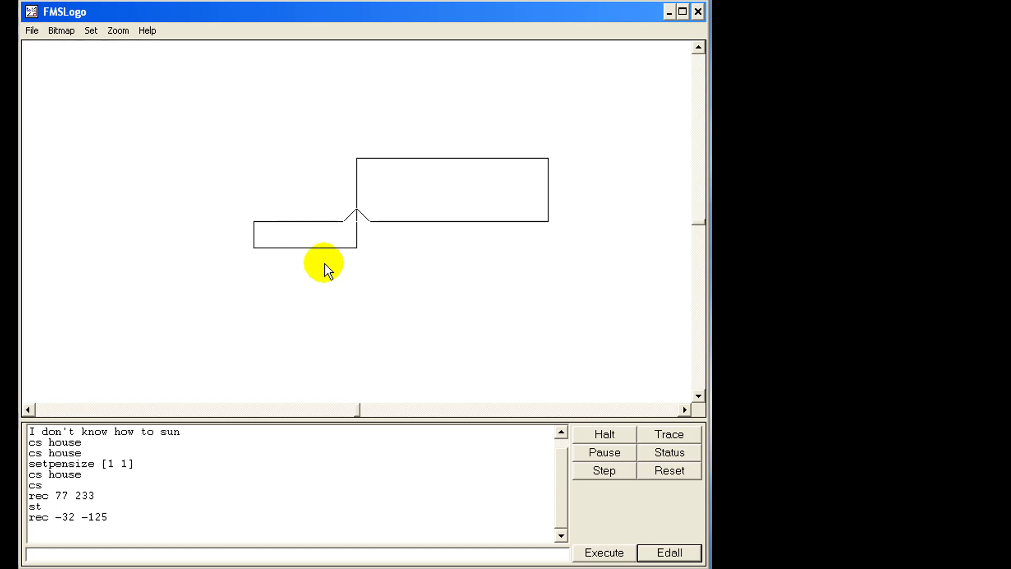
# - Move pen-up to (-100, 100), pen down, and draw a small rec 10 20 rectangle there
pyautogui.write('pu setxy')
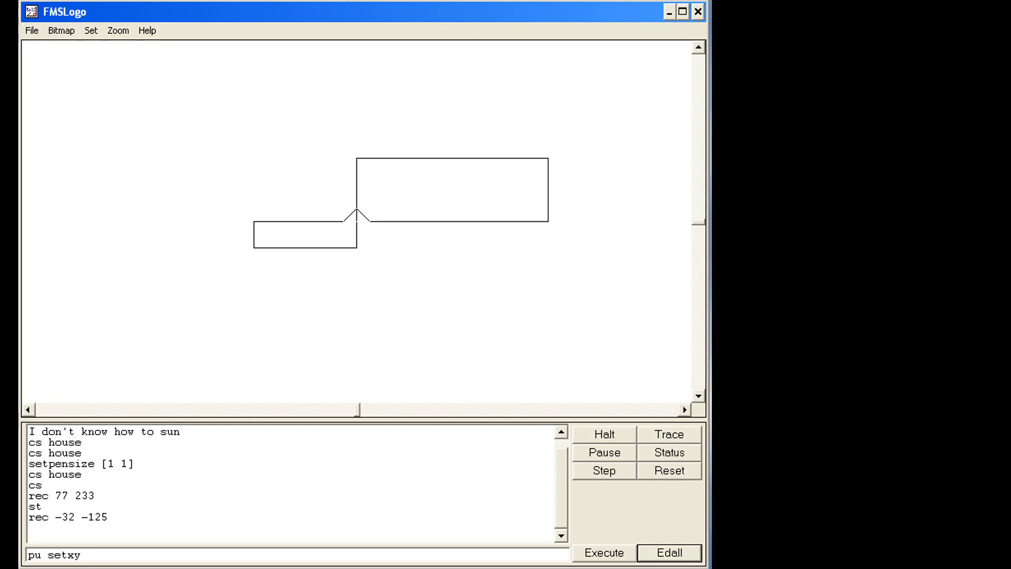
pyautogui.write('-100')
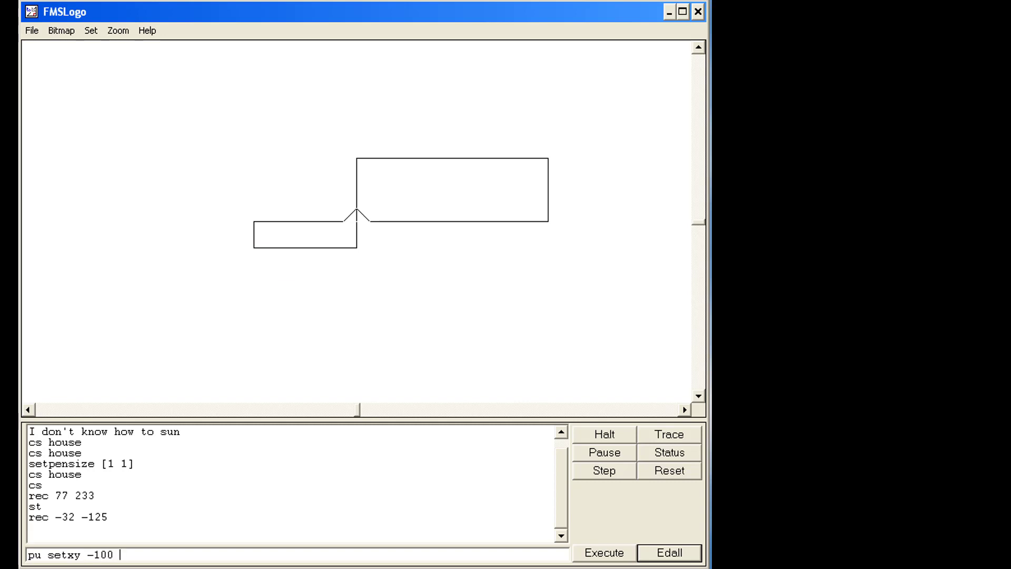
pyautogui.write('100')
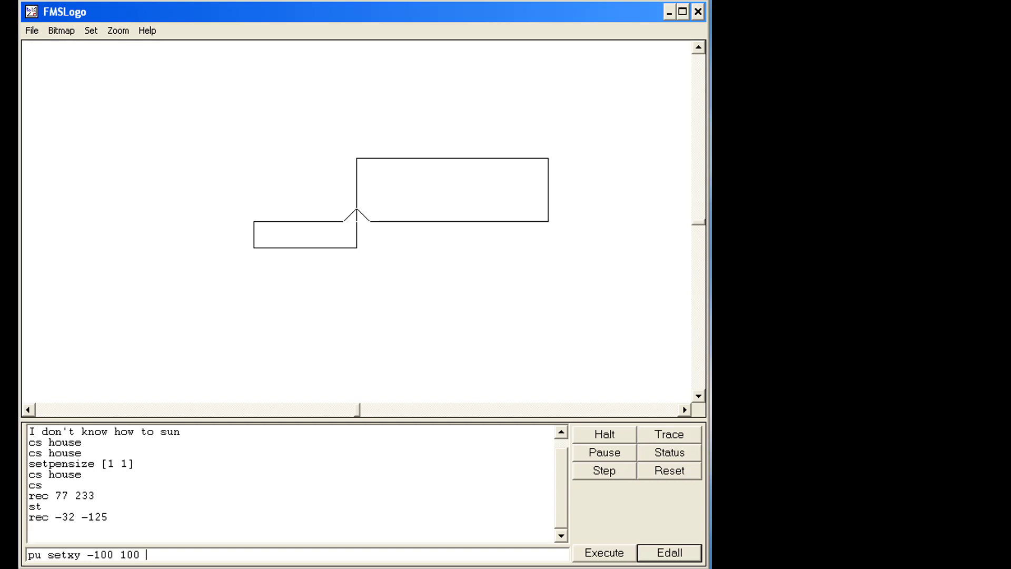
pyautogui.write('pd')
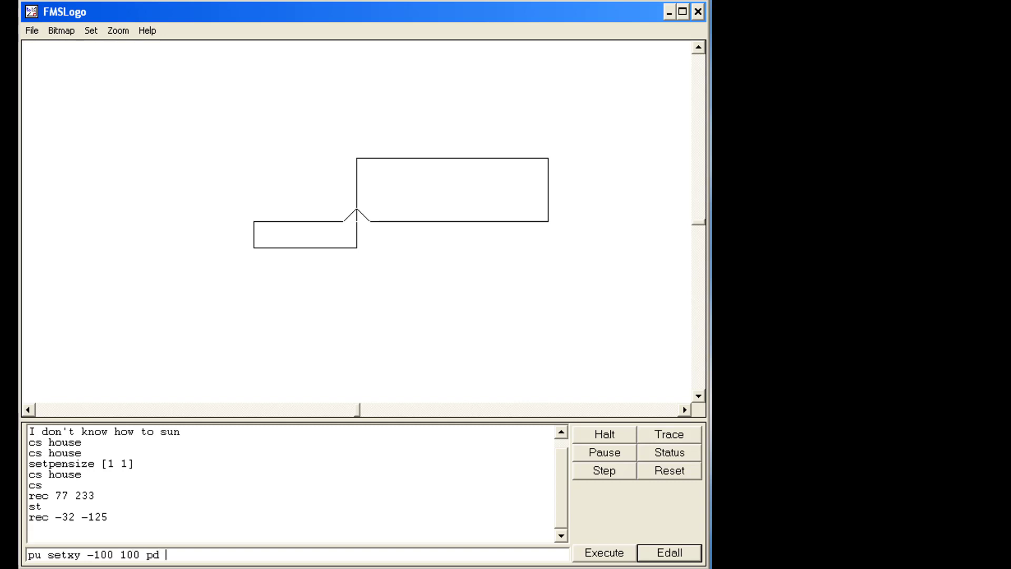
pyautogui.write('rec 10')
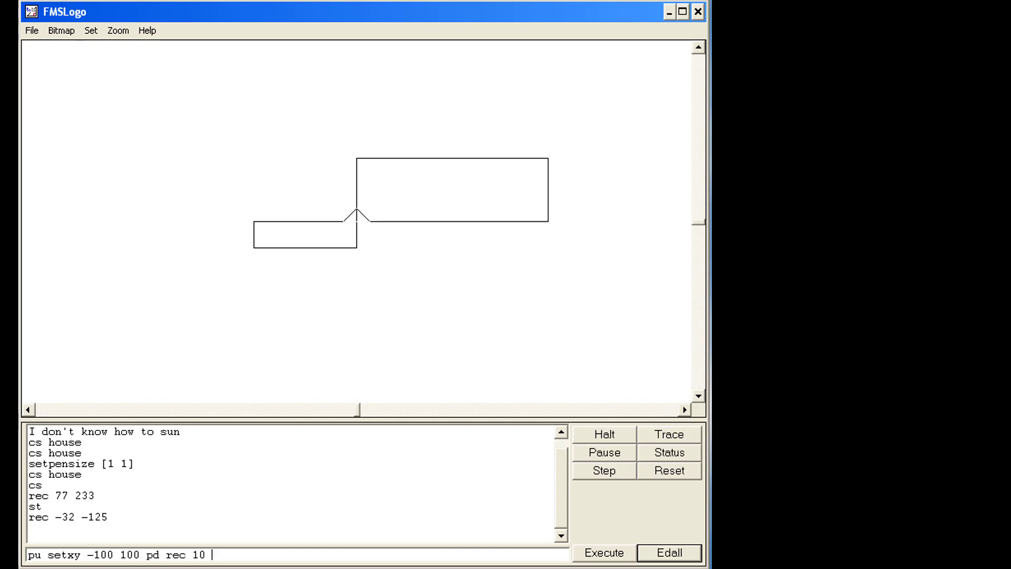
pyautogui.click(603, 553)
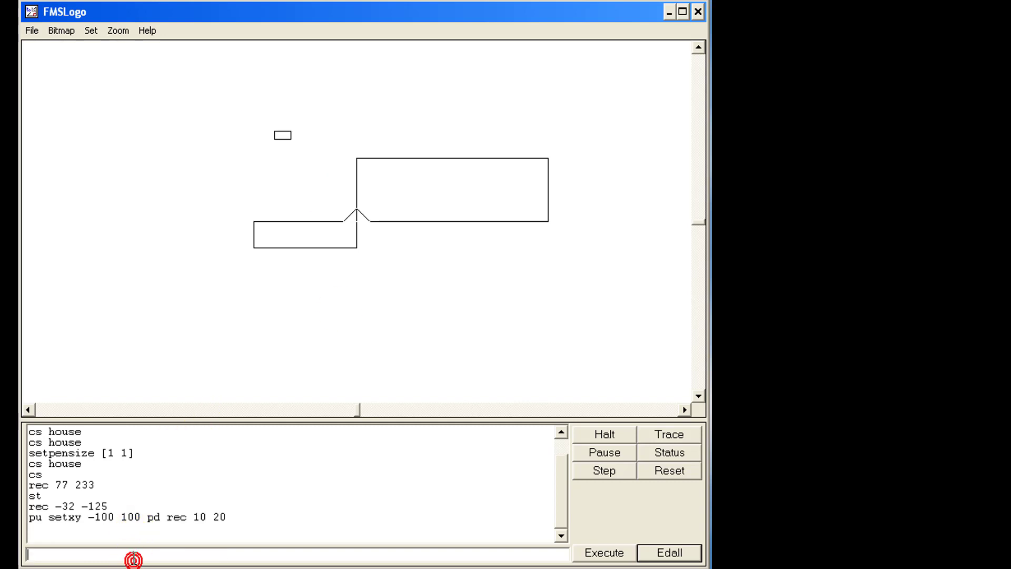
# - Run xy 200 100 rec 65 3 to draw a thin 65-by-3 rectangle at (200, 100)
pyautogui.write('xy')
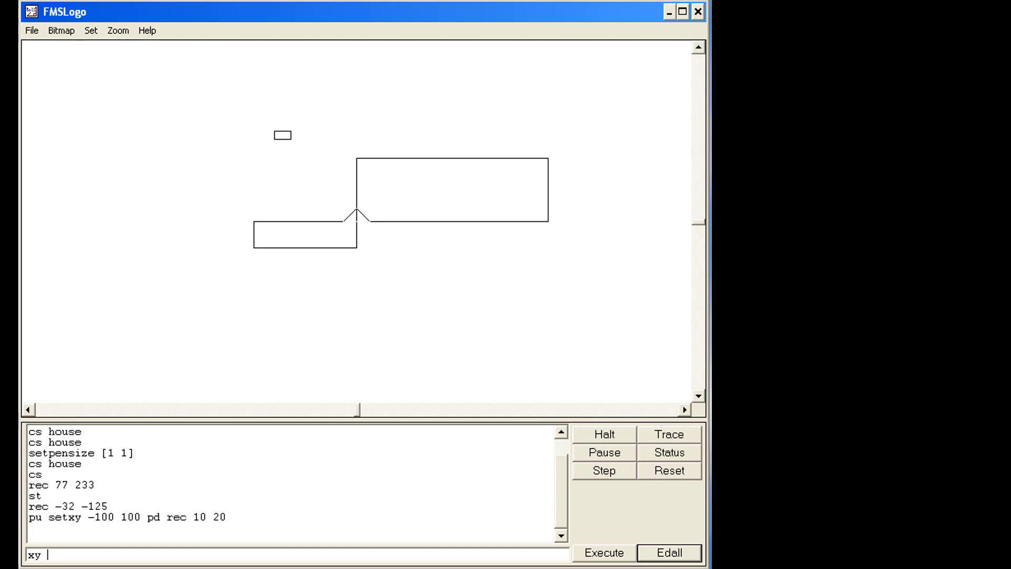
pyautogui.write('200 100')
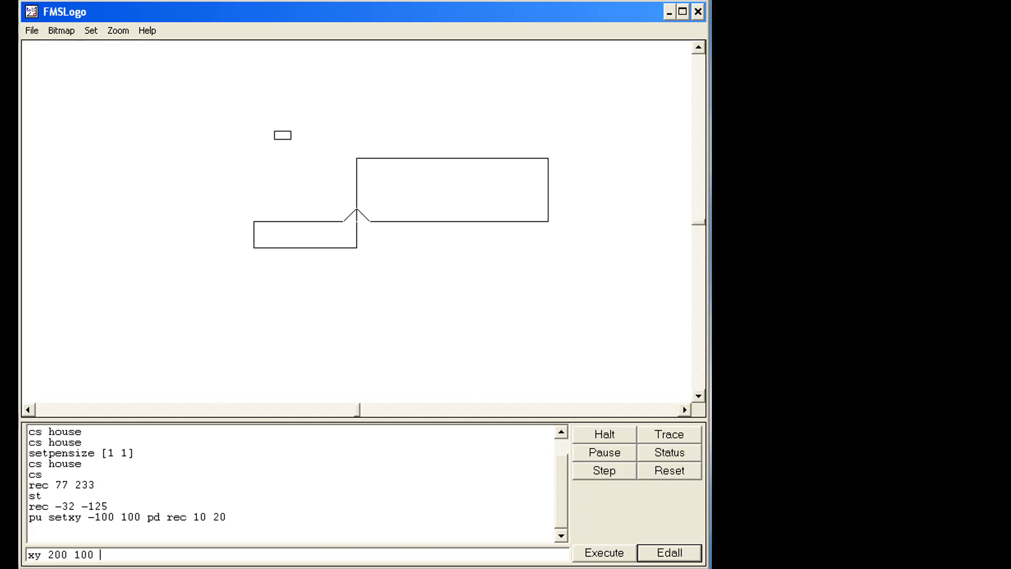
pyautogui.write('rec')
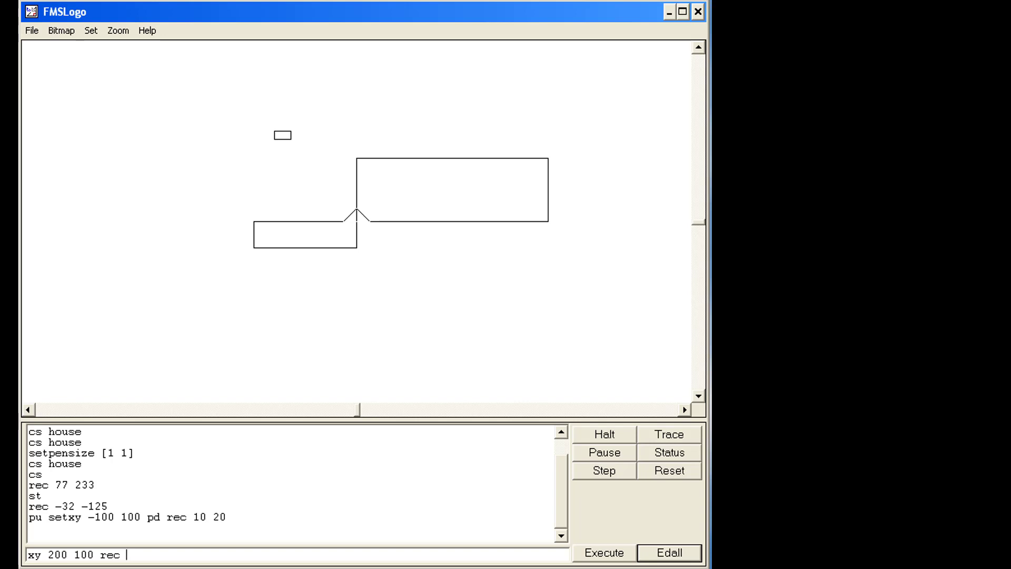
pyautogui.write('65')
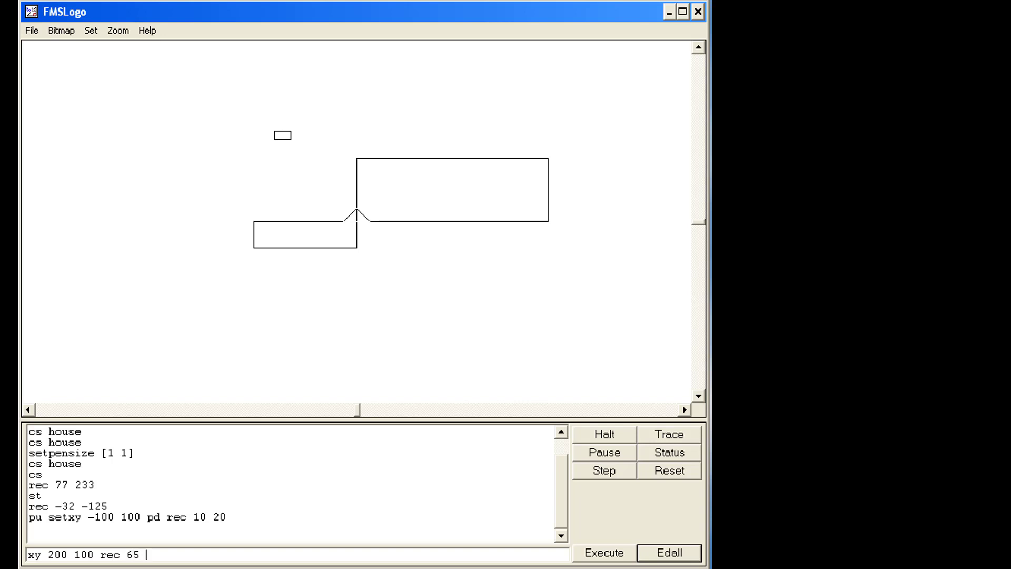
pyautogui.write('3')
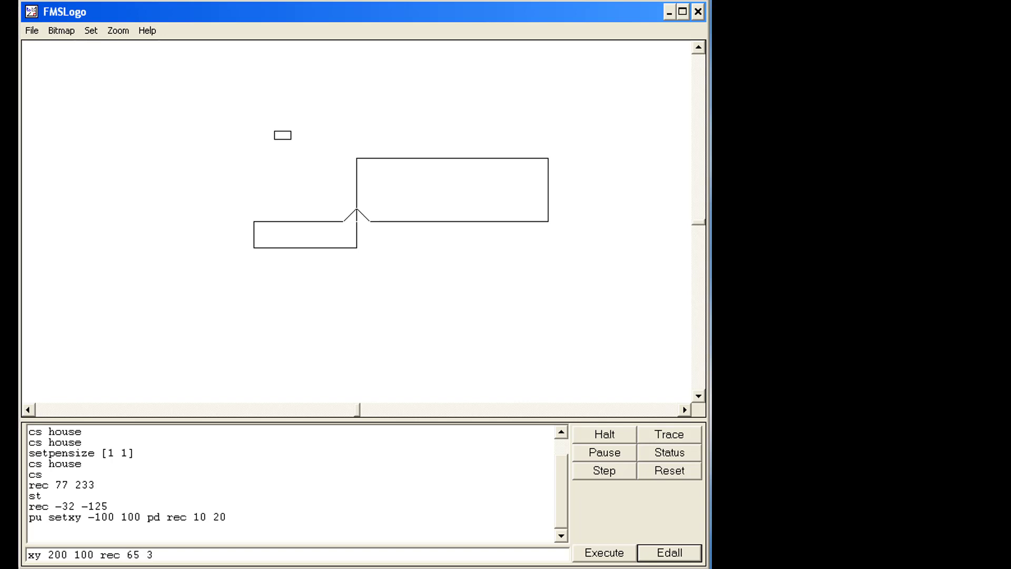
pyautogui.click(603, 552)
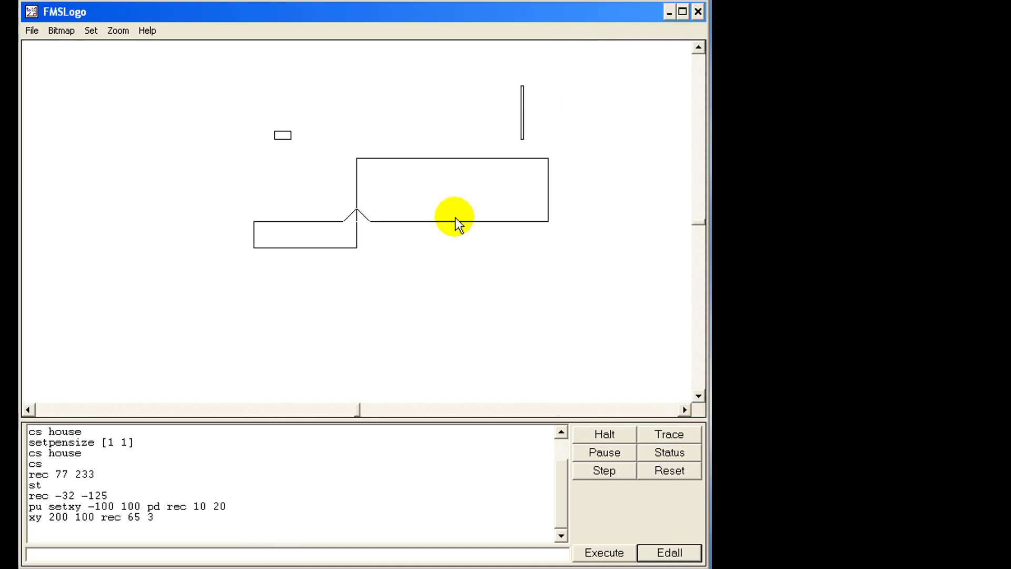
pyautogui.moveTo(284, 307)
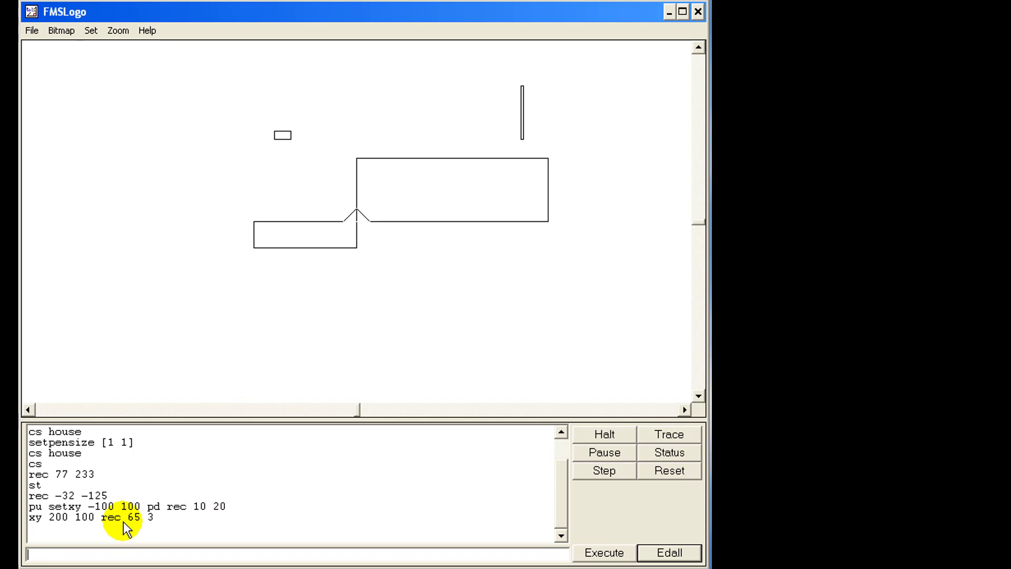
pyautogui.moveTo(287, 132)
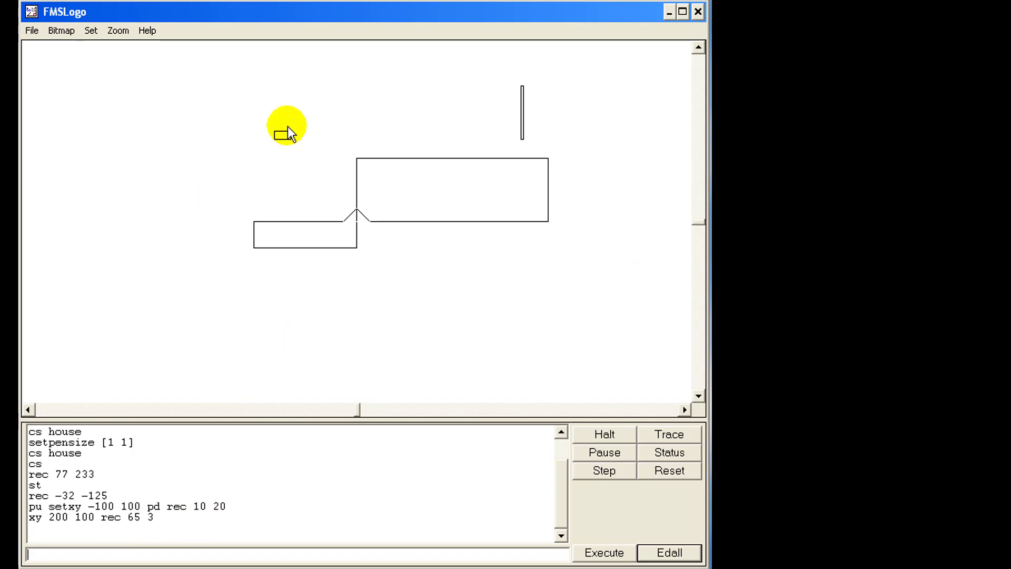
pyautogui.moveTo(162, 285)
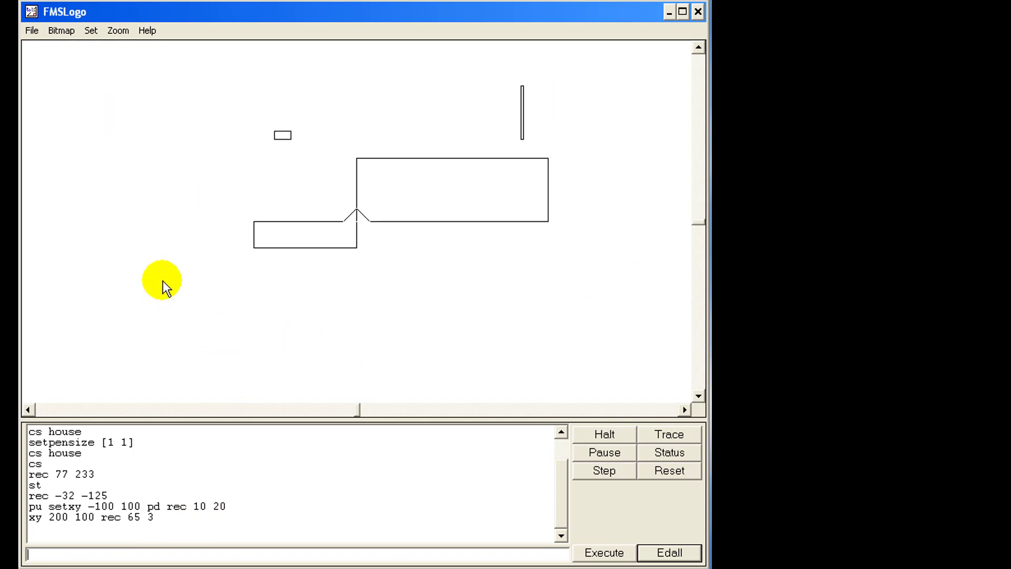
pyautogui.moveTo(288, 303)
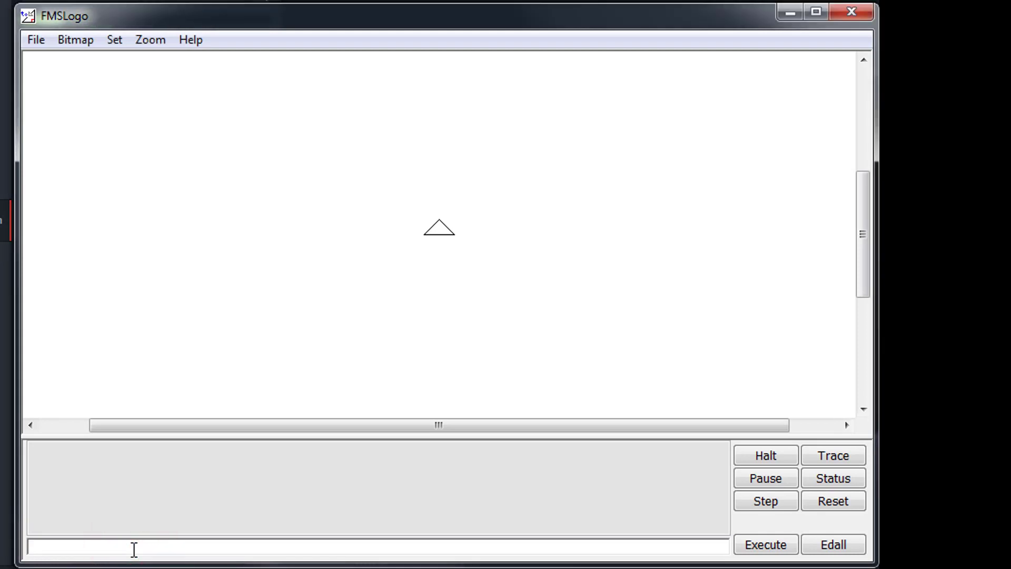
# - Draw the house, then step the turtle right with xy 50 0, xy 100 0 and xy 150 0
pyautogui.click(764, 543)
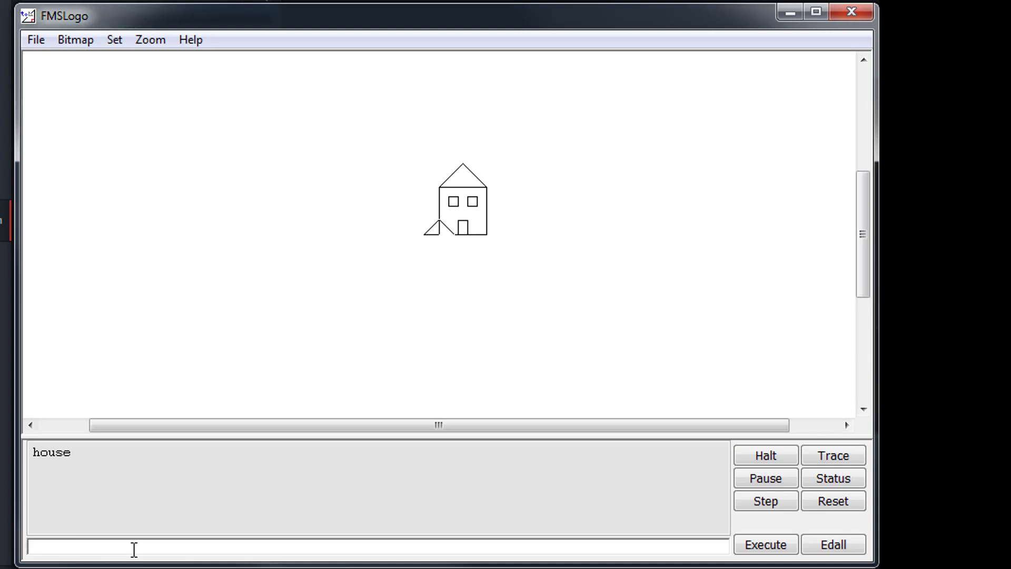
pyautogui.write('xy')
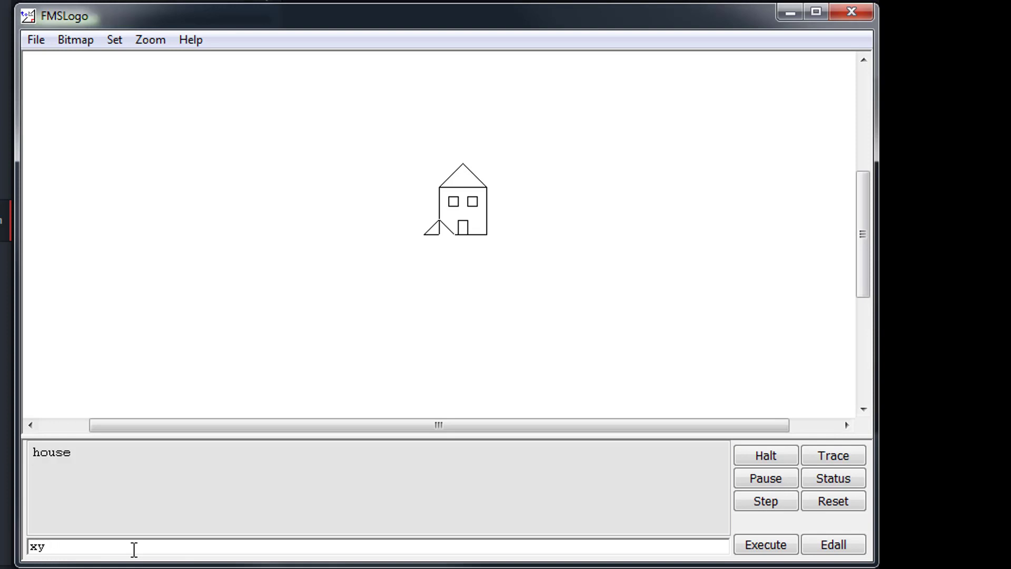
pyautogui.click(765, 544)
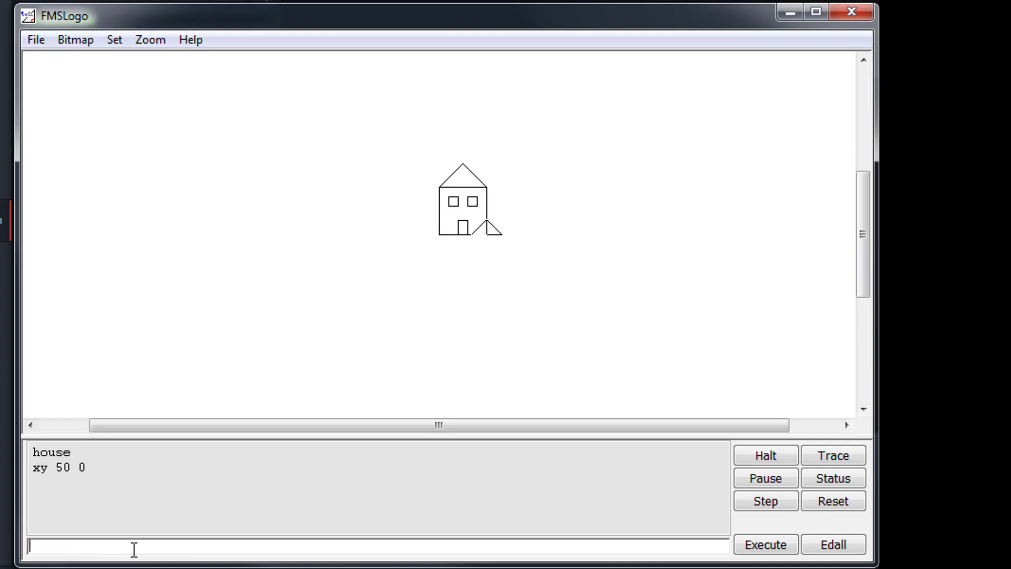
pyautogui.write('xy')
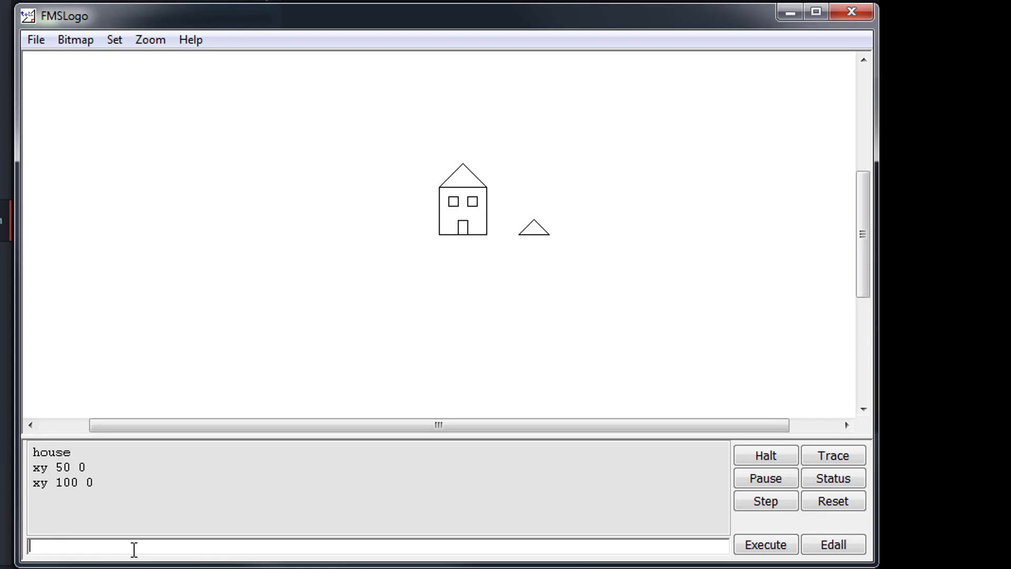
pyautogui.write('xy')
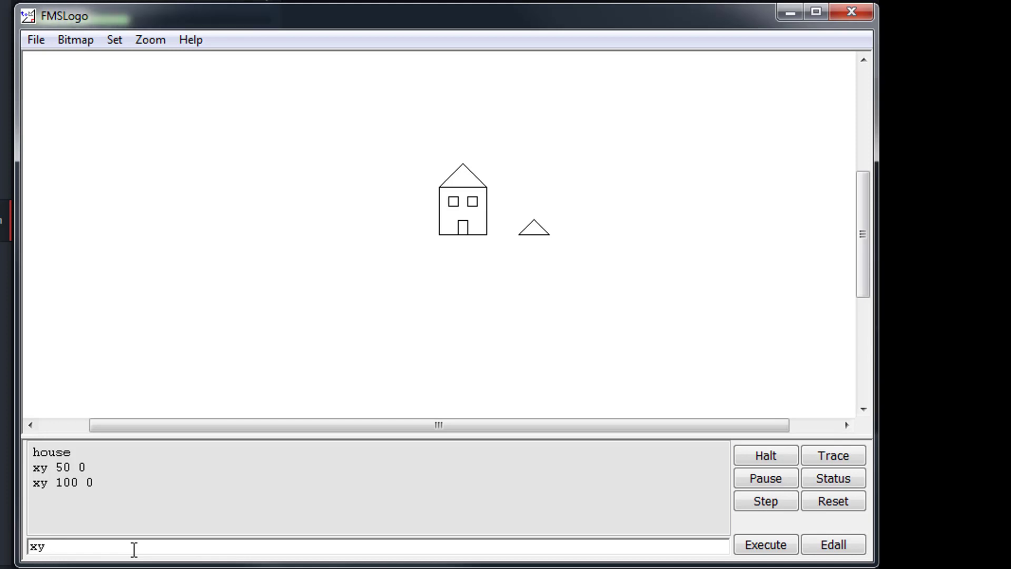
pyautogui.write('150 0')
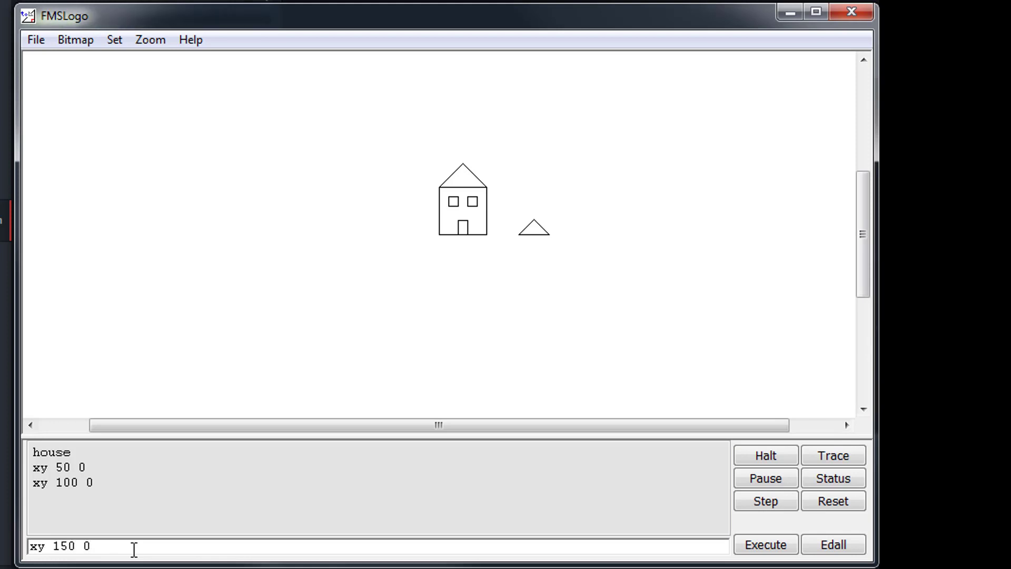
pyautogui.click(765, 543)
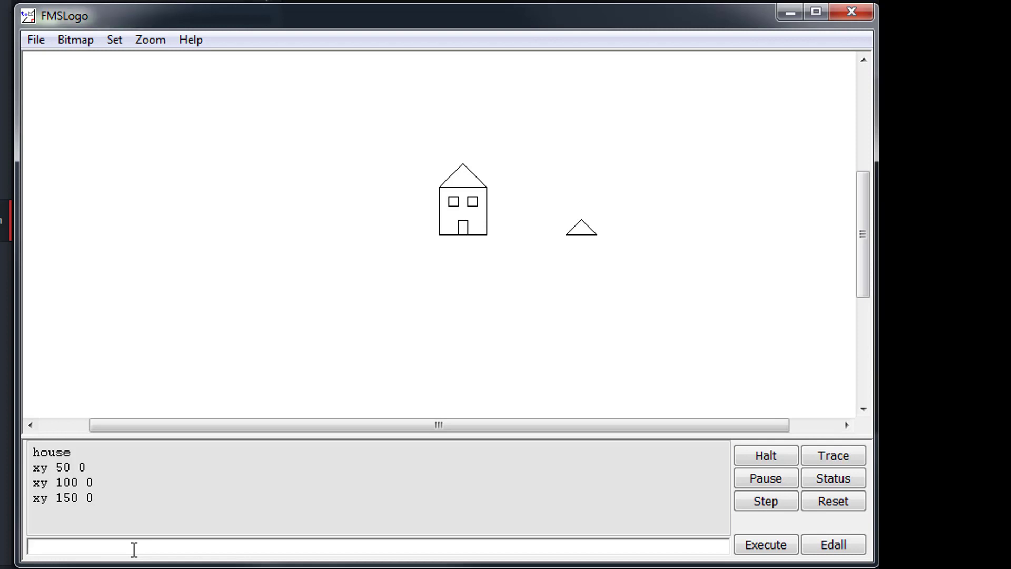
# - Move the turtle to (200, 0) with xy 200 0 and begin a rec command there
pyautogui.write('xy 200 0')
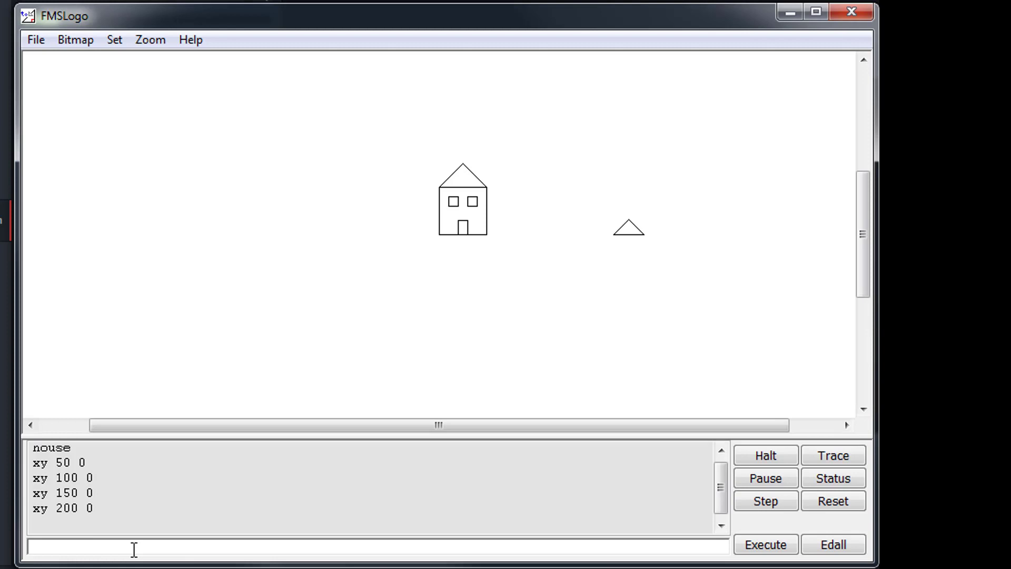
pyautogui.write('rec')
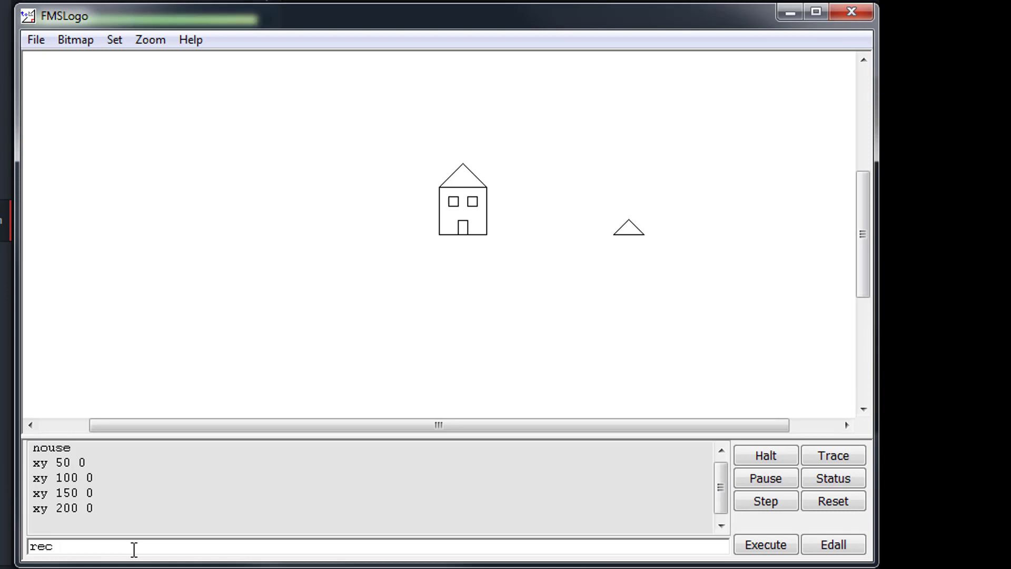
# - Run rec 60 100 for the garage outline at (200, 0), then type xy 205 0
pyautogui.write('60')
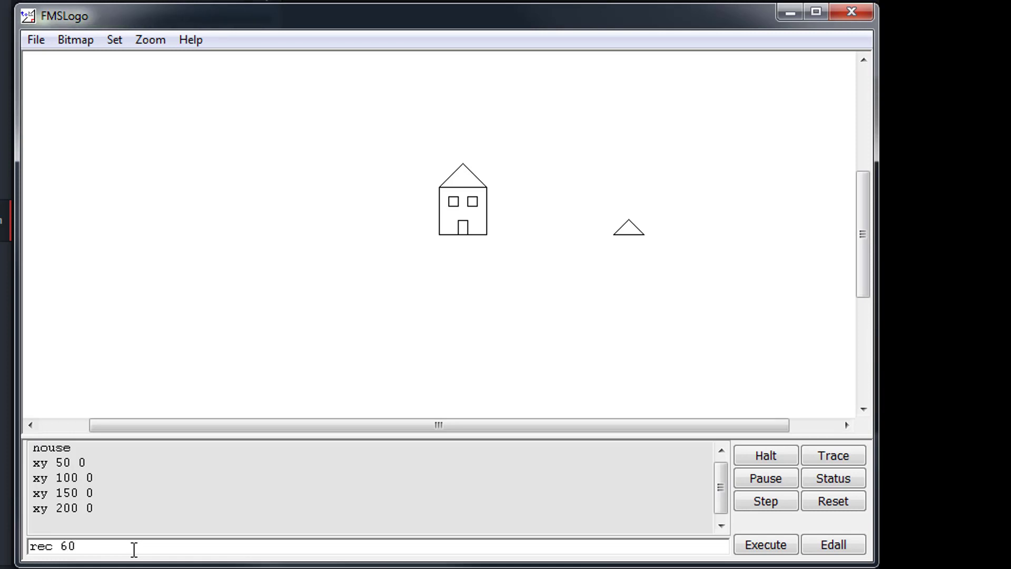
pyautogui.write('100')
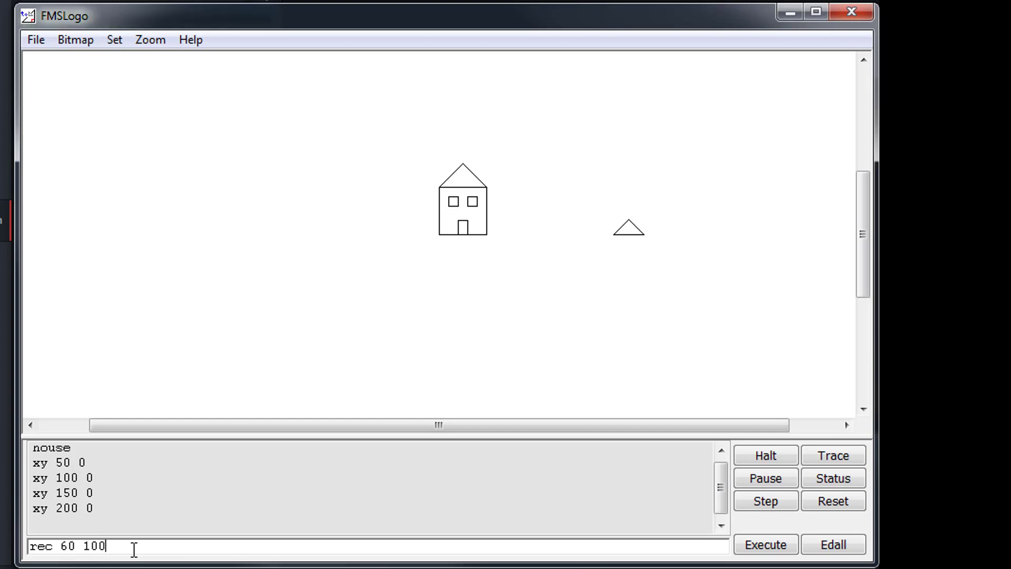
pyautogui.click(765, 544)
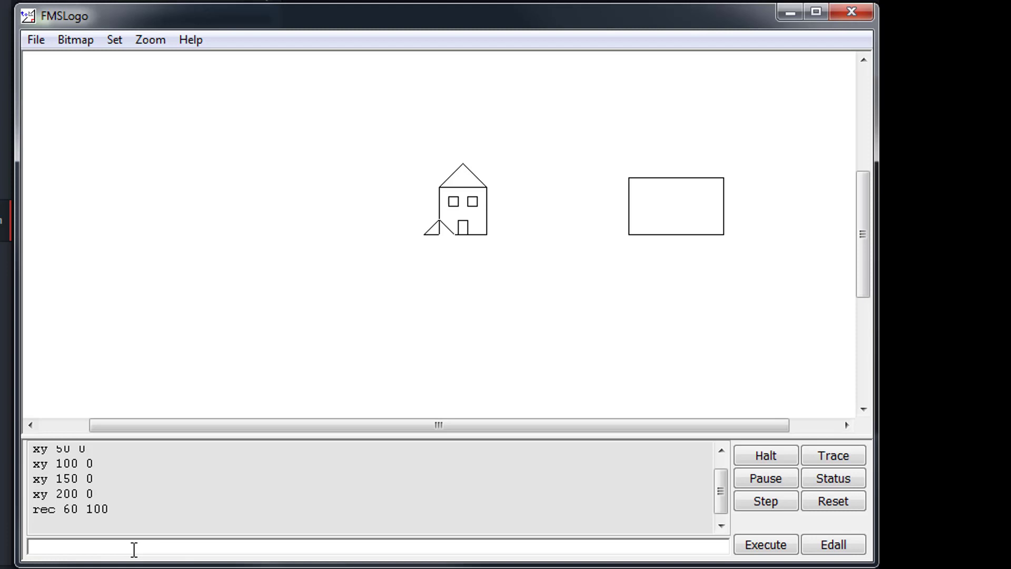
pyautogui.write('xy')
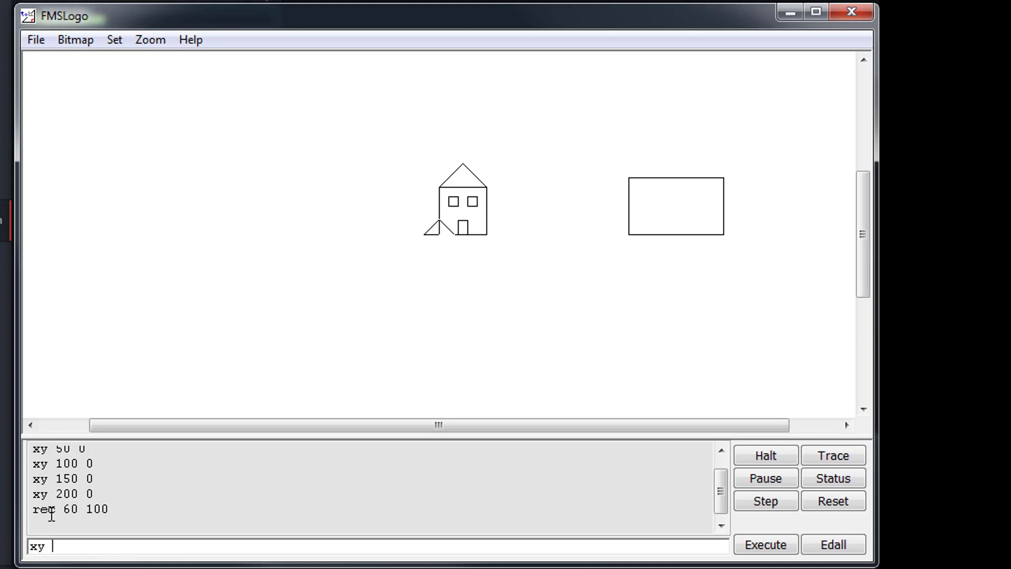
pyautogui.moveTo(643, 233)
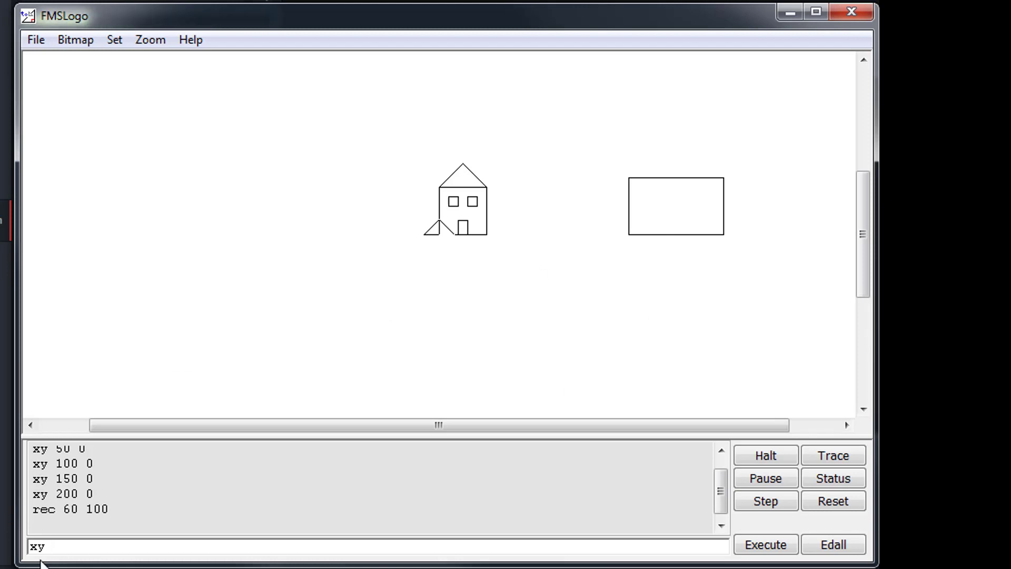
pyautogui.write('20')
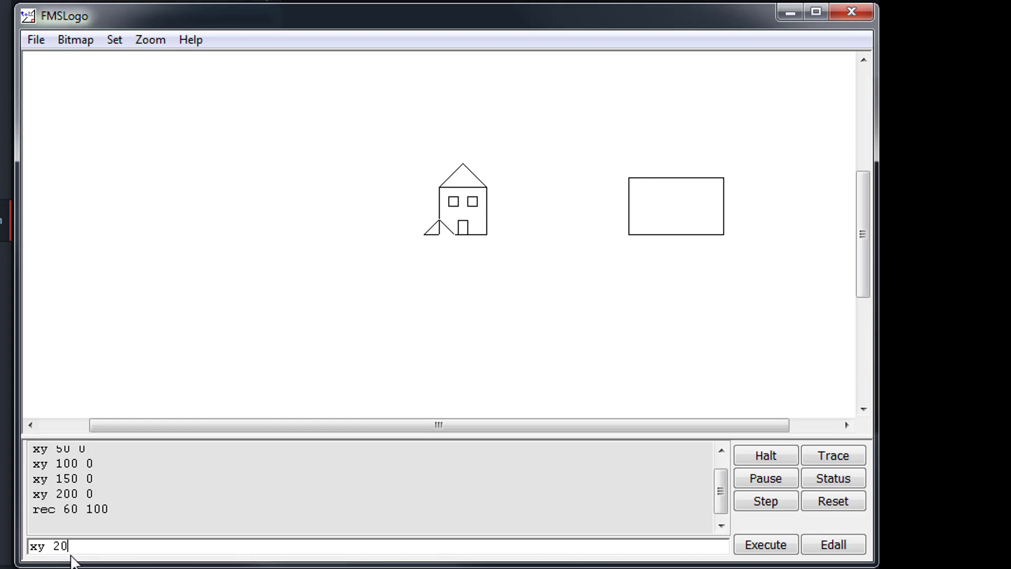
pyautogui.write('5')
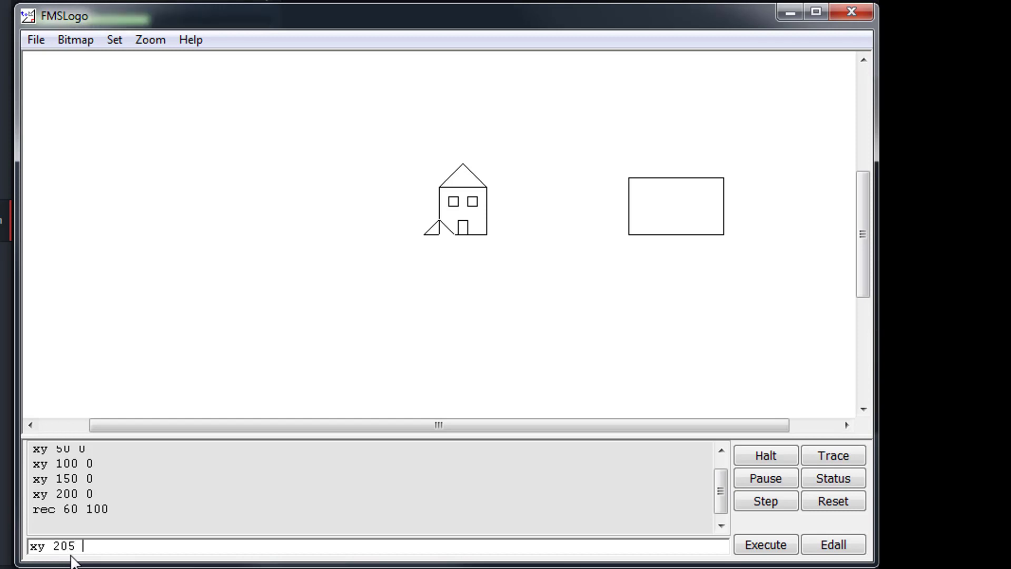
pyautogui.write('0')
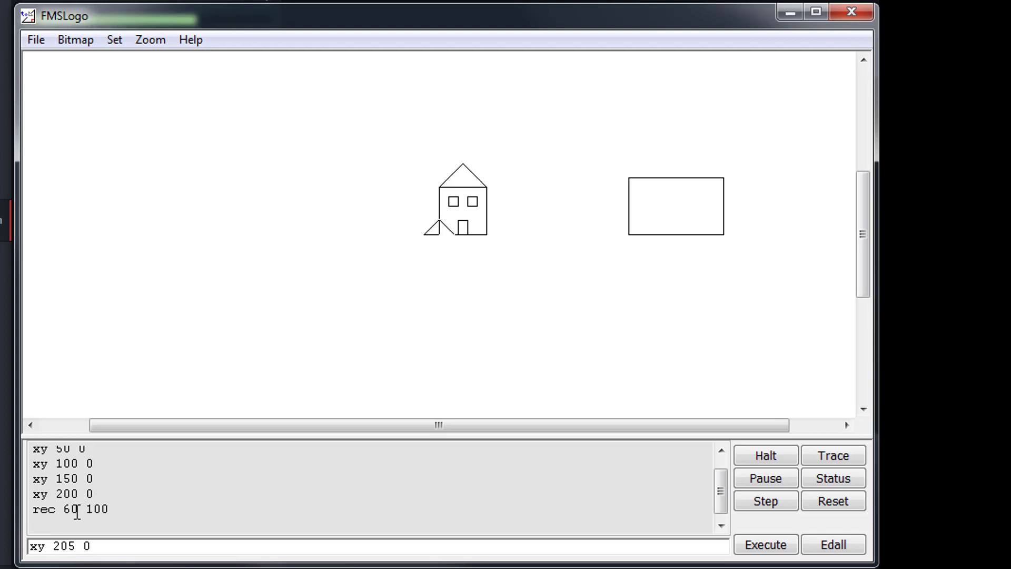
pyautogui.moveTo(499, 383)
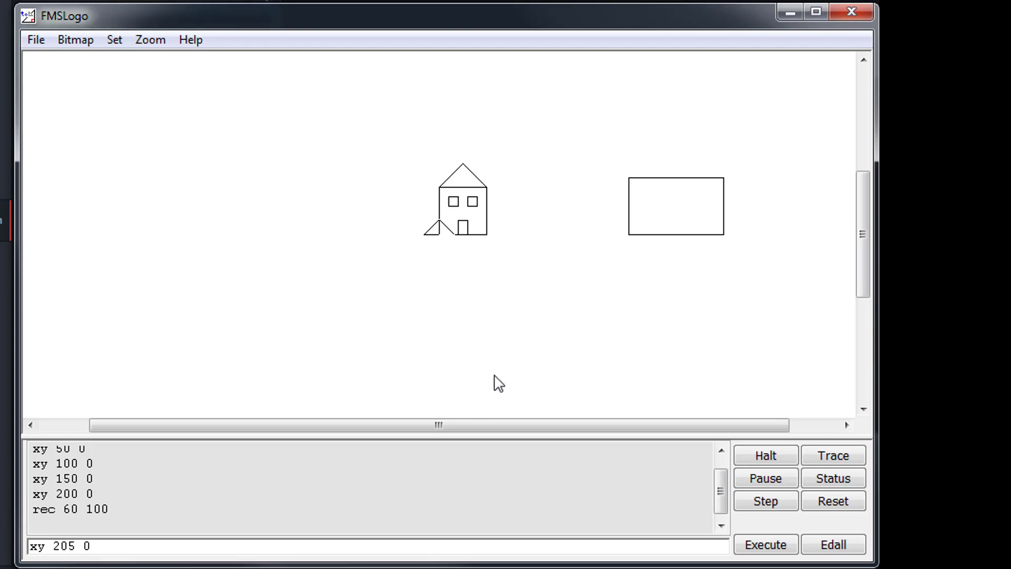
# - Run xy 205 0 rec 50 40 to draw the first garage door, then open the garage procedure editor
pyautogui.write('rec')
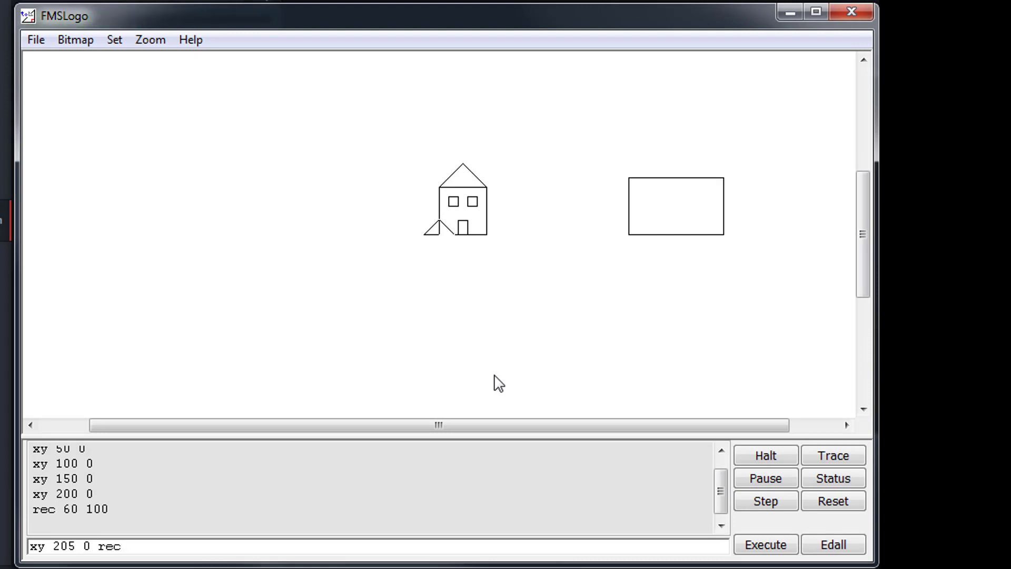
pyautogui.write('50')
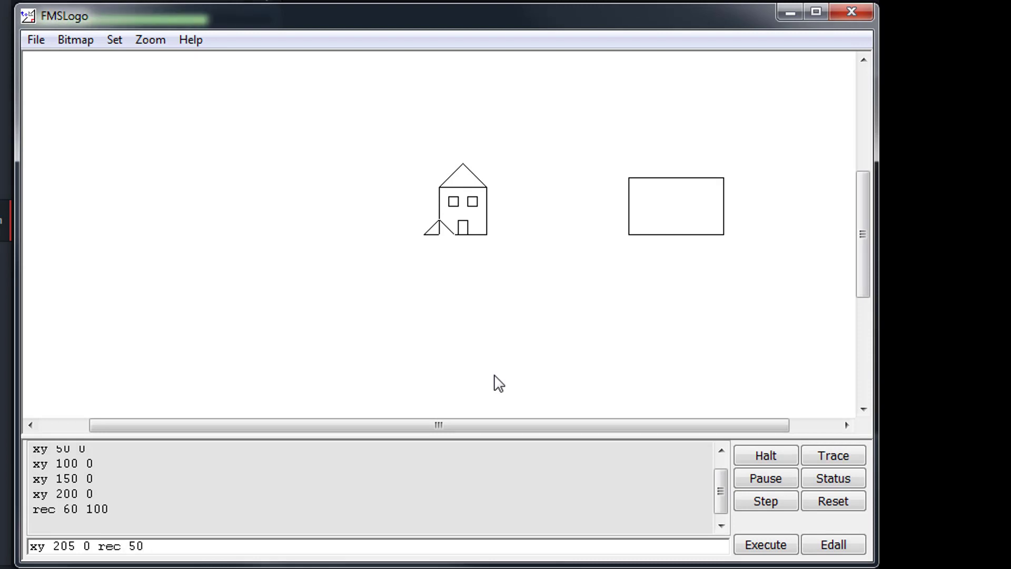
pyautogui.click(765, 544)
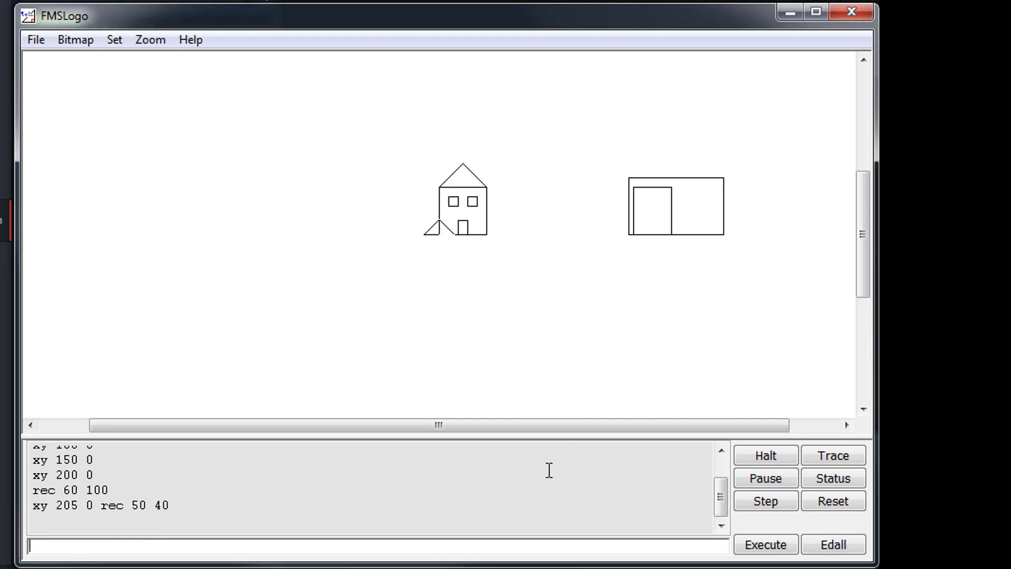
pyautogui.moveTo(708, 208)
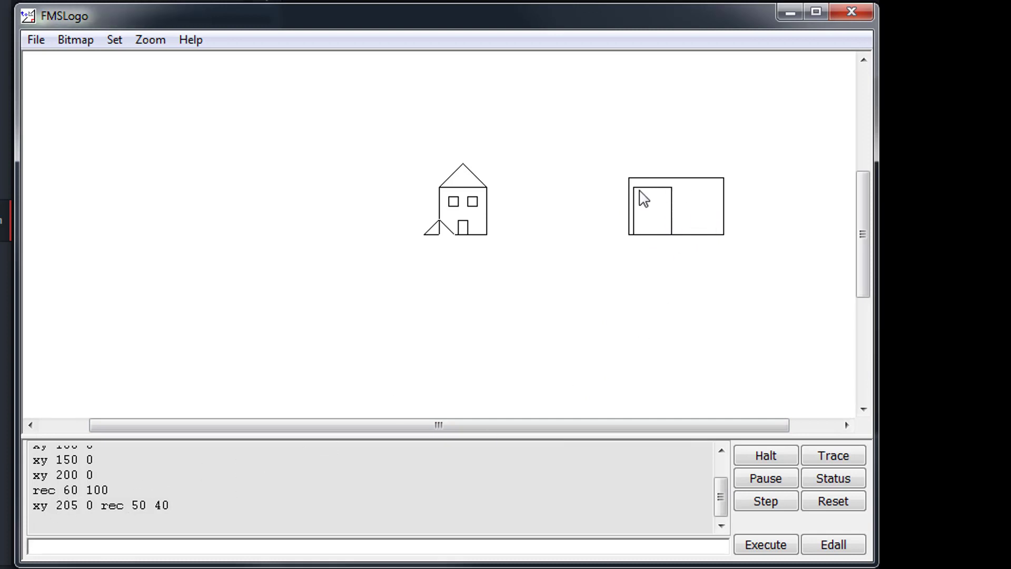
pyautogui.moveTo(481, 168)
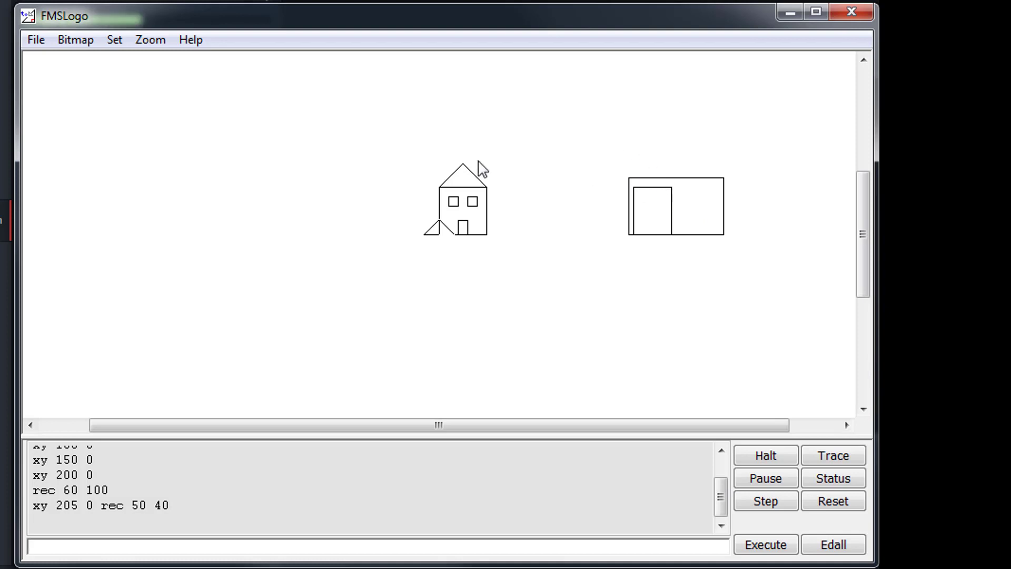
pyautogui.moveTo(449, 233)
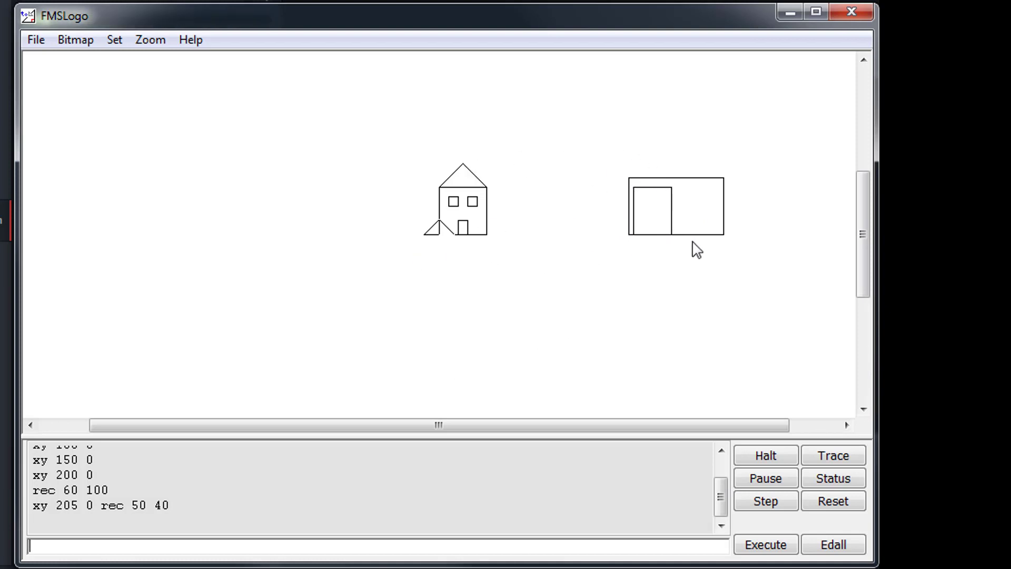
pyautogui.moveTo(622, 278)
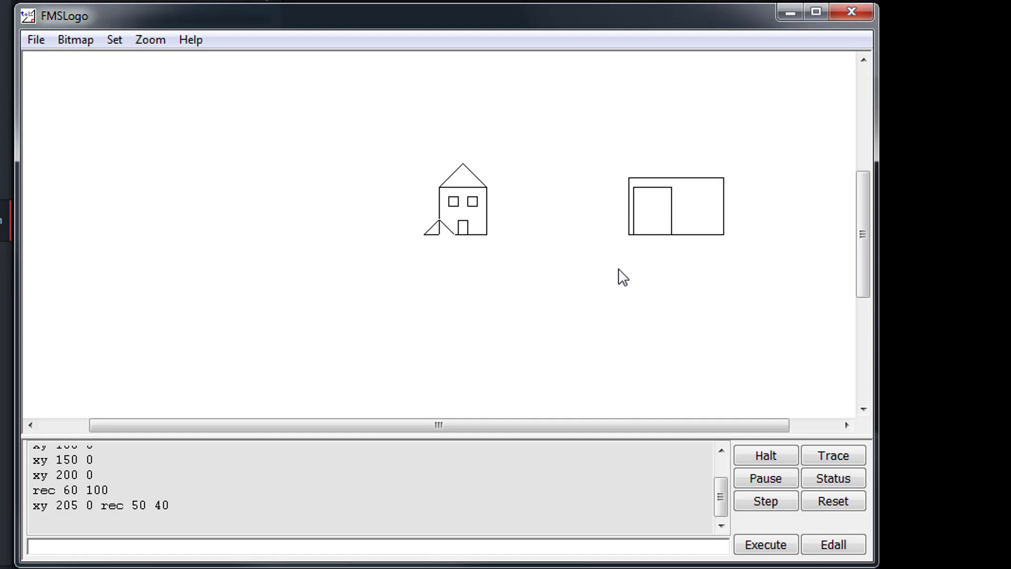
pyautogui.click(832, 544)
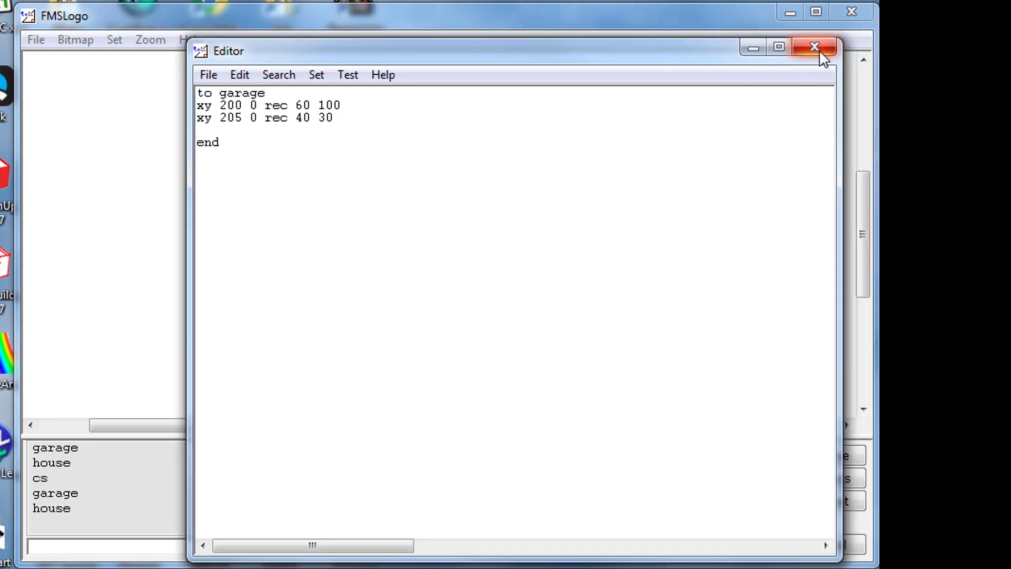
# - Close the editor to save garage, redrawing it with two windowed doors and a small door
pyautogui.click(813, 46)
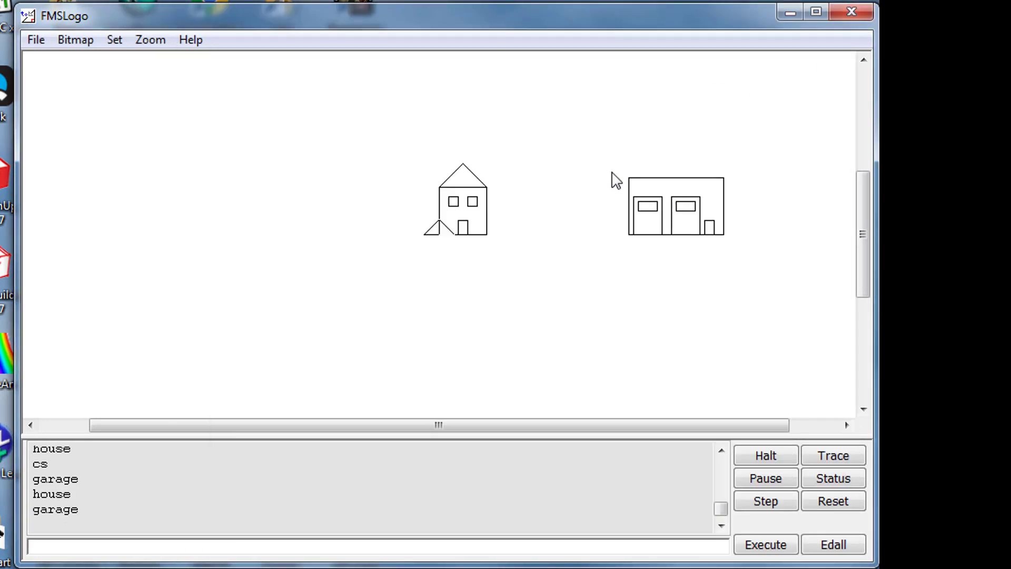
pyautogui.moveTo(729, 244)
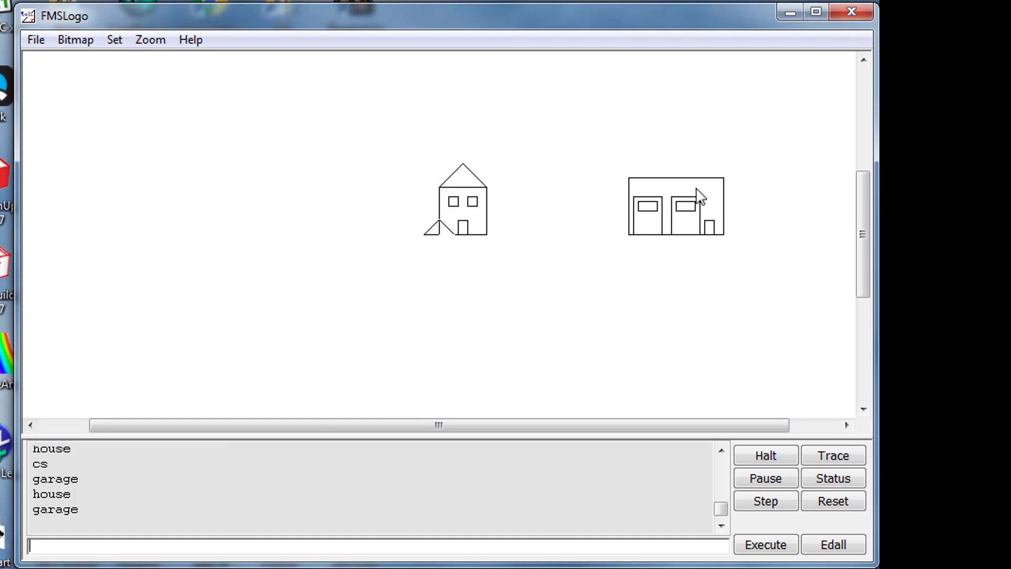
pyautogui.moveTo(389, 322)
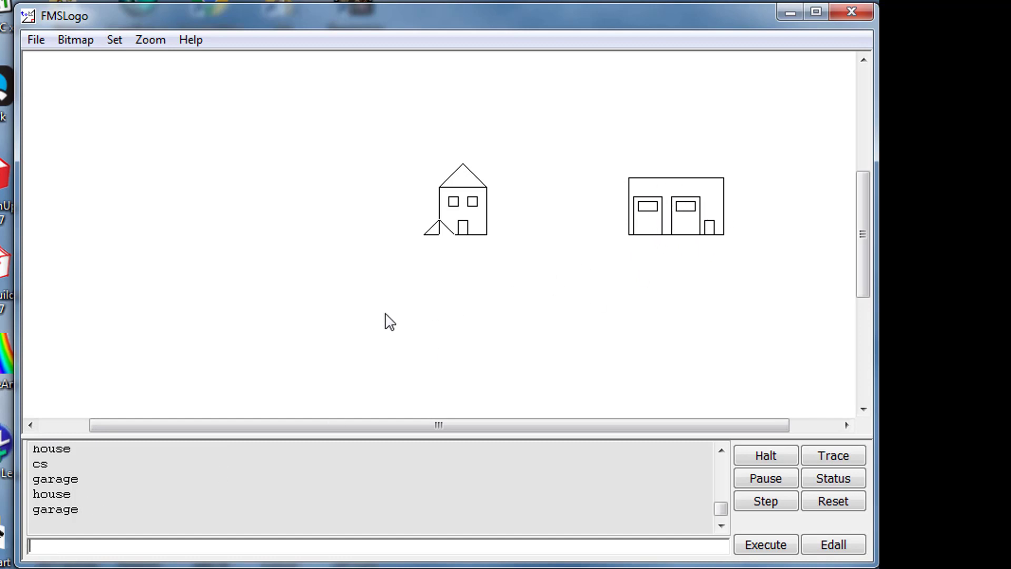
pyautogui.moveTo(411, 304)
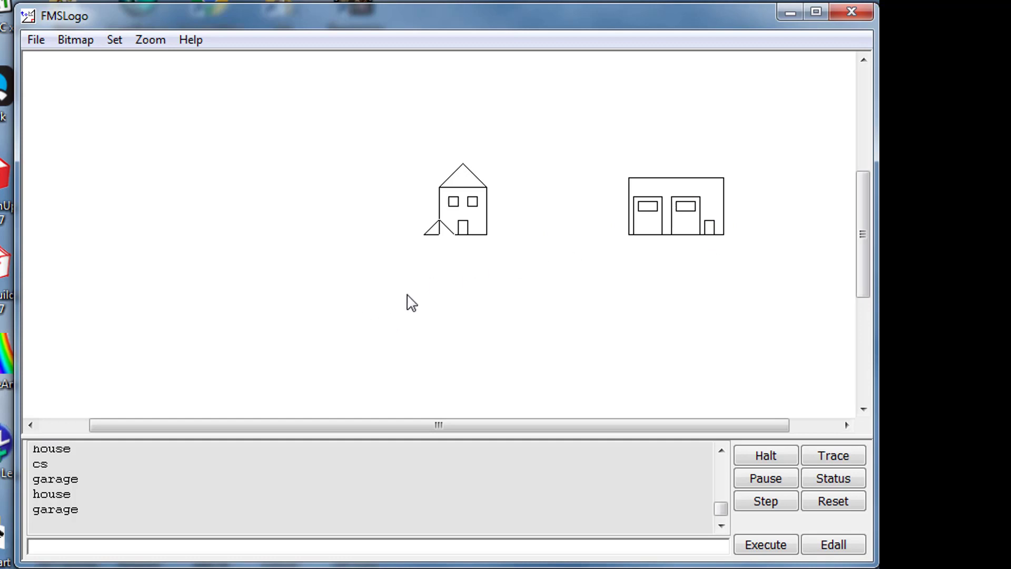
pyautogui.moveTo(91, 488)
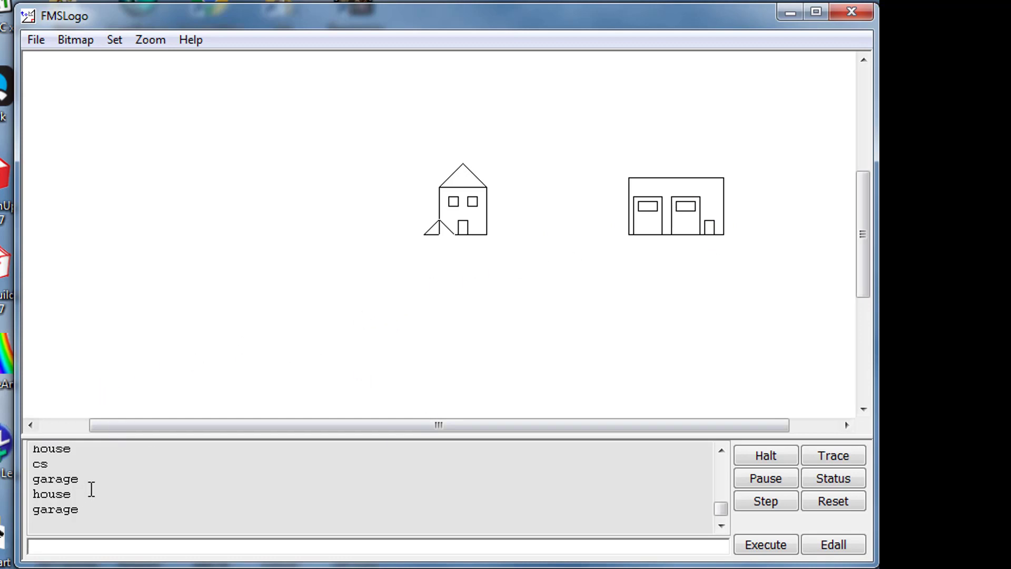
pyautogui.click(35, 39)
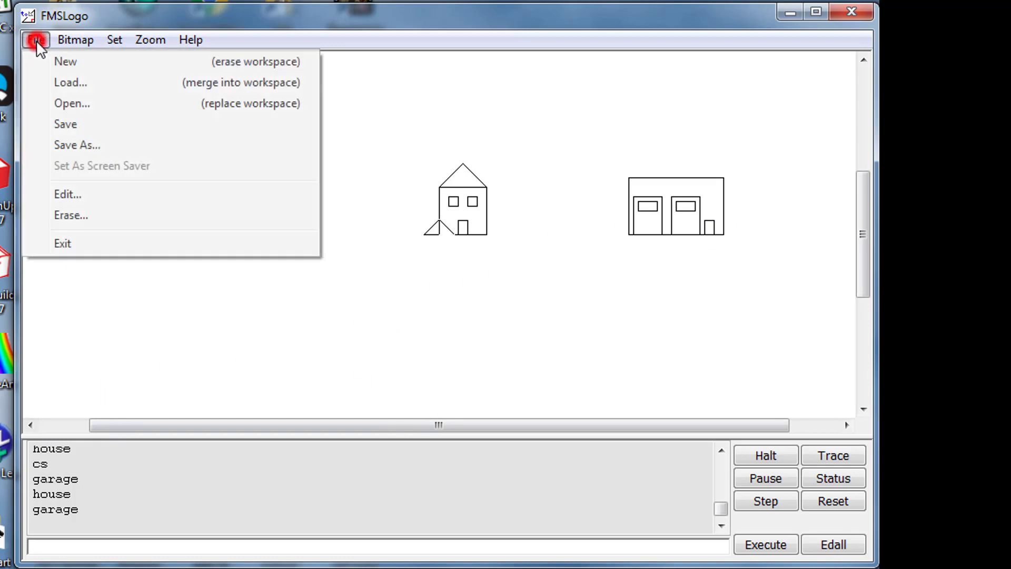
pyautogui.moveTo(67, 194)
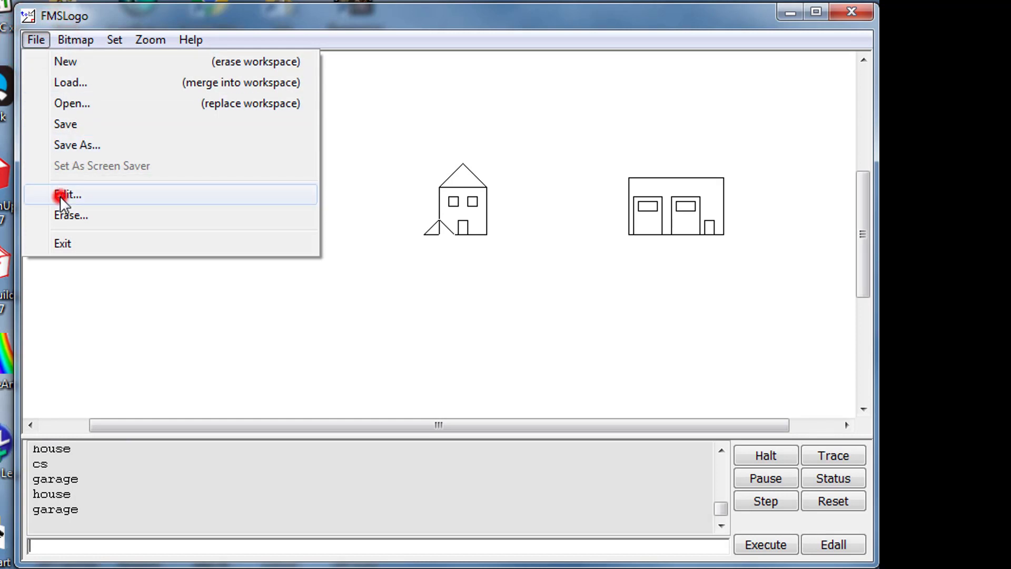
pyautogui.click(67, 194)
pyautogui.write('win')
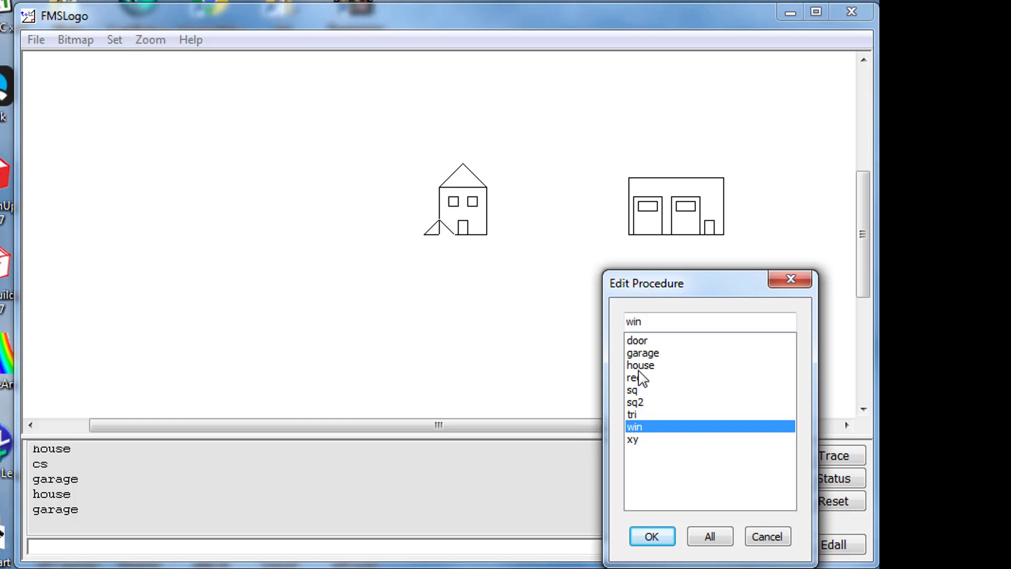
pyautogui.click(652, 536)
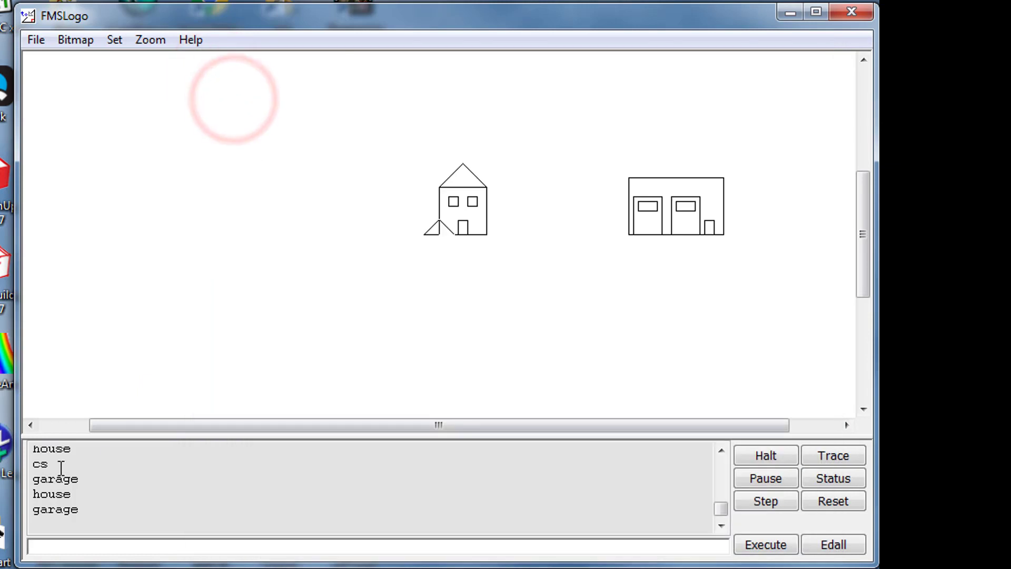
pyautogui.click(765, 543)
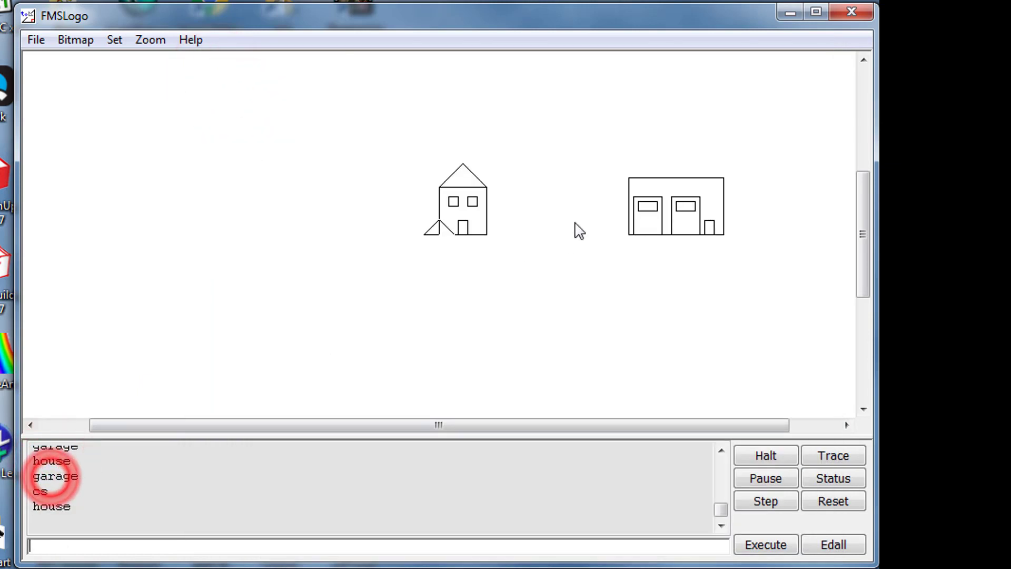
pyautogui.moveTo(538, 351)
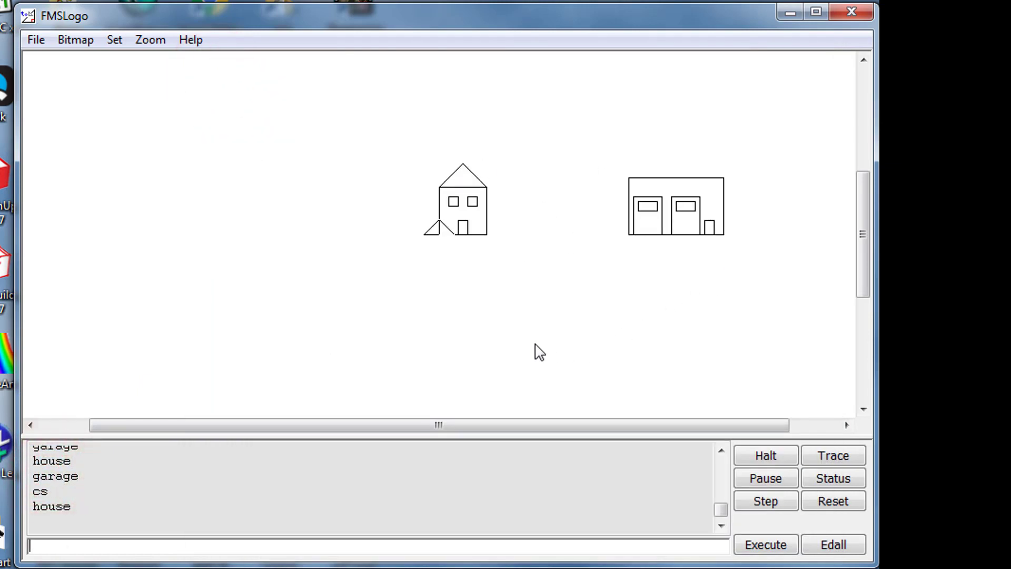
pyautogui.moveTo(596, 276)
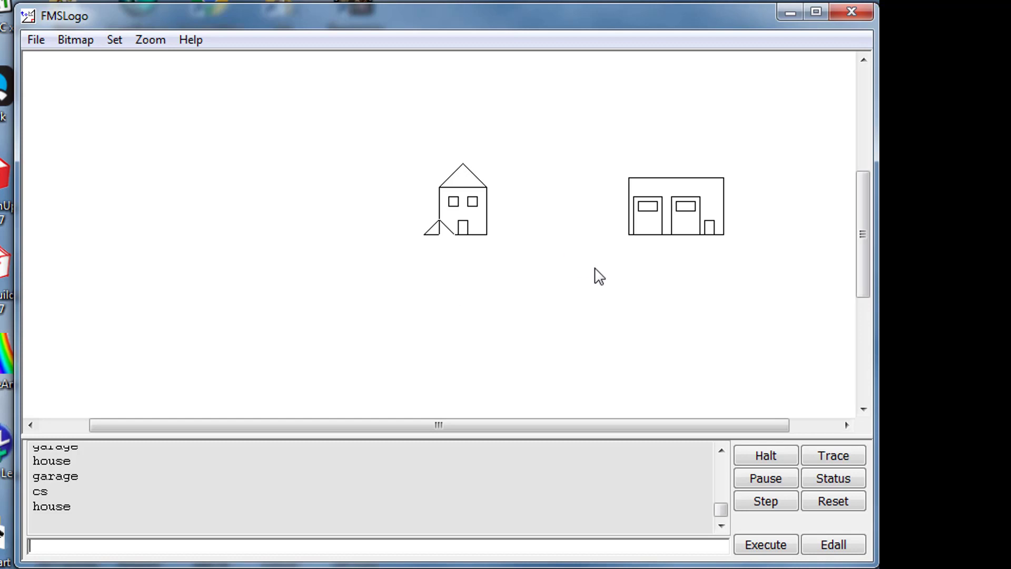
pyautogui.moveTo(627, 186)
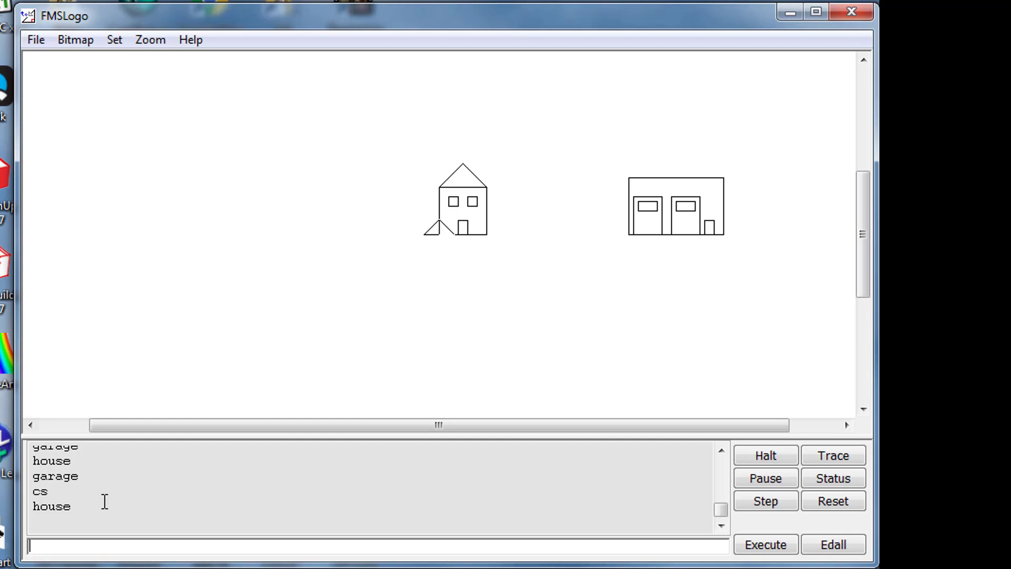
pyautogui.moveTo(158, 473)
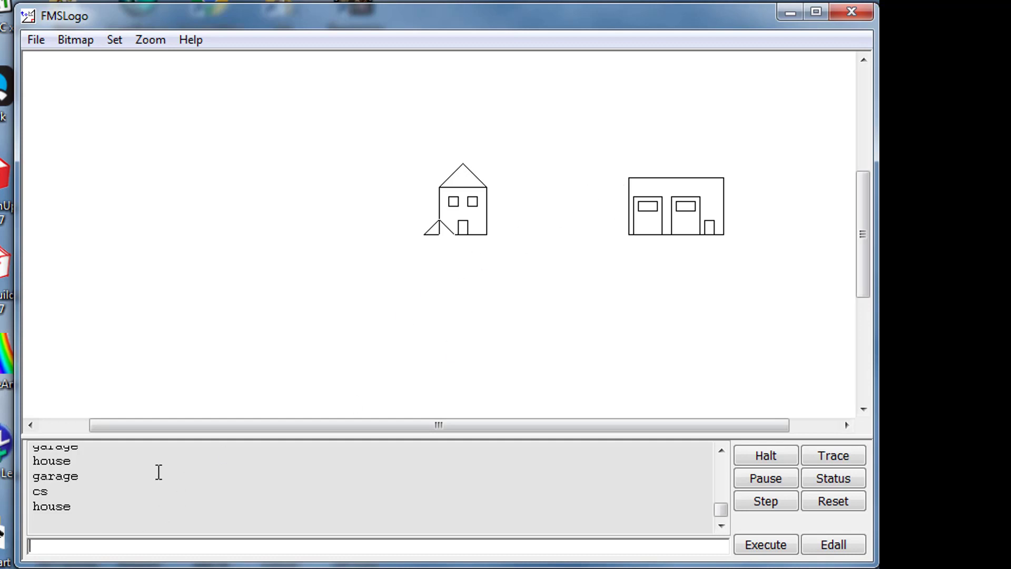
pyautogui.moveTo(36, 40)
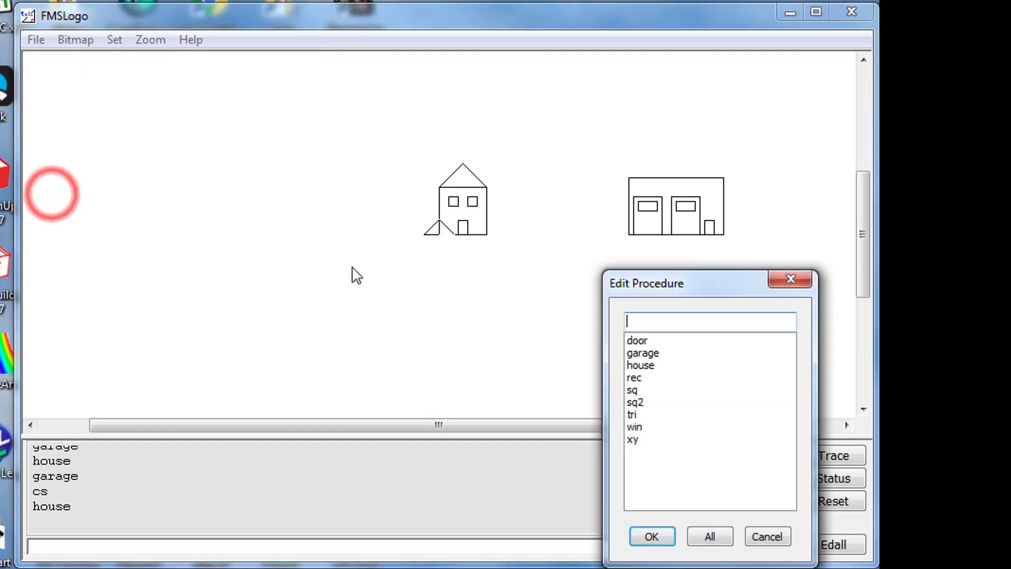
# - Create tri2 with inputs :b and :L drawing rt 90 fd :B, lt 135 fd :L, lt 90 fd :L
pyautogui.write('tri2')
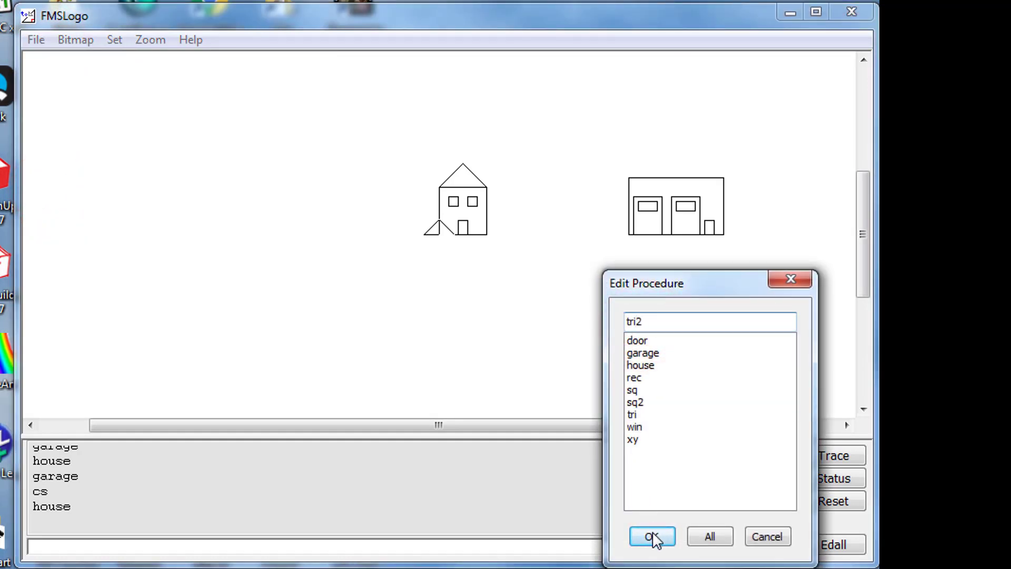
pyautogui.click(651, 536)
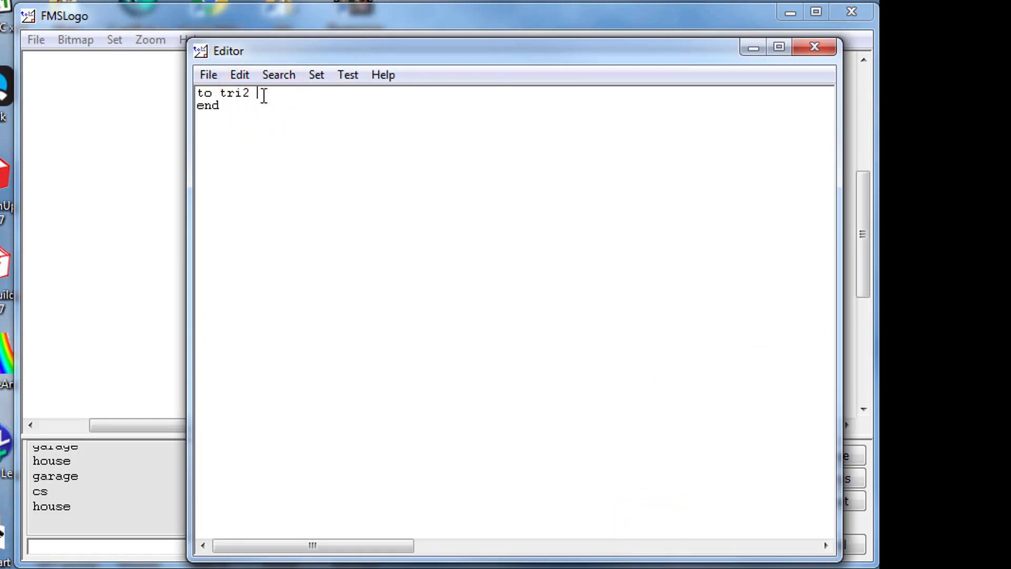
pyautogui.write(':b :L')
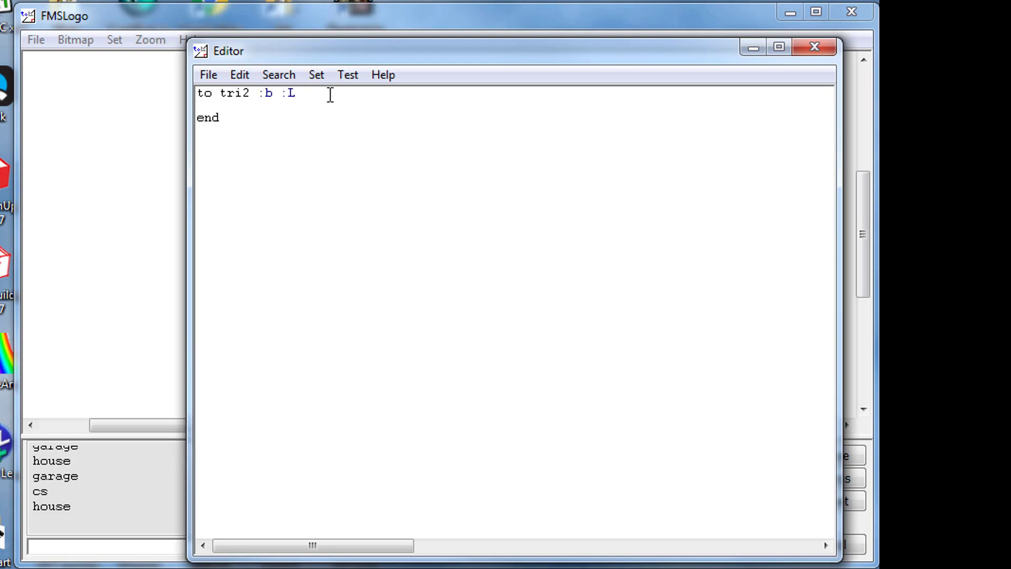
pyautogui.write('rt 90 fd :B')
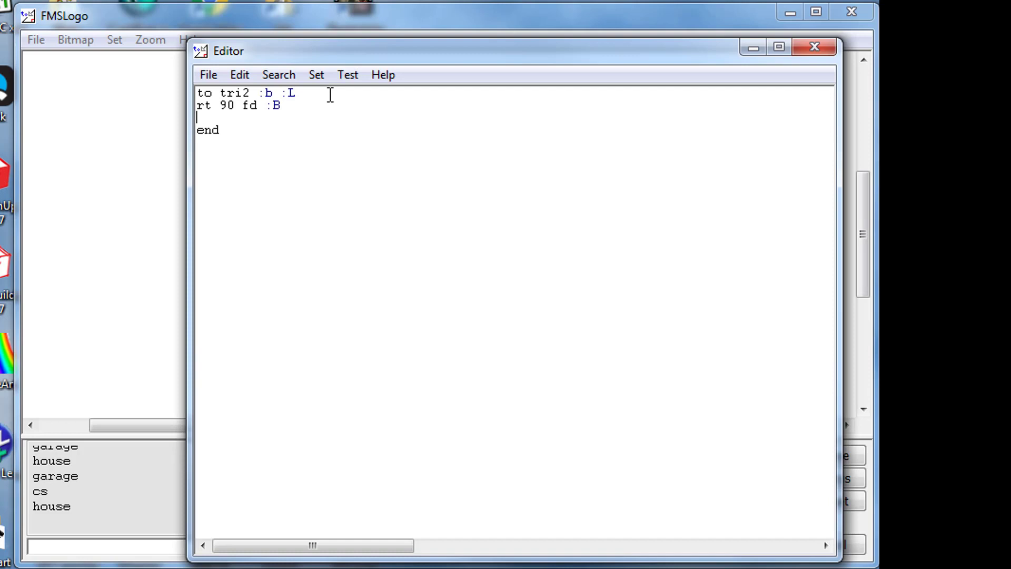
pyautogui.write('LT 135 fd :L')
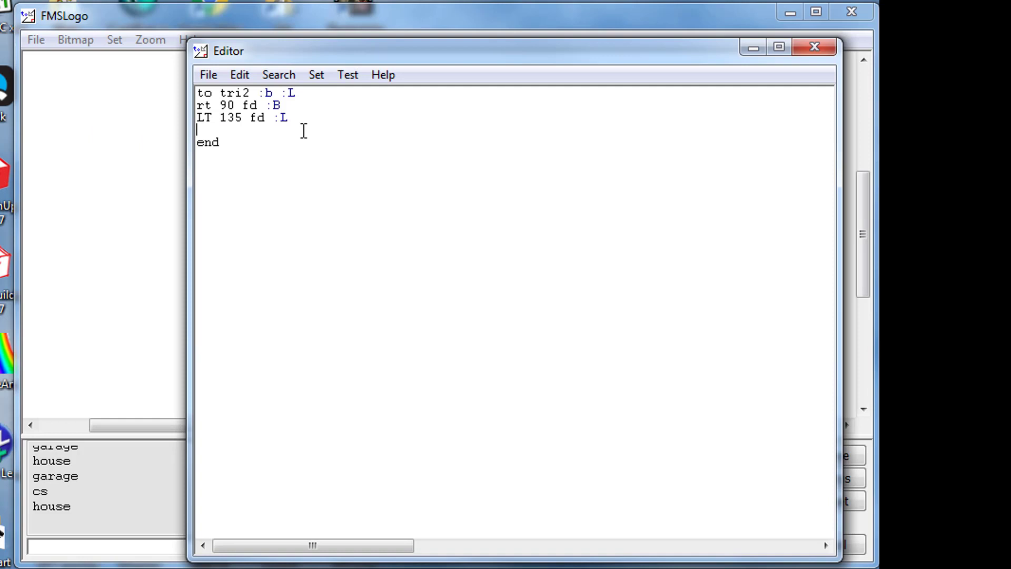
pyautogui.moveTo(292, 132)
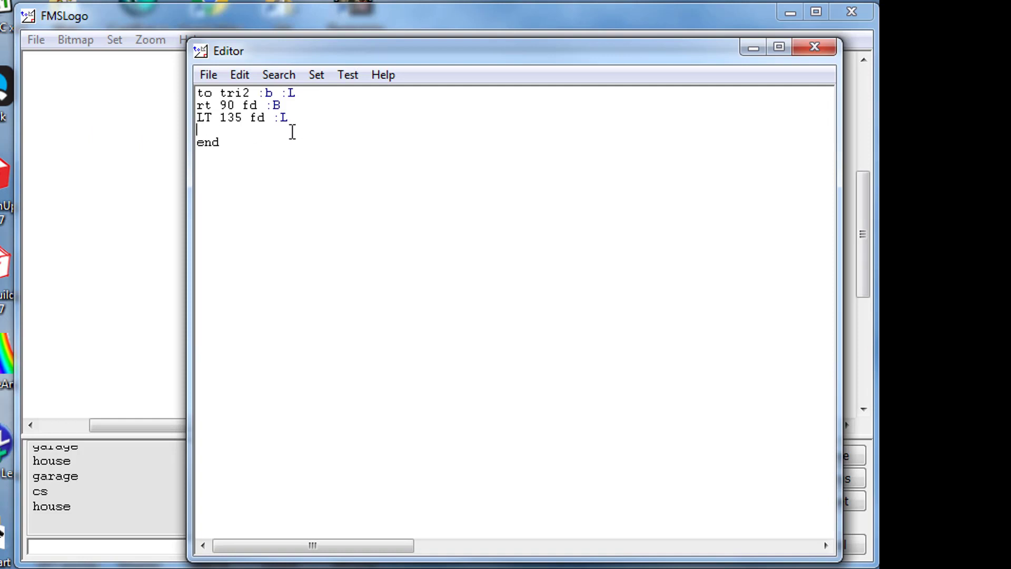
pyautogui.write('LT 90 fd :L')
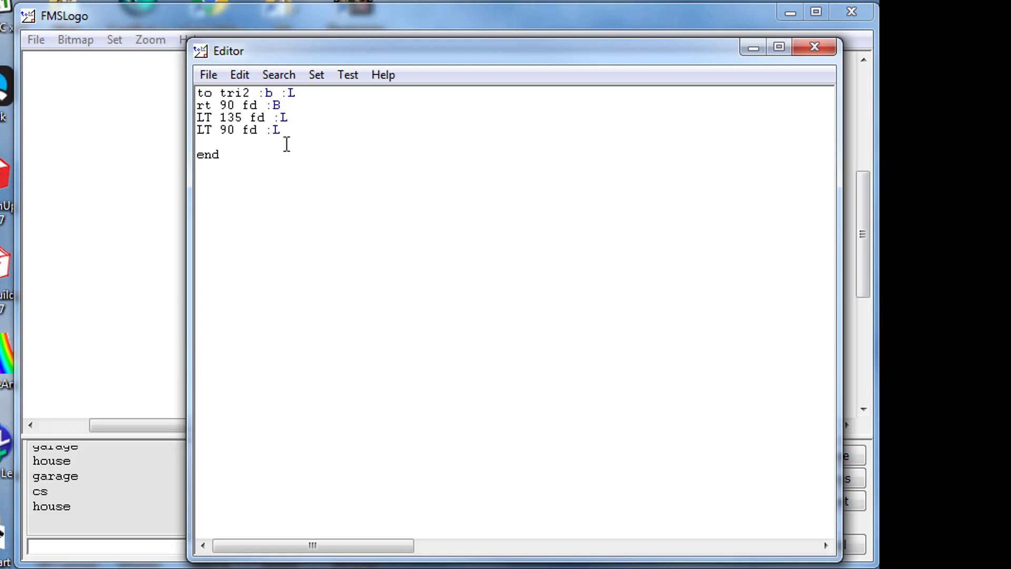
# - End tri2 with pu home pd and save it via File > Save and Exit
pyautogui.write('p')
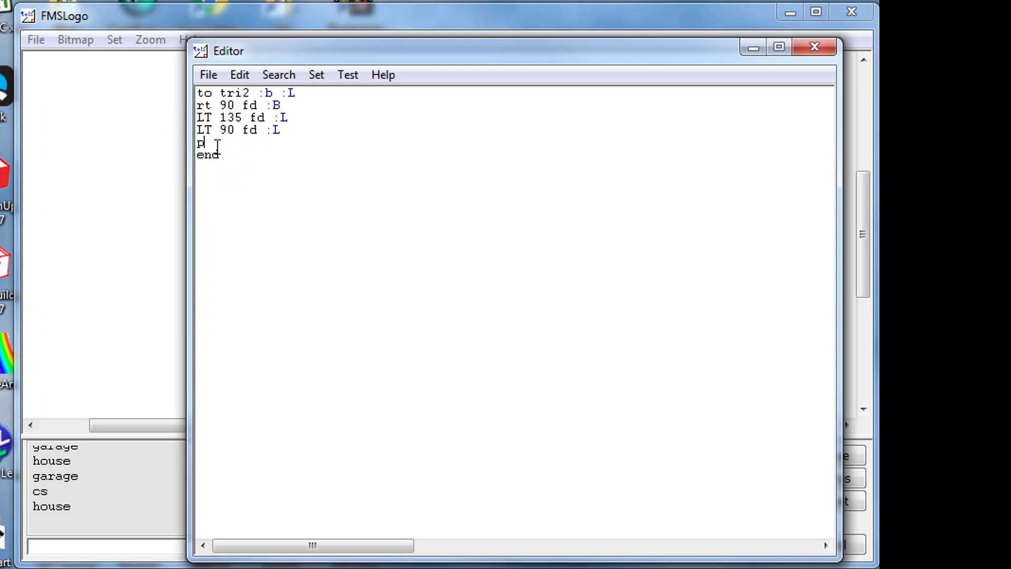
pyautogui.write('u home pd')
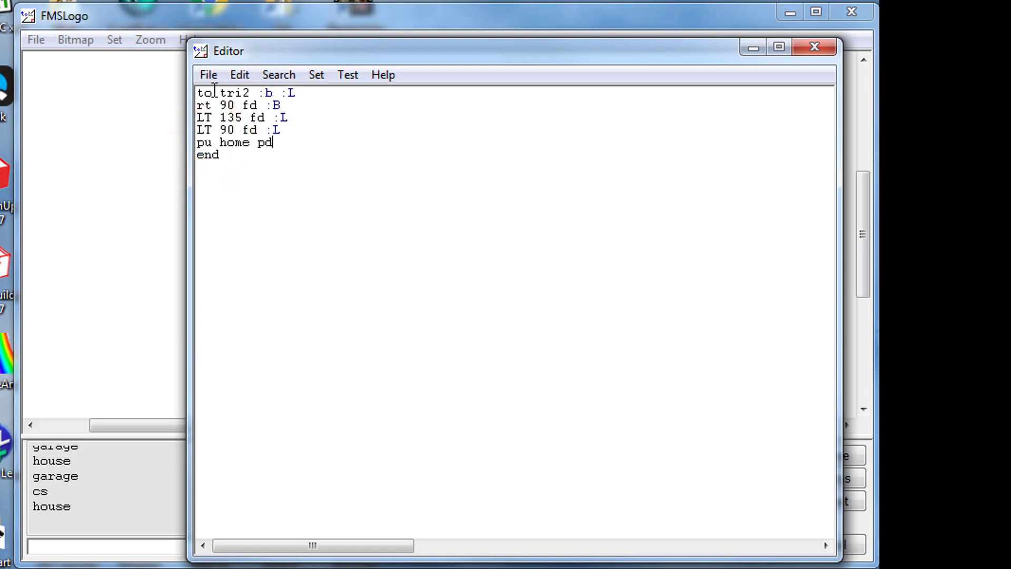
pyautogui.click(207, 74)
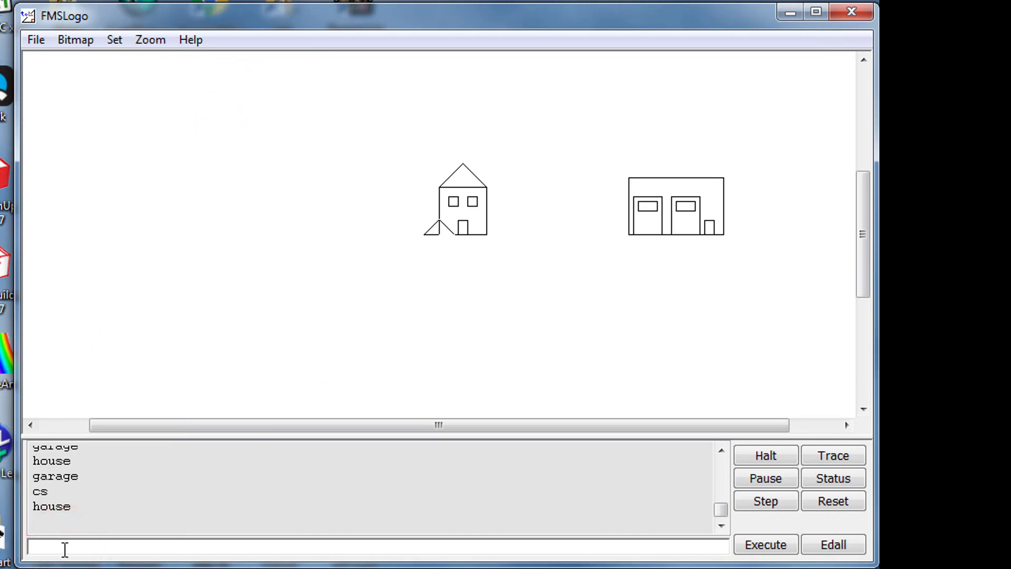
pyautogui.write('xy')
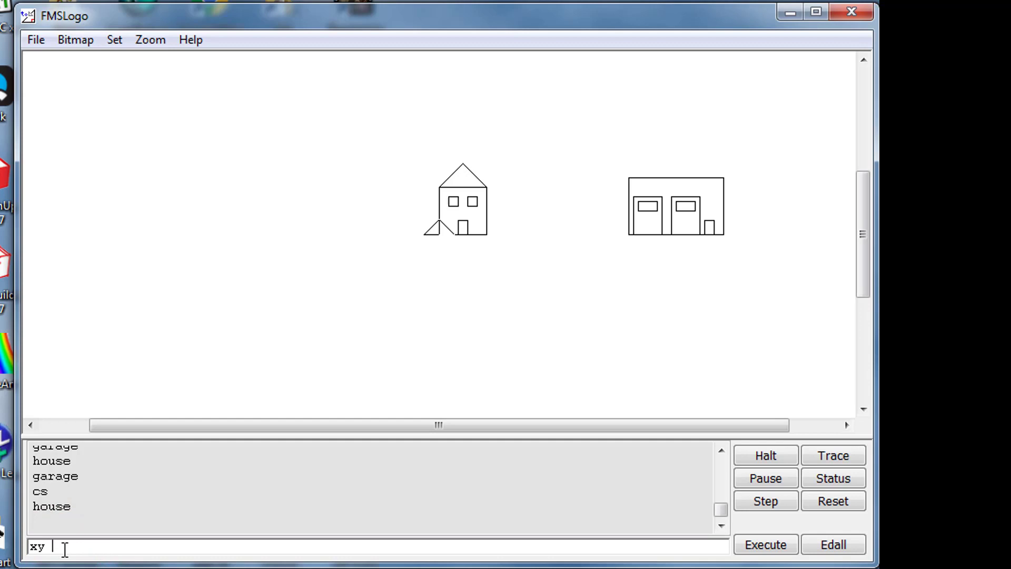
pyautogui.write('100')
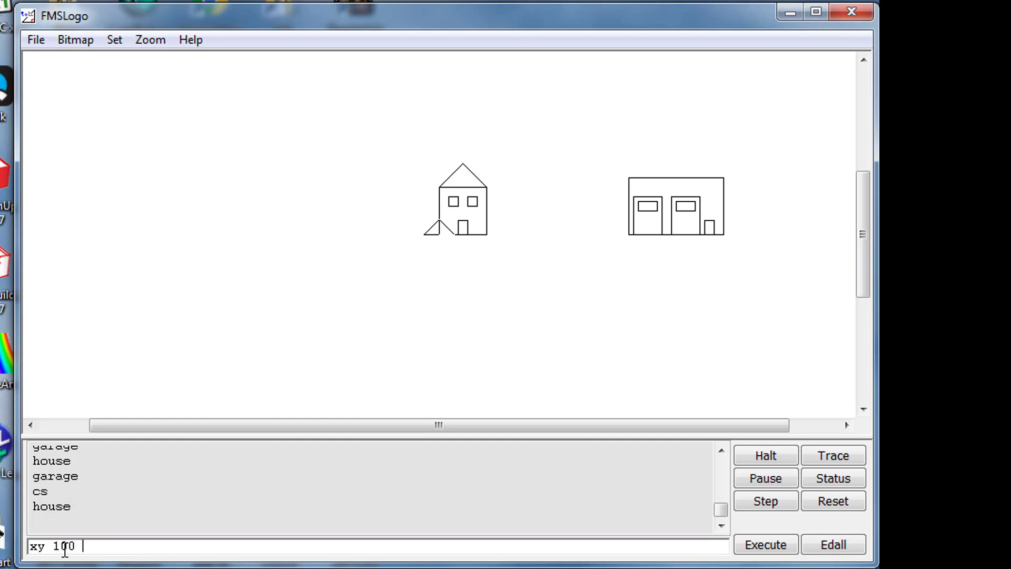
pyautogui.write('80')
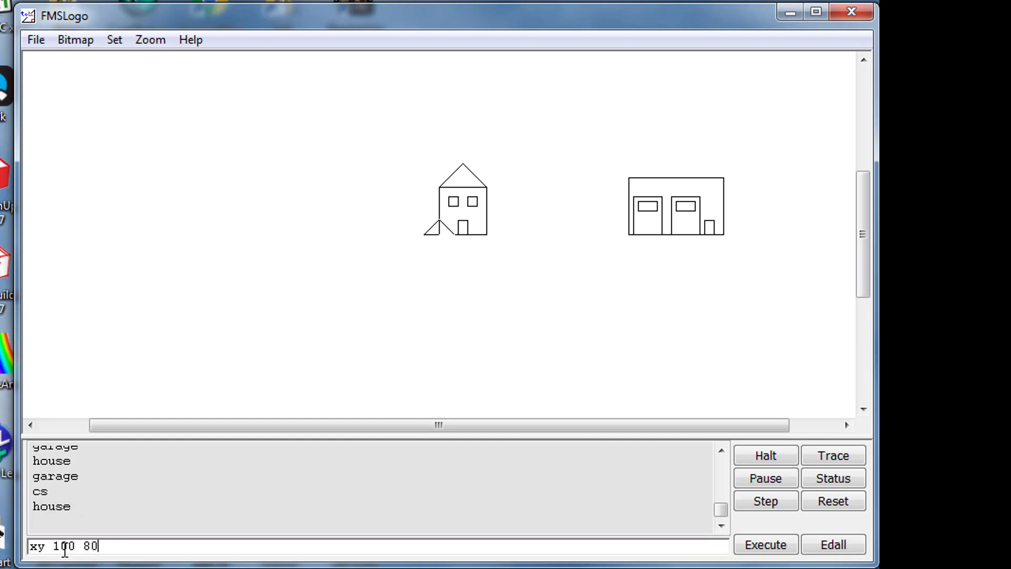
pyautogui.click(764, 544)
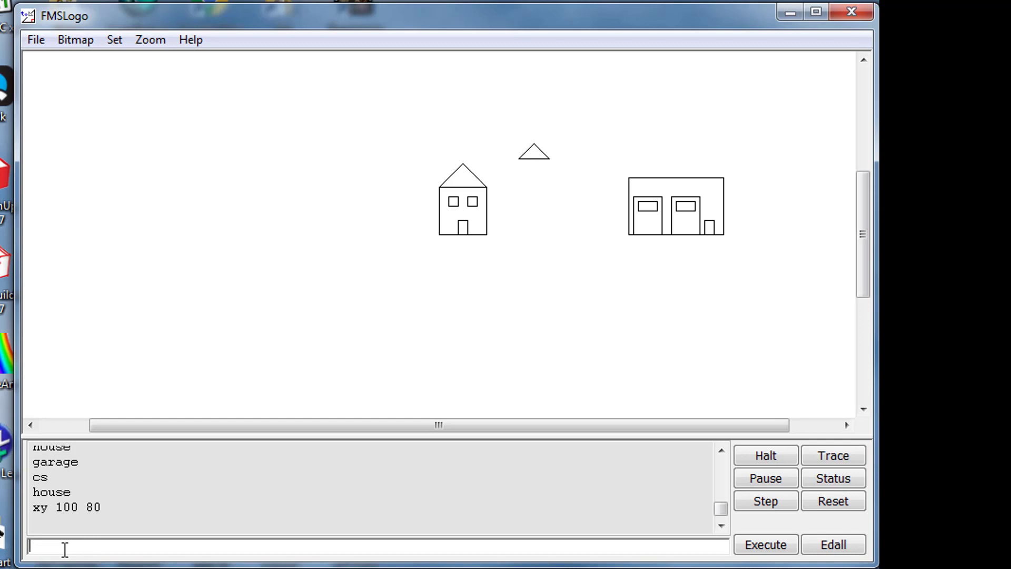
pyautogui.write('xy')
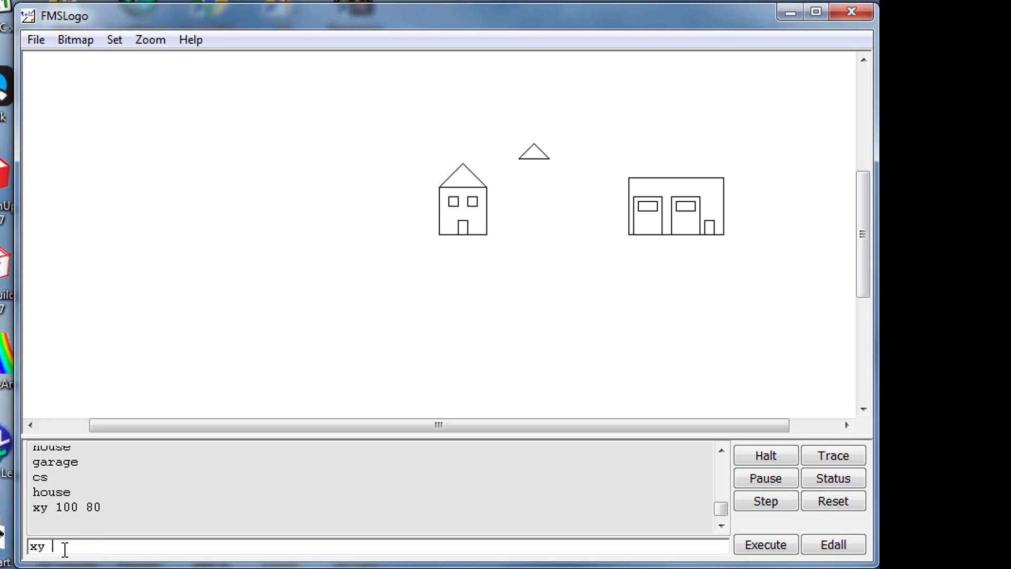
pyautogui.write('200')
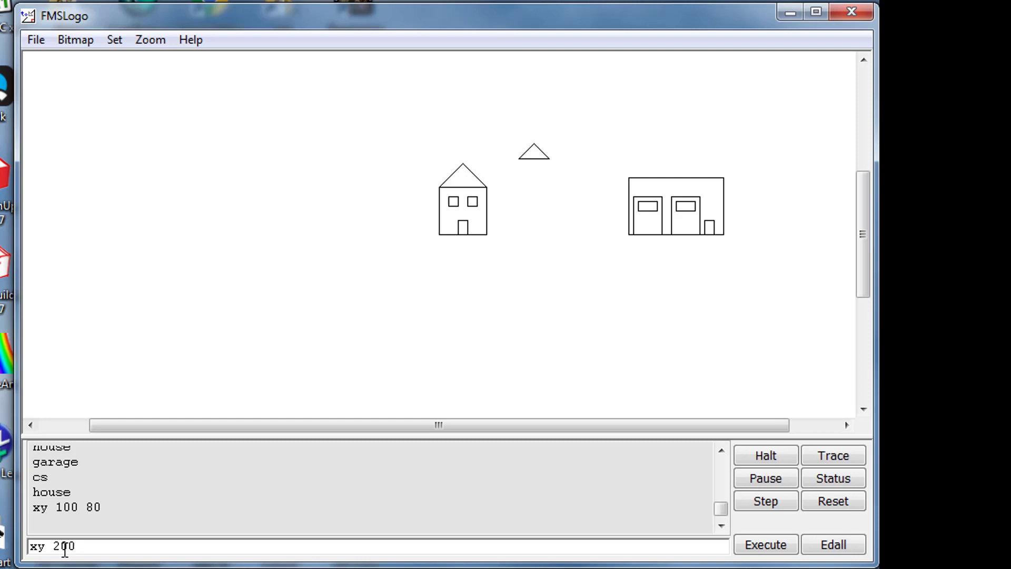
pyautogui.click(764, 544)
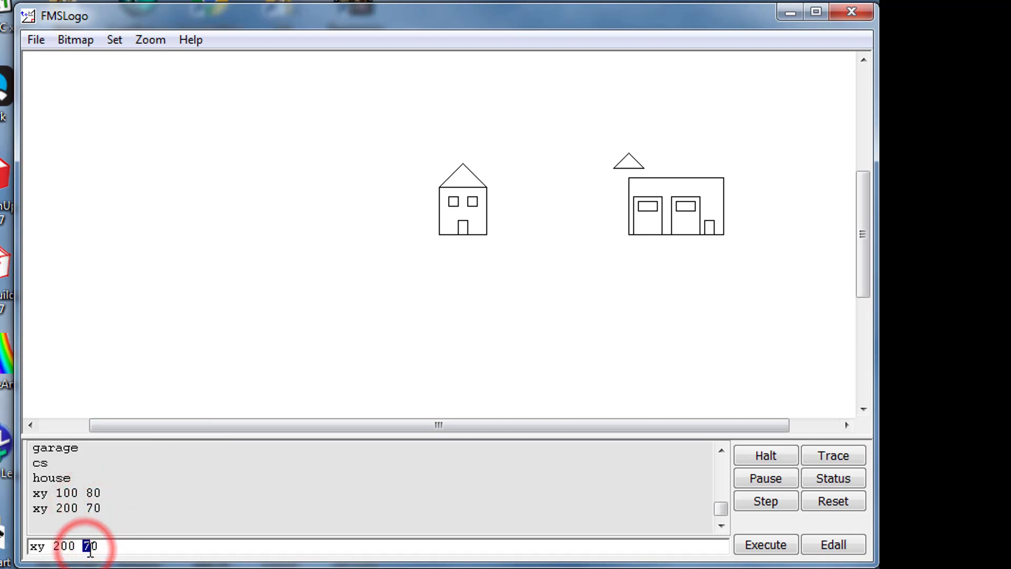
pyautogui.click(764, 544)
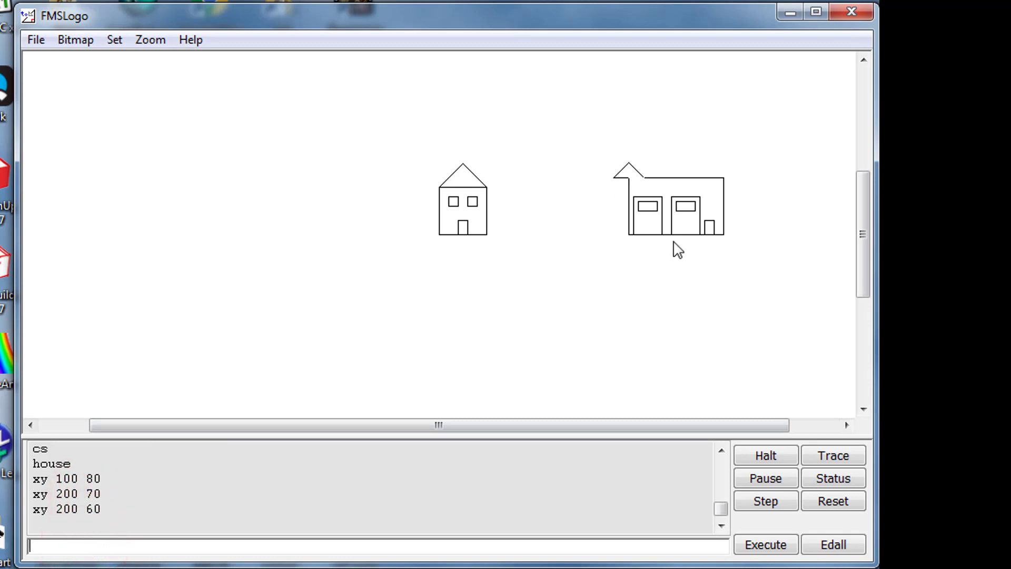
pyautogui.click(55, 545)
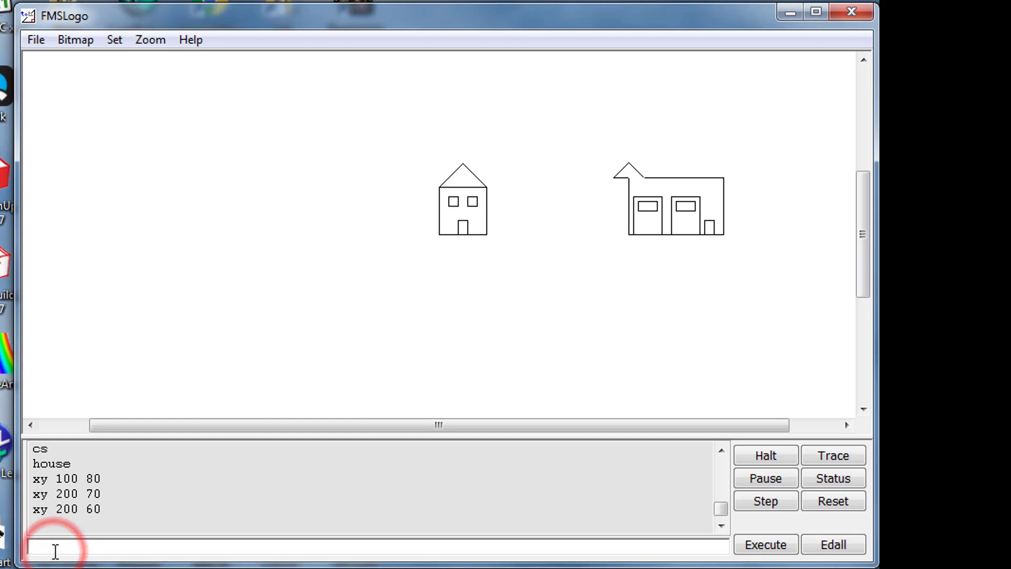
pyautogui.write('tri2')
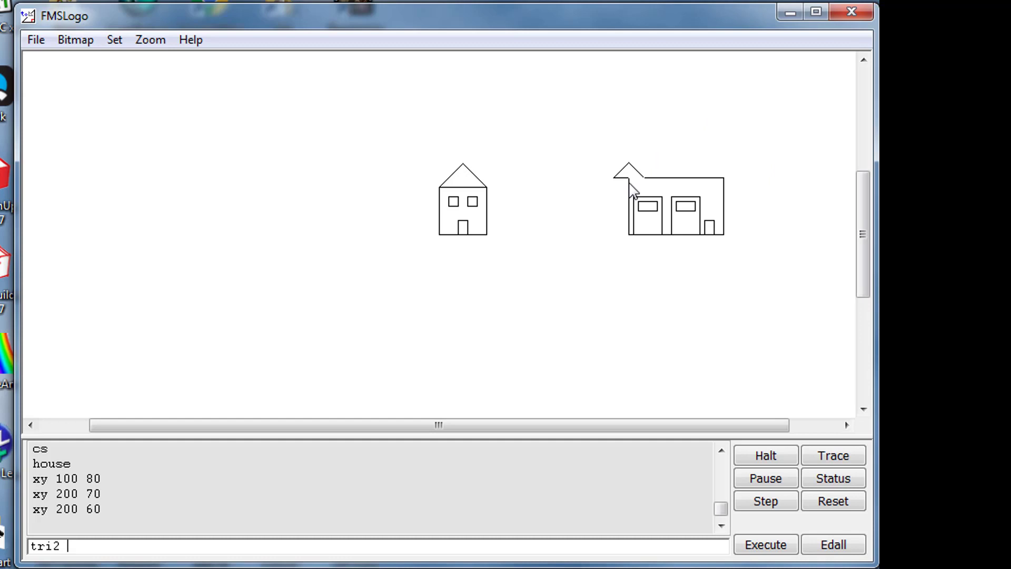
pyautogui.moveTo(384, 397)
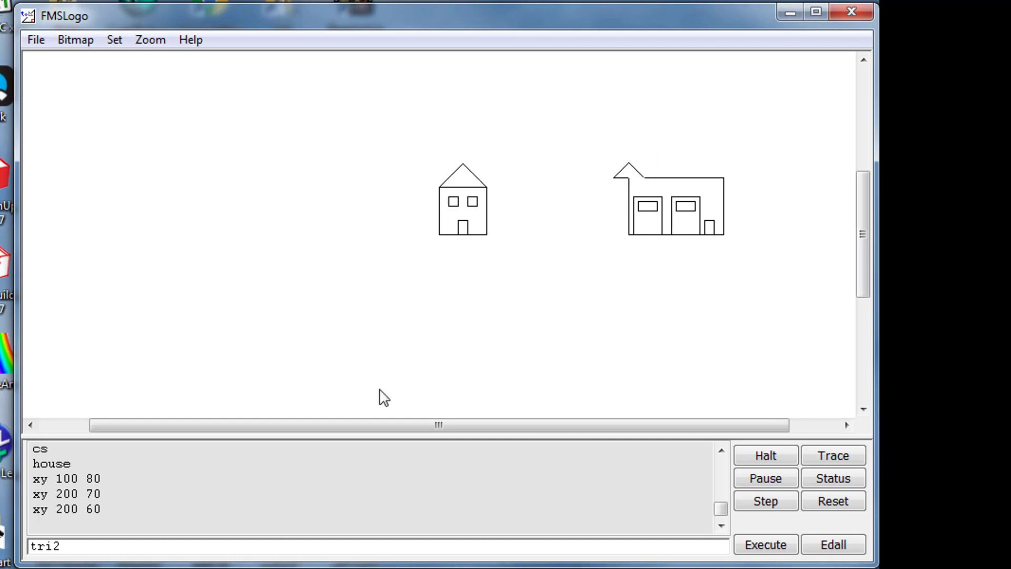
pyautogui.write('80')
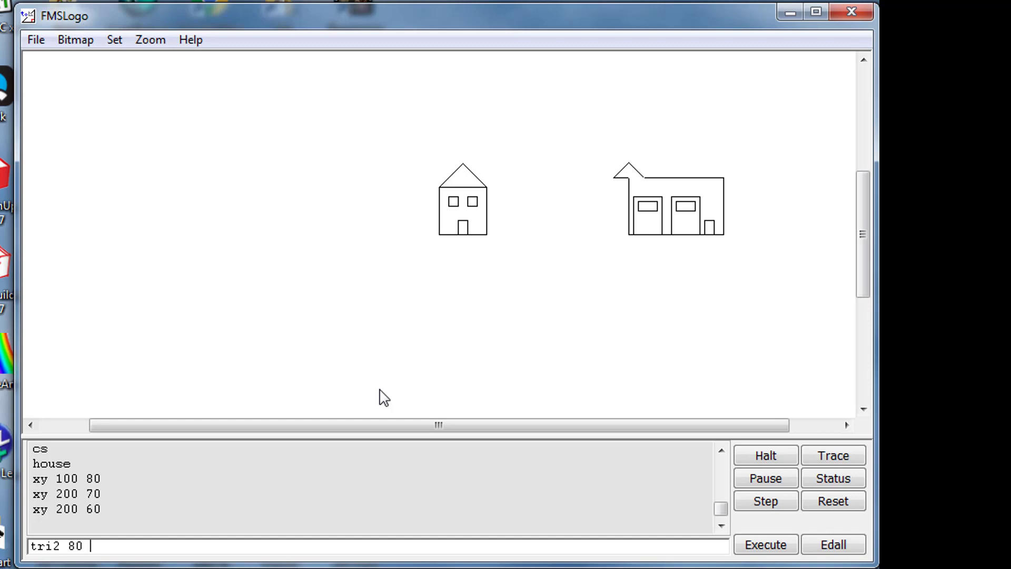
pyautogui.click(765, 543)
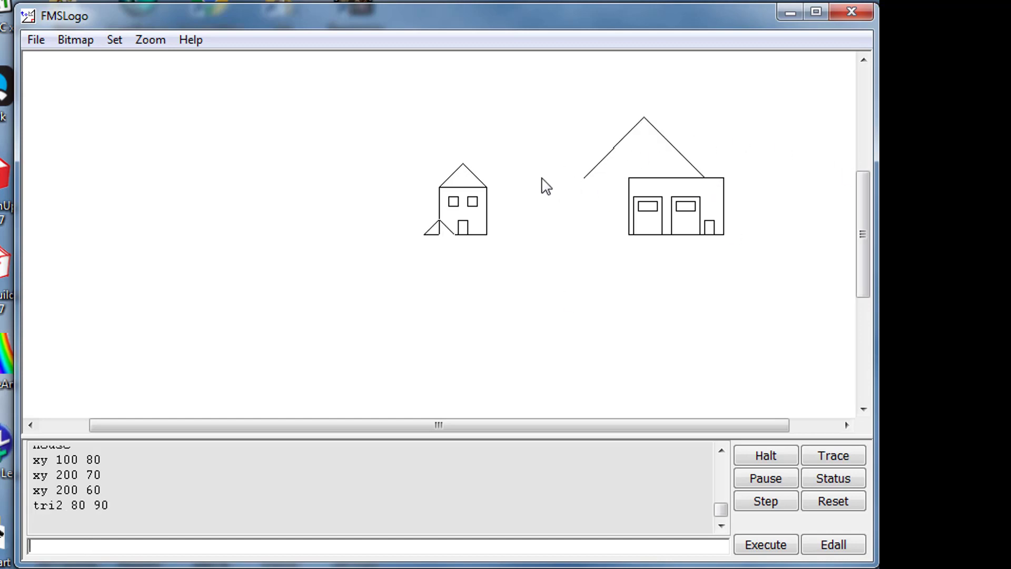
pyautogui.moveTo(384, 300)
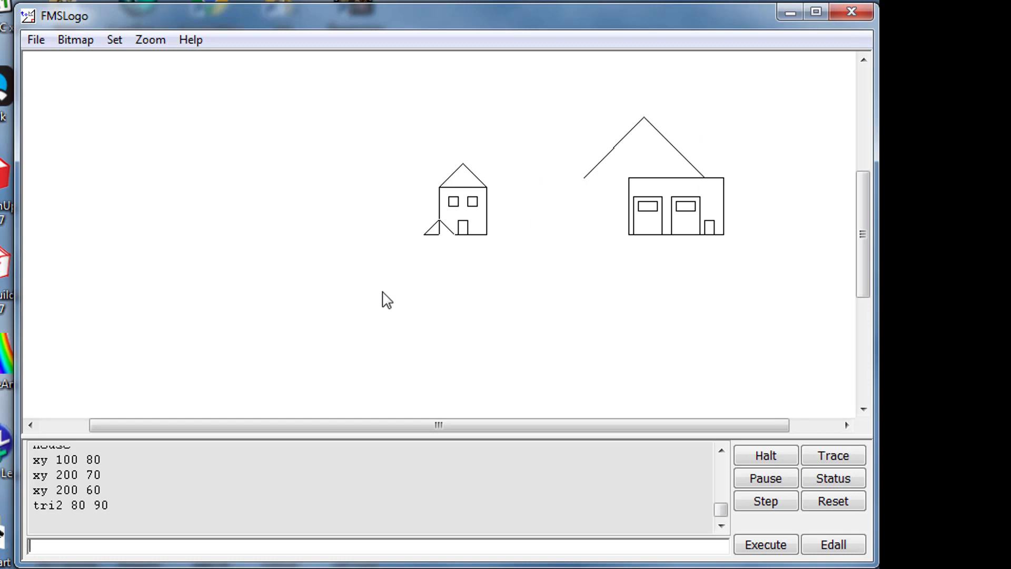
pyautogui.moveTo(638, 194)
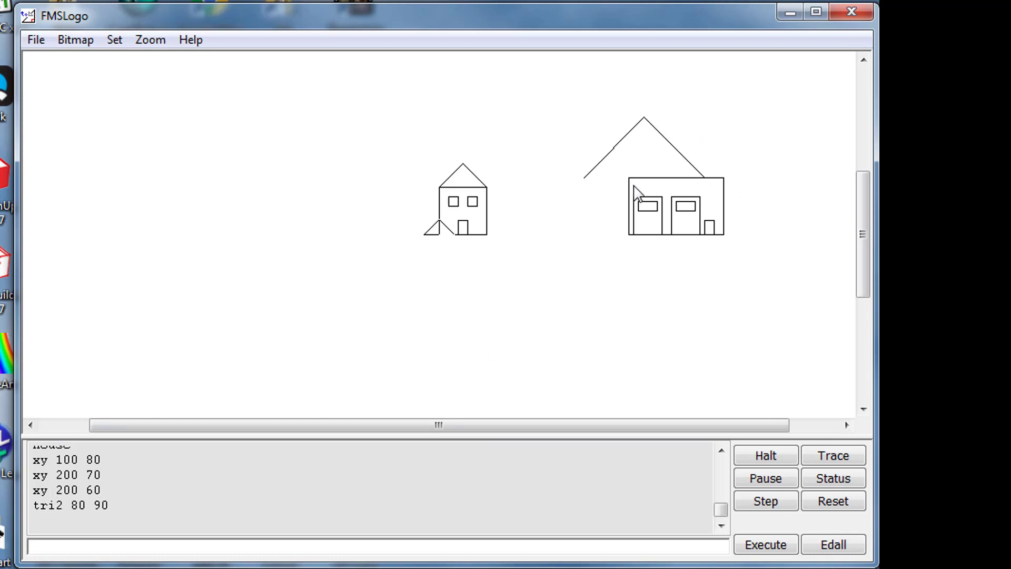
pyautogui.moveTo(729, 186)
pyautogui.write('house')
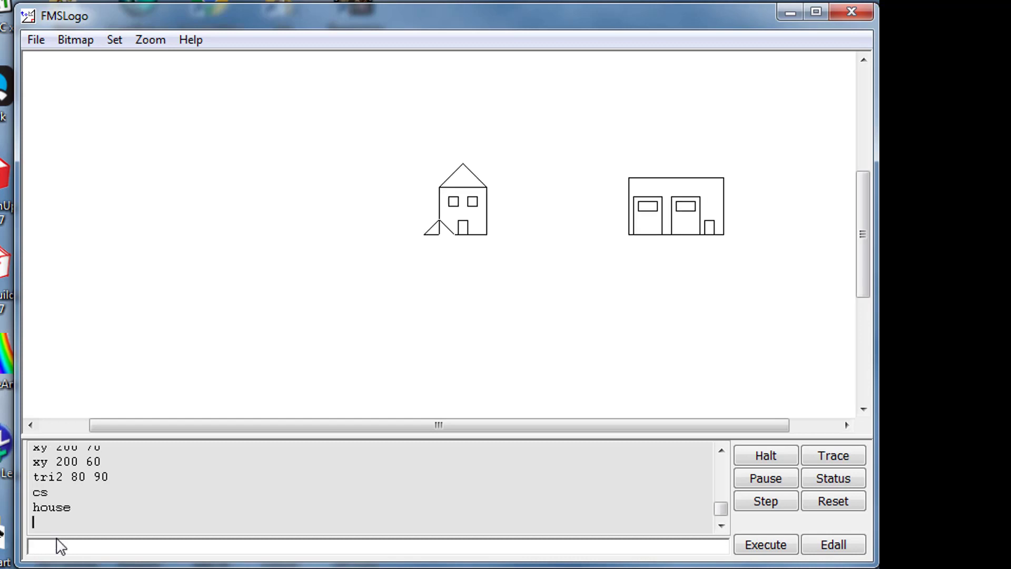
# - At the garage corner (200, 60), try roof triangles tri2 100 90 and tri2 100 80
pyautogui.click(765, 544)
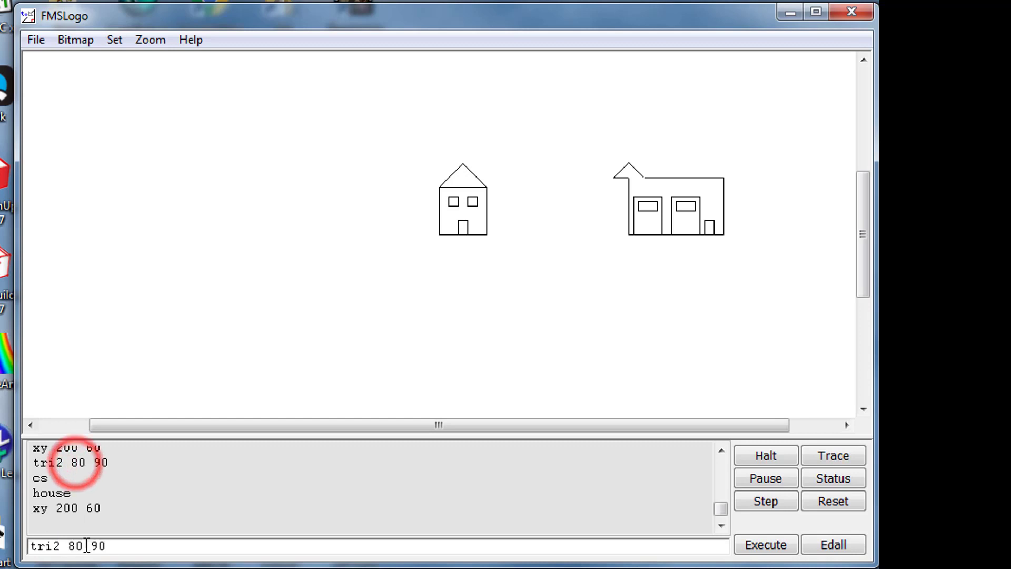
pyautogui.doubleClick(75, 546)
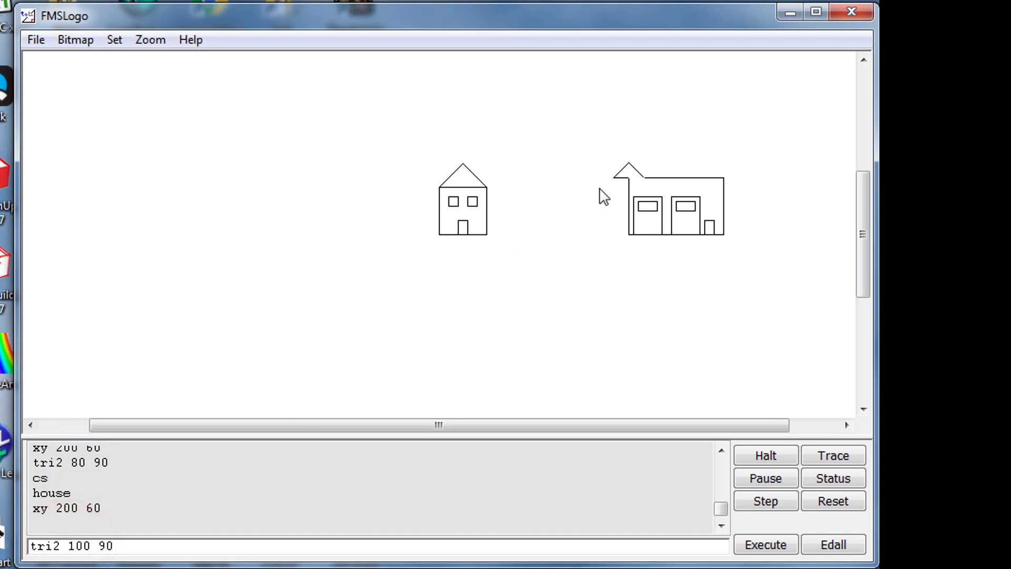
pyautogui.click(764, 544)
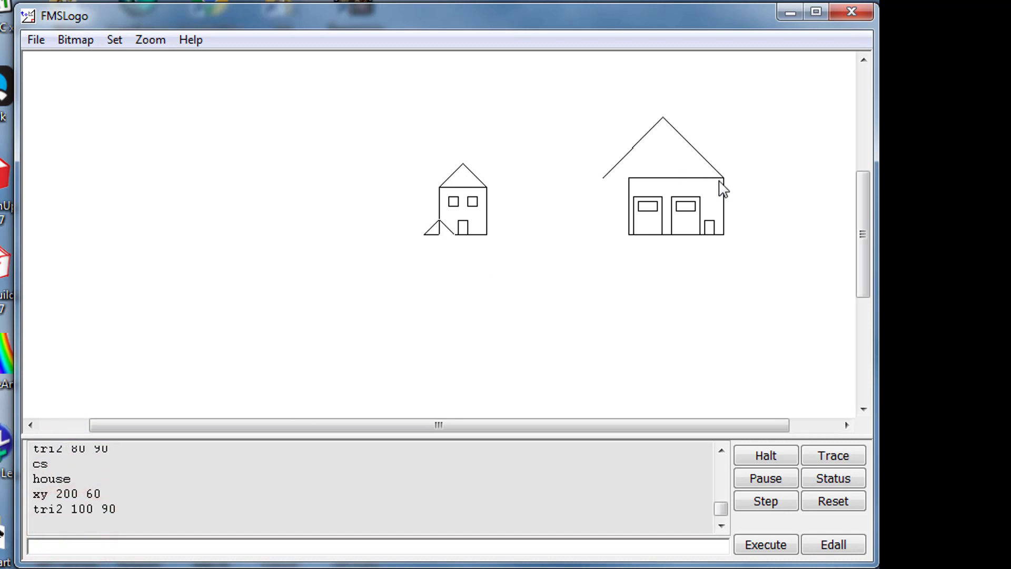
pyautogui.moveTo(724, 189)
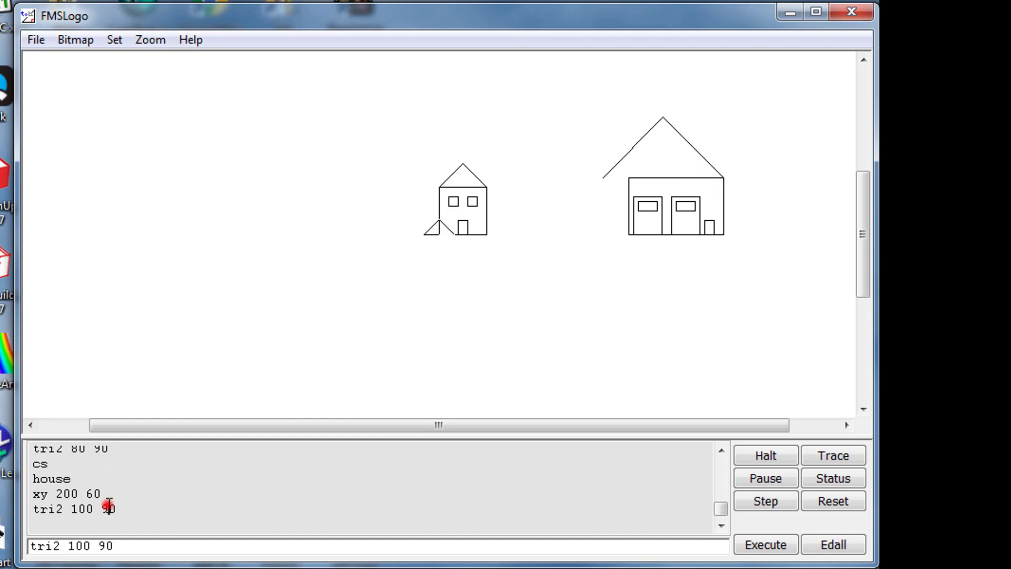
pyautogui.doubleClick(104, 546)
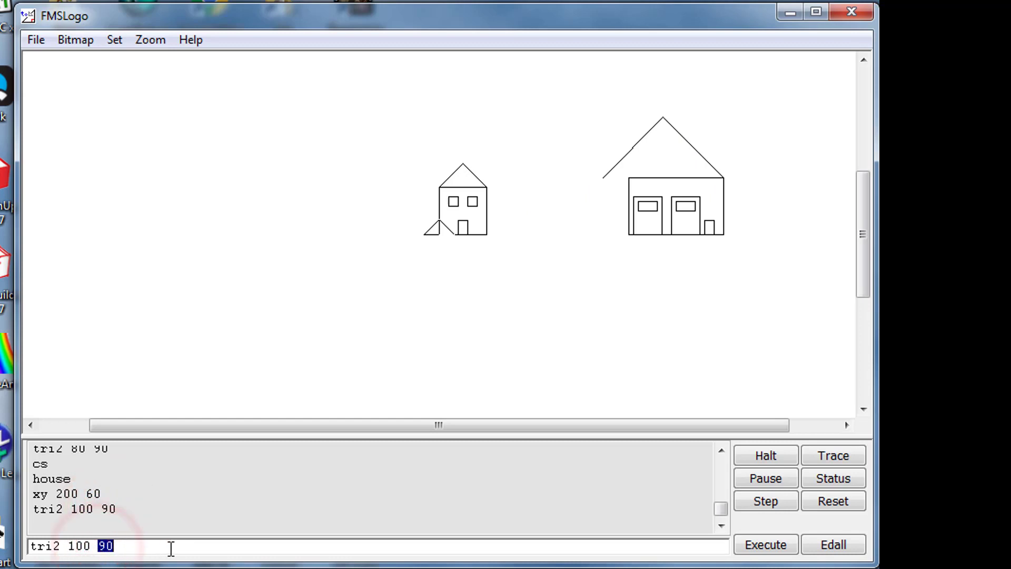
pyautogui.click(764, 544)
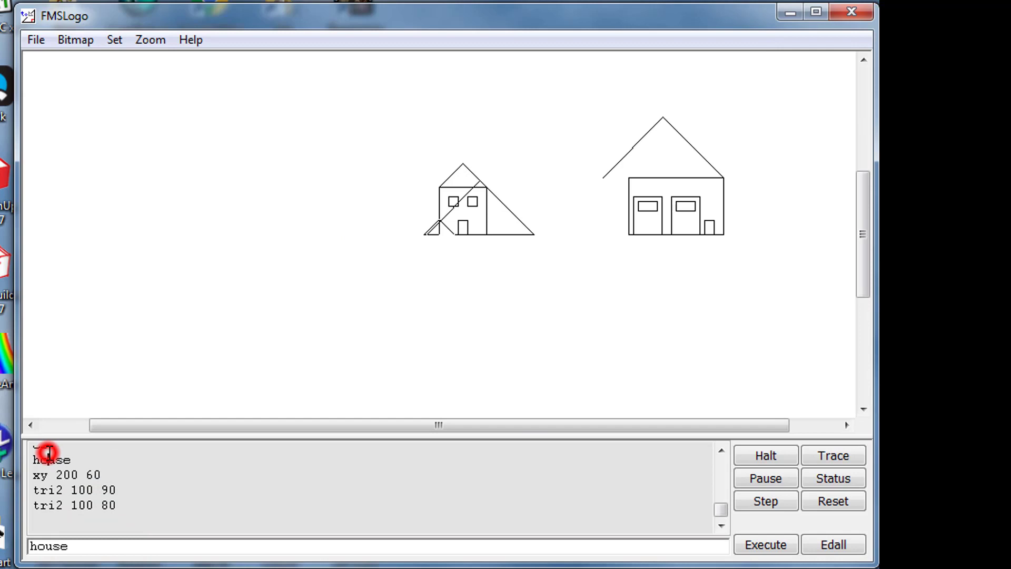
# - Clear the canvas, redraw house and garage, and fit the roof with tri2 100 70
pyautogui.click(721, 451)
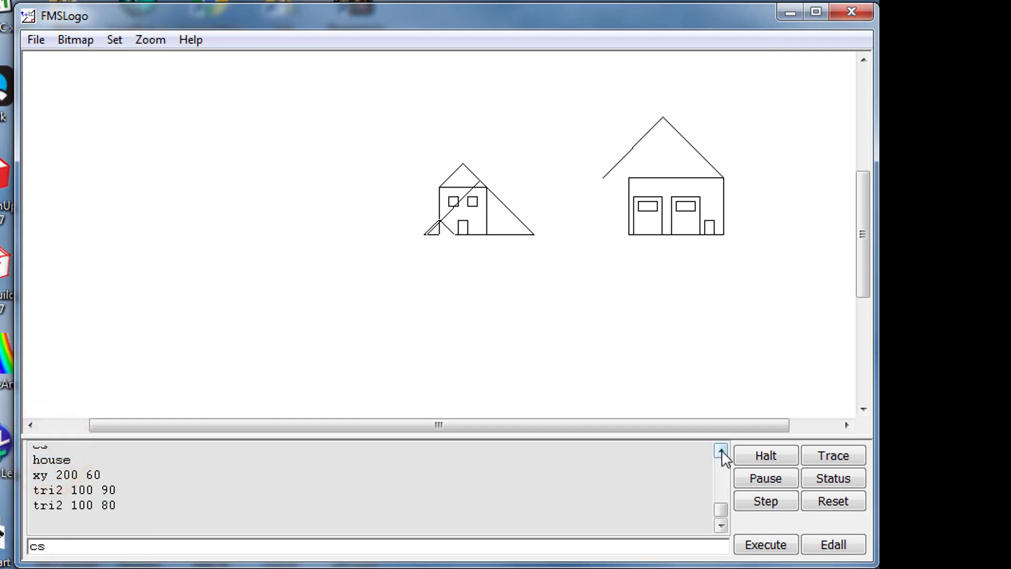
pyautogui.click(764, 544)
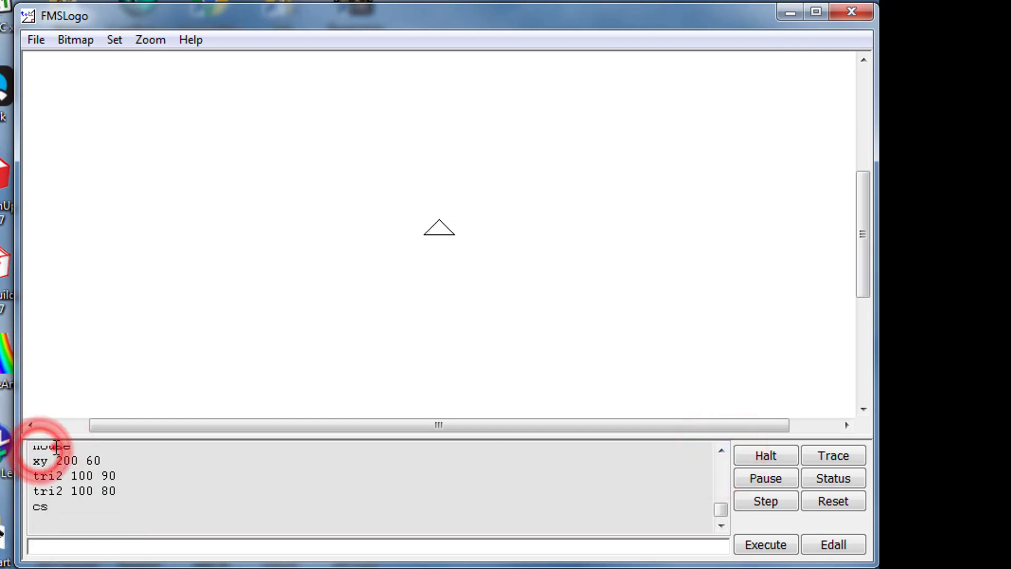
pyautogui.click(765, 544)
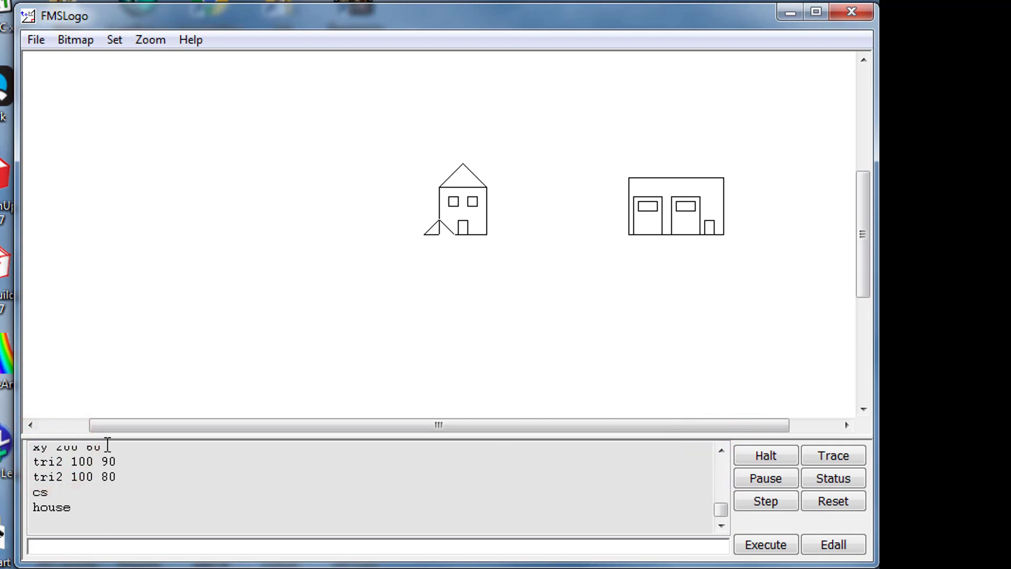
pyautogui.click(765, 544)
pyautogui.write('tri2 100 80')
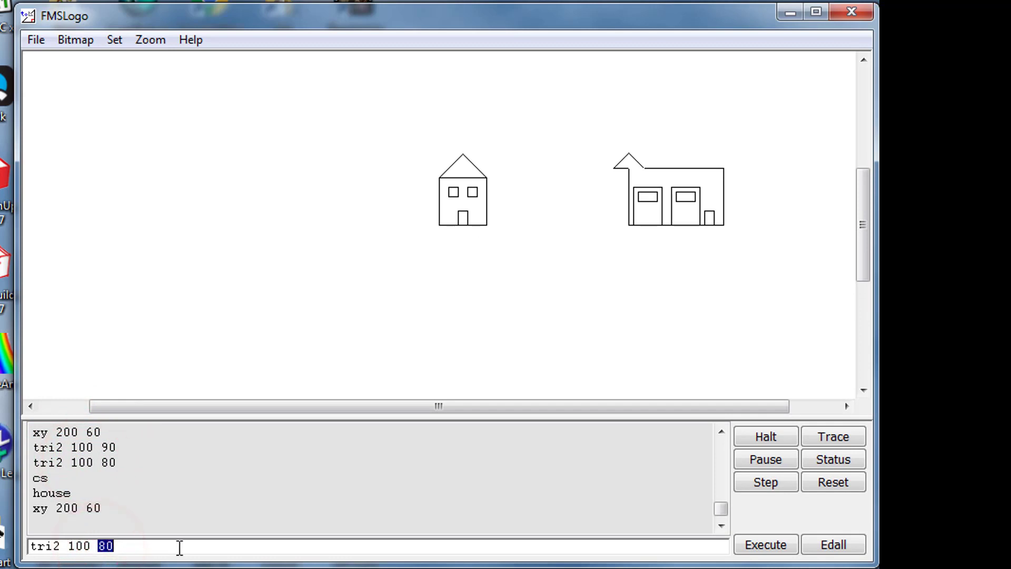
pyautogui.click(764, 544)
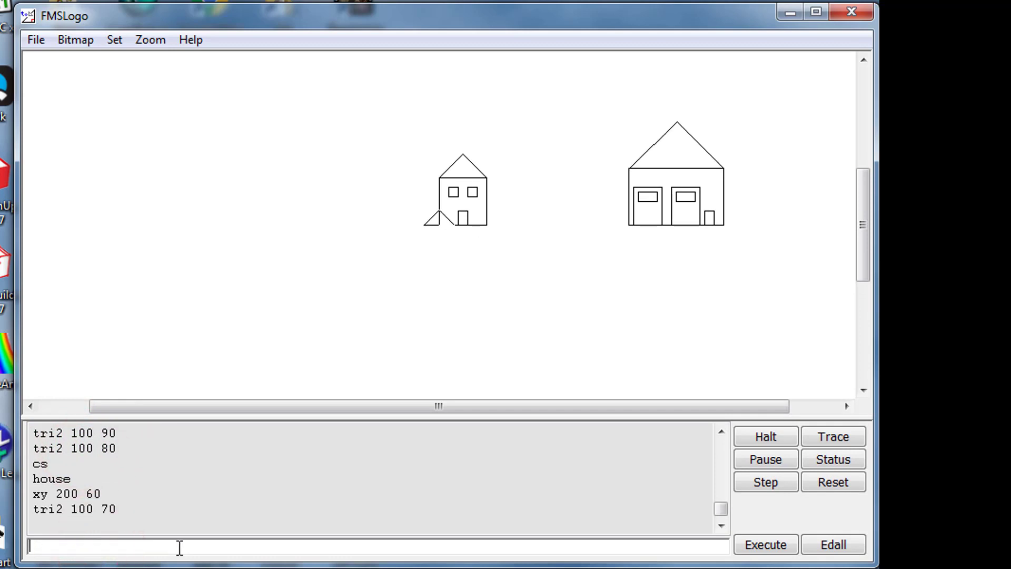
pyautogui.moveTo(652, 140)
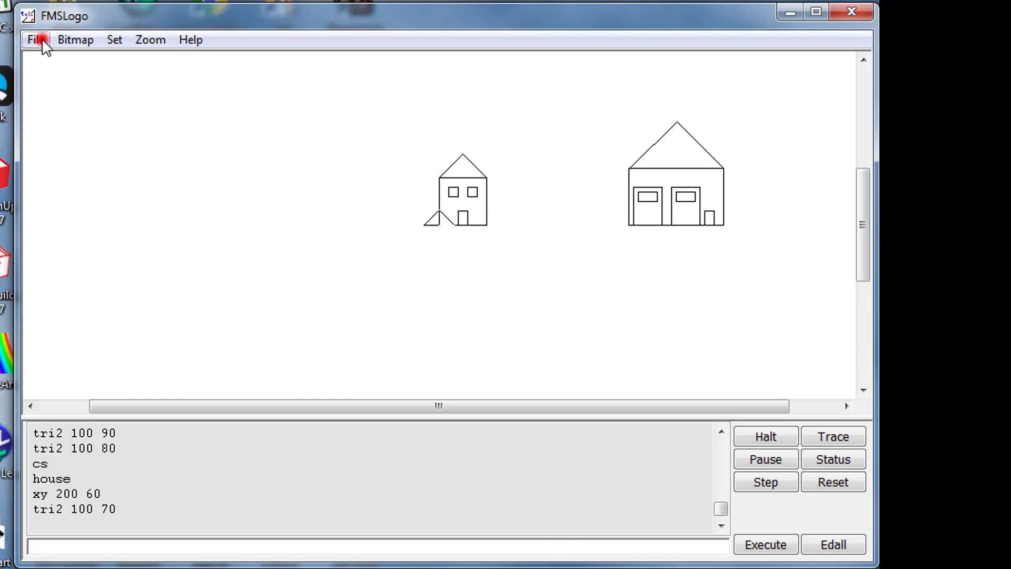
# - Bring the garage procedure into the editor via File > Edit
pyautogui.click(36, 40)
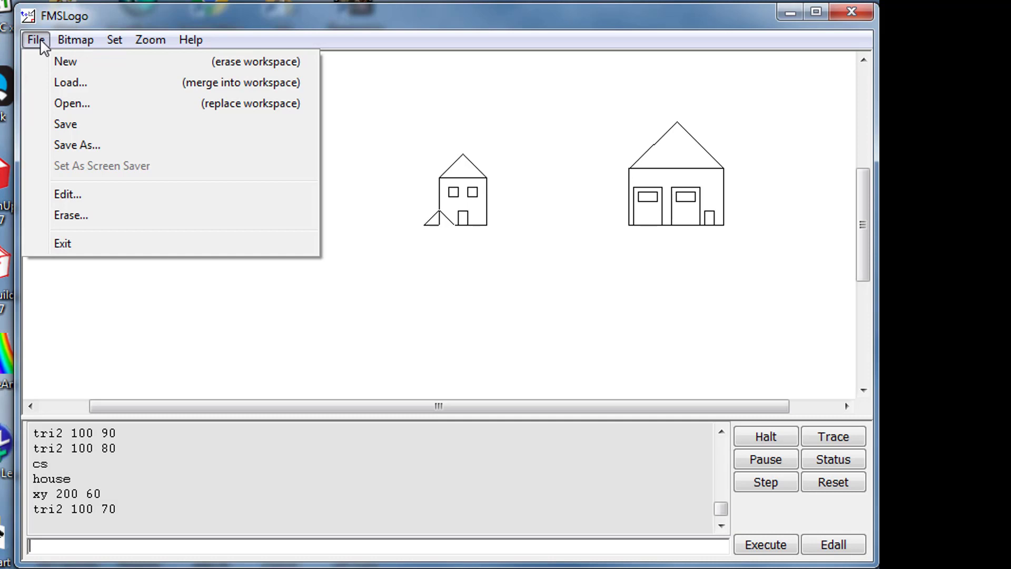
pyautogui.click(66, 195)
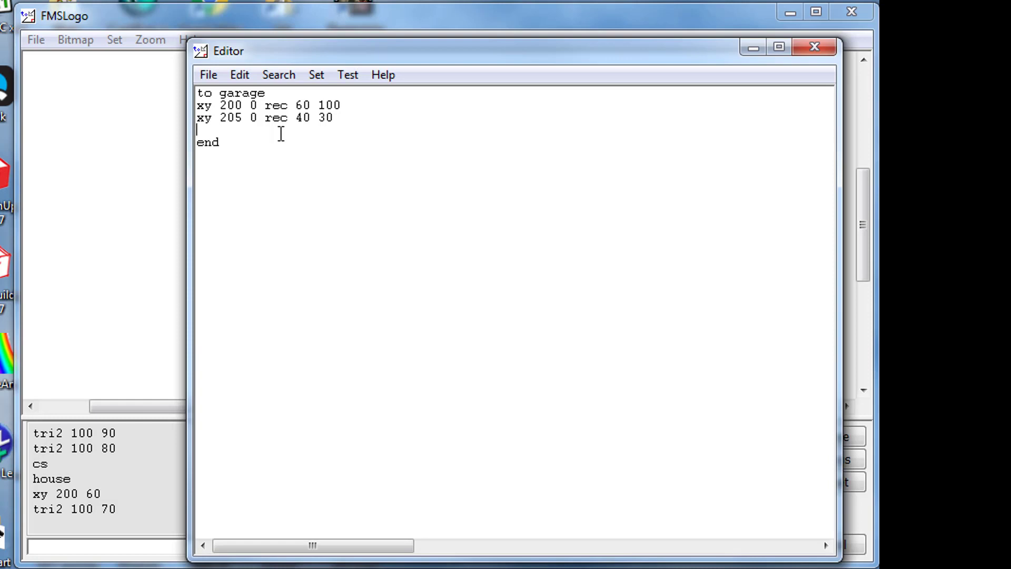
# - Add the roof line 'xy 200 60 tri2 100 70' to garage and save the edit
pyautogui.write('xy')
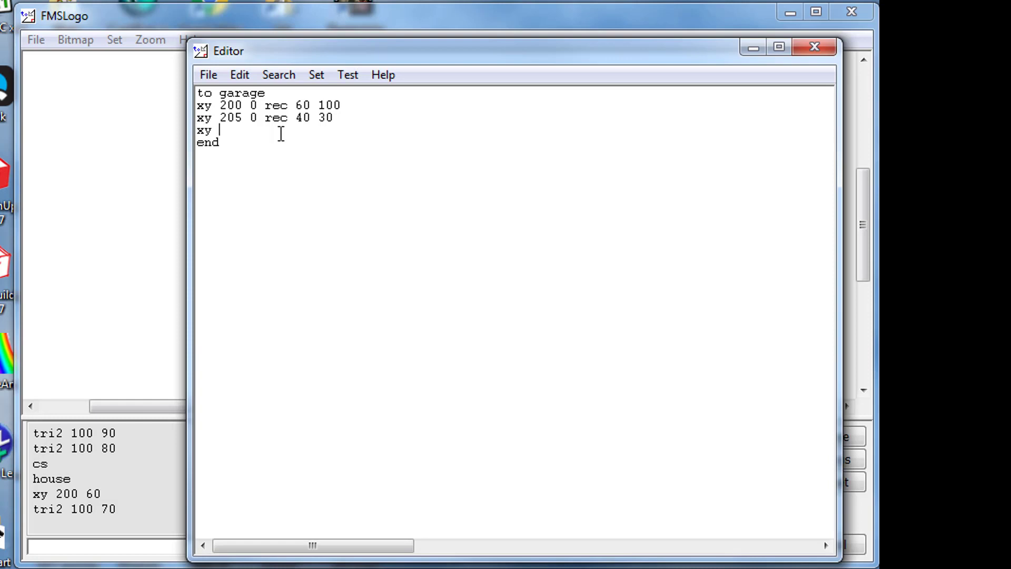
pyautogui.write('200')
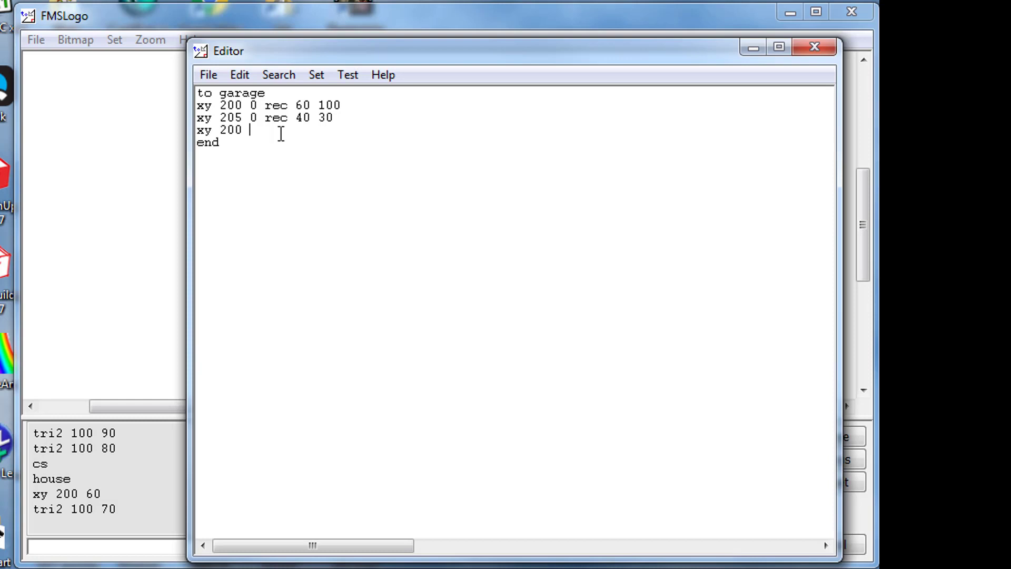
pyautogui.write('60')
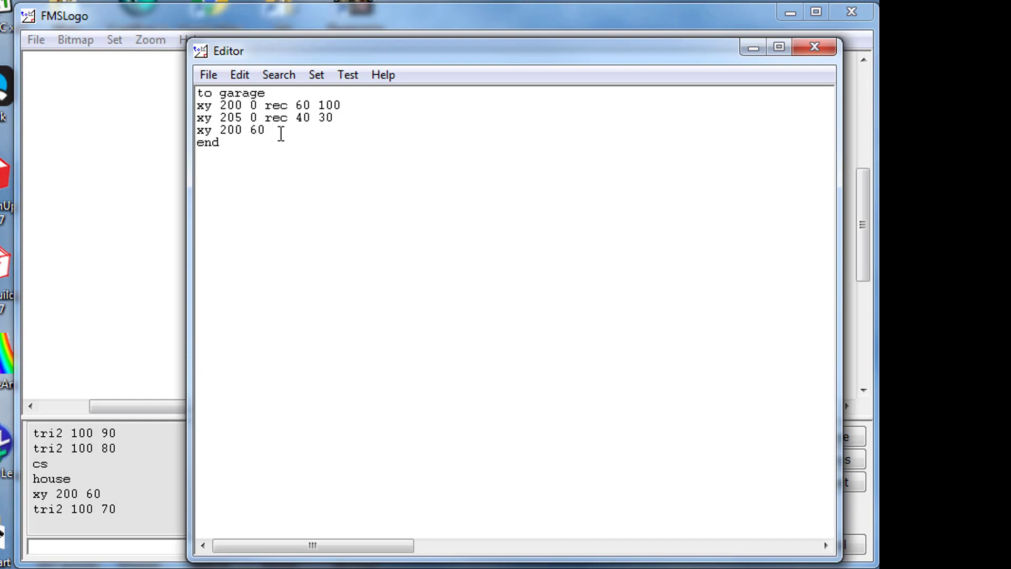
pyautogui.write('t')
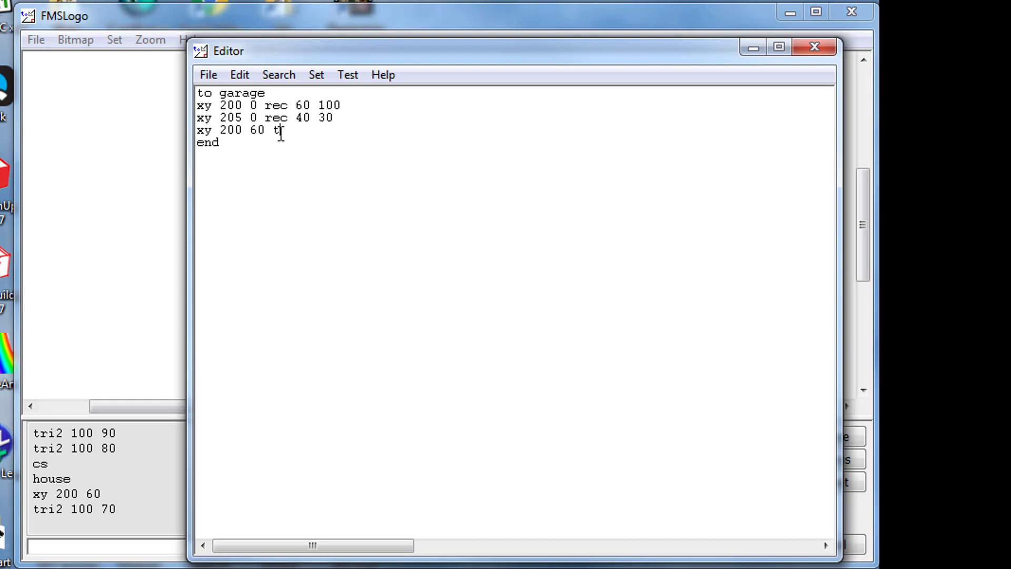
pyautogui.write('ri2')
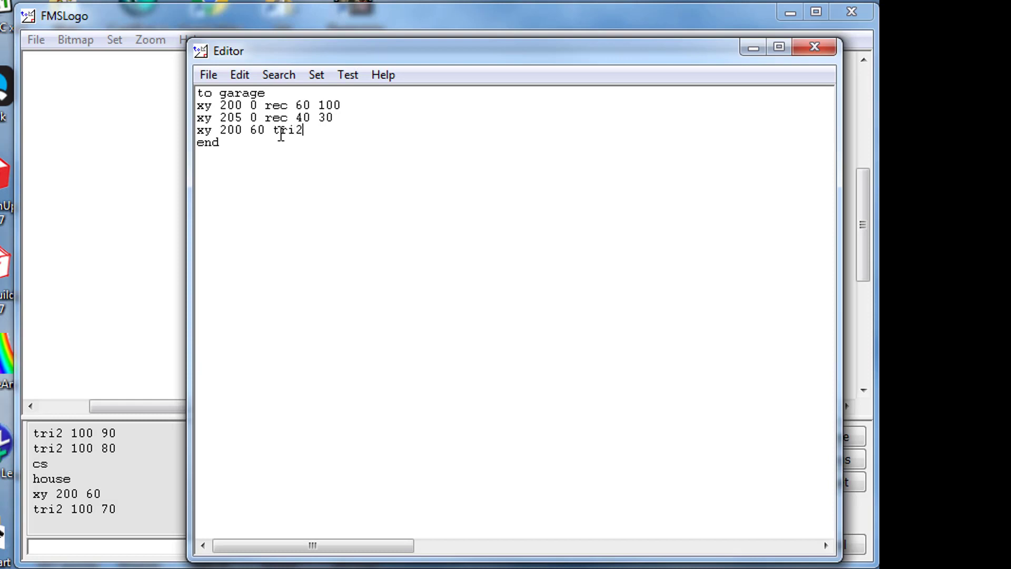
pyautogui.write('100')
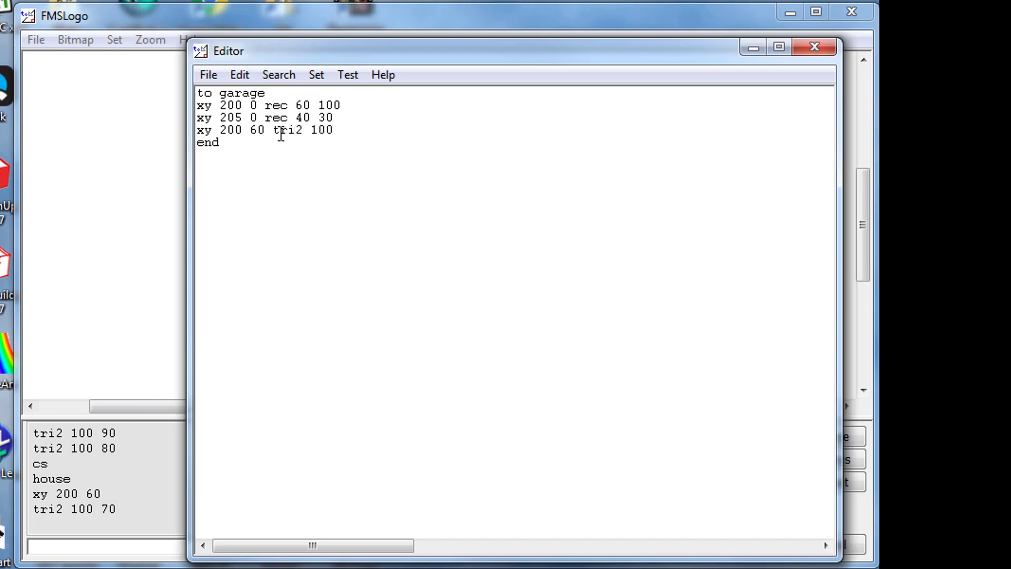
pyautogui.write('70')
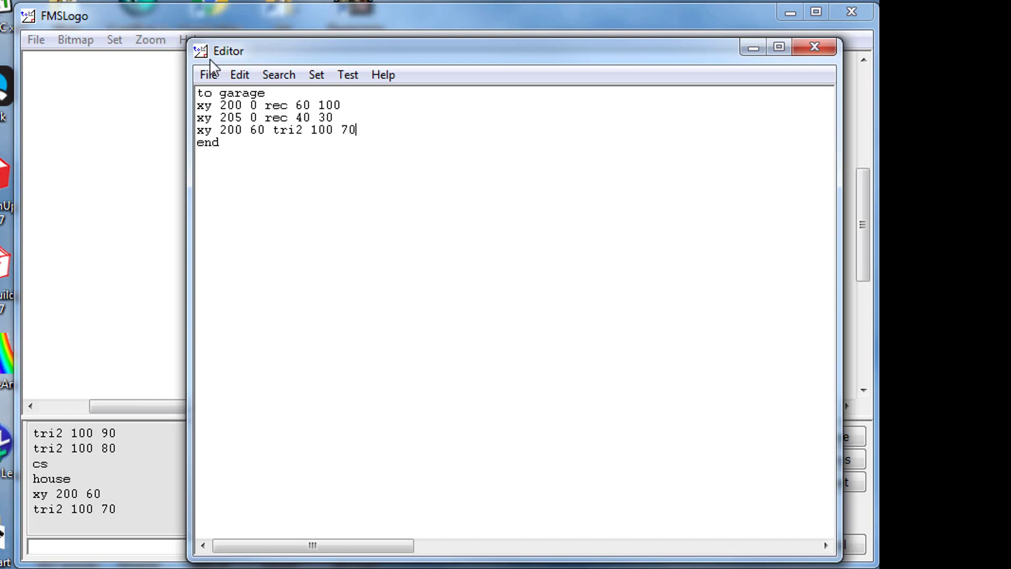
pyautogui.click(210, 76)
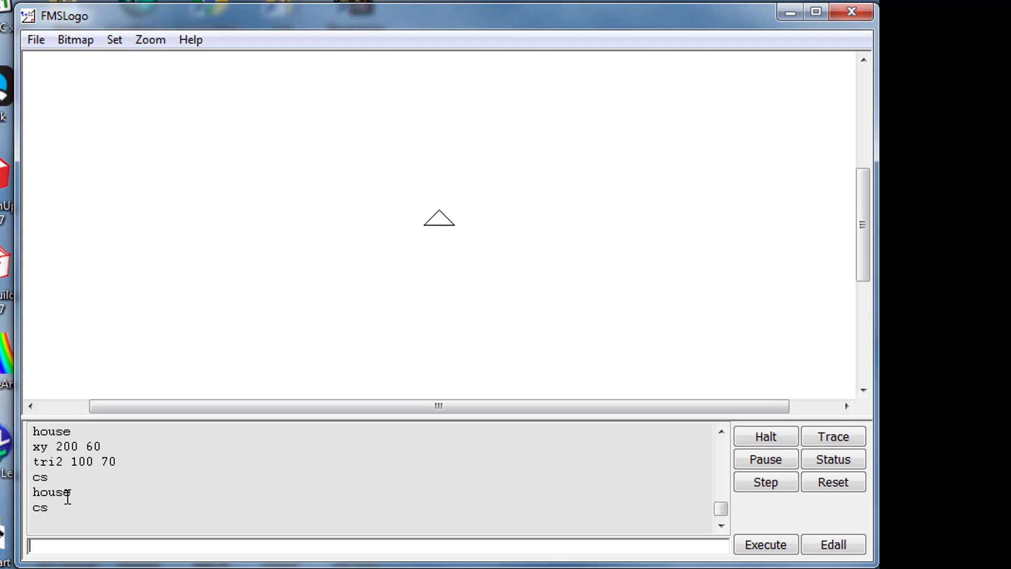
# - Redraw with cs and house to show the roofed garage, then bring up the File menu
pyautogui.click(764, 543)
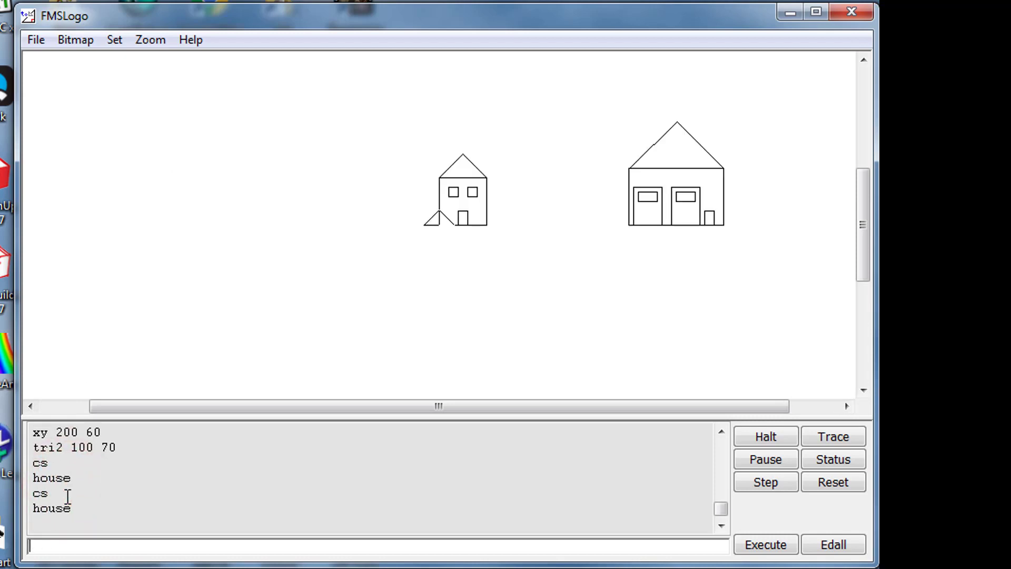
pyautogui.moveTo(661, 240)
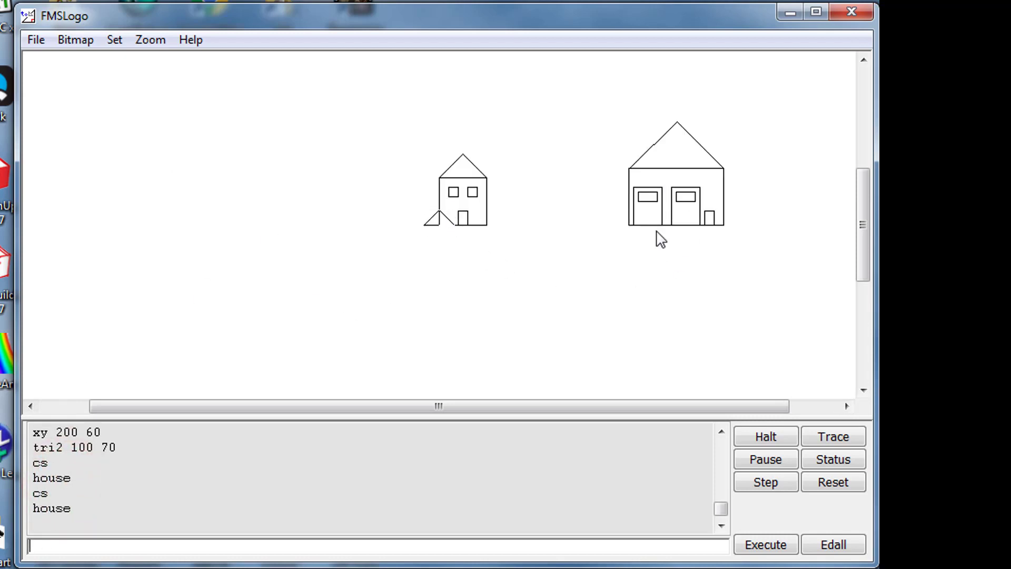
pyautogui.moveTo(696, 193)
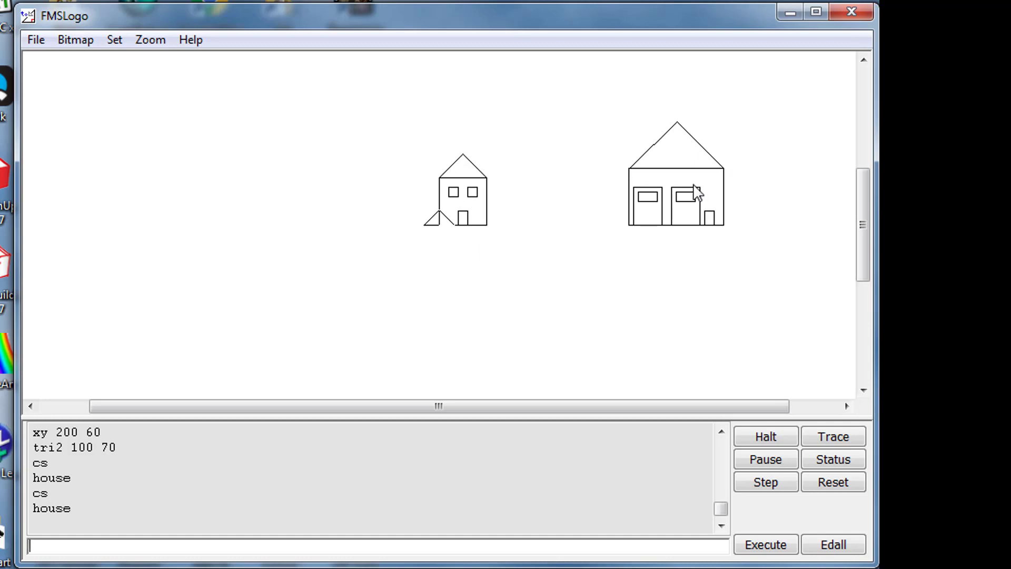
pyautogui.moveTo(588, 306)
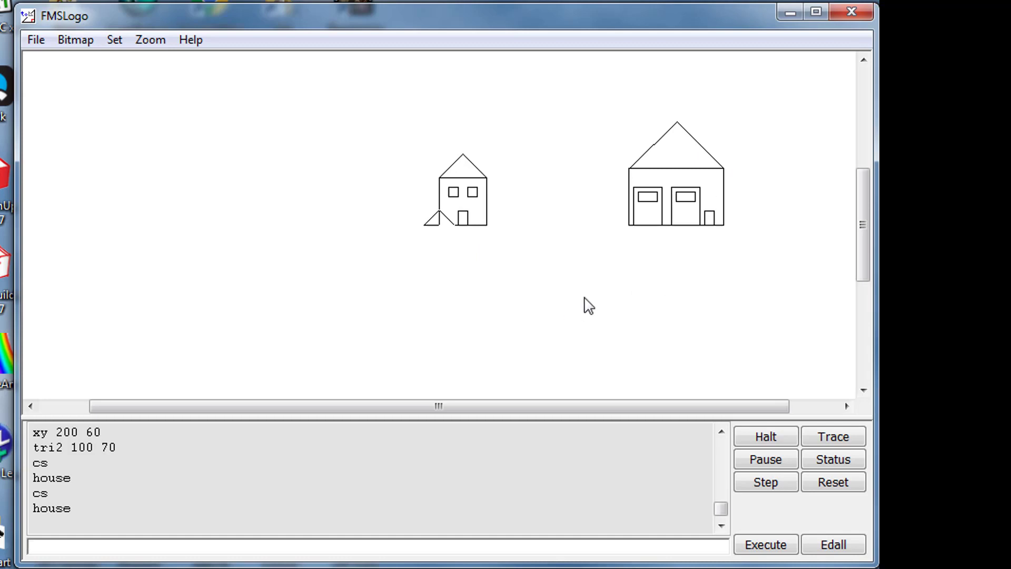
pyautogui.click(35, 39)
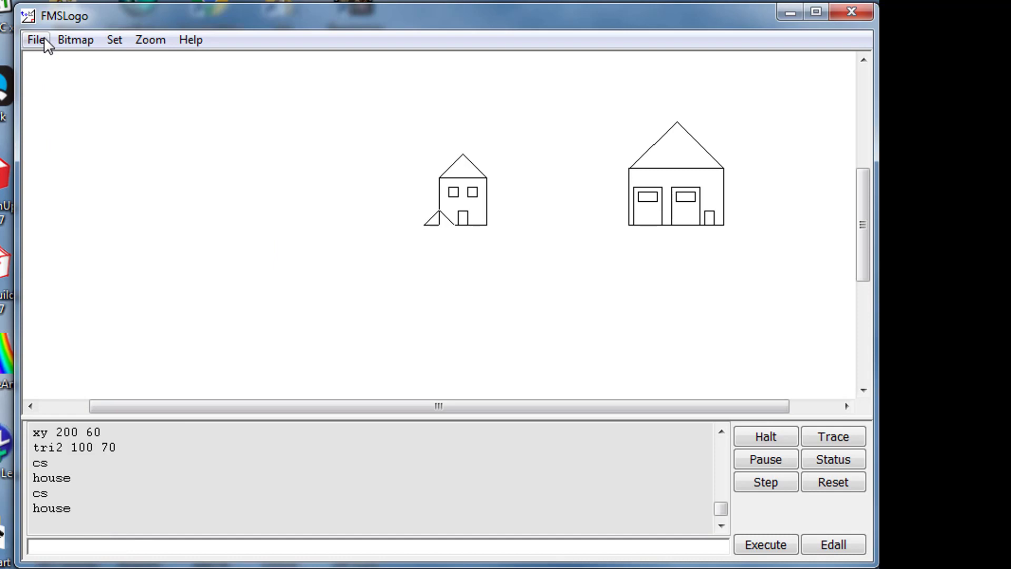
pyautogui.click(36, 40)
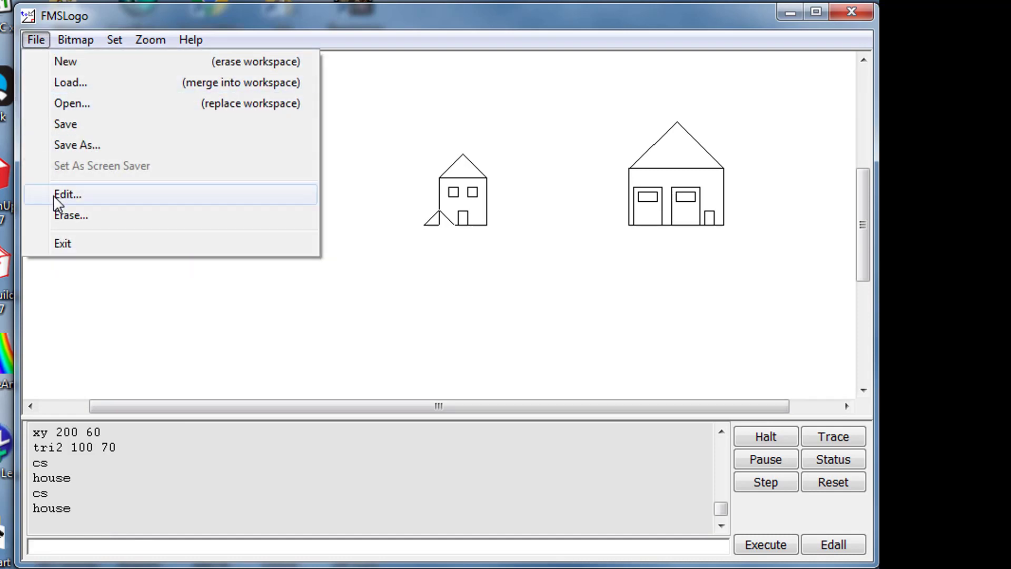
# - Create a new procedure named sun from the Edit Procedure dialog
pyautogui.click(66, 195)
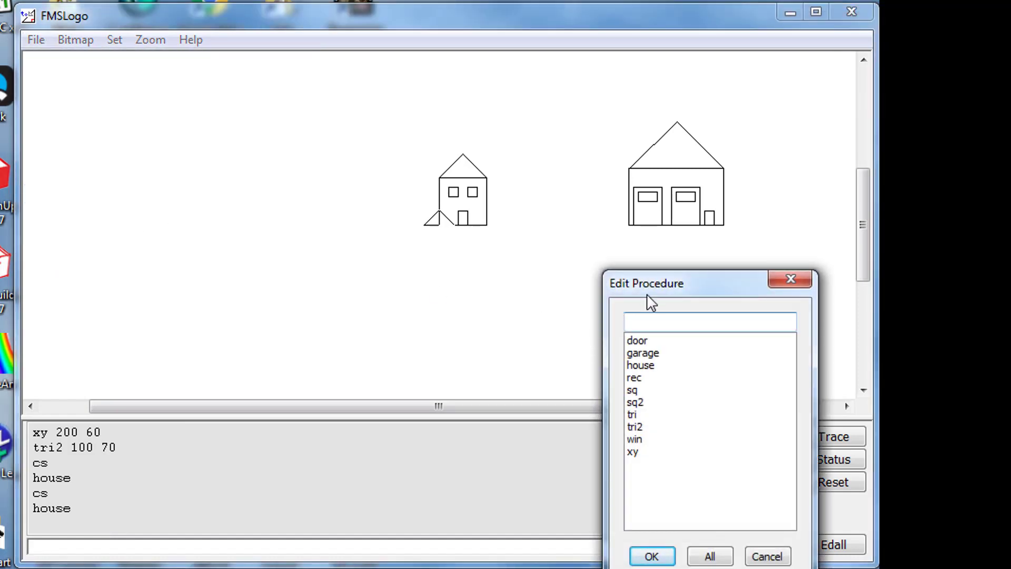
pyautogui.write('su')
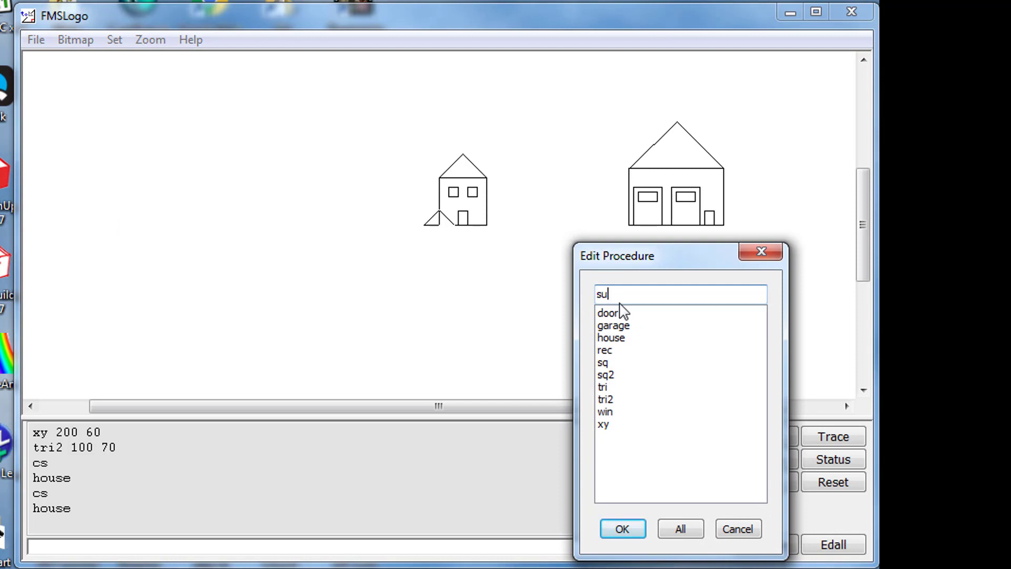
pyautogui.click(621, 528)
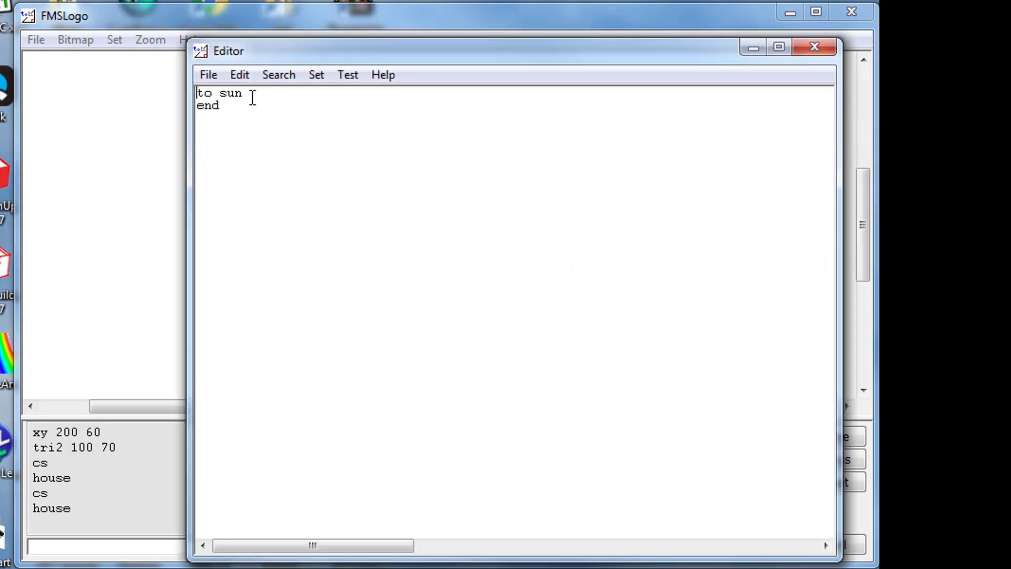
# - Write the sun body: 'xy -200 100 circle 30' followed by 'pu home pd'
pyautogui.press('Return')
pyautogui.write('xy -')
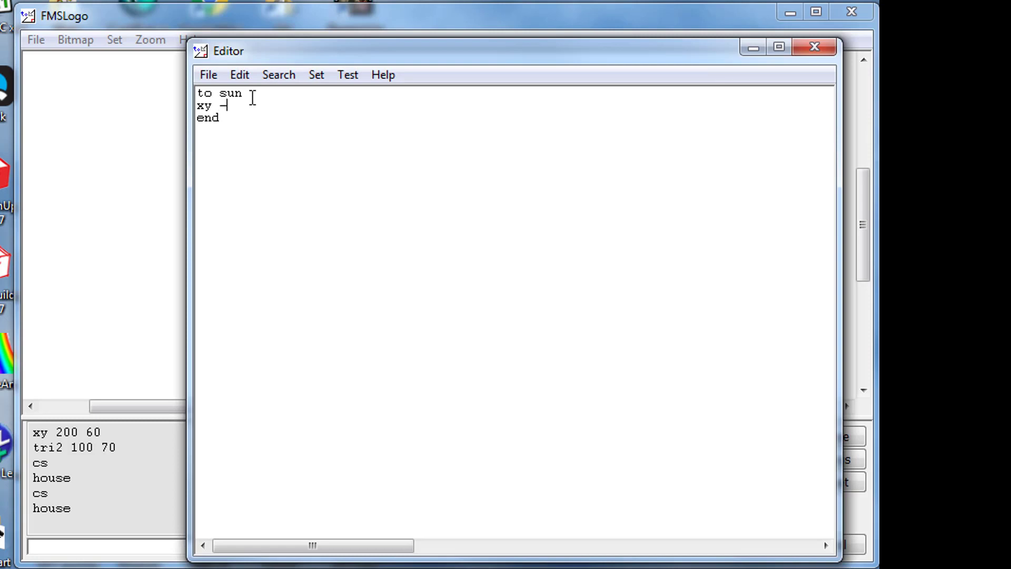
pyautogui.write('2--')
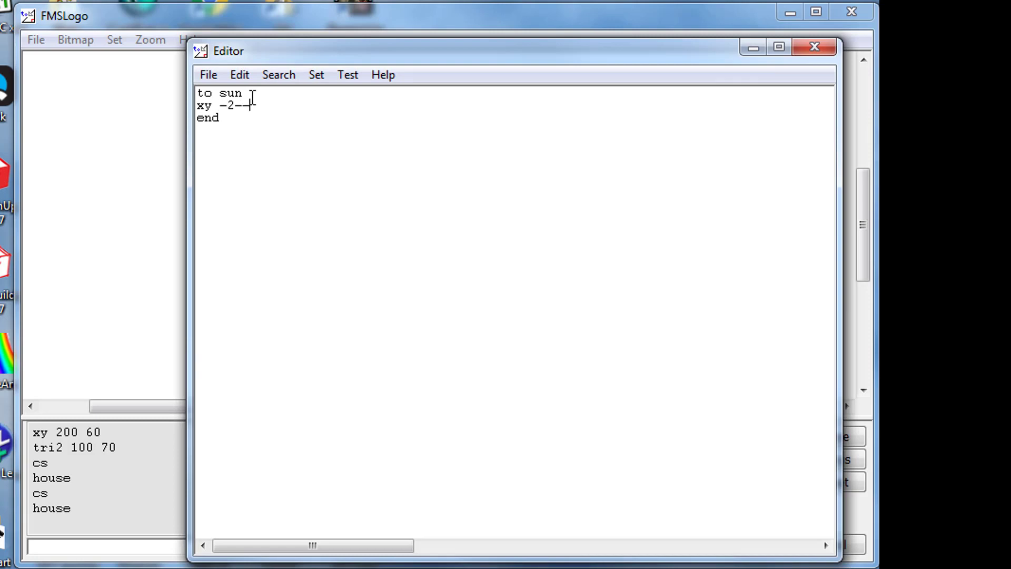
pyautogui.write('00')
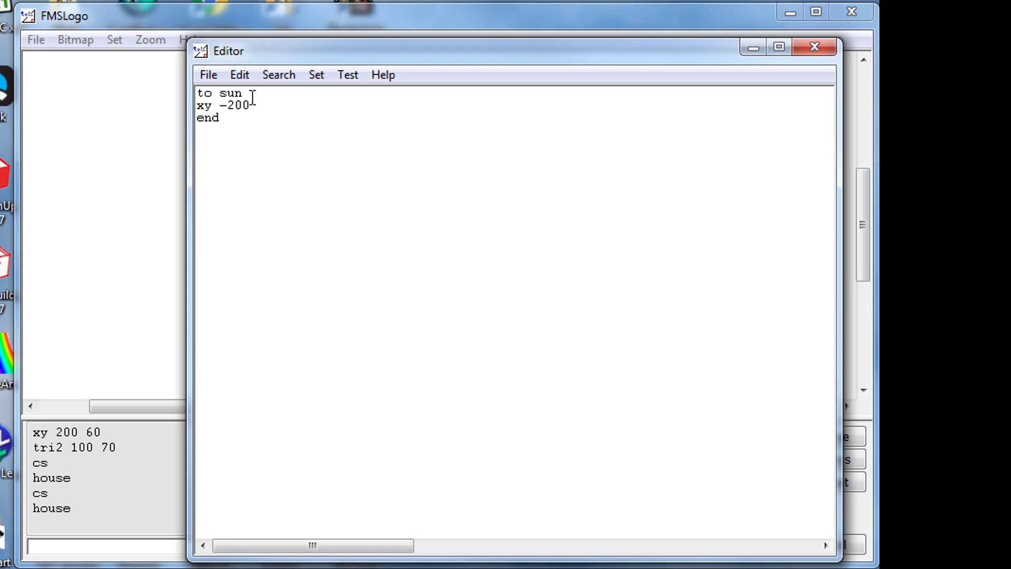
pyautogui.write('100')
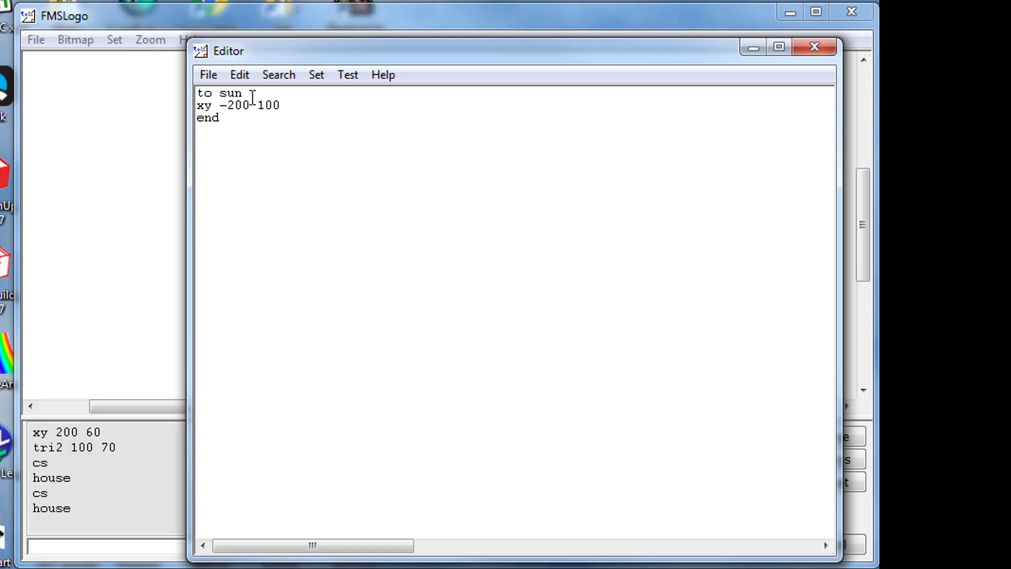
pyautogui.write('cir')
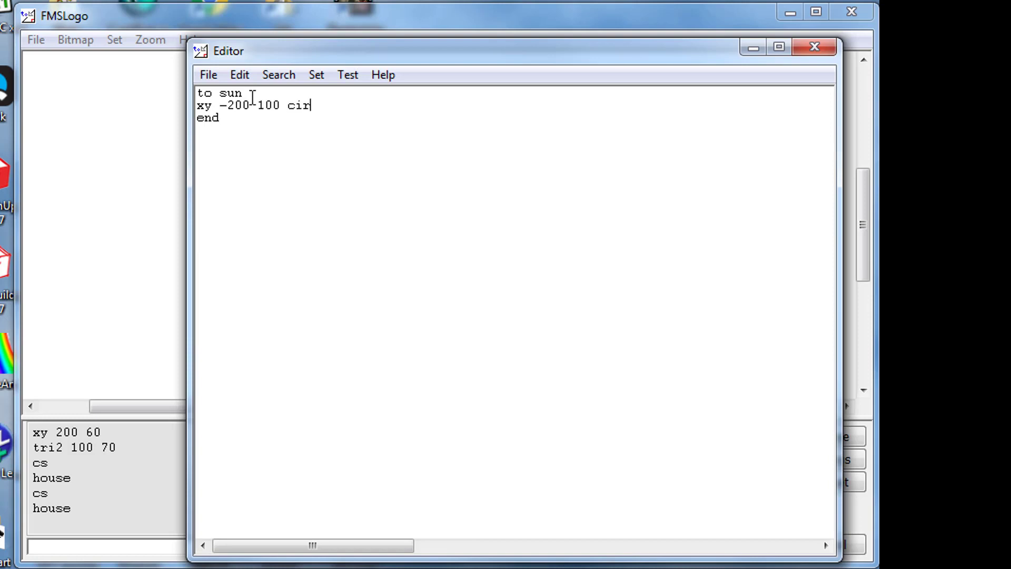
pyautogui.write('cle')
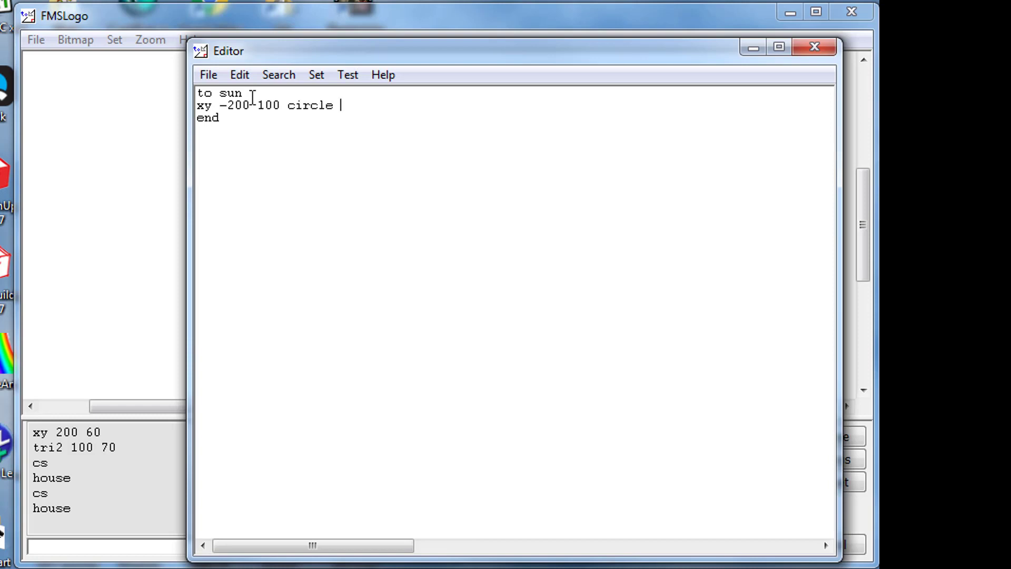
pyautogui.write('30')
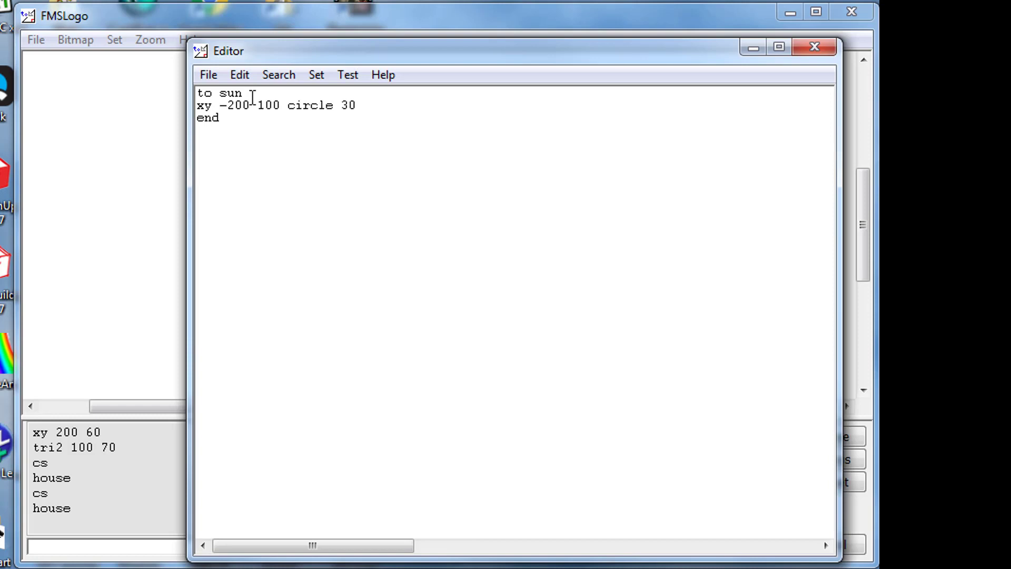
pyautogui.press('Return')
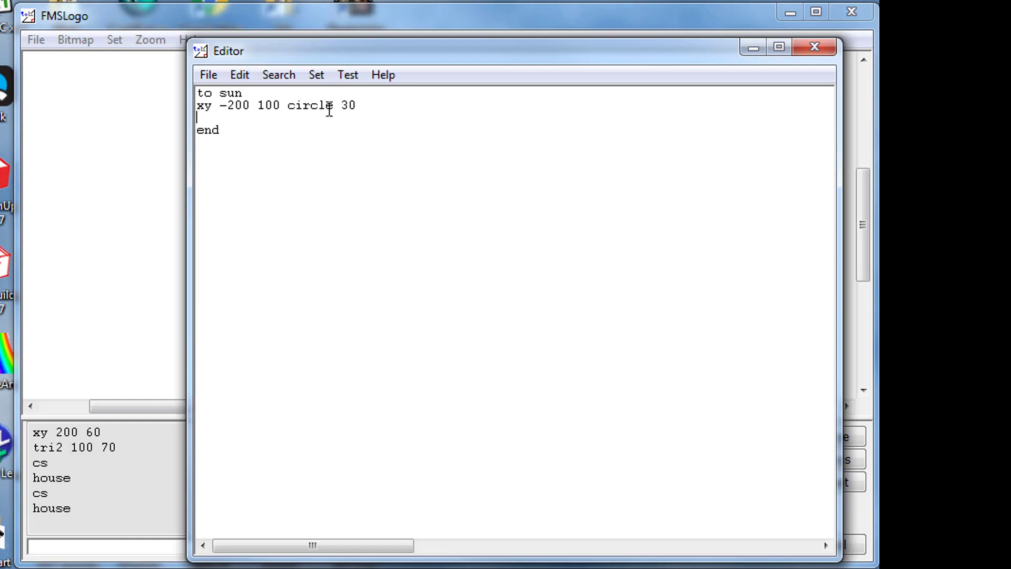
pyautogui.write('pu hom')
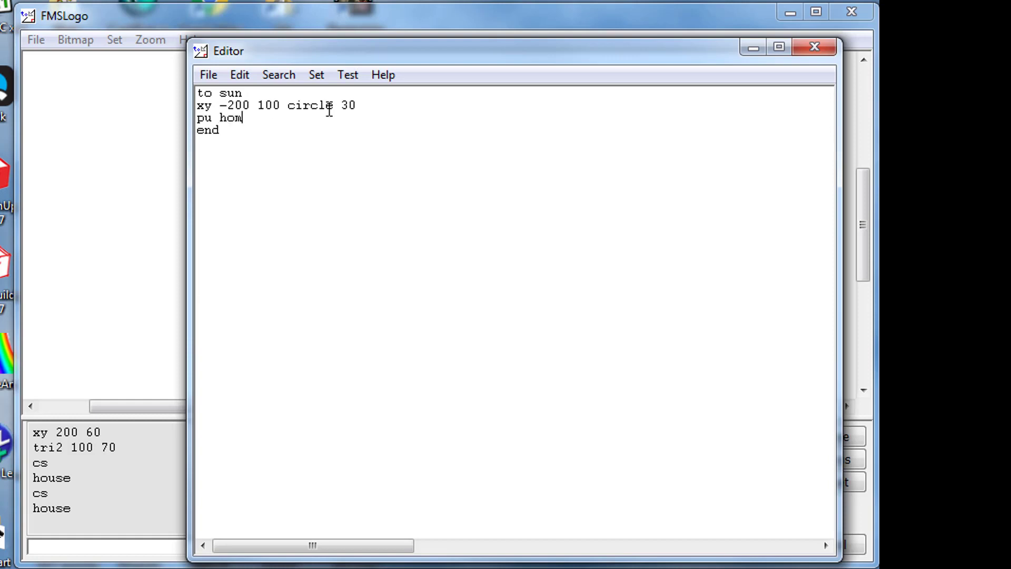
pyautogui.write('e pd')
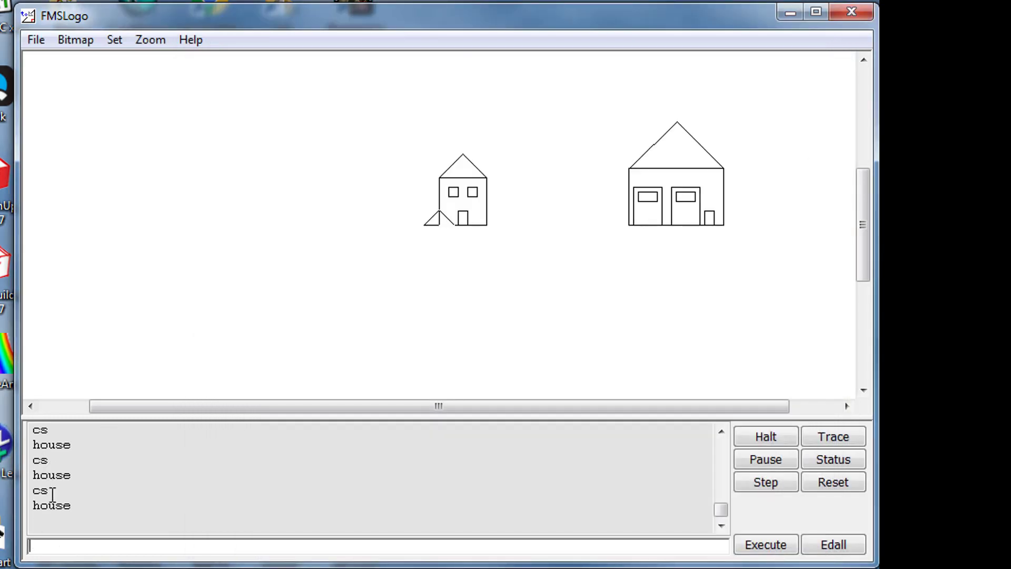
# - Run sun, then edit the house procedure to call sun after garage
pyautogui.write('s')
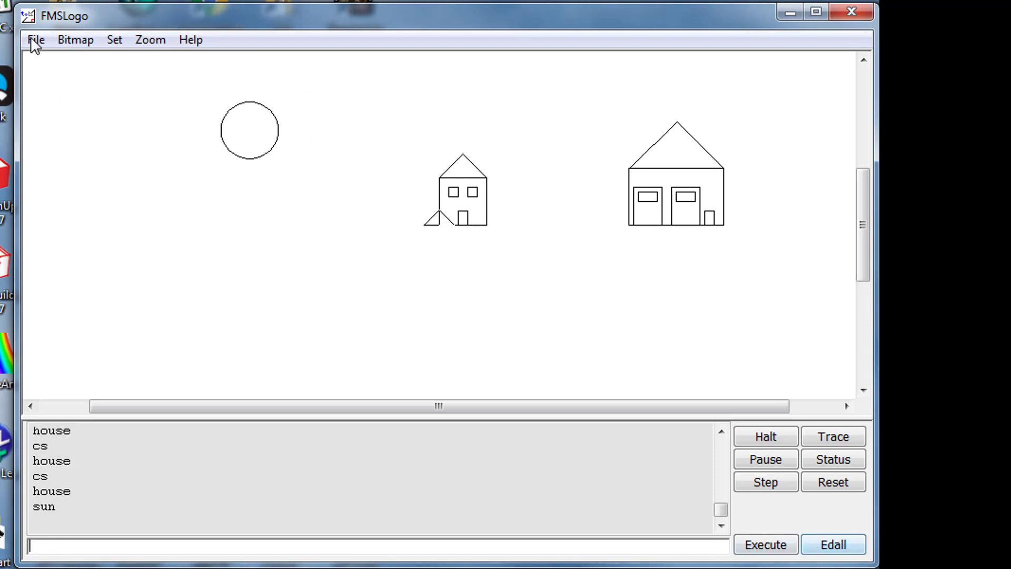
pyautogui.click(35, 39)
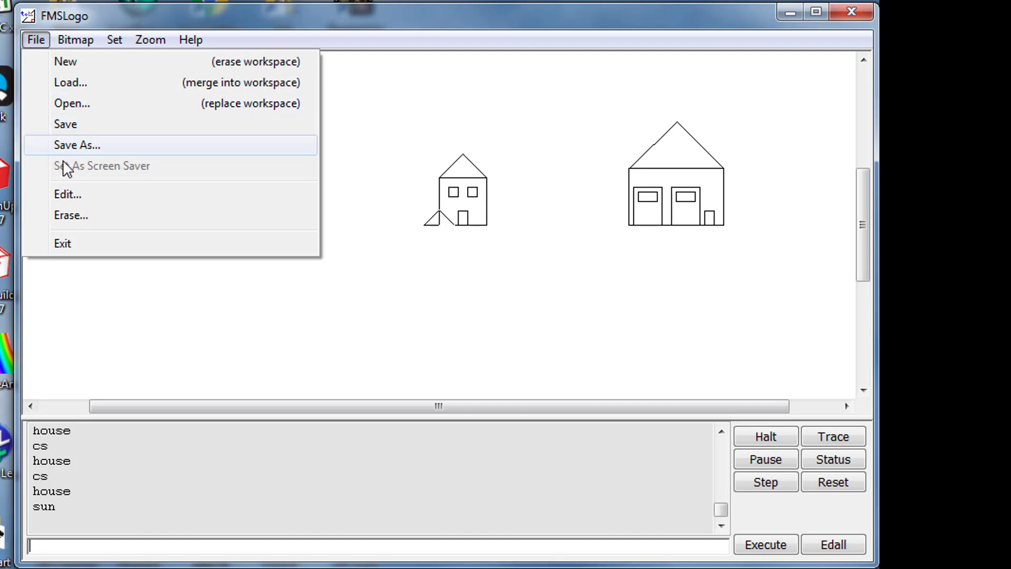
pyautogui.click(67, 194)
pyautogui.write('house')
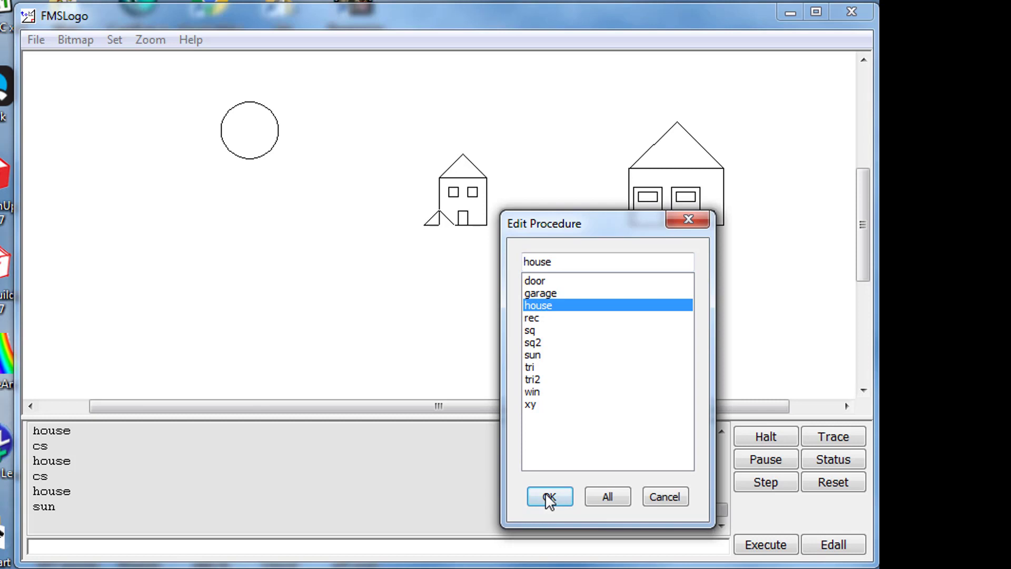
pyautogui.click(549, 497)
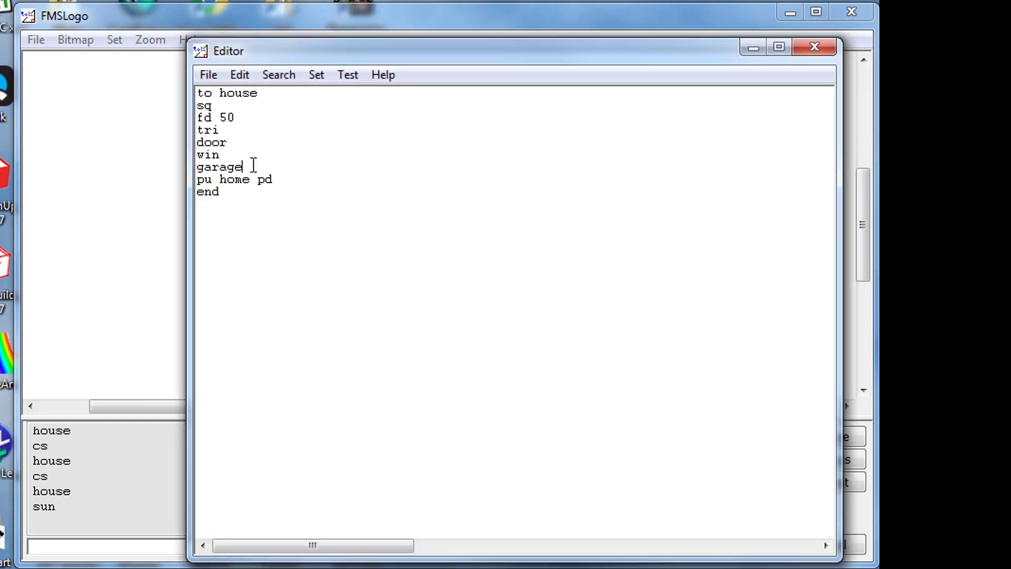
pyautogui.write('sun')
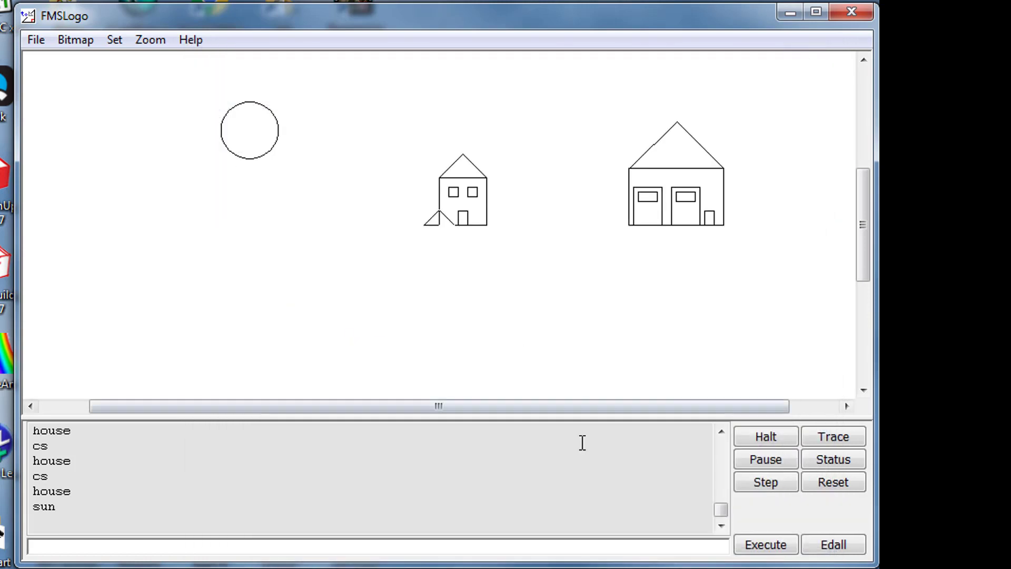
# - Clear the canvas with cs before reopening the procedure list
pyautogui.write('cs')
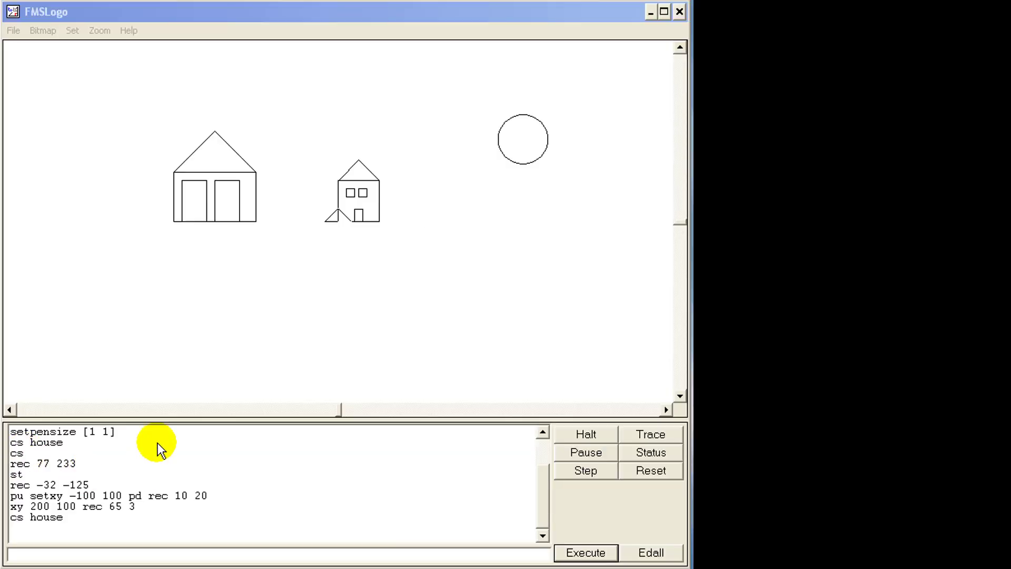
pyautogui.moveTo(144, 336)
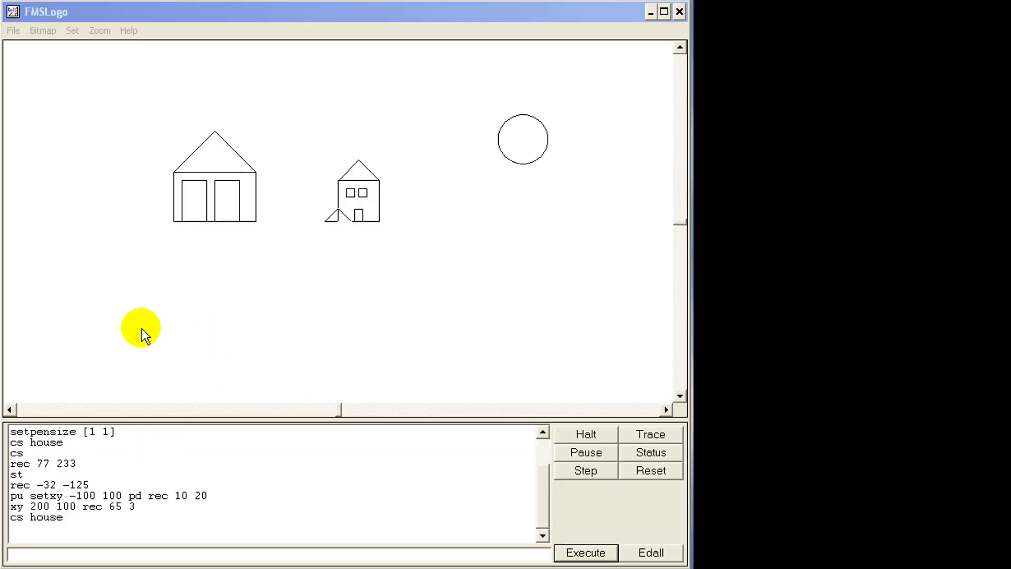
pyautogui.moveTo(126, 322)
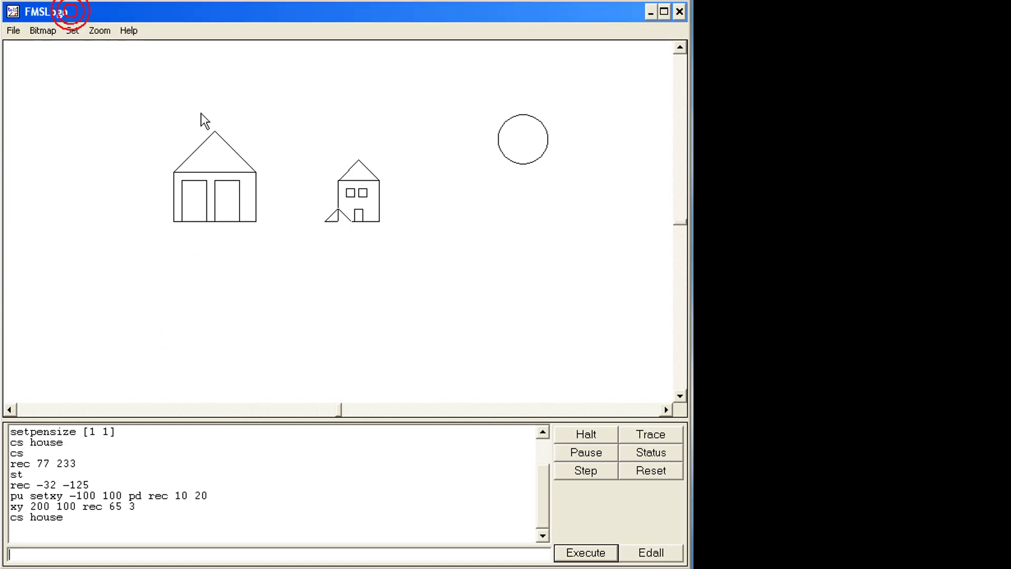
pyautogui.moveTo(259, 166)
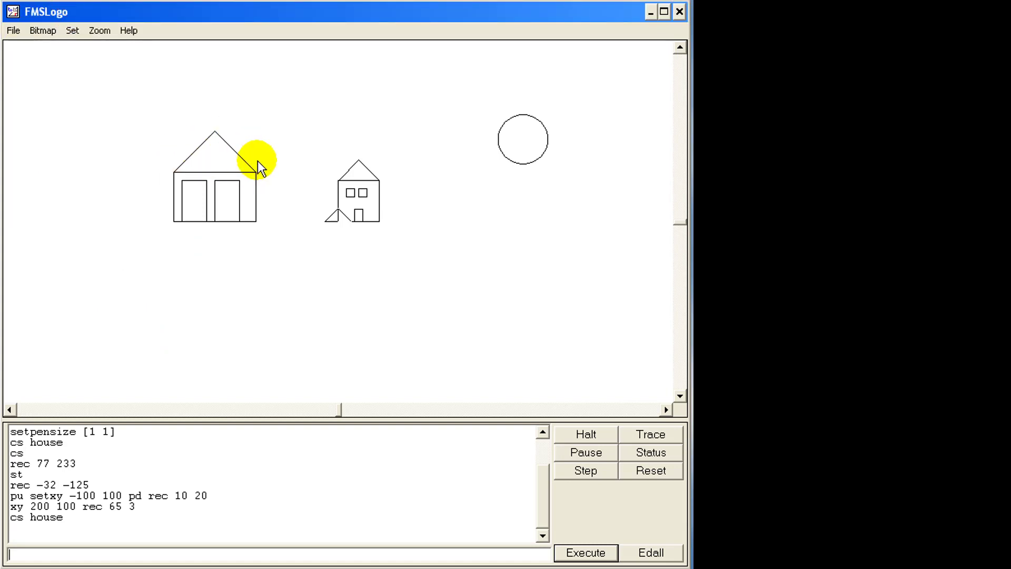
pyautogui.moveTo(115, 92)
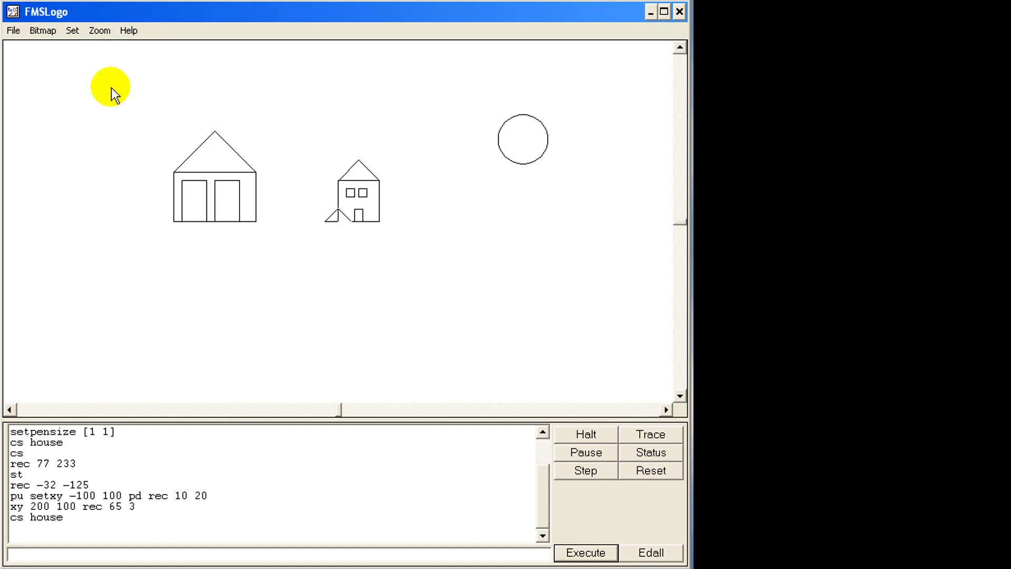
pyautogui.moveTo(12, 30)
pyautogui.write('tri')
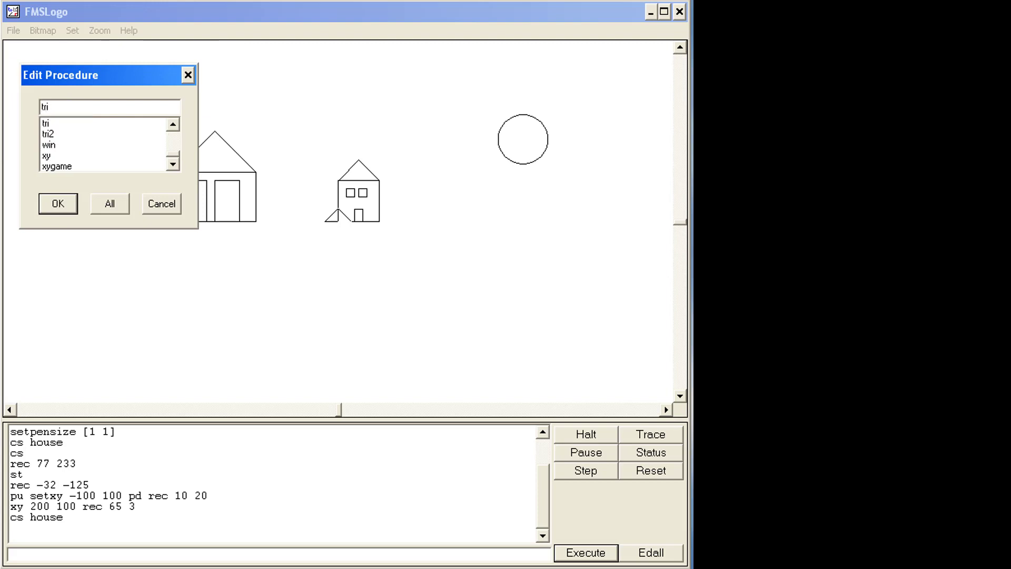
# - Start the new tri3 procedure and give its title line the input :C
pyautogui.click(57, 204)
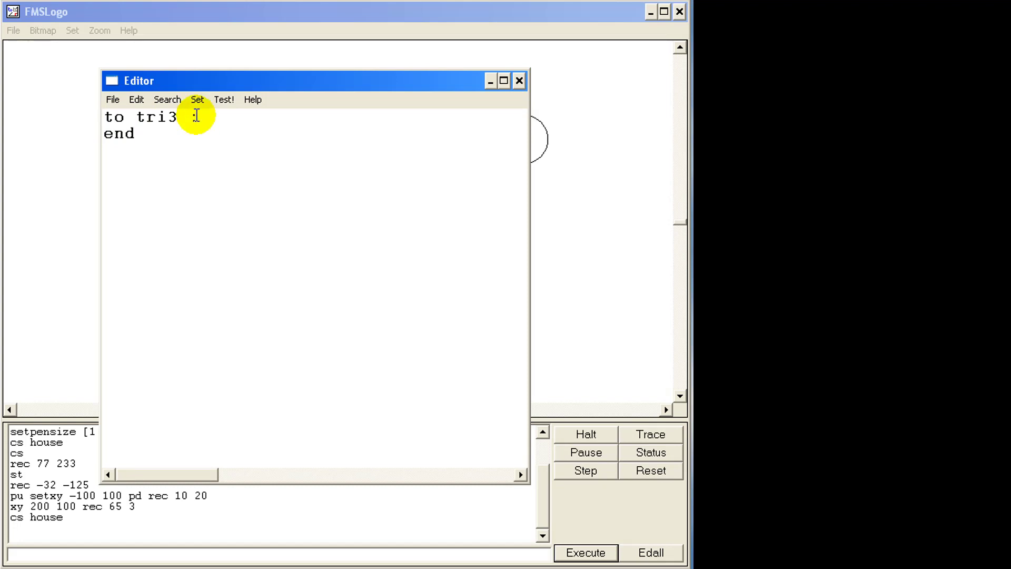
pyautogui.write(':C')
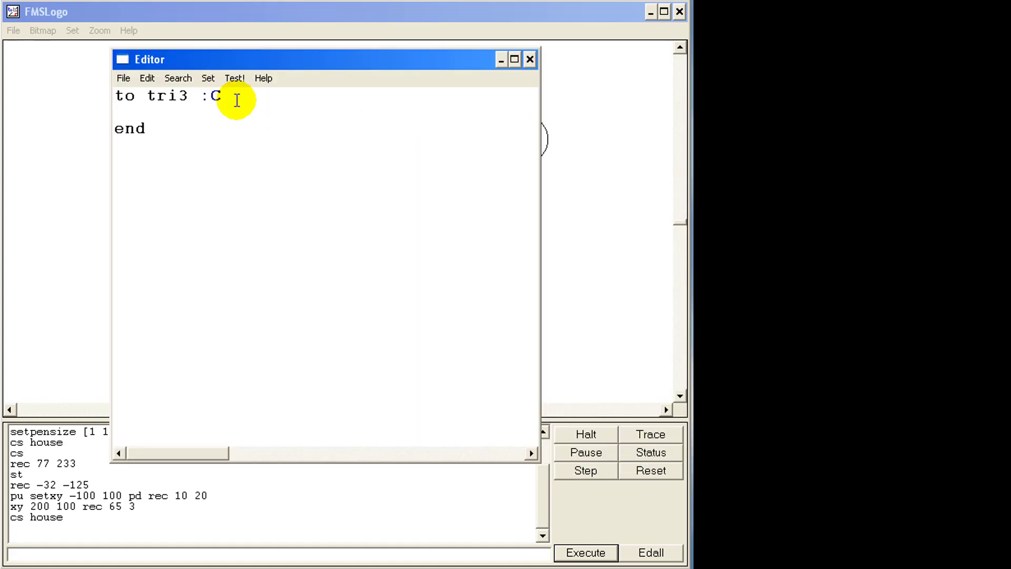
pyautogui.moveTo(504, 182)
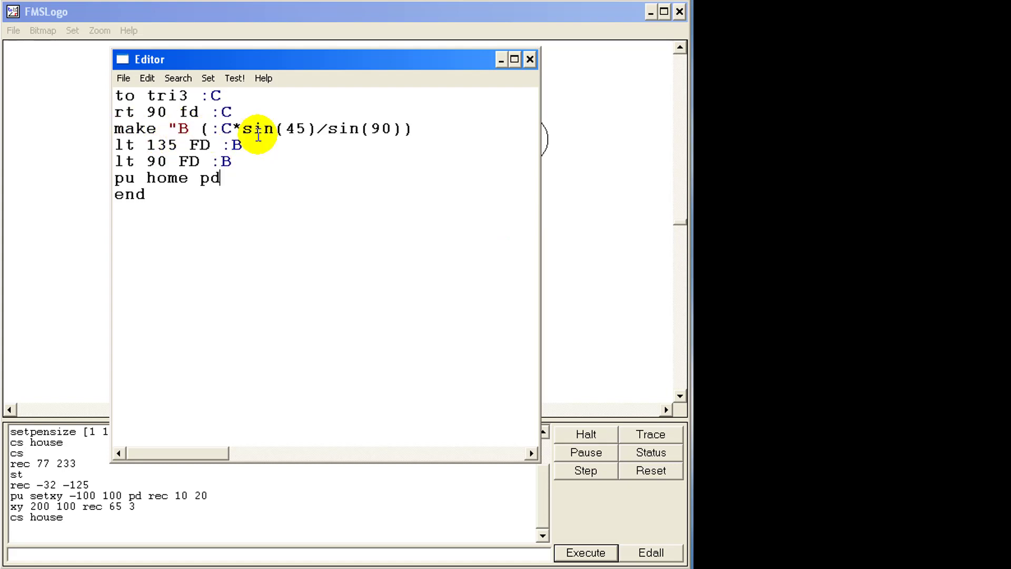
pyautogui.moveTo(274, 129)
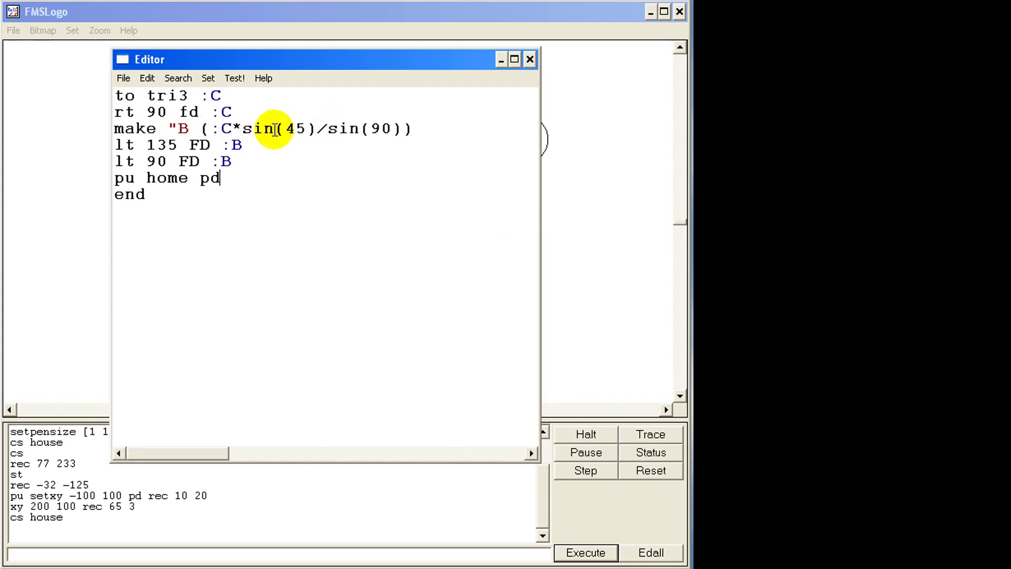
pyautogui.moveTo(247, 132)
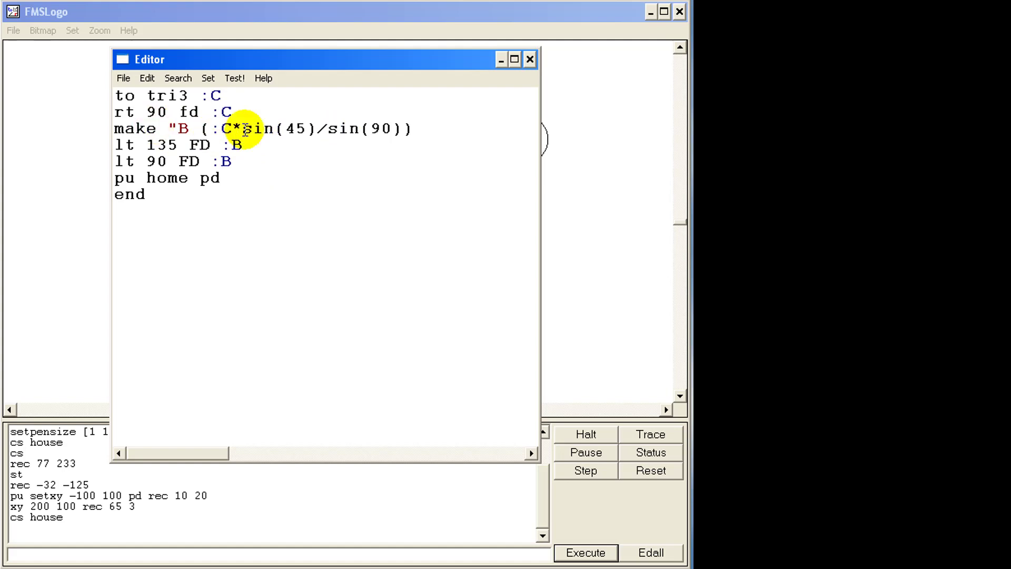
pyautogui.moveTo(213, 127)
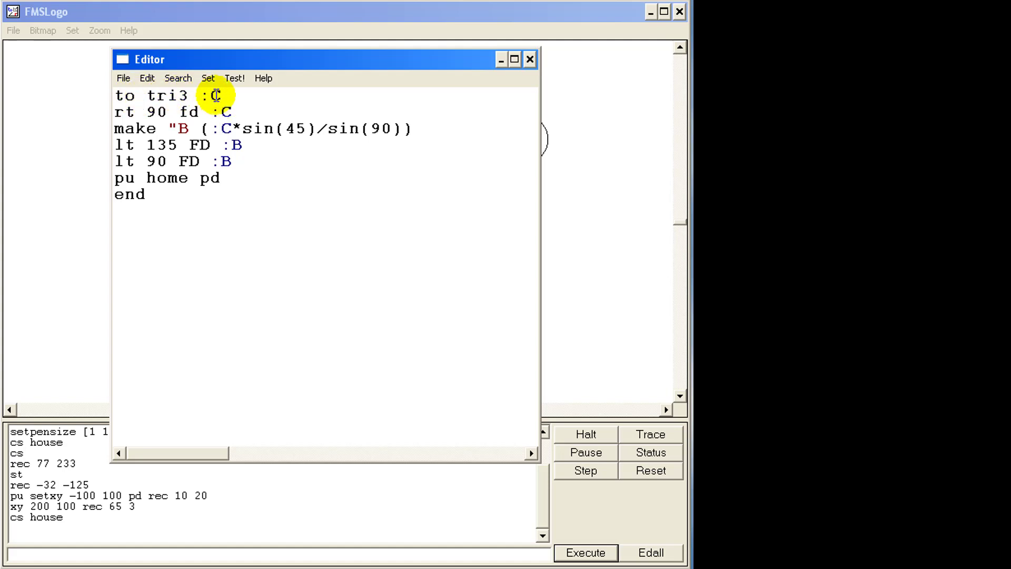
pyautogui.moveTo(164, 120)
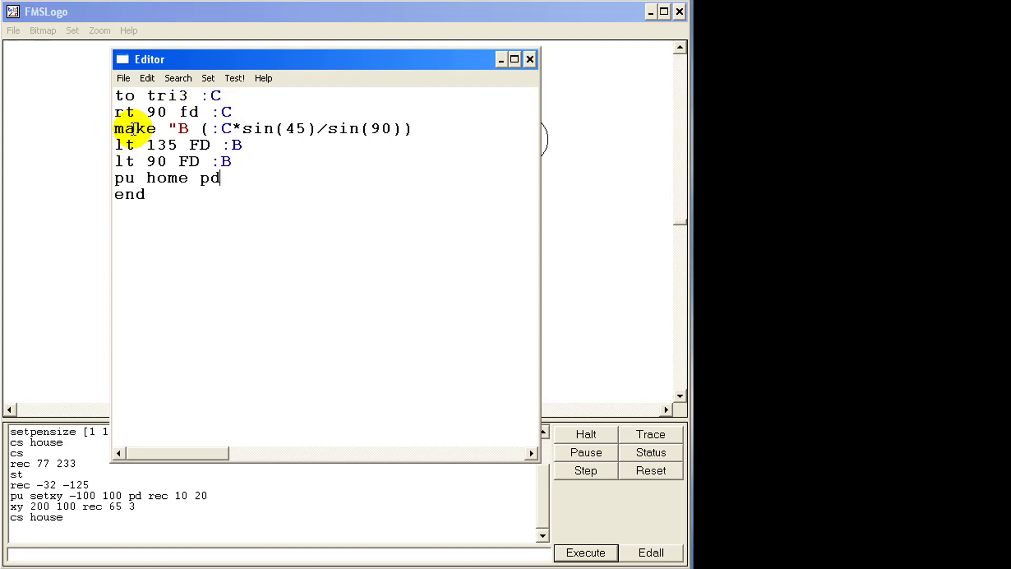
pyautogui.moveTo(187, 127)
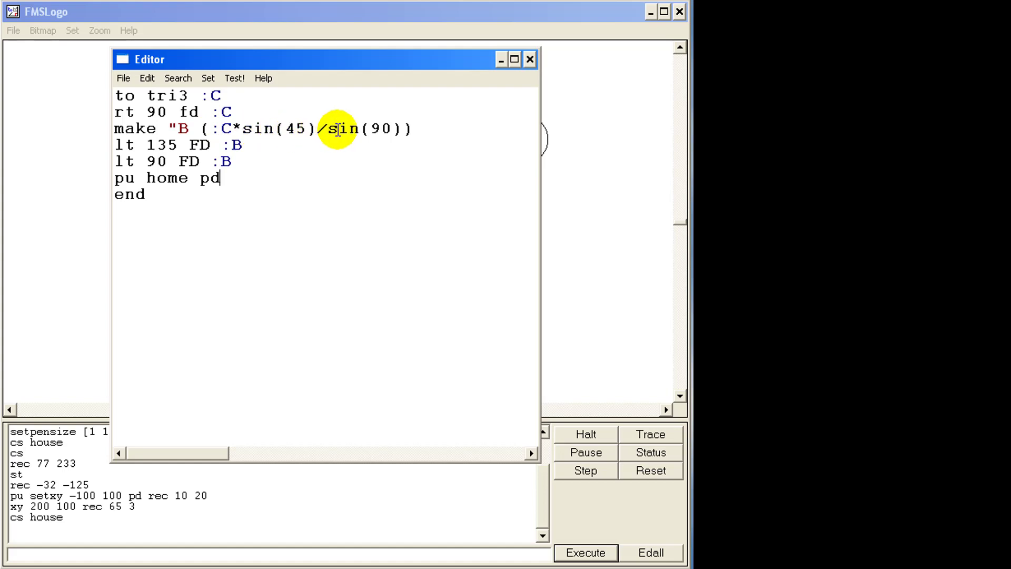
pyautogui.moveTo(377, 132)
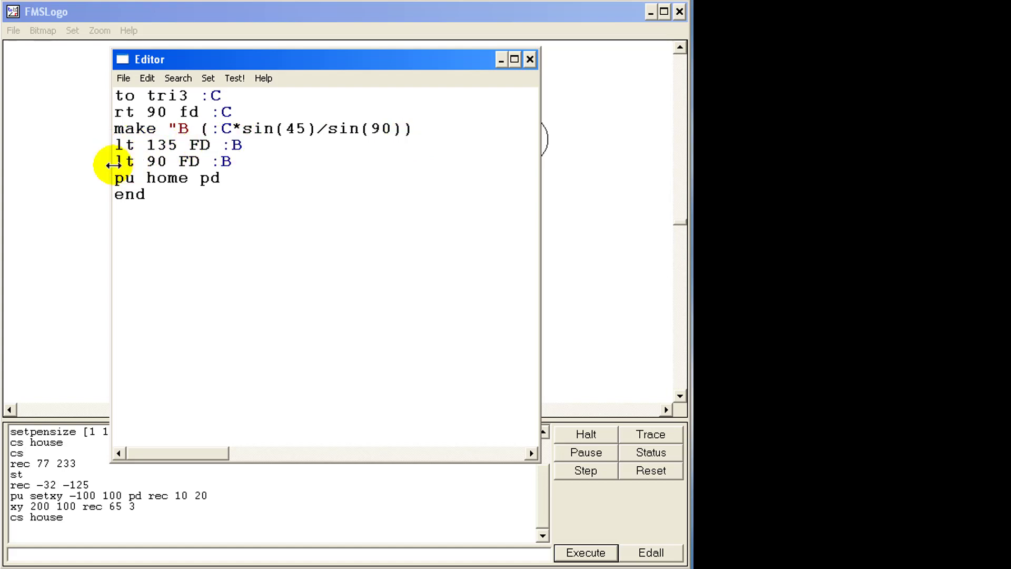
pyautogui.moveTo(216, 179)
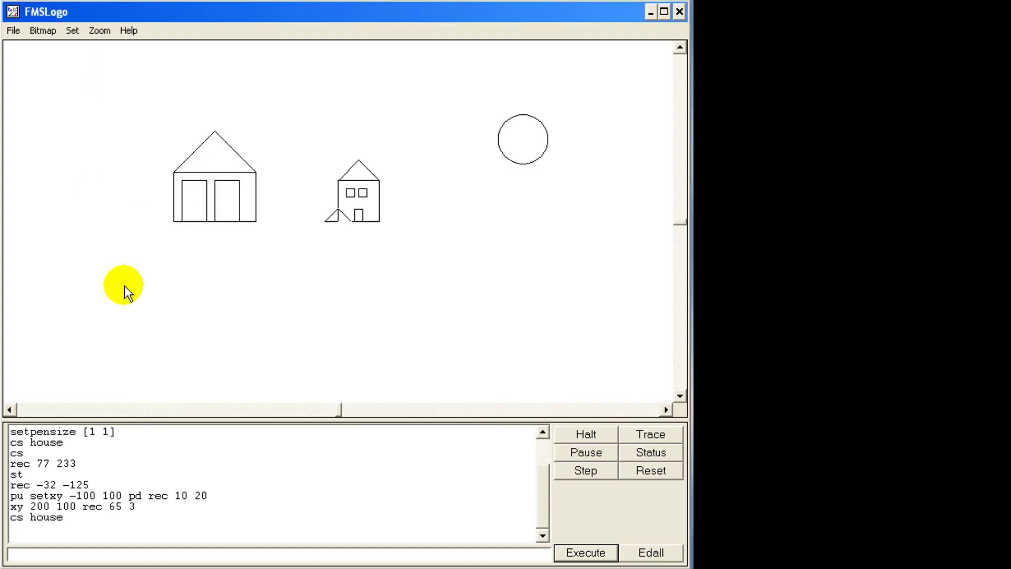
# - Run cs tri3 43, hide the turtle, then redraw with tri3 275
pyautogui.write('cs')
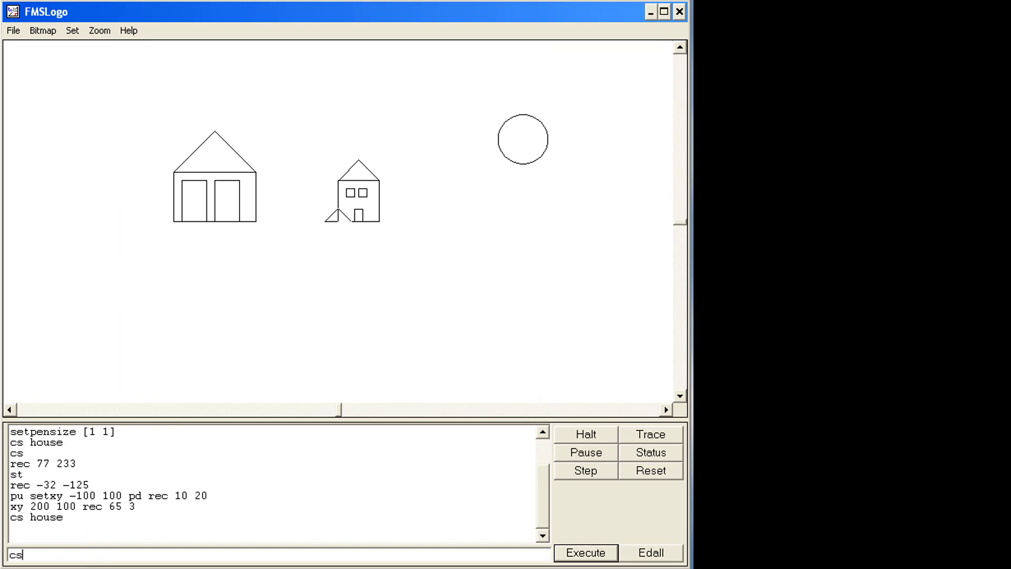
pyautogui.write('tri3')
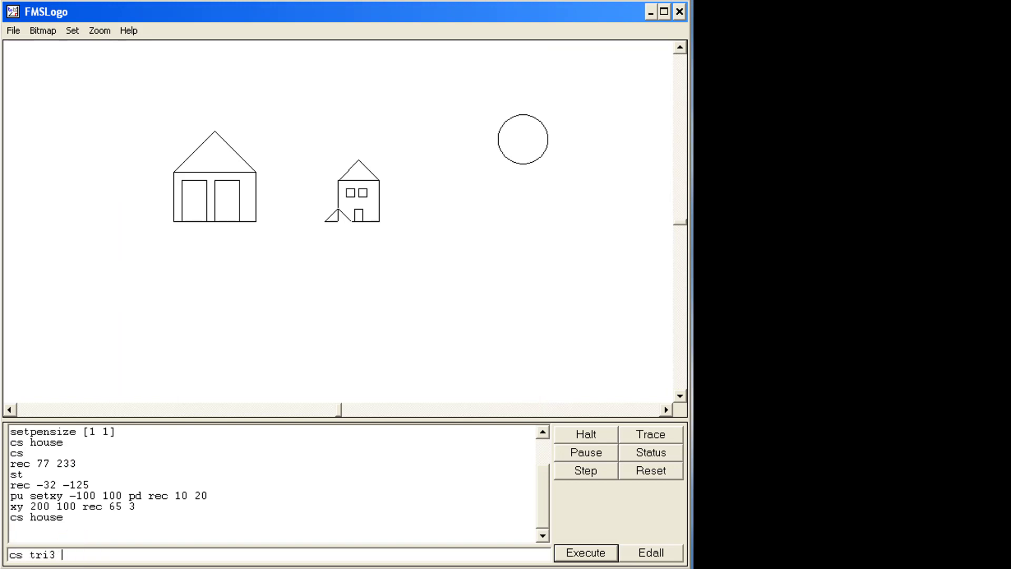
pyautogui.write('433')
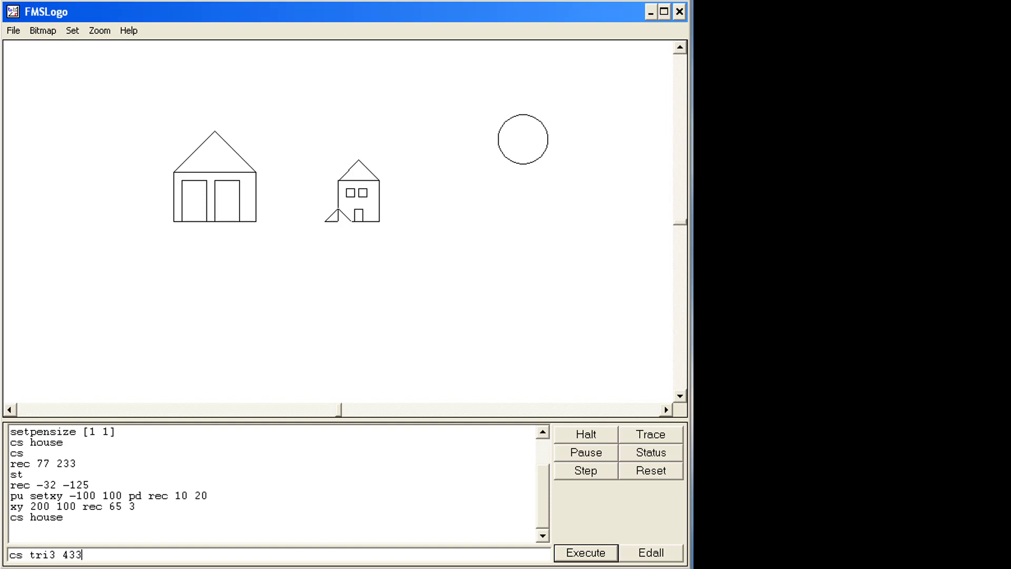
pyautogui.click(584, 552)
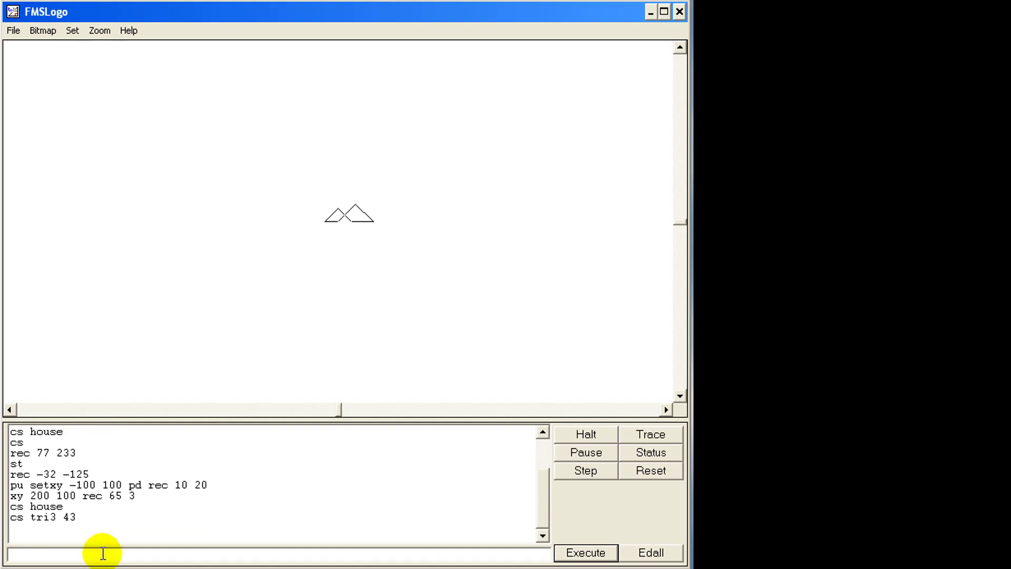
pyautogui.click(584, 553)
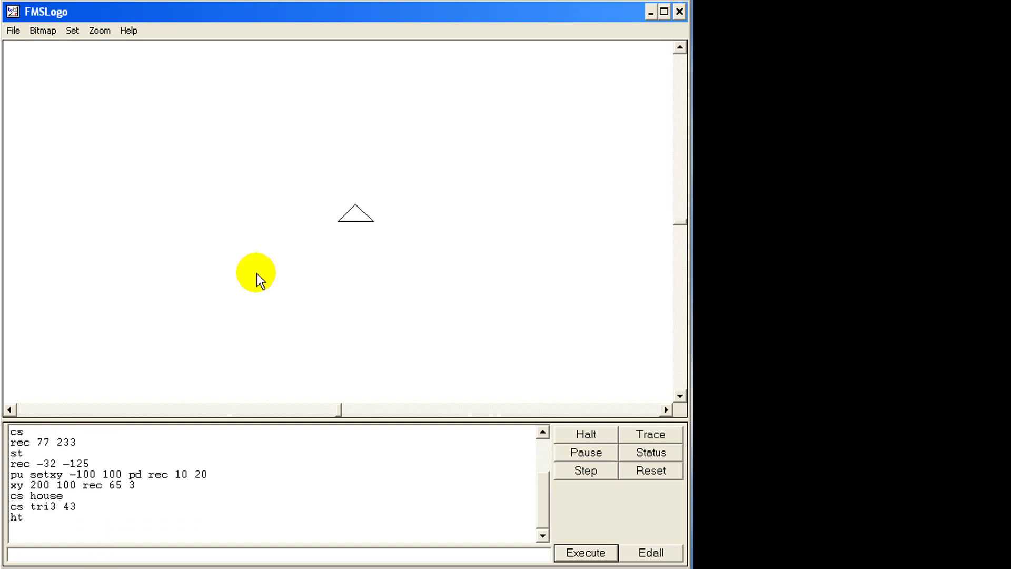
pyautogui.moveTo(96, 448)
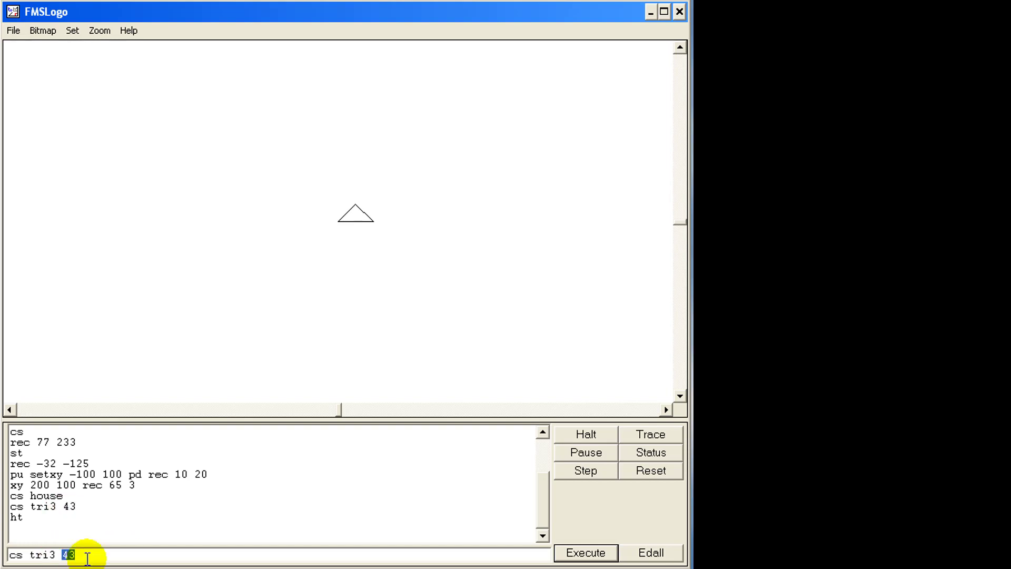
pyautogui.click(584, 552)
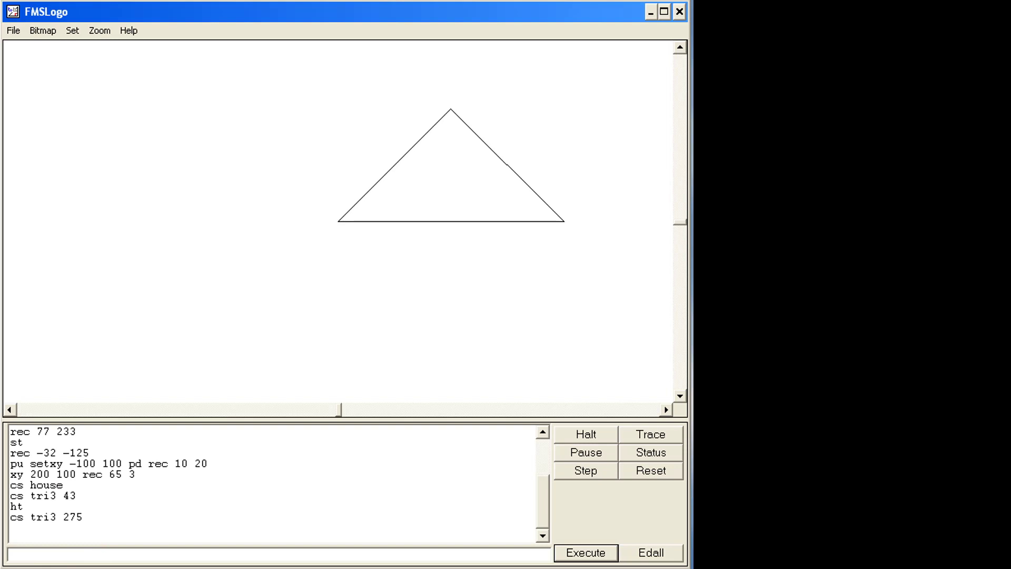
pyautogui.moveTo(528, 193)
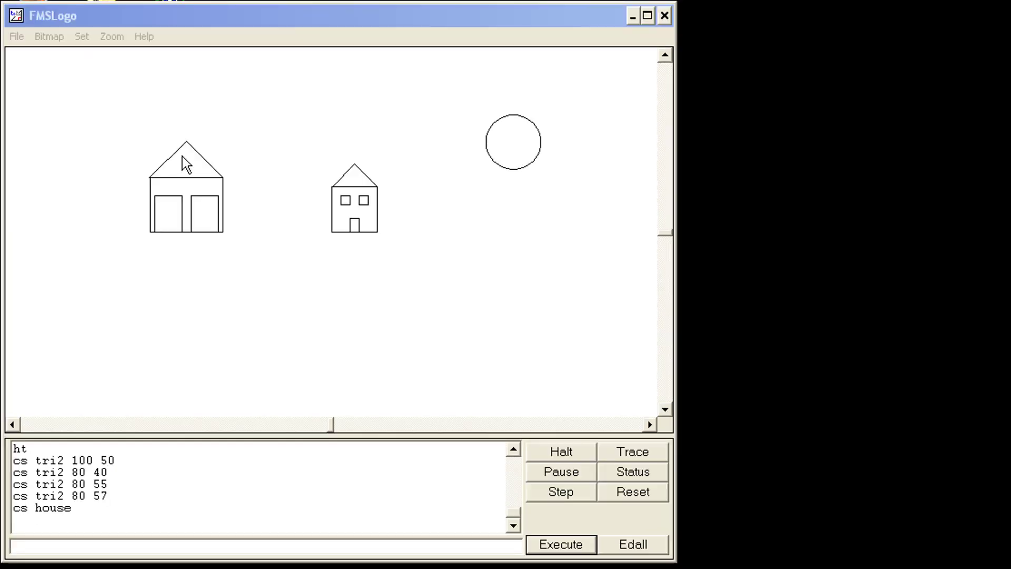
pyautogui.click(15, 36)
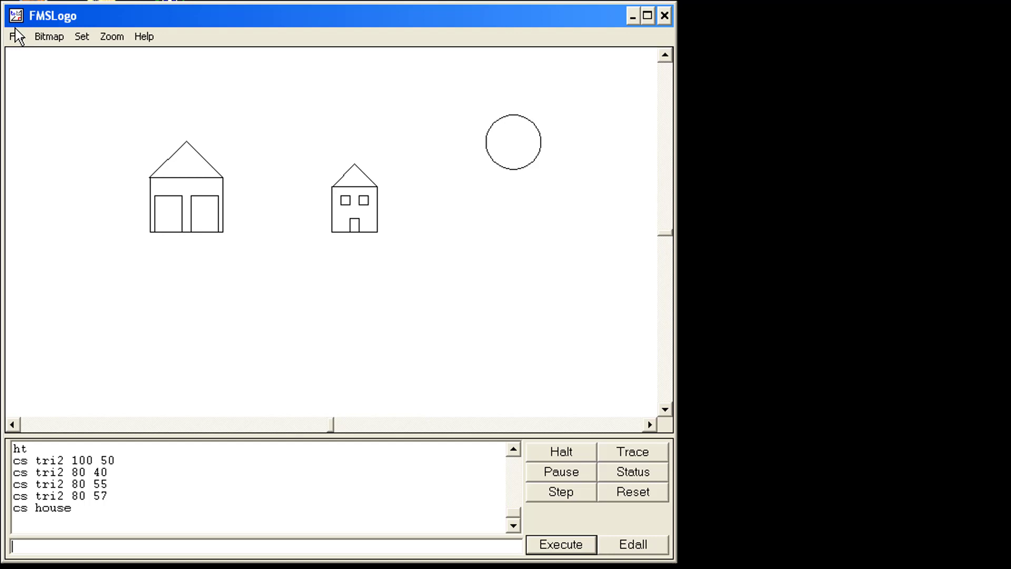
pyautogui.moveTo(626, 47)
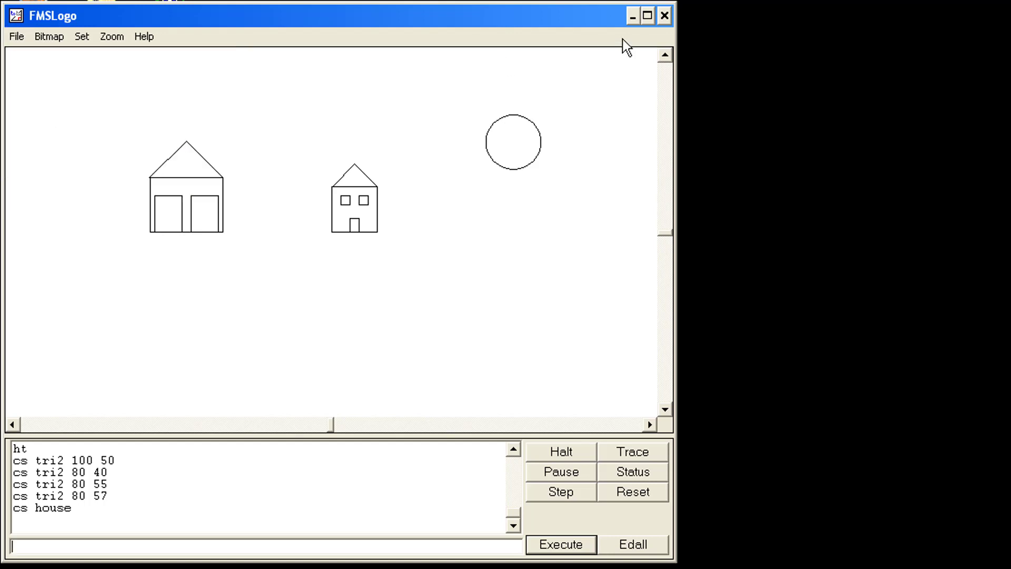